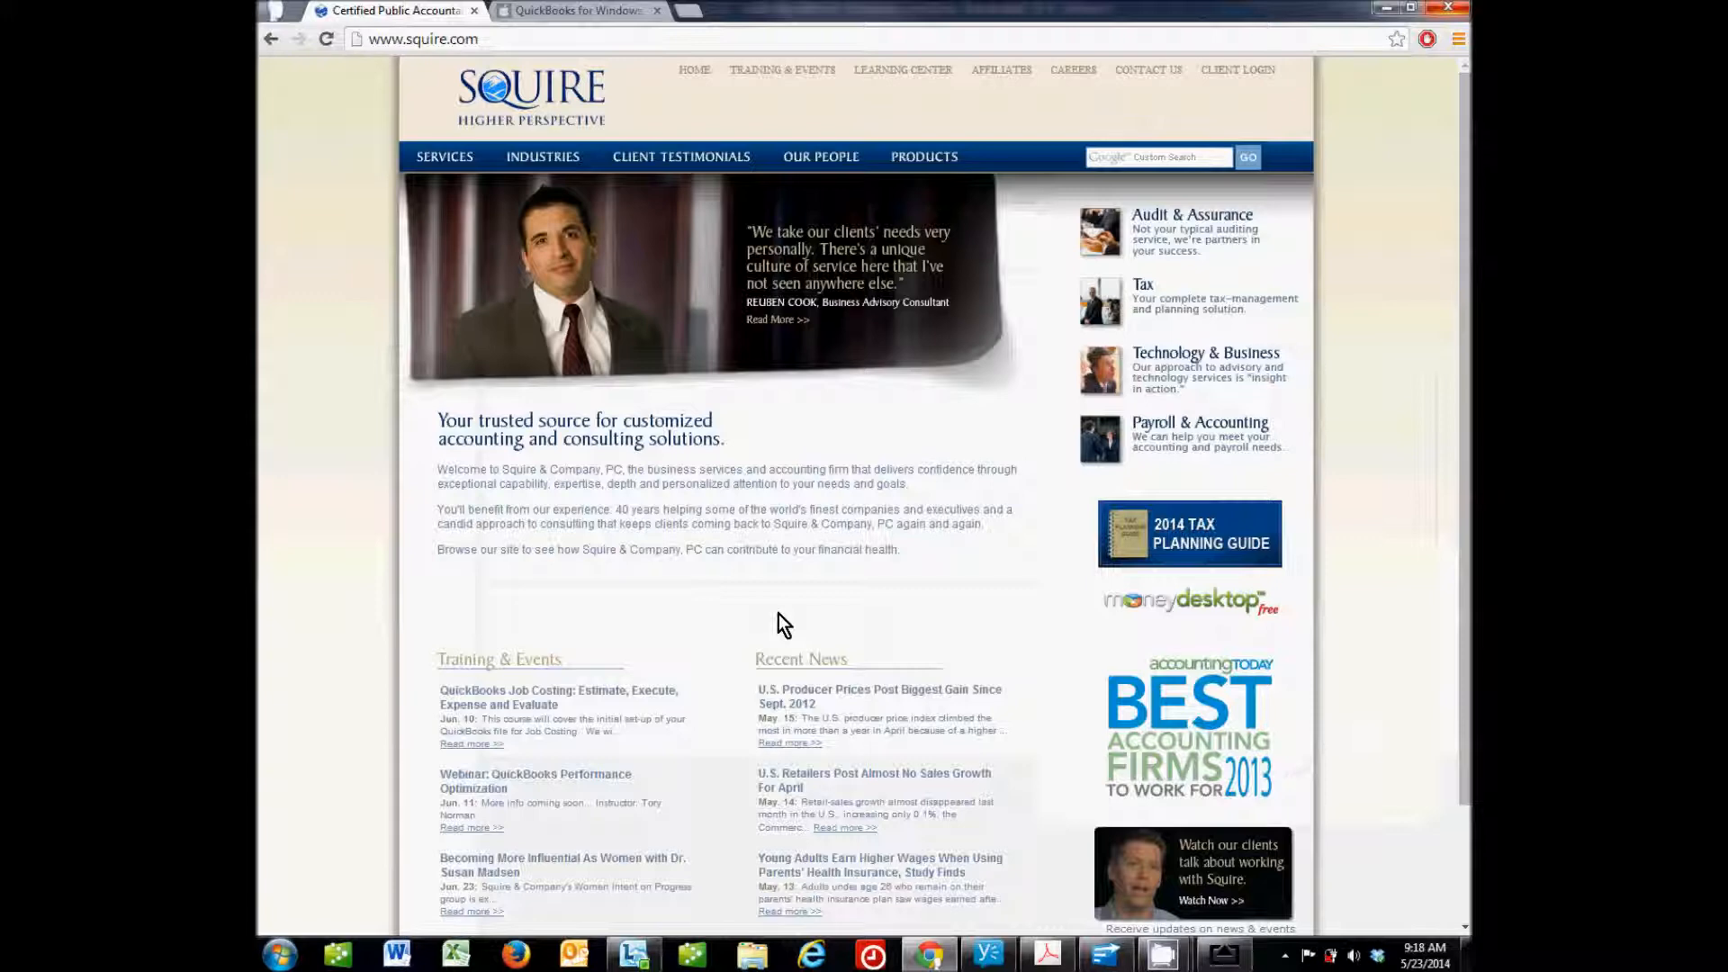
Switch from Chrome to the QuickBooks window showing Bostrom Manufacturing's home page.
click(1220, 953)
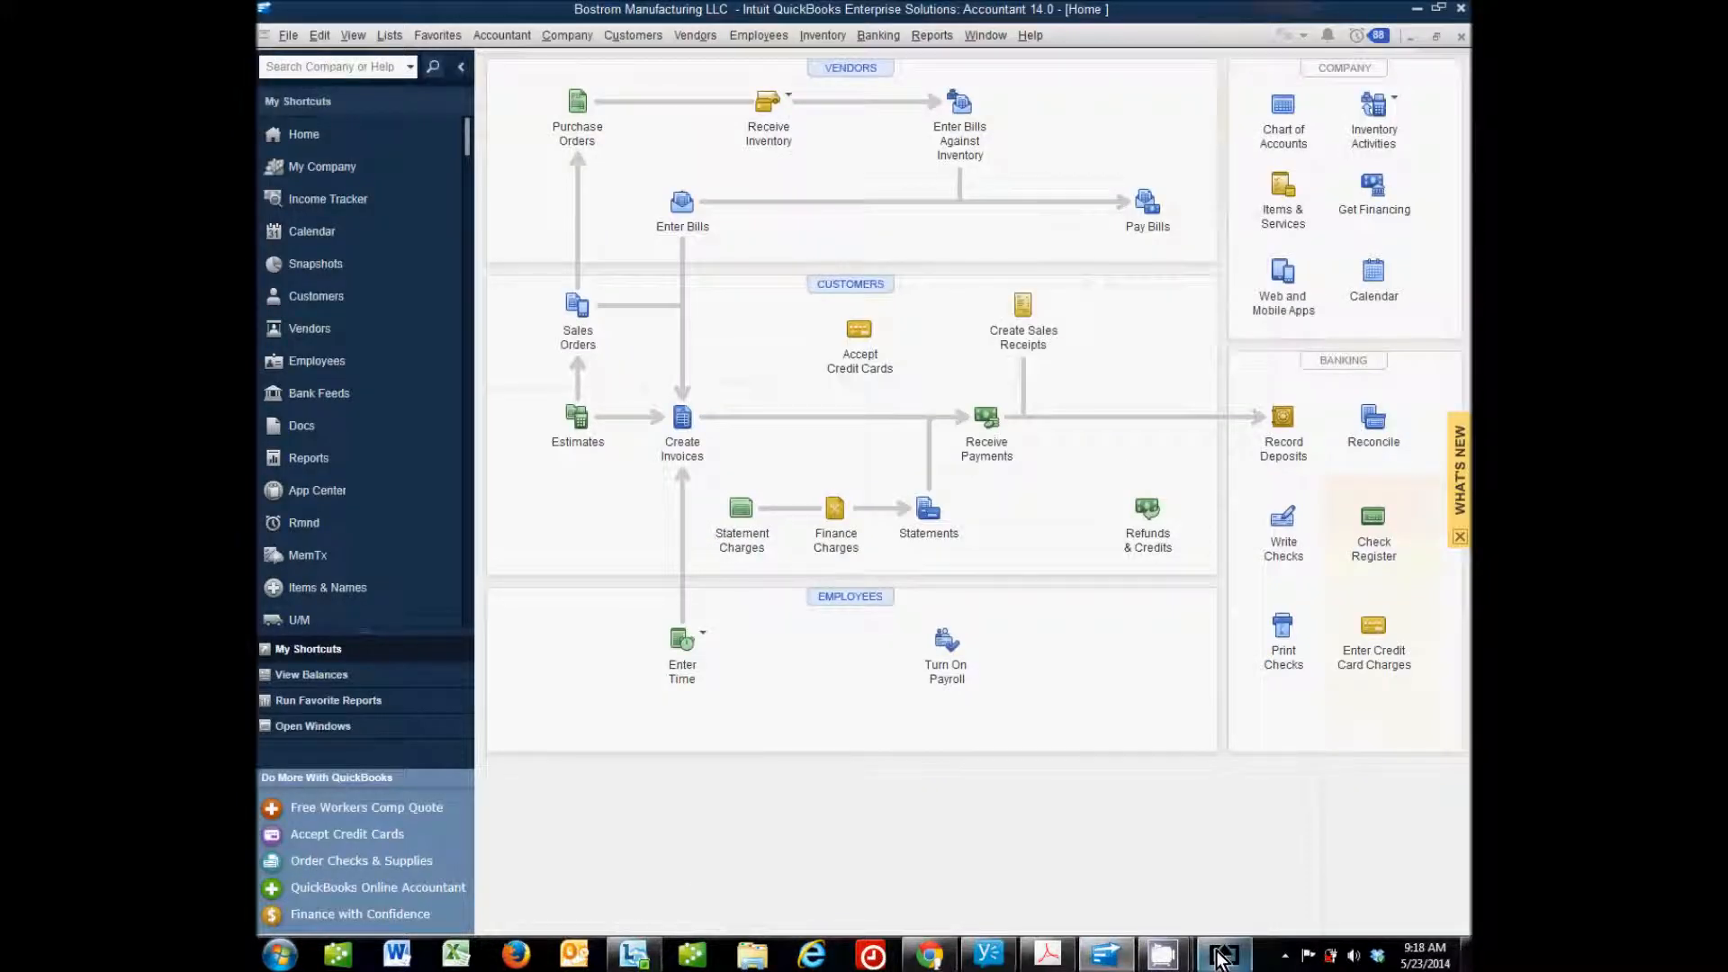
Bring up the AirServer window mirroring the iPhone home screen beside QuickBooks.
click(1222, 953)
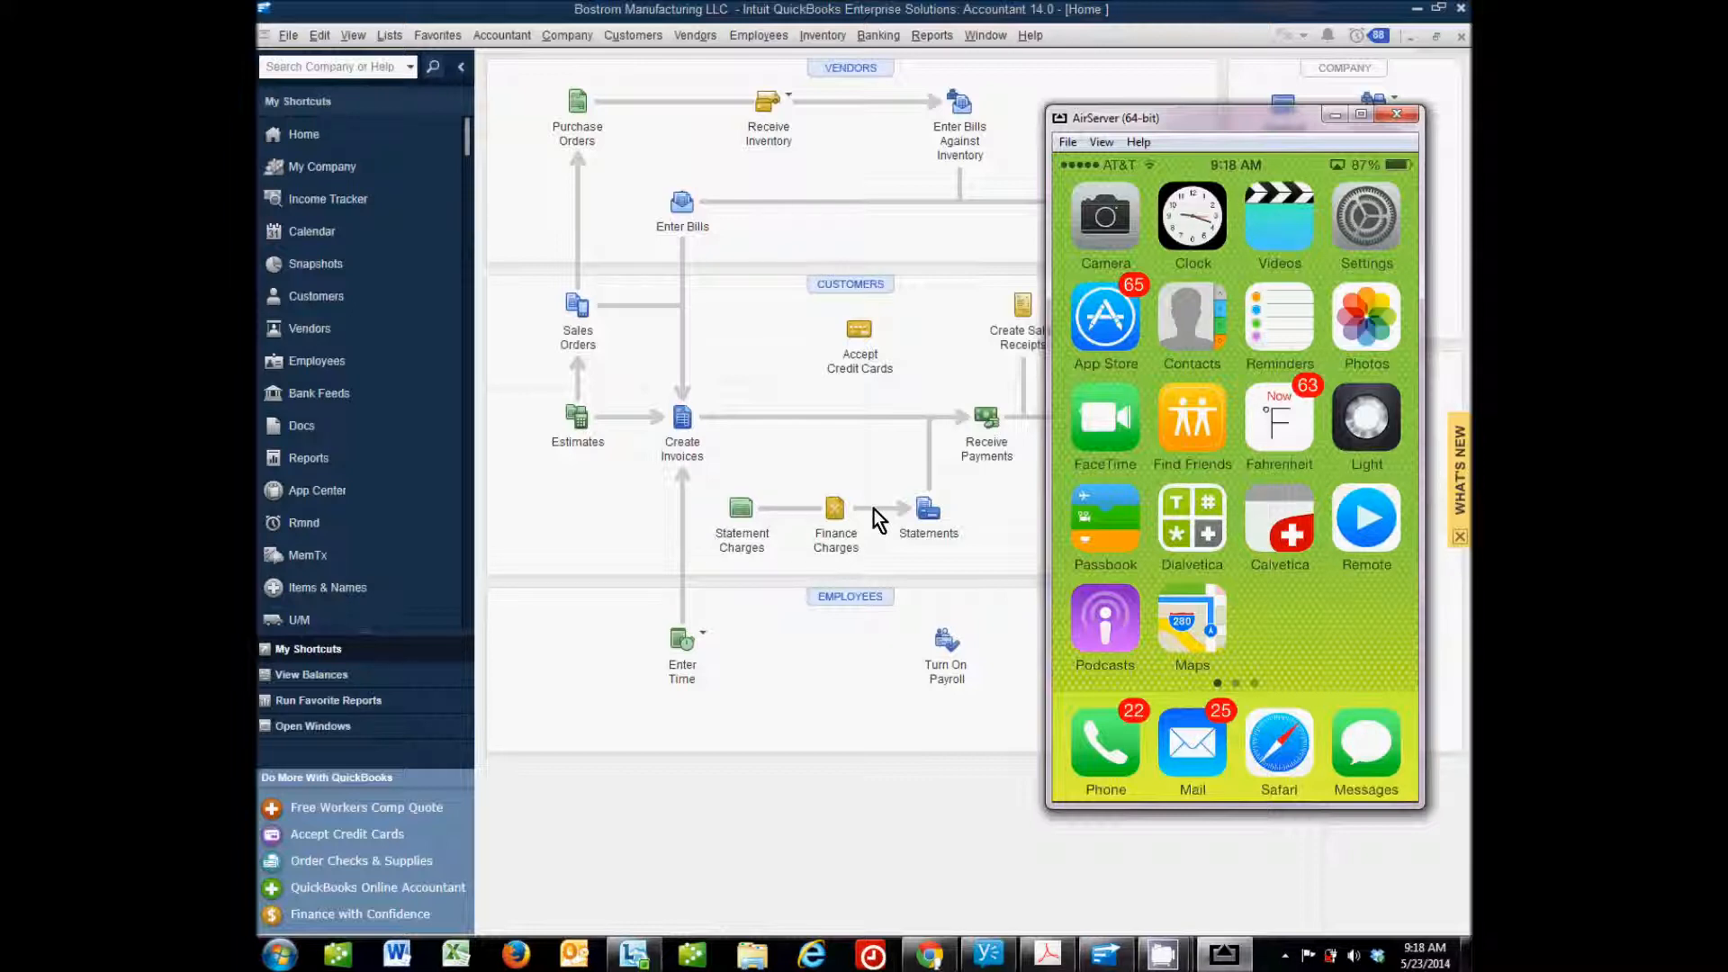
mouse_move(1122, 439)
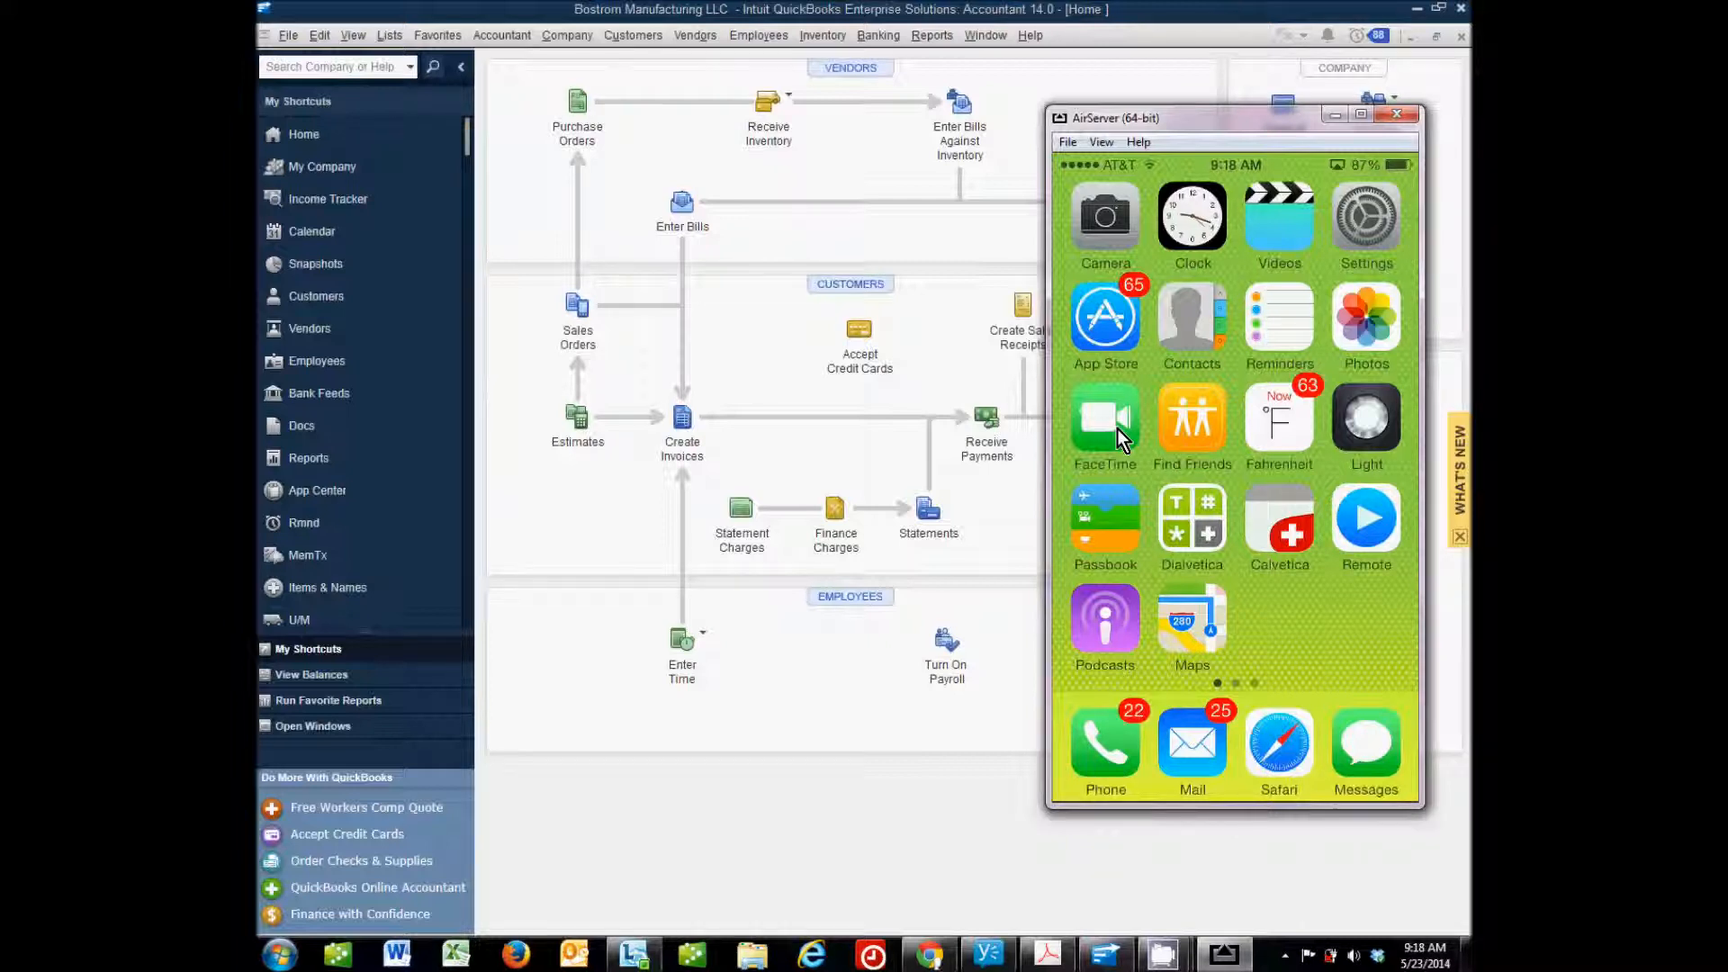
mouse_move(1080, 322)
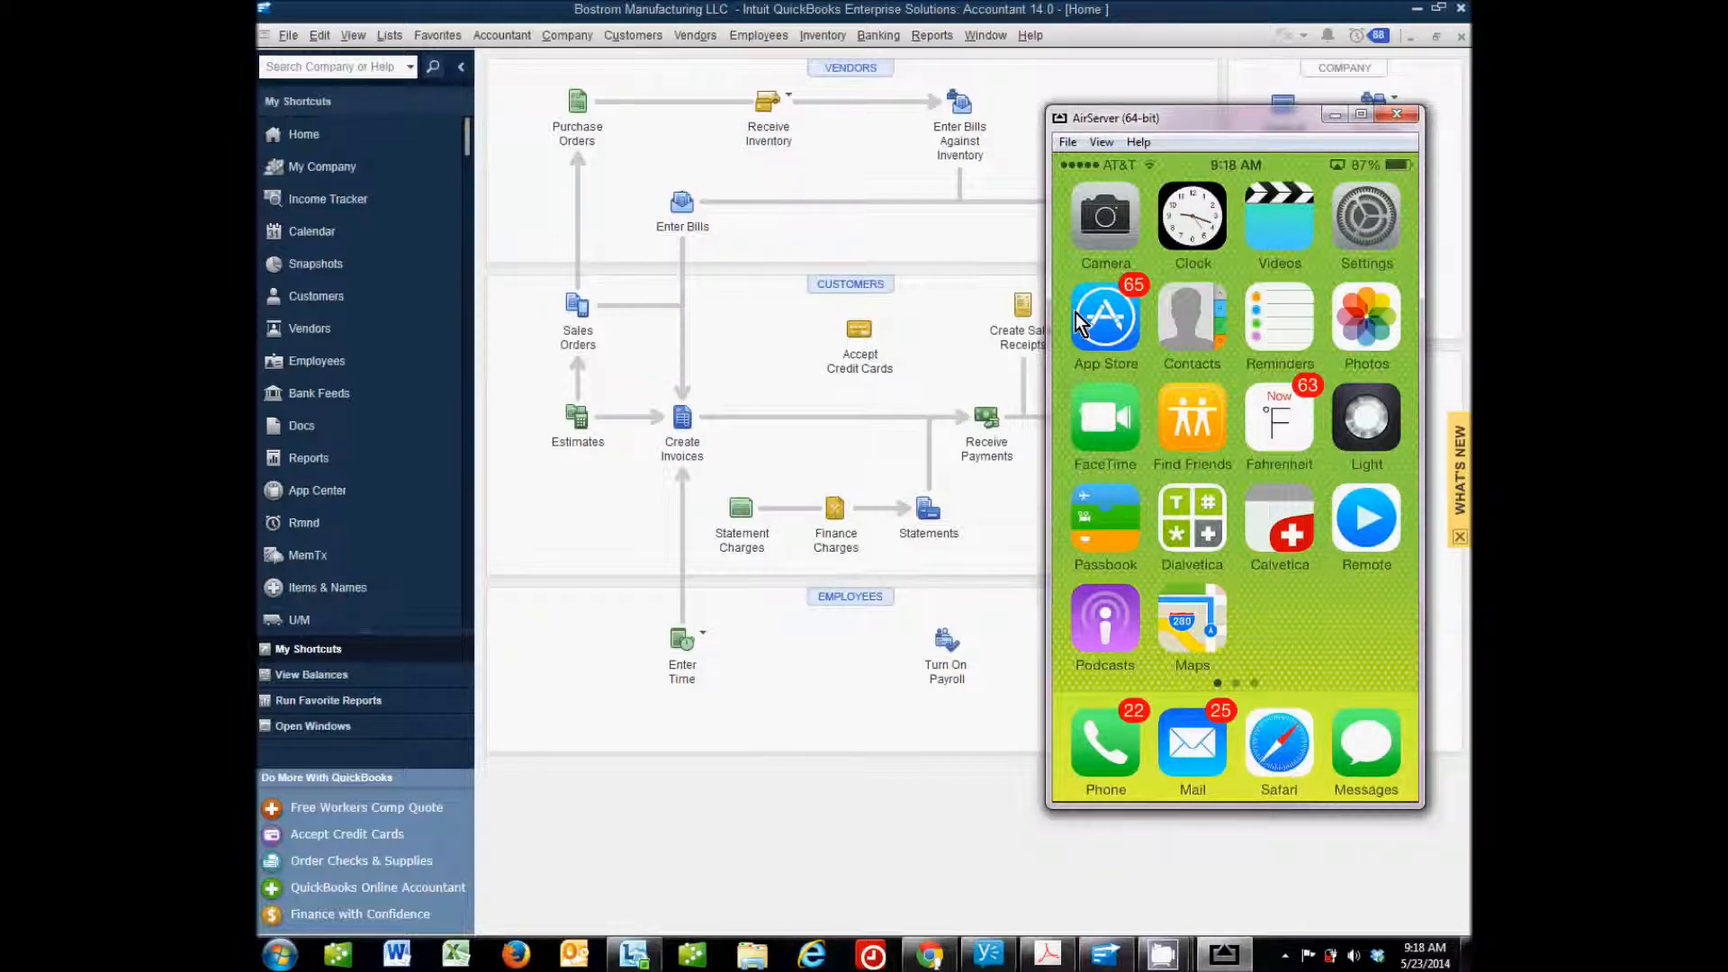
mouse_move(715, 379)
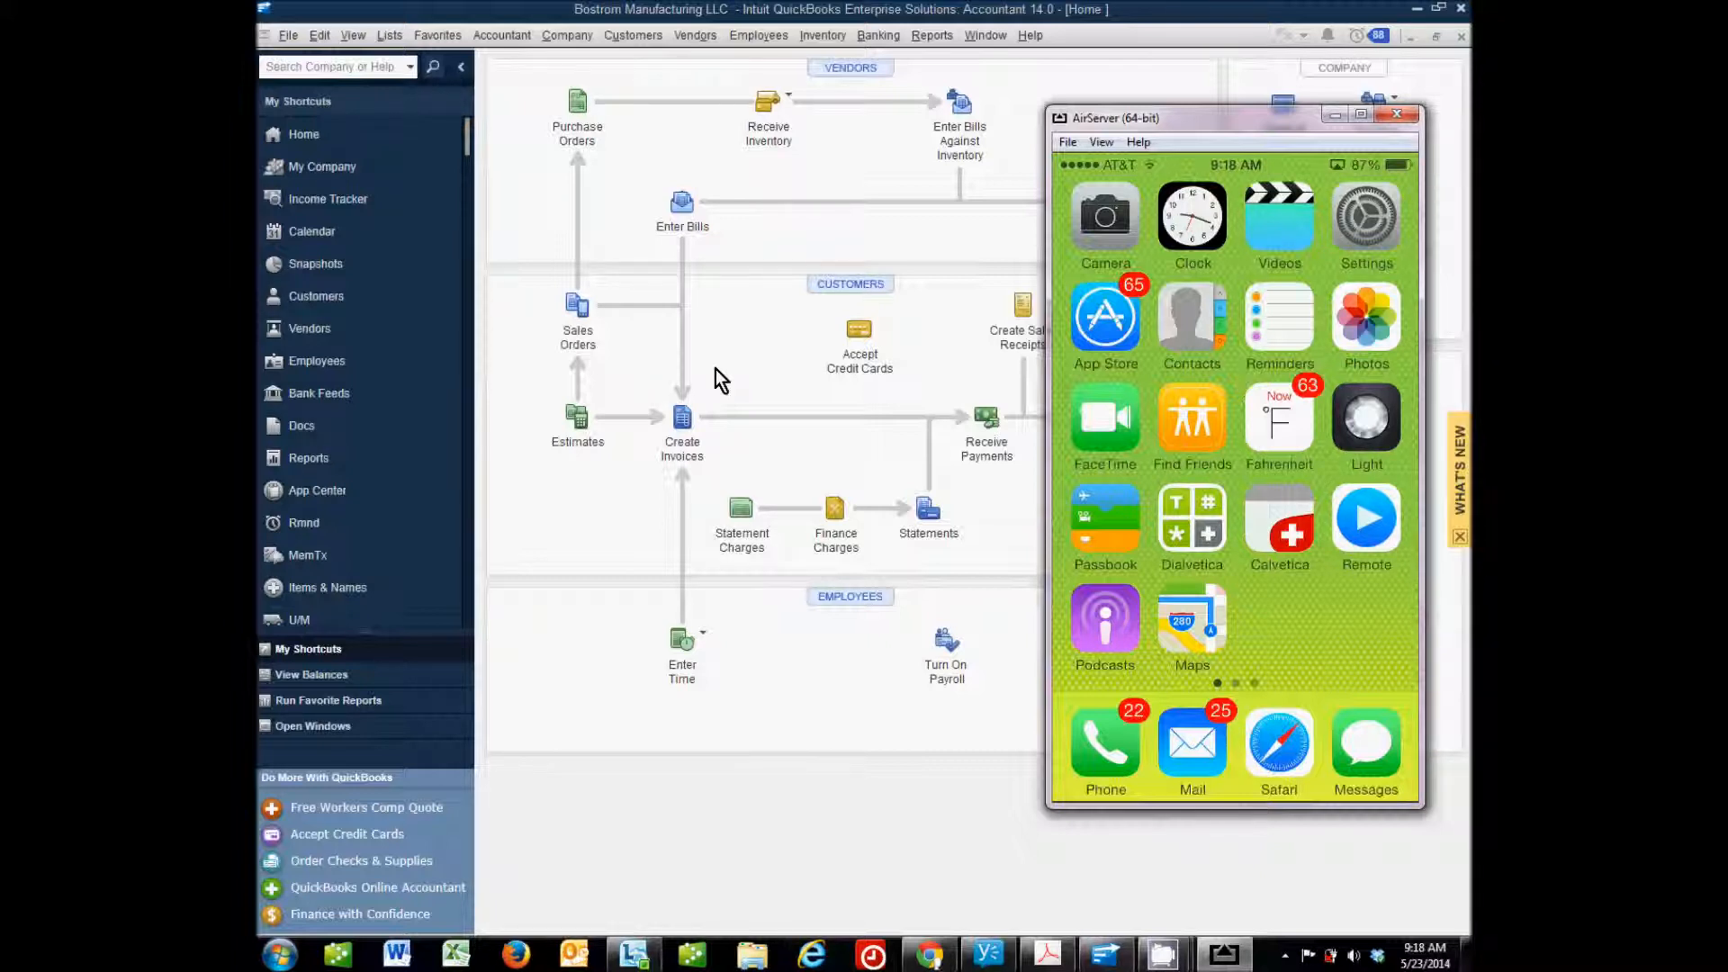
mouse_move(765, 349)
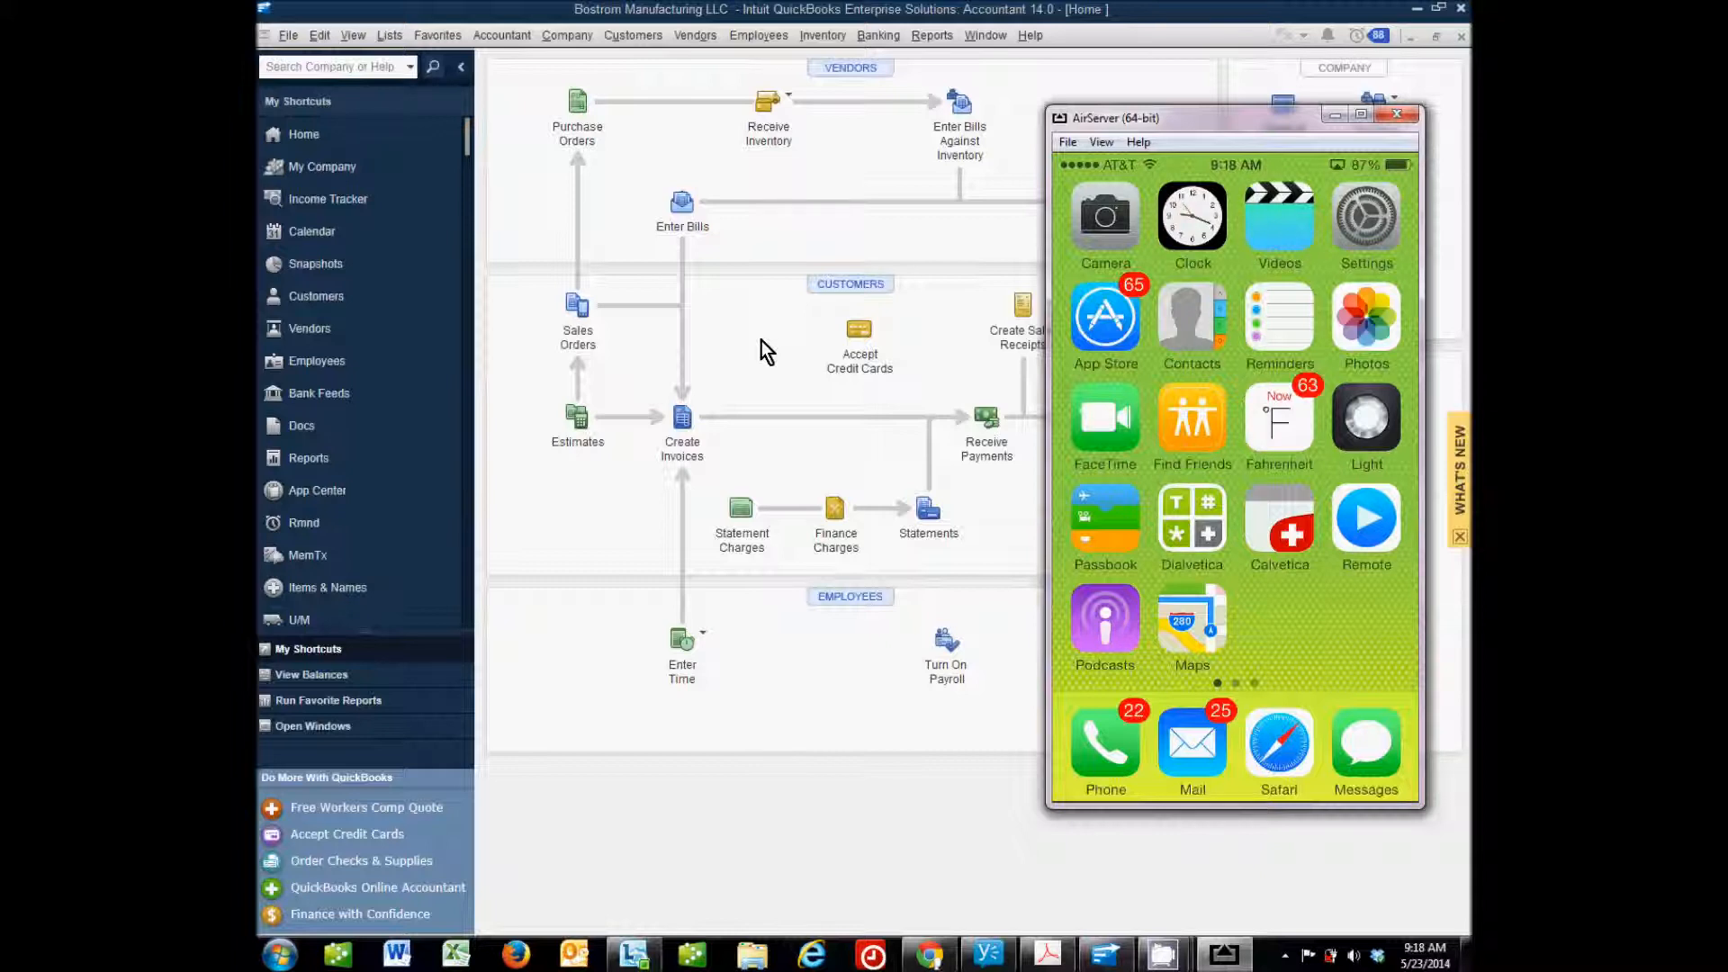
mouse_move(796, 341)
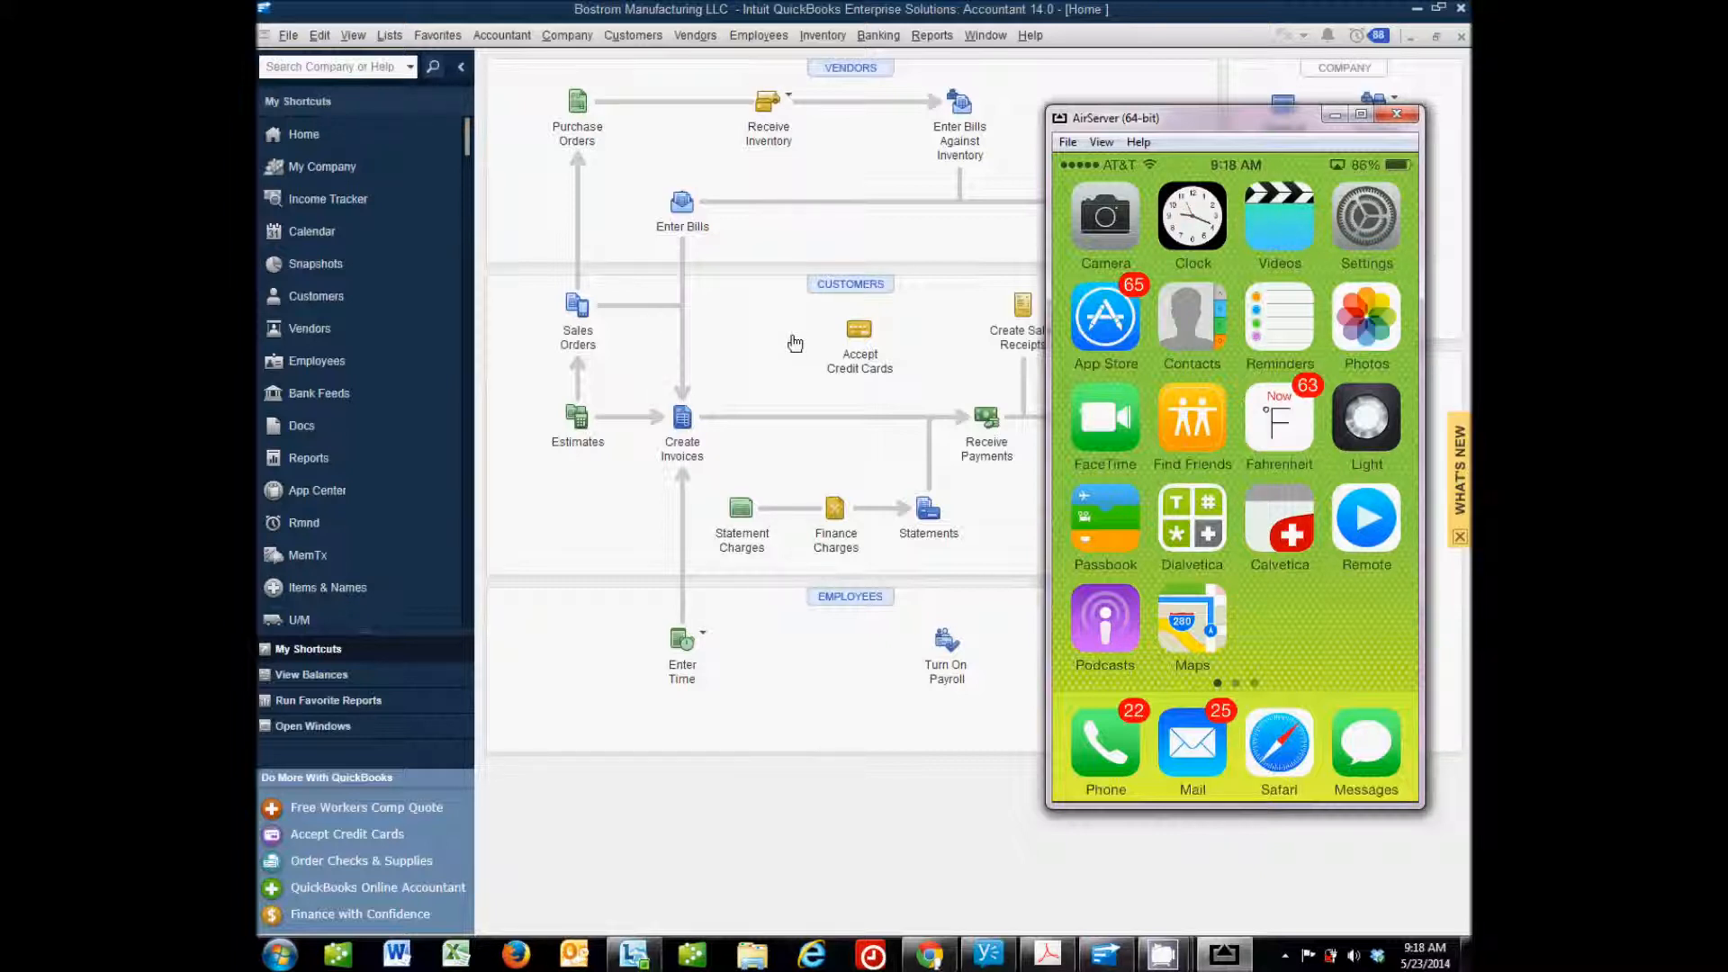
mouse_move(802, 446)
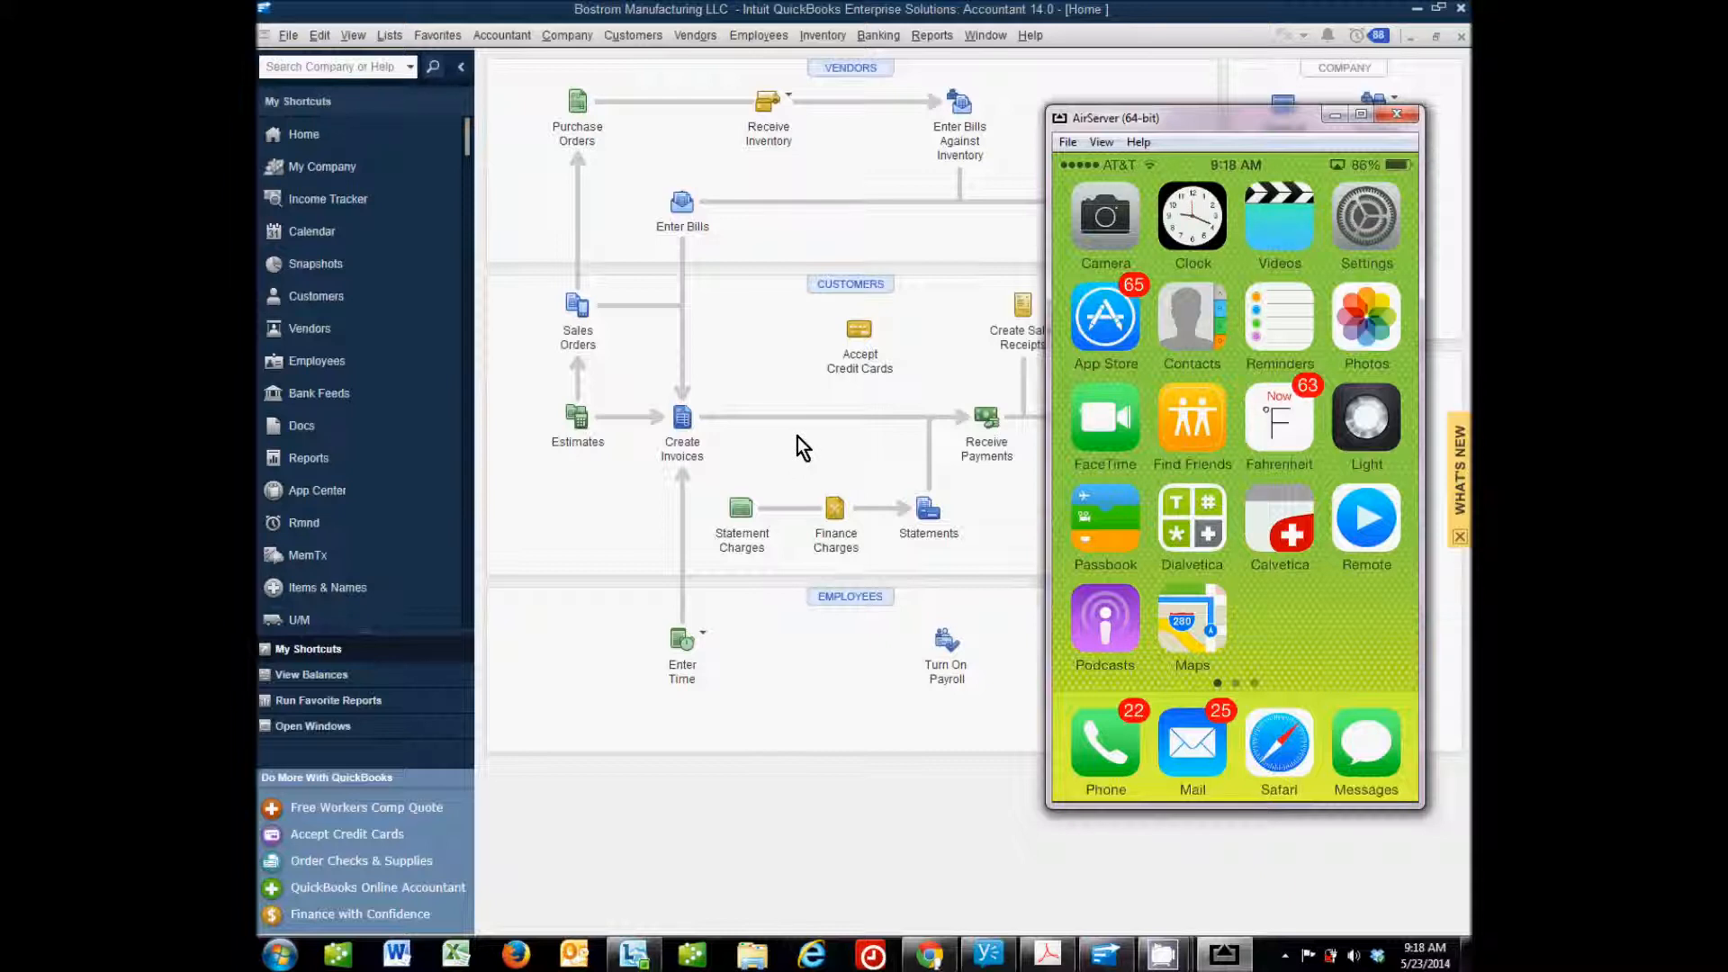
mouse_move(924, 294)
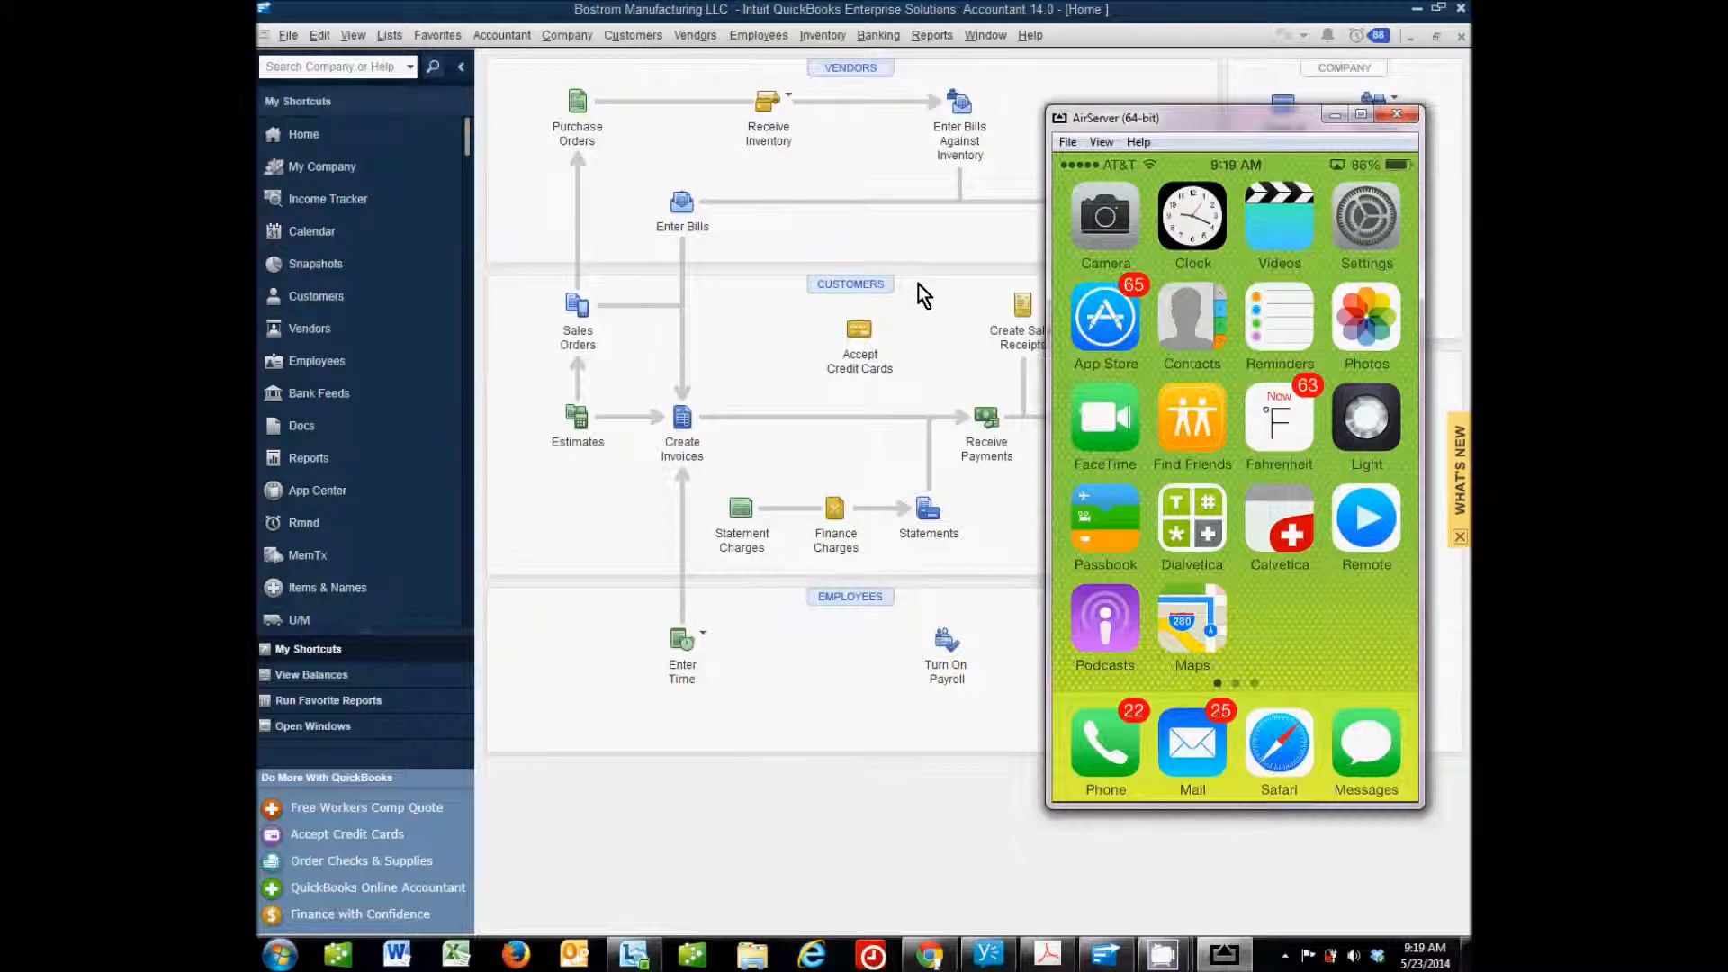
mouse_move(694, 348)
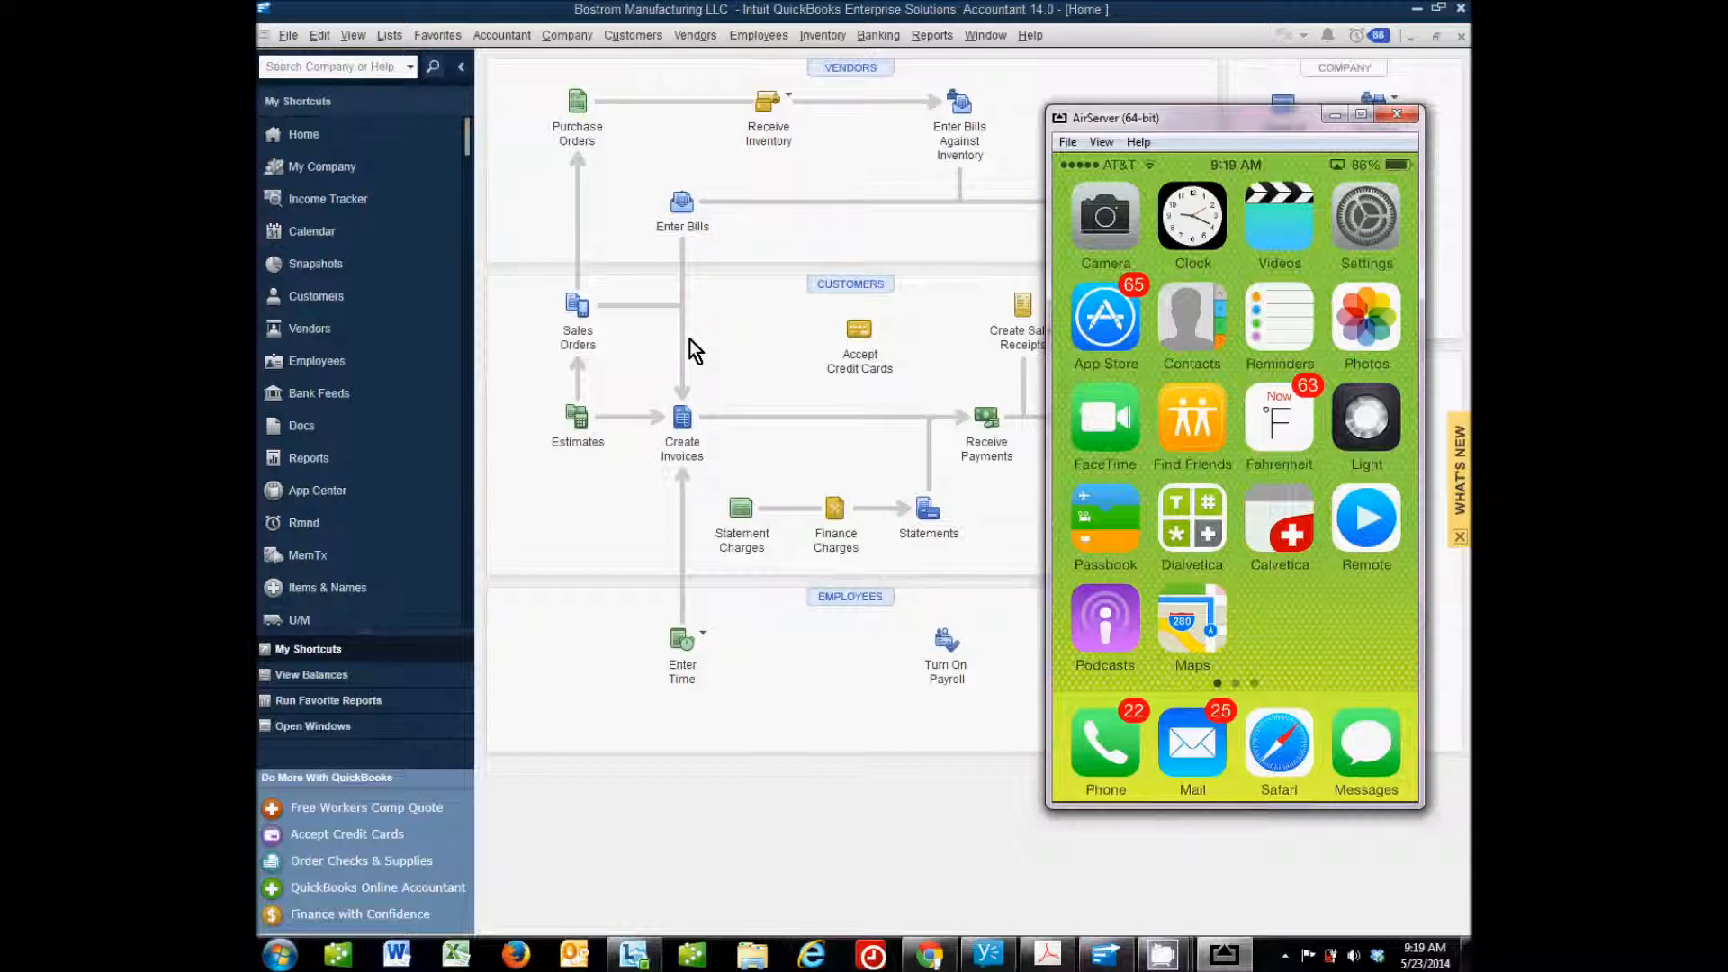
mouse_move(778, 382)
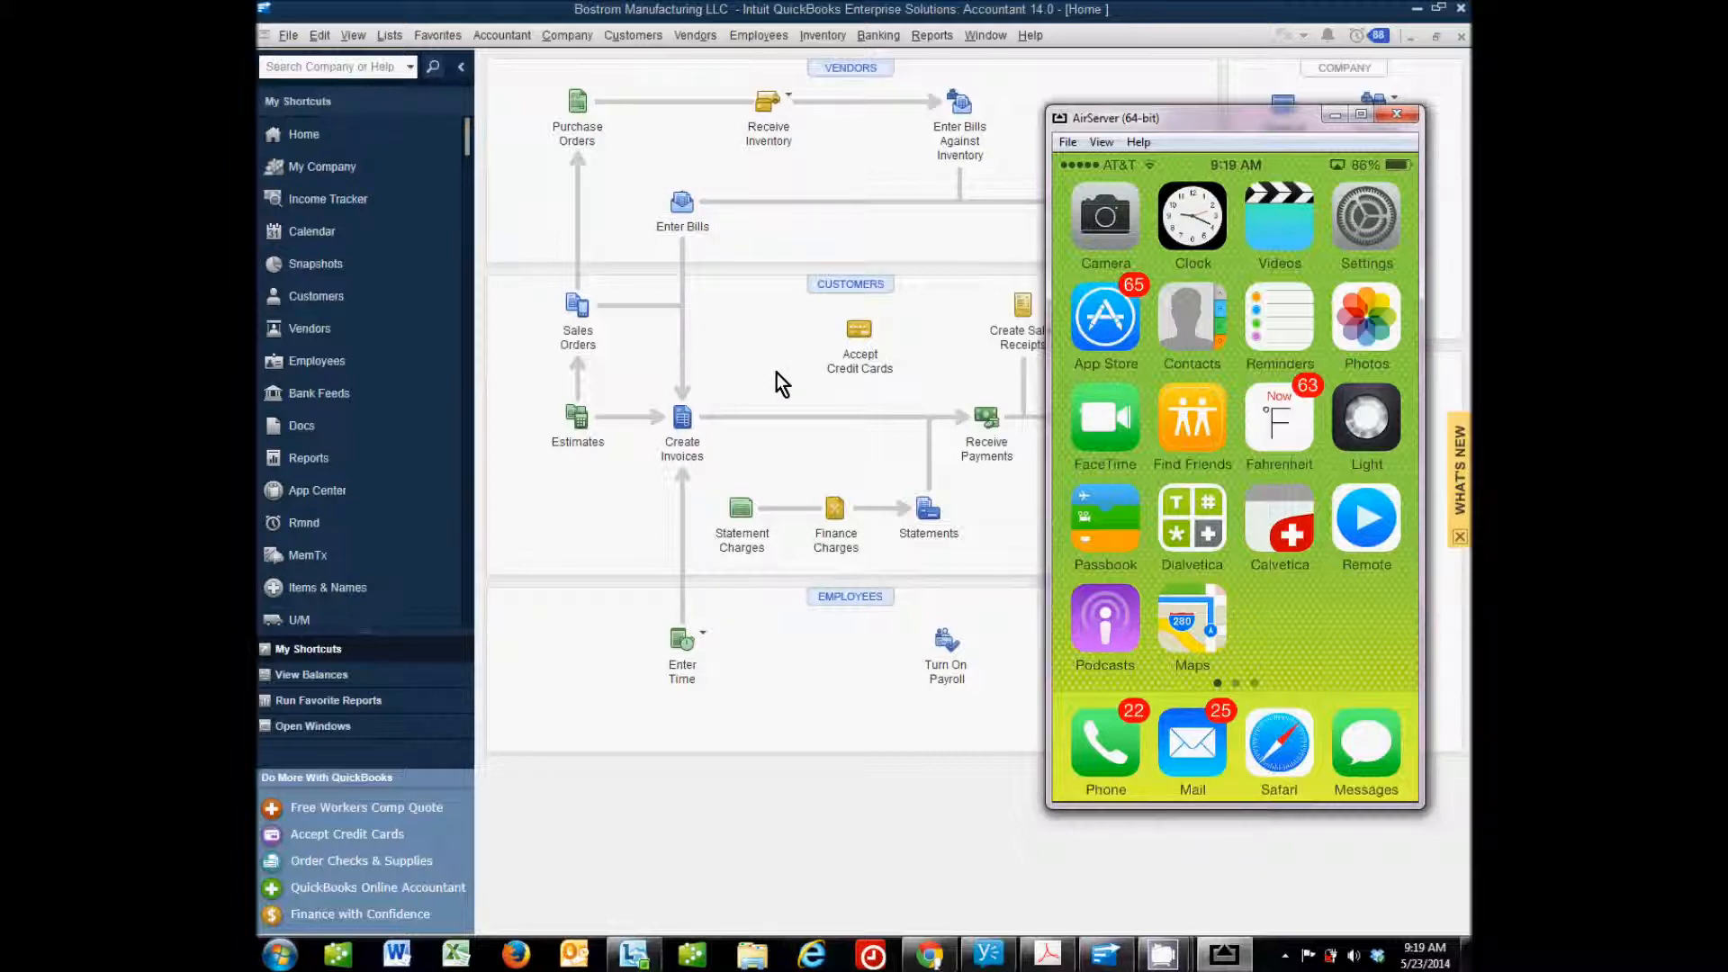
mouse_move(894, 381)
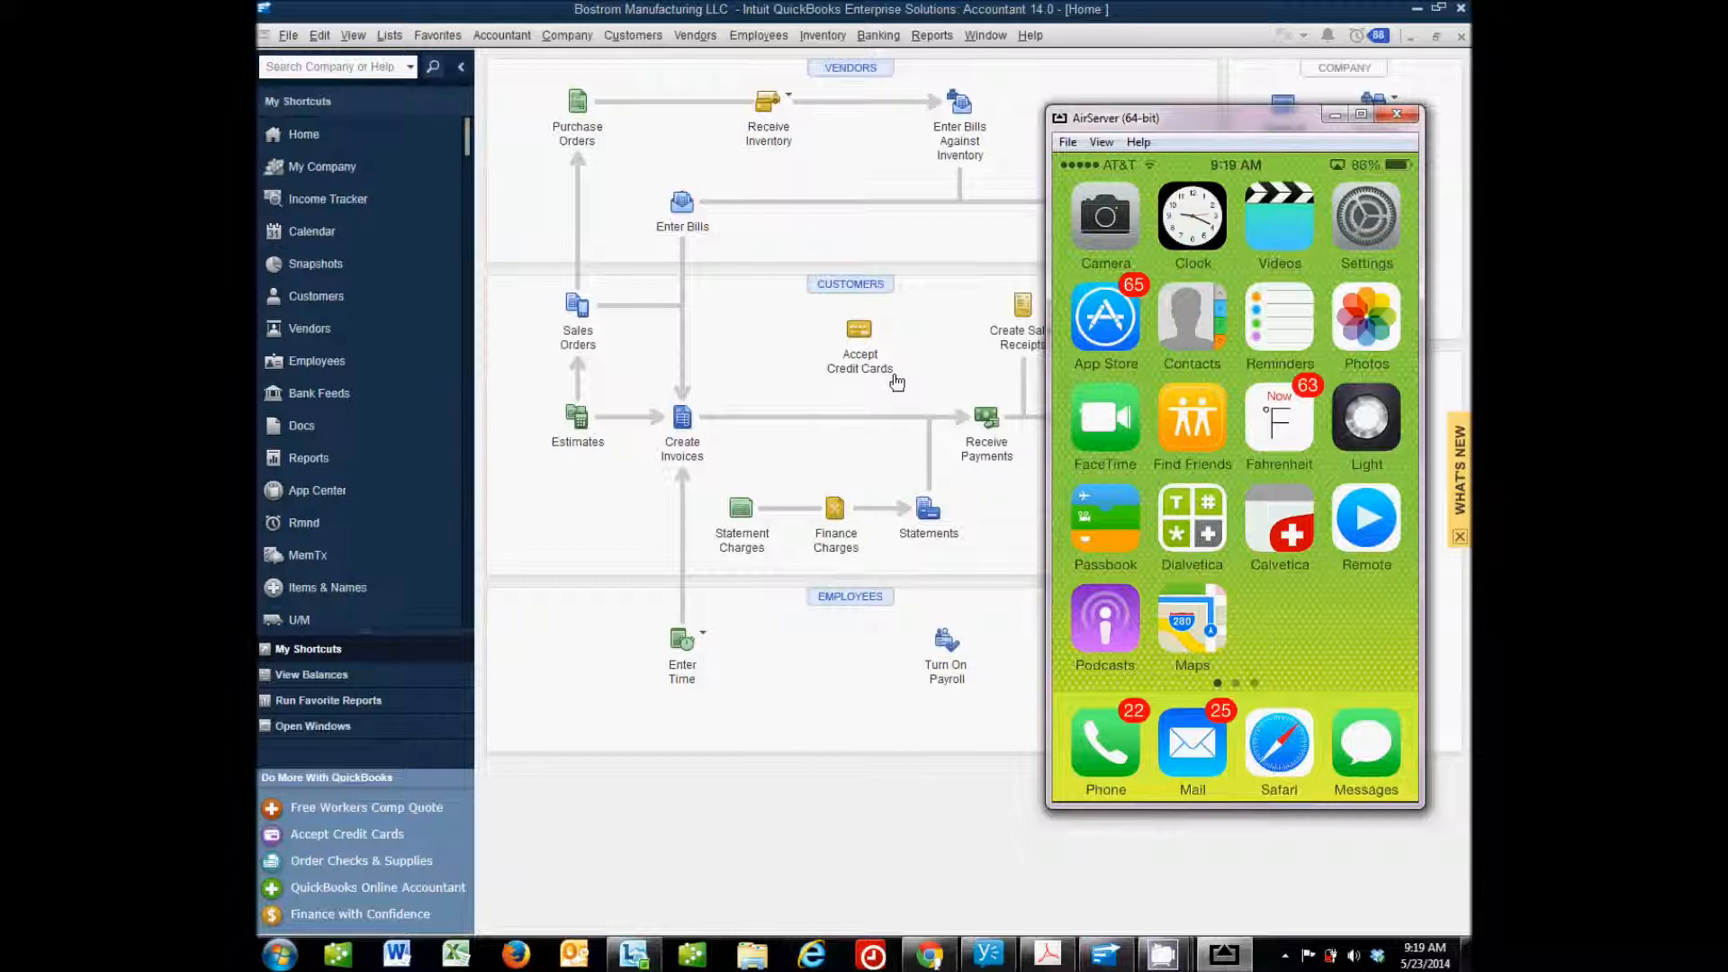
mouse_move(956, 360)
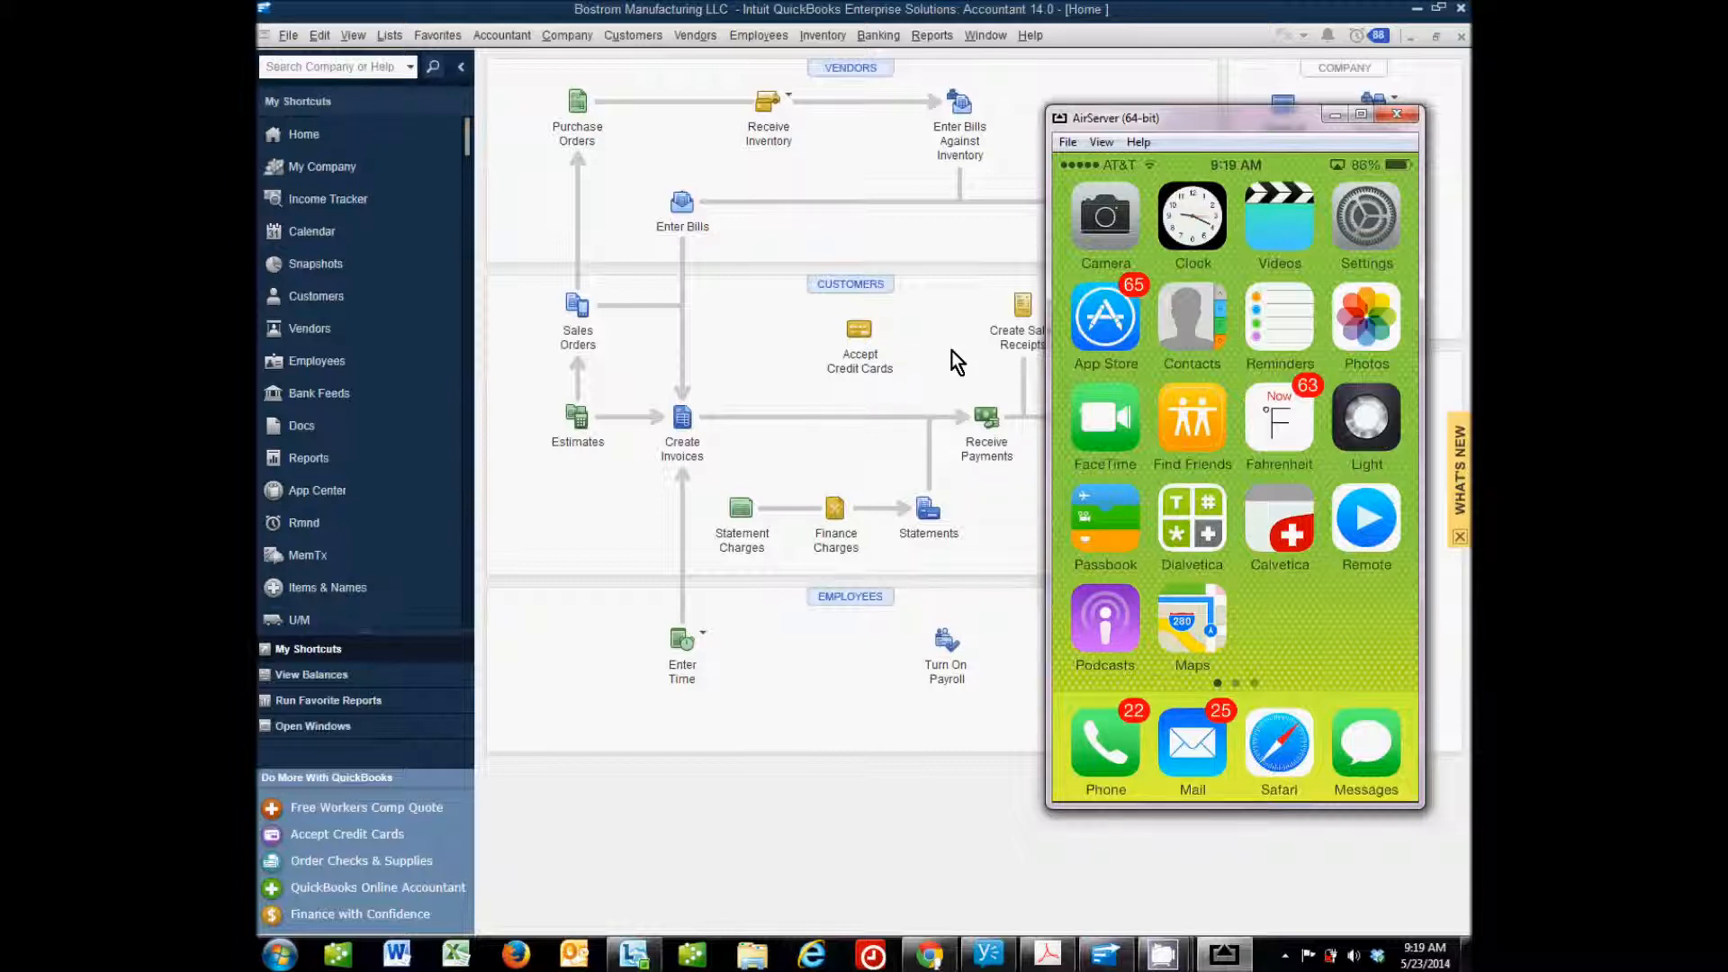
mouse_move(756, 367)
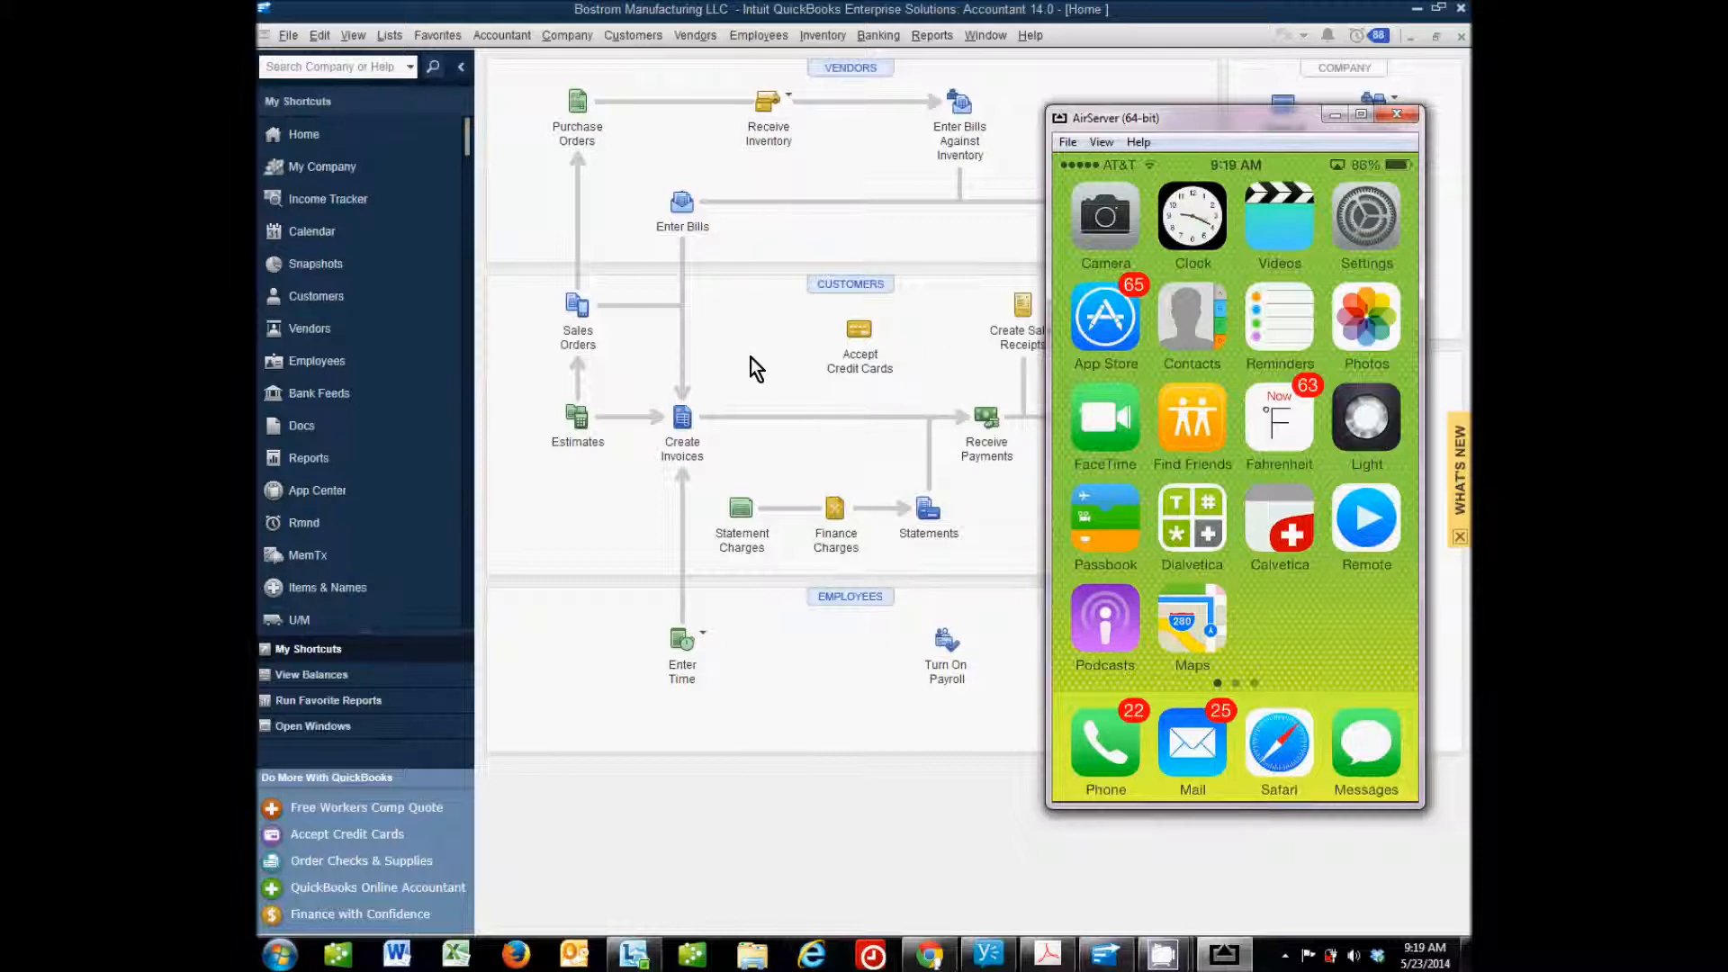
mouse_move(761, 367)
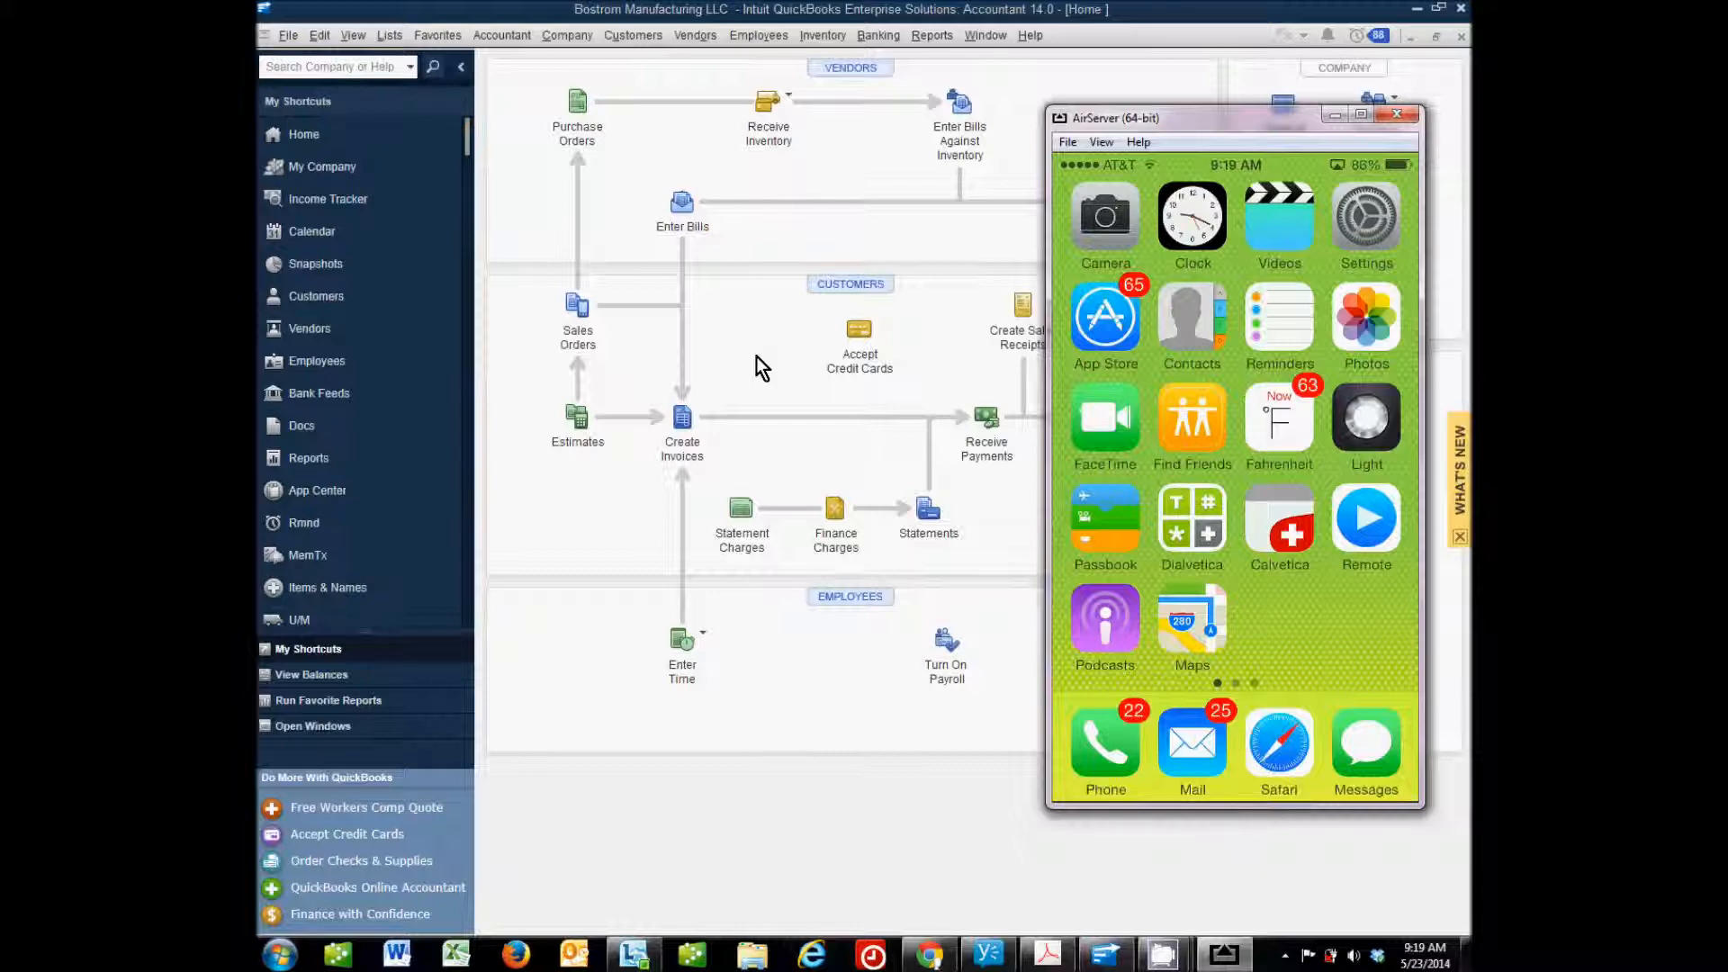
mouse_move(962, 792)
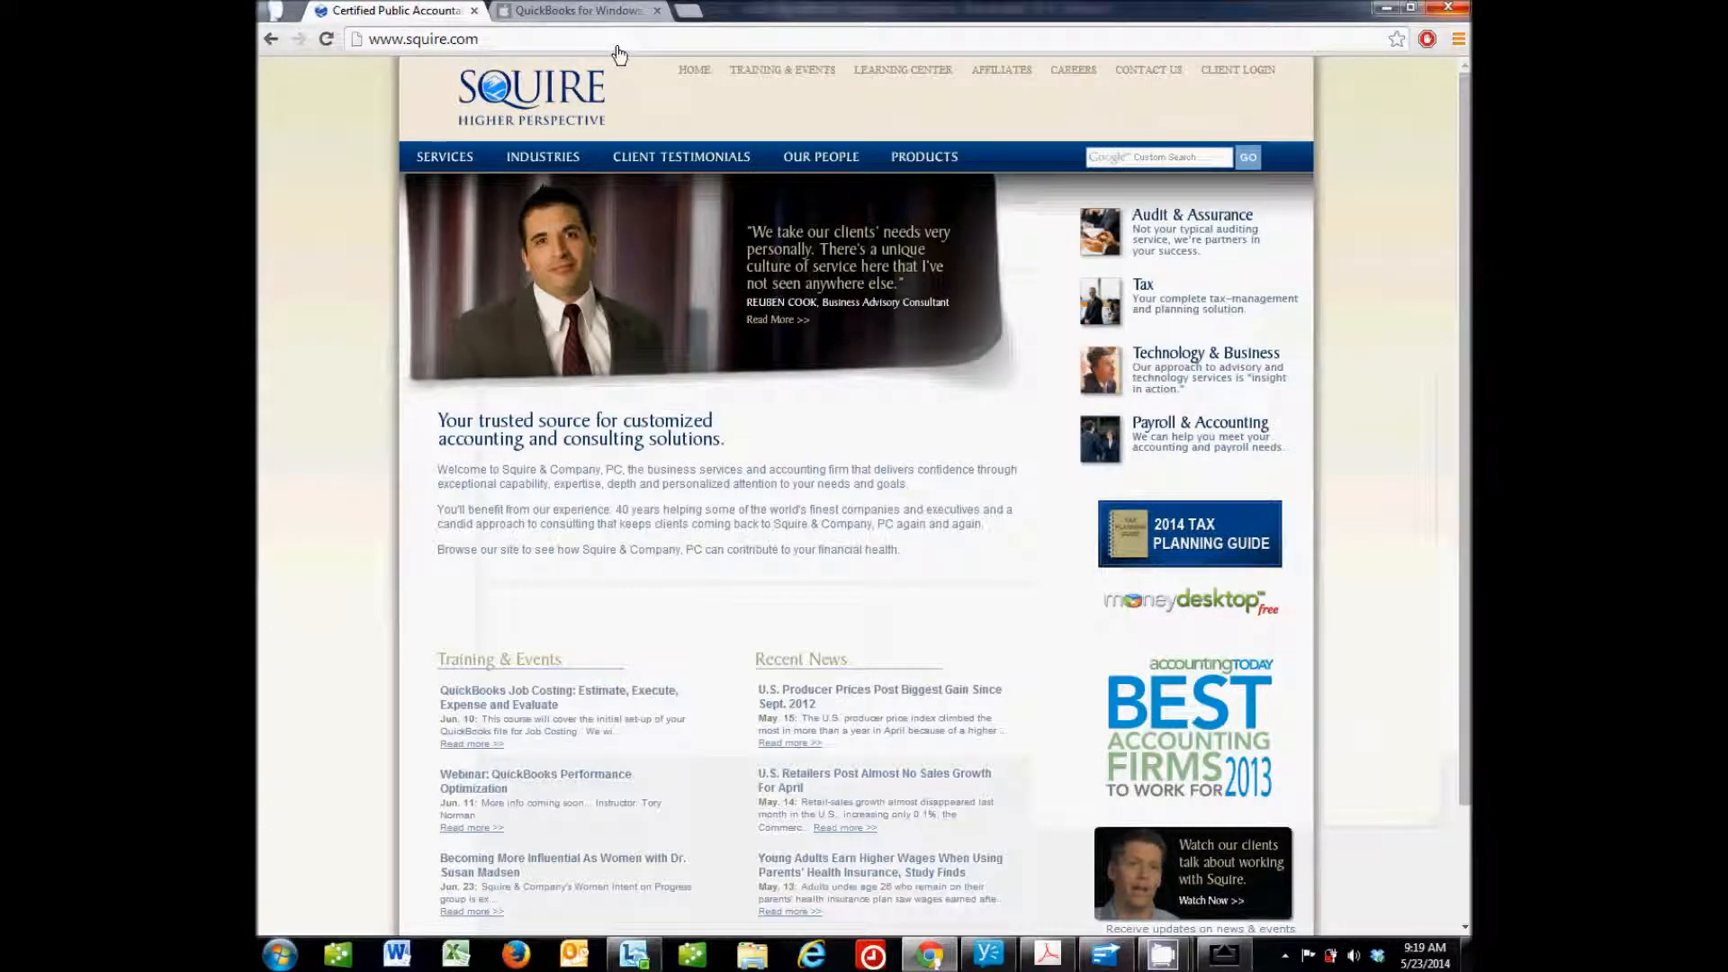
Scroll the iTunes Preview Mobile Companion page to review its description and iPhone screenshots.
click(582, 11)
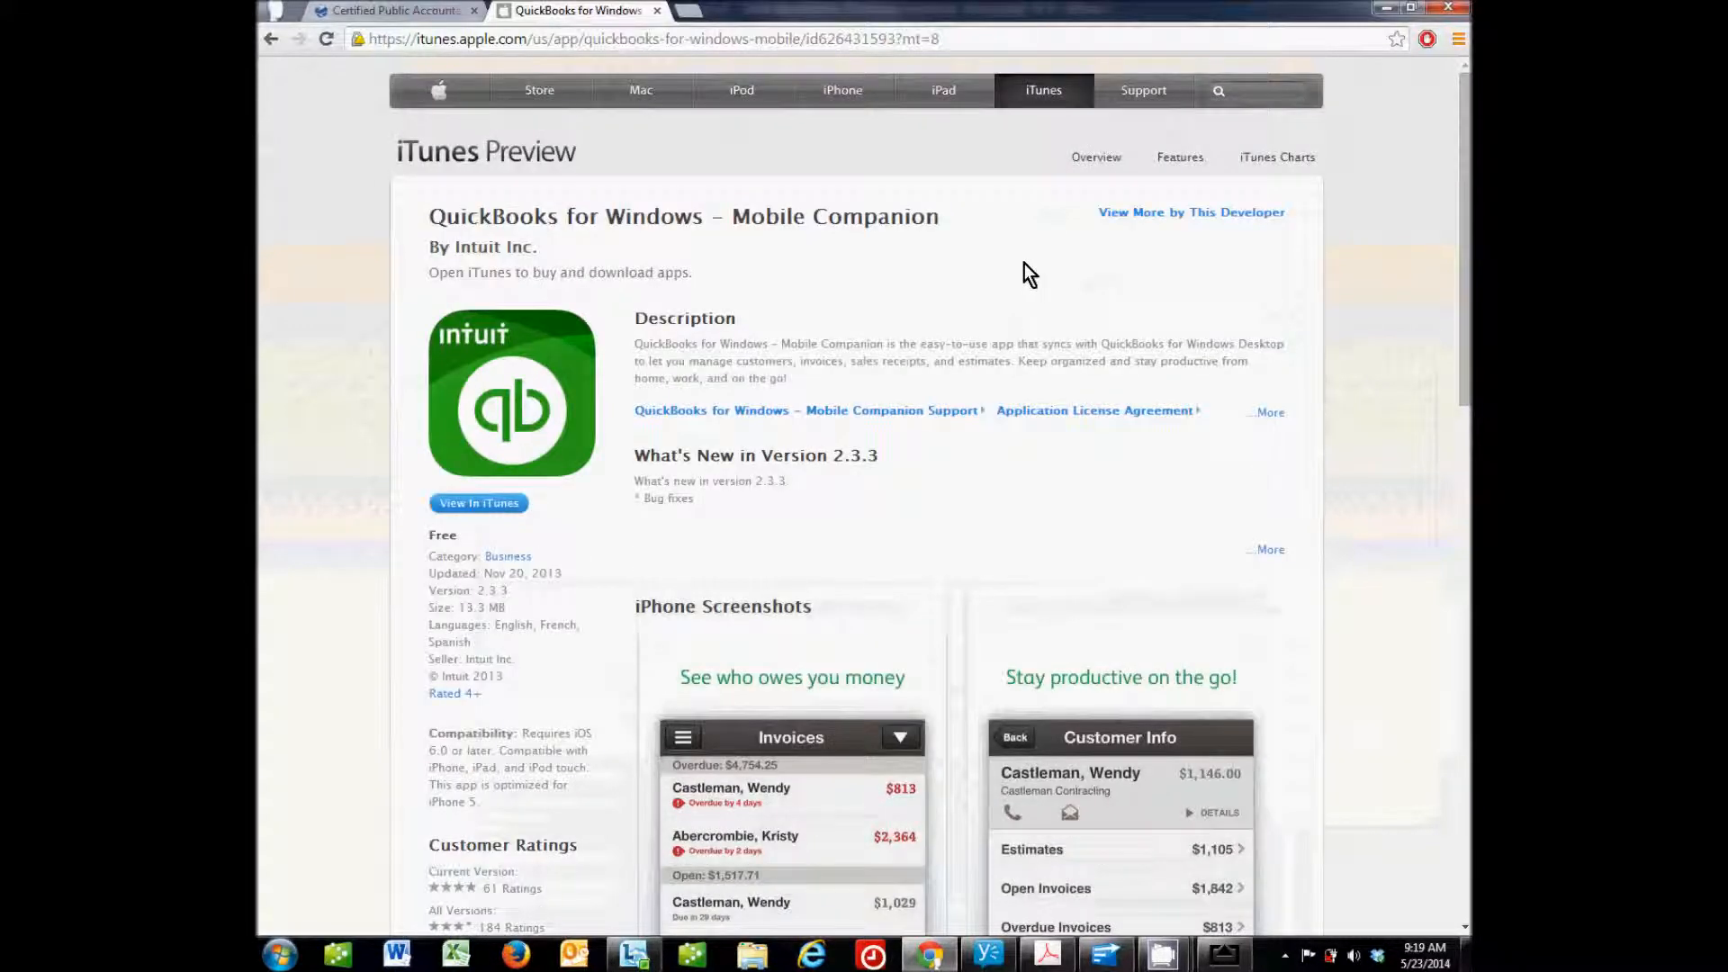
mouse_move(726, 241)
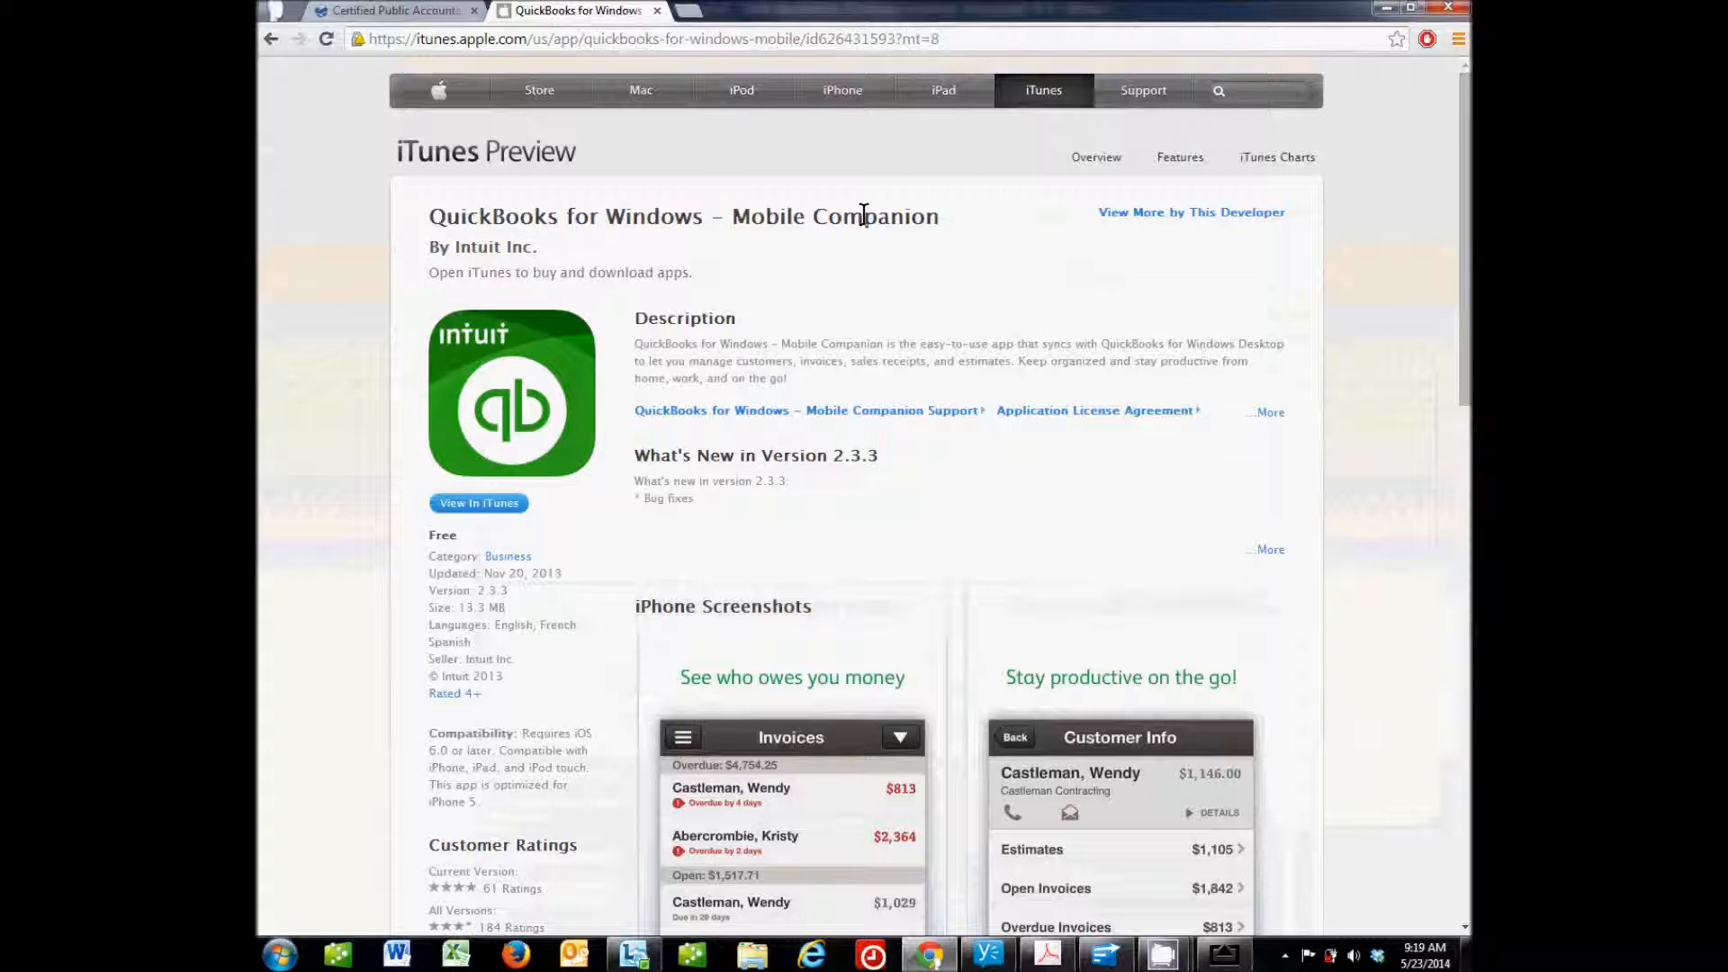
mouse_move(894, 297)
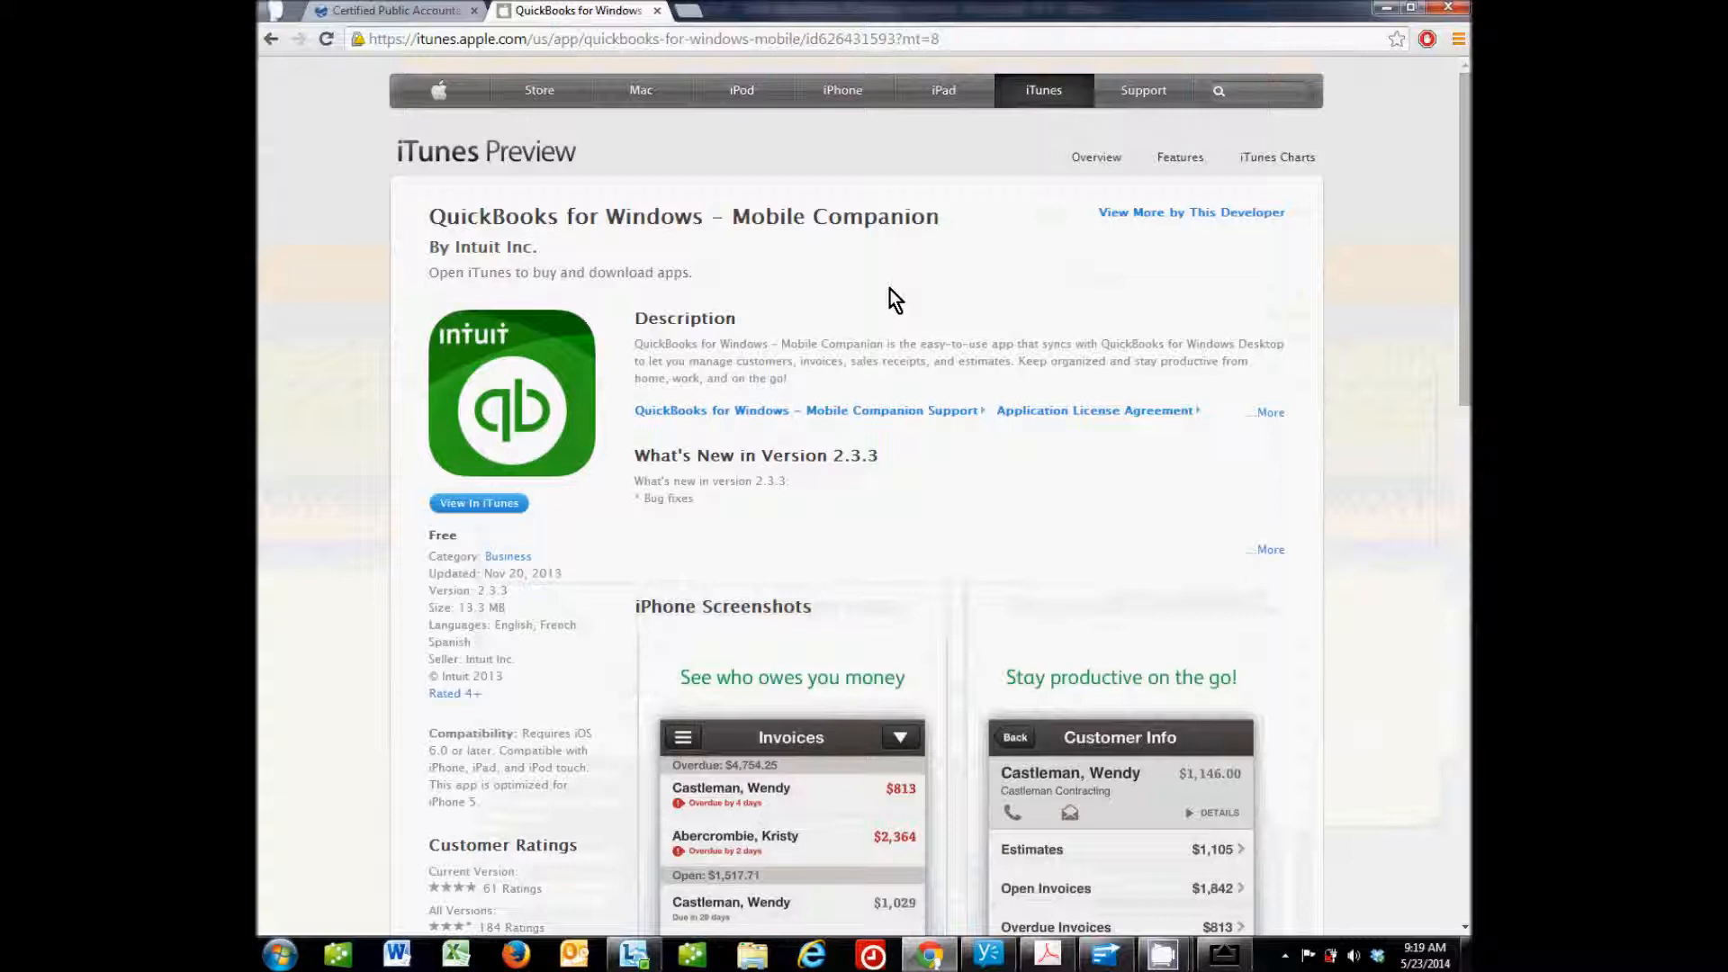
mouse_move(948, 307)
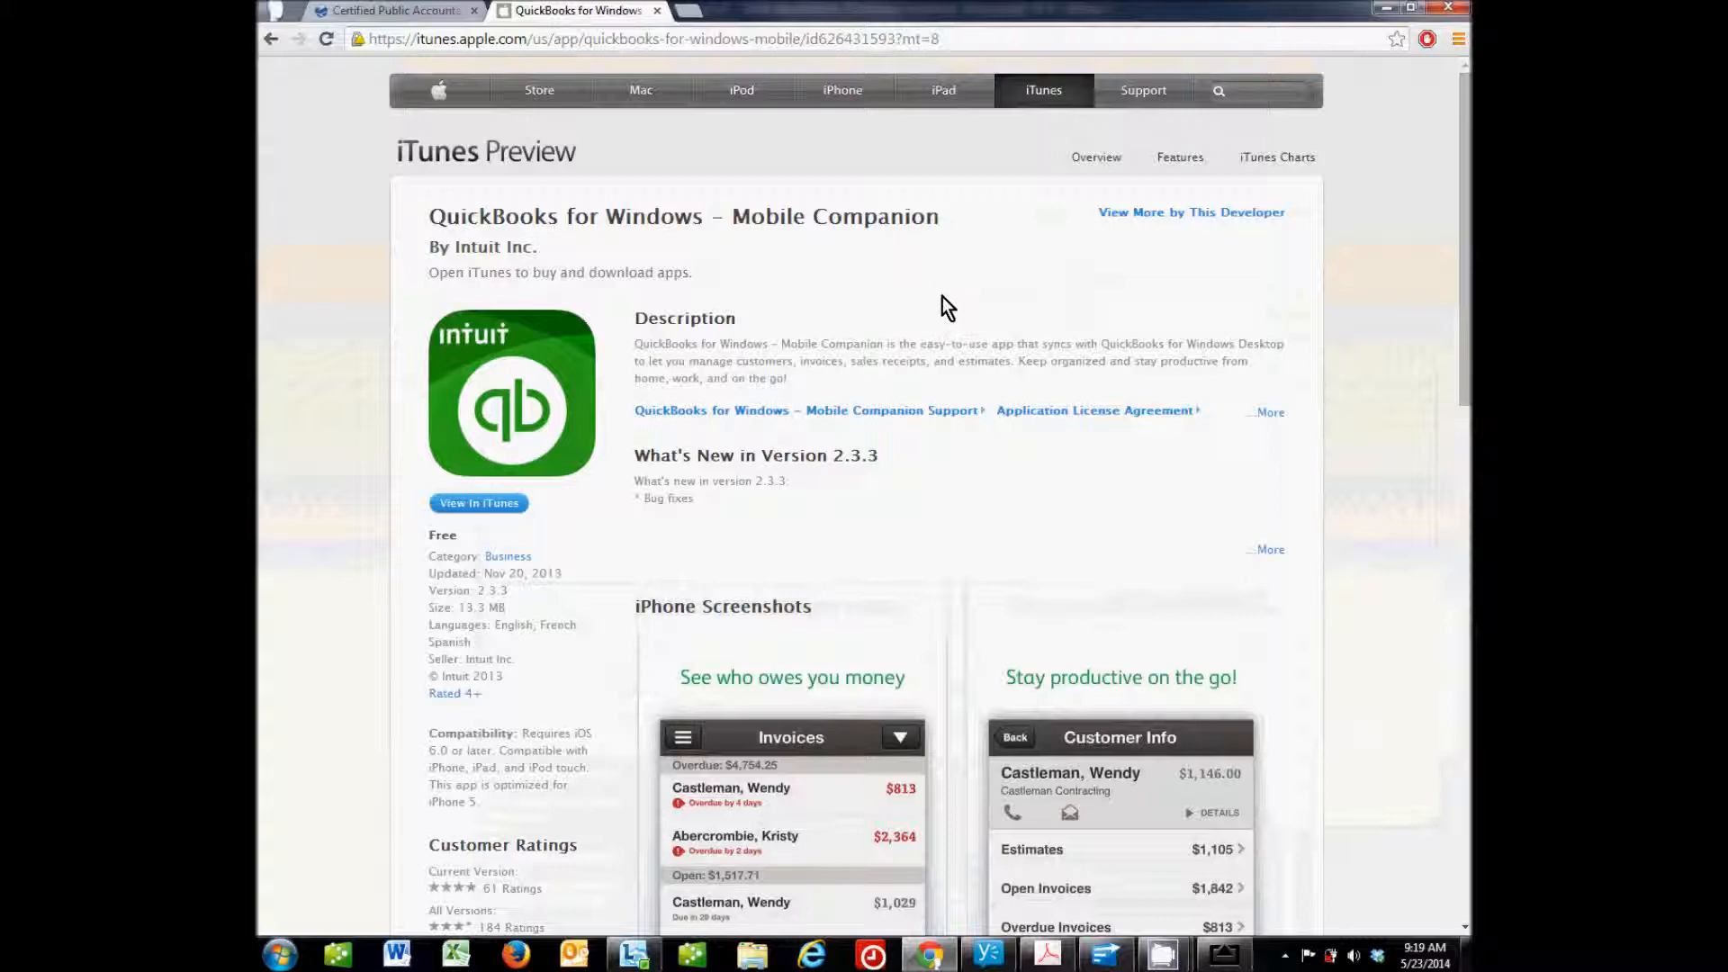
mouse_move(874, 517)
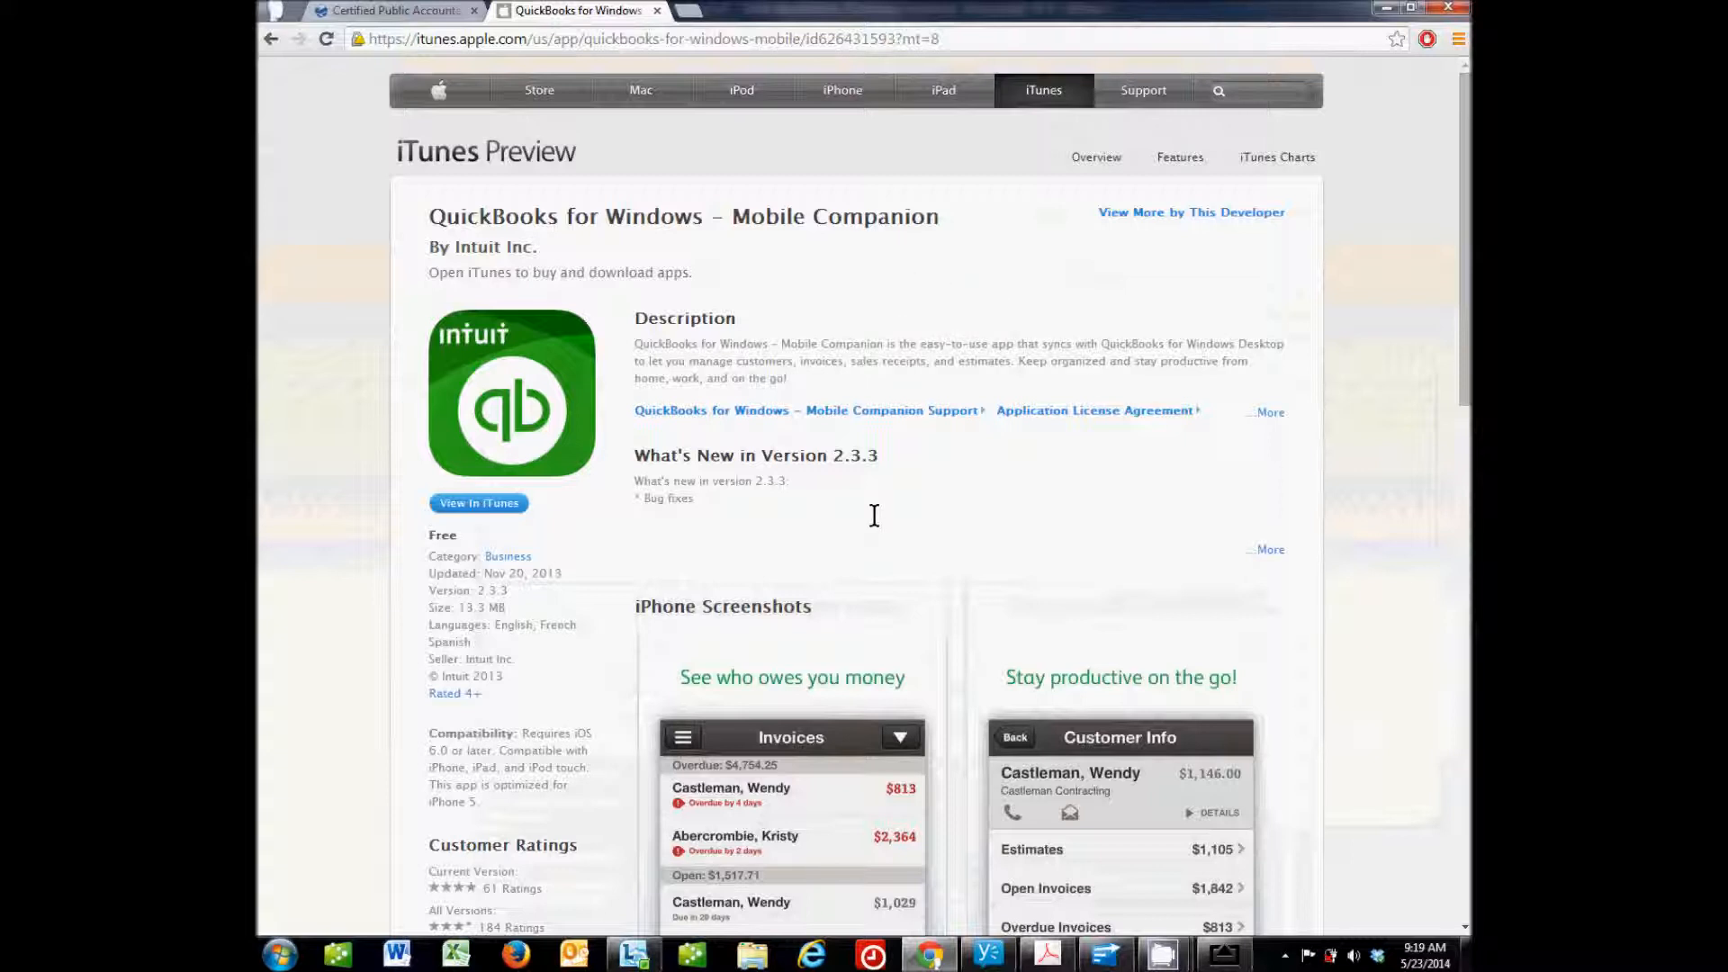
scroll(down, 3)
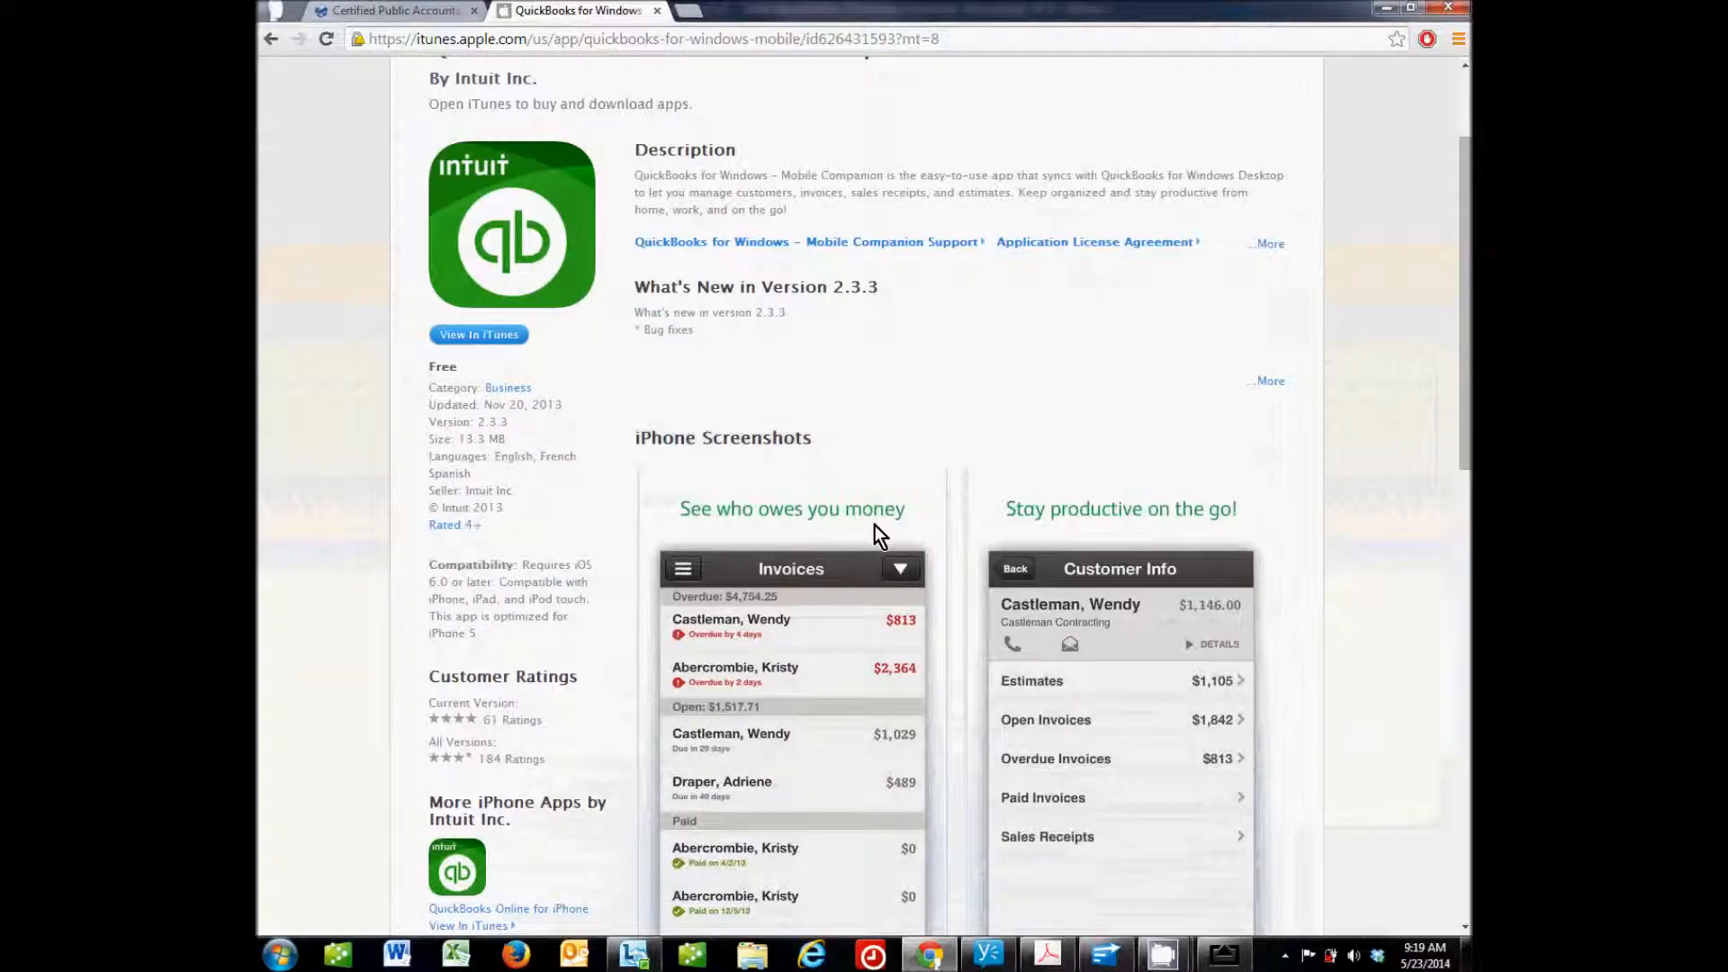
scroll(down, 3)
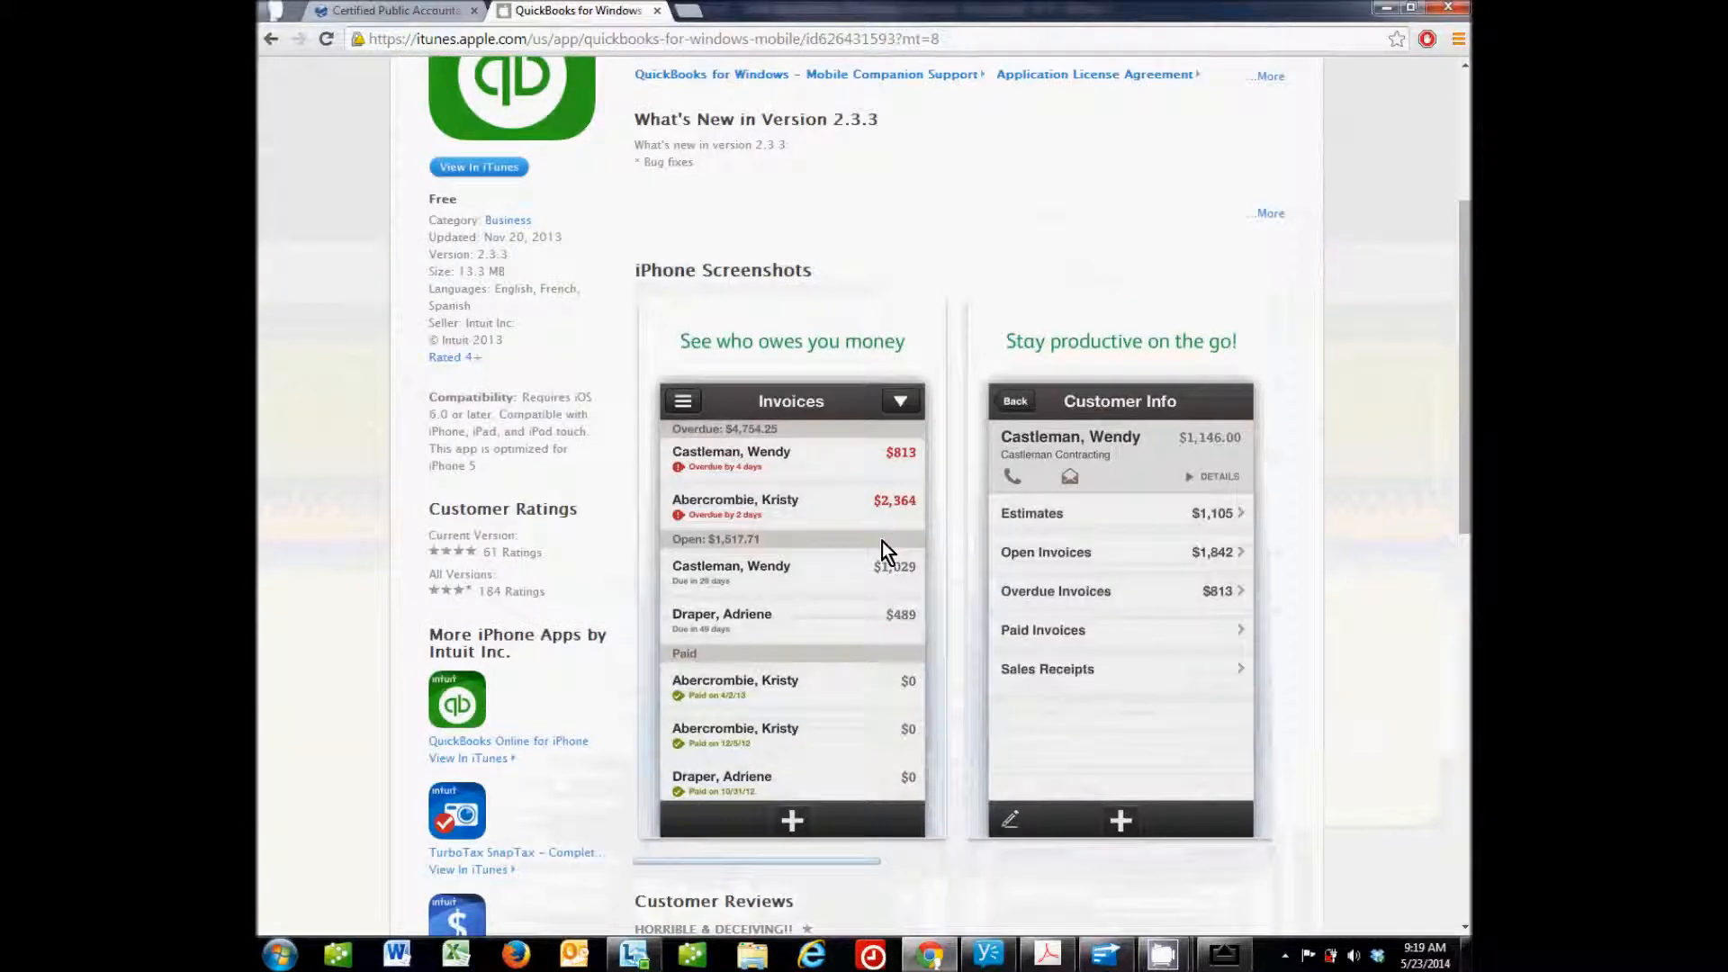
scroll(up, 3)
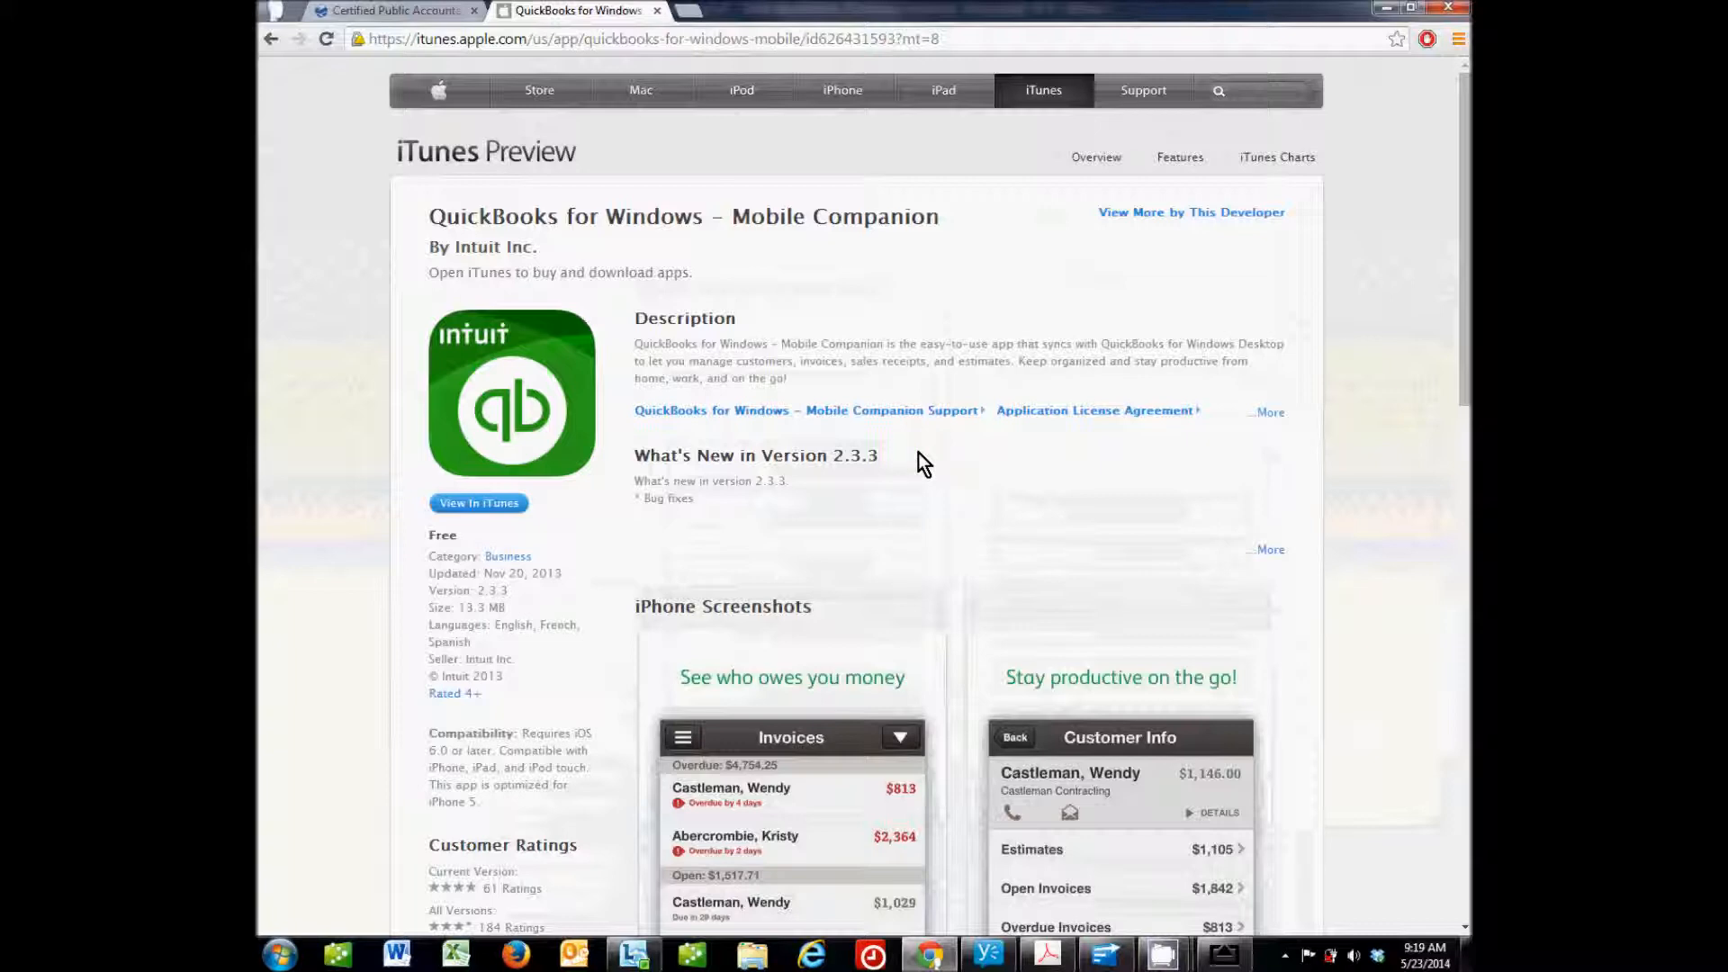
scroll(down, 3)
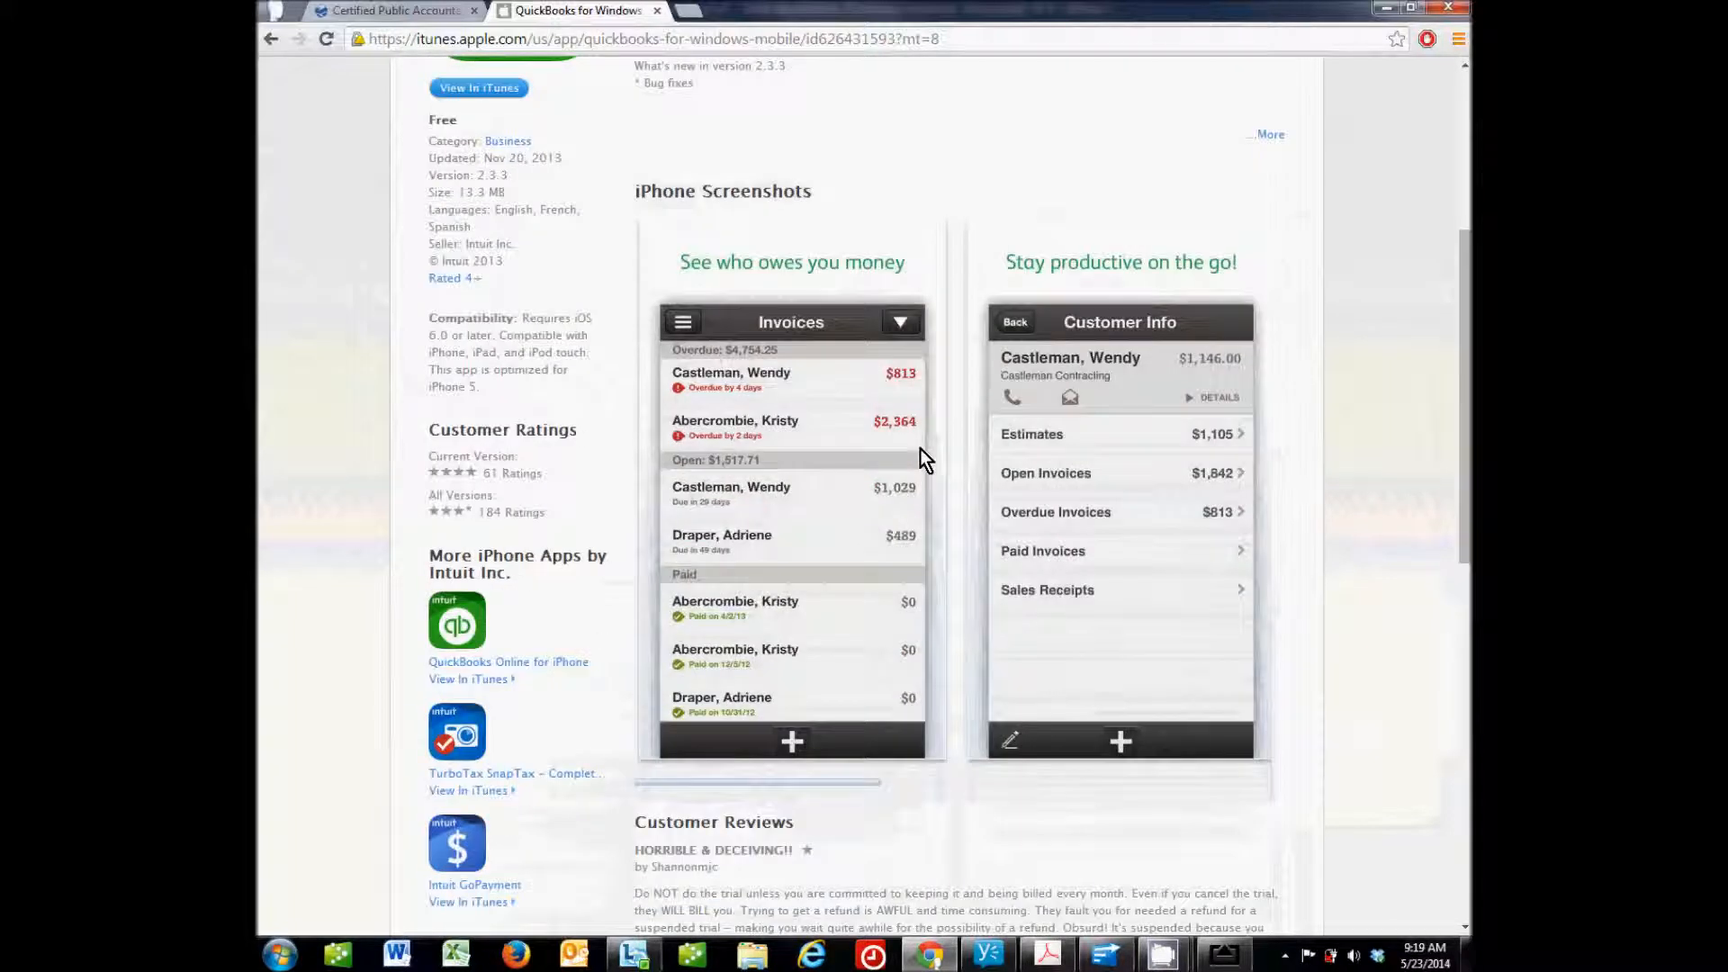
scroll(up, 3)
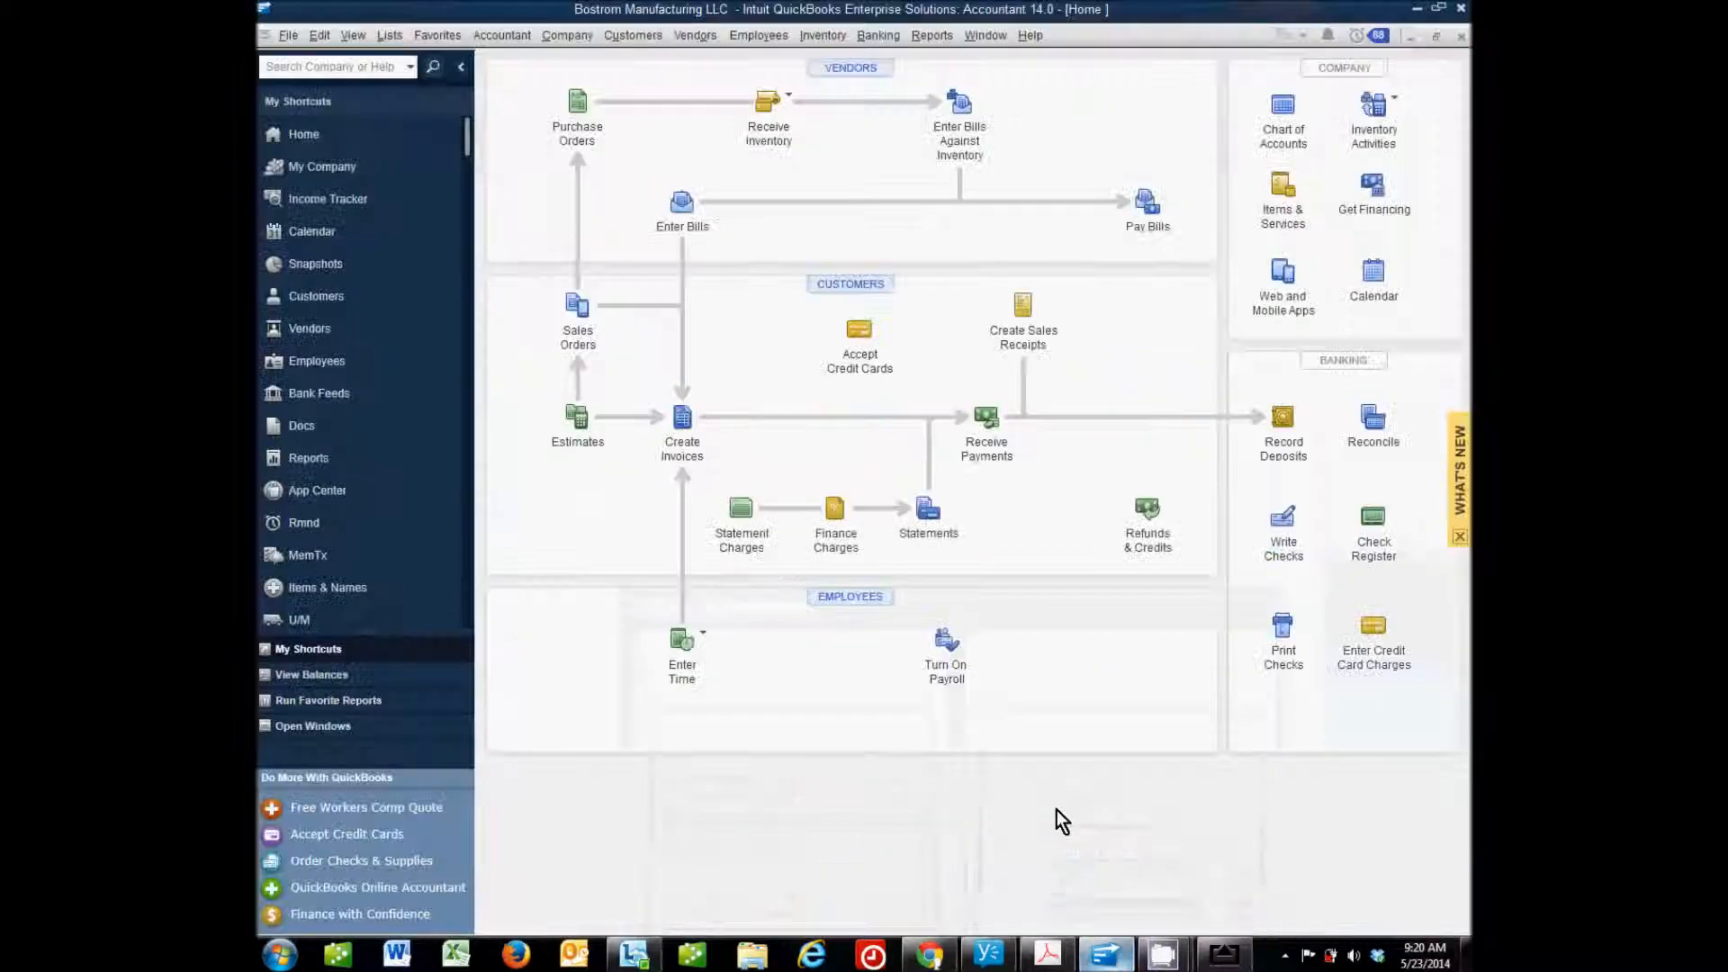
mouse_move(611, 23)
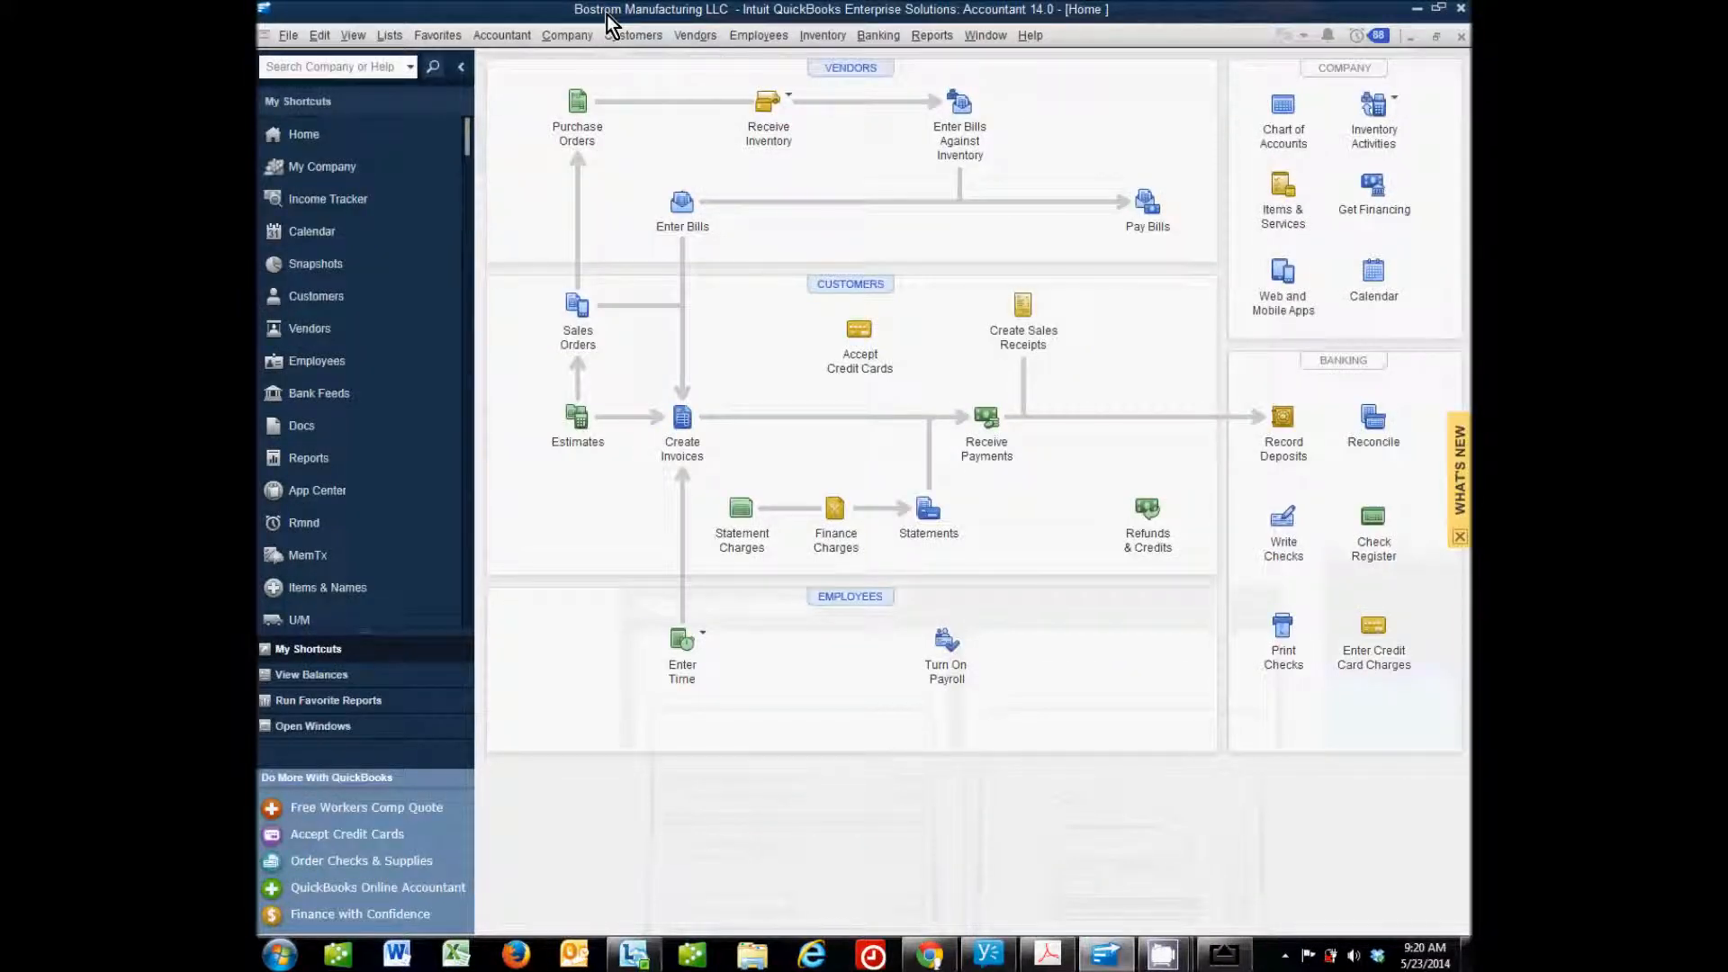
mouse_move(544, 20)
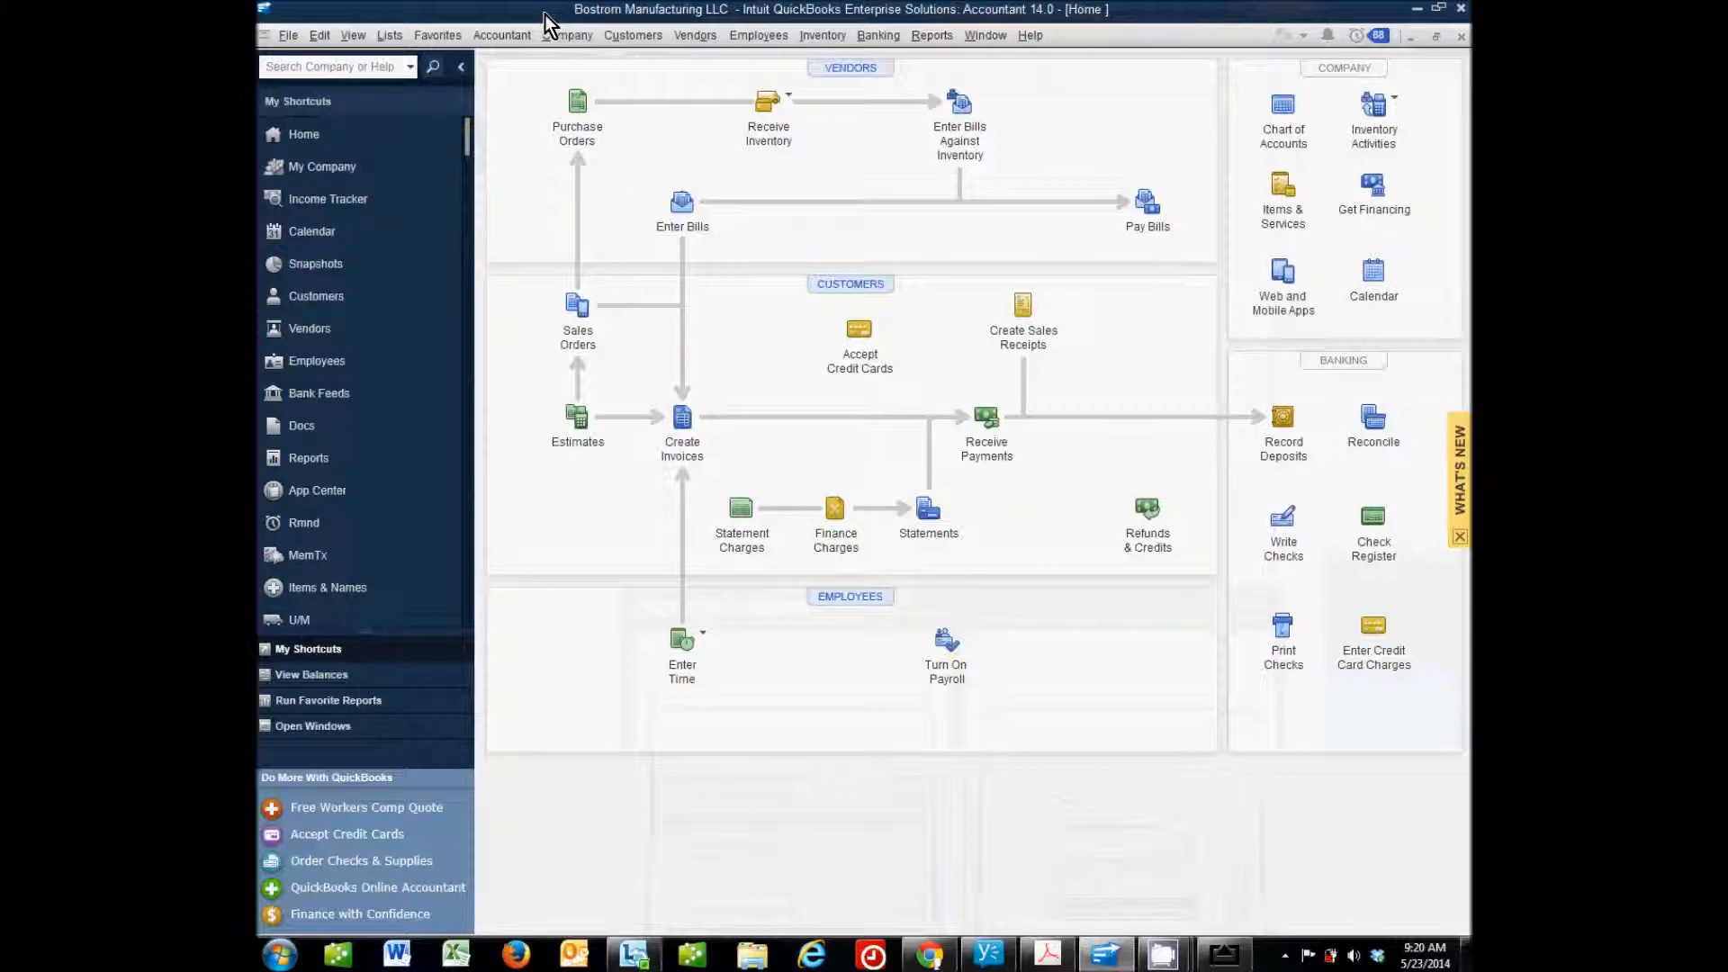
mouse_move(727, 329)
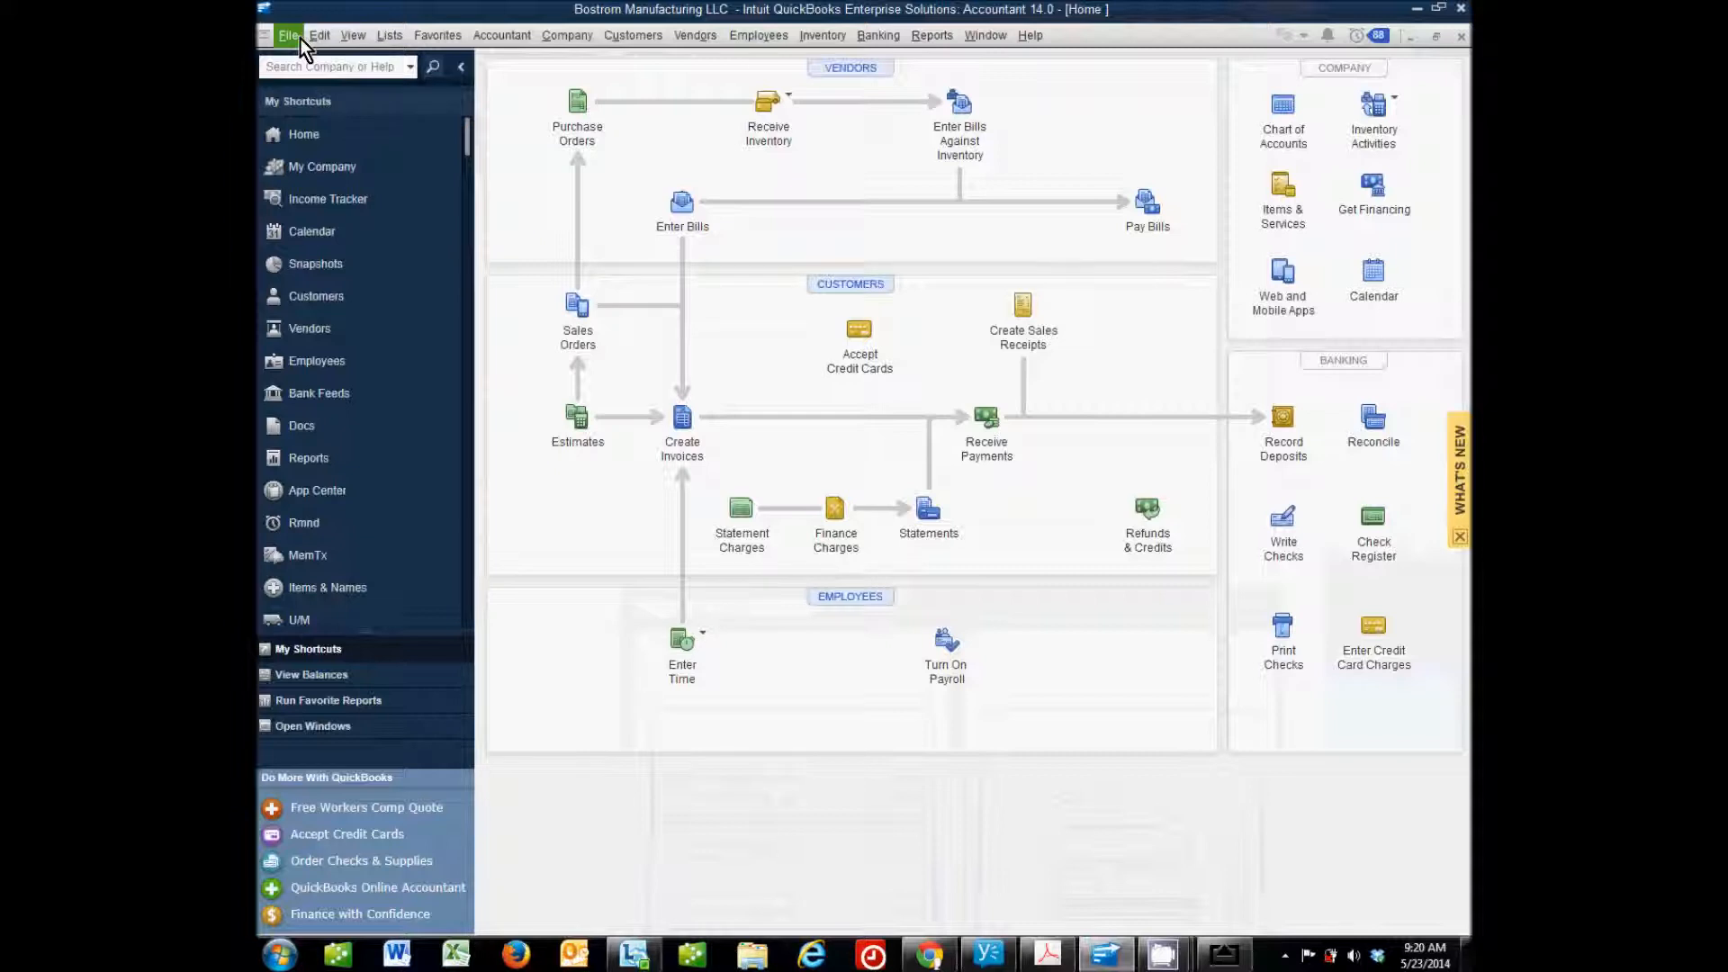
Open the File menu to reach the Sync commands.
click(288, 35)
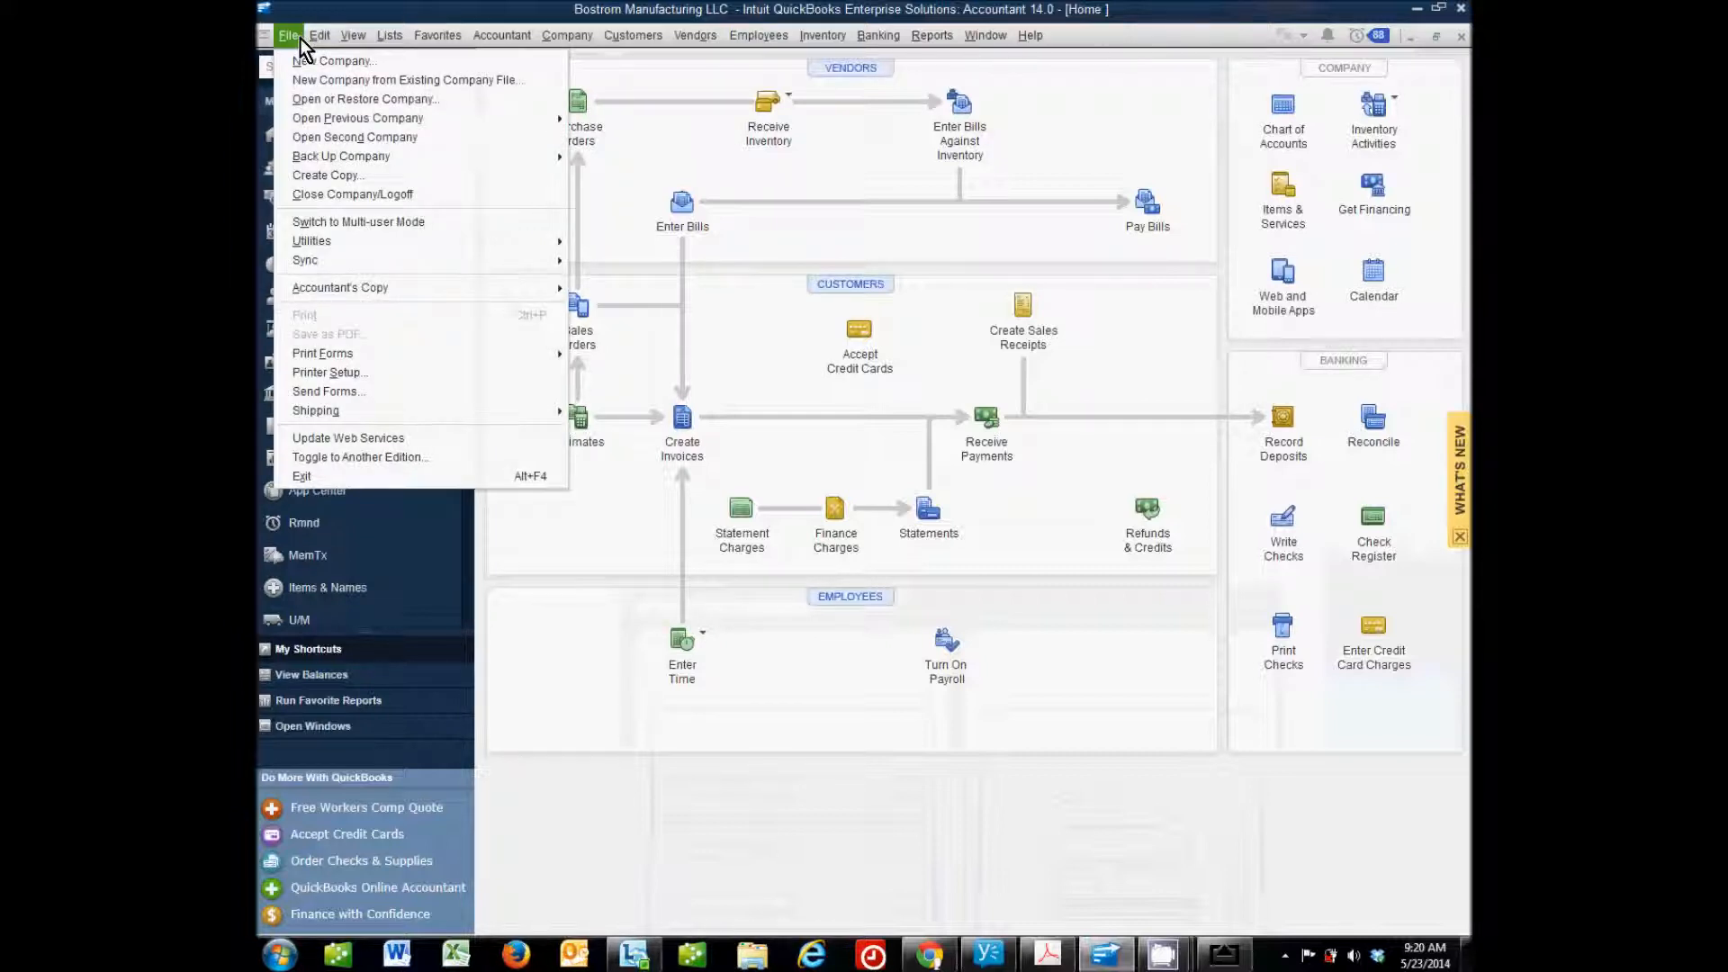
mouse_move(350, 268)
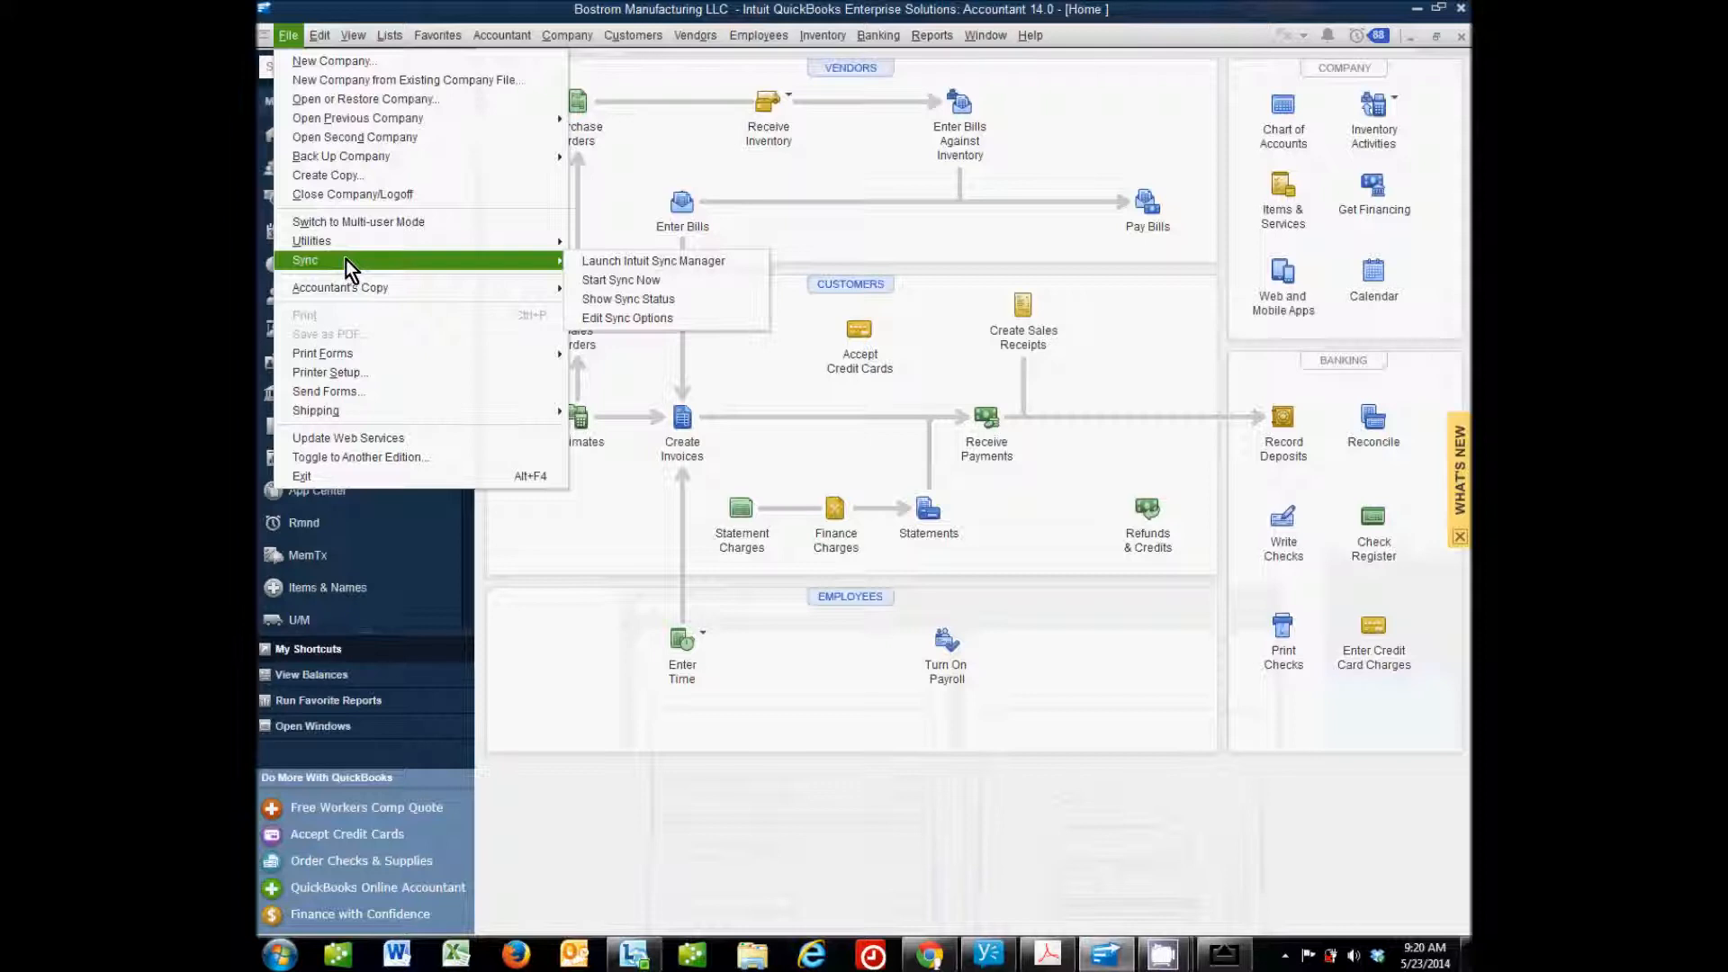
mouse_move(332, 273)
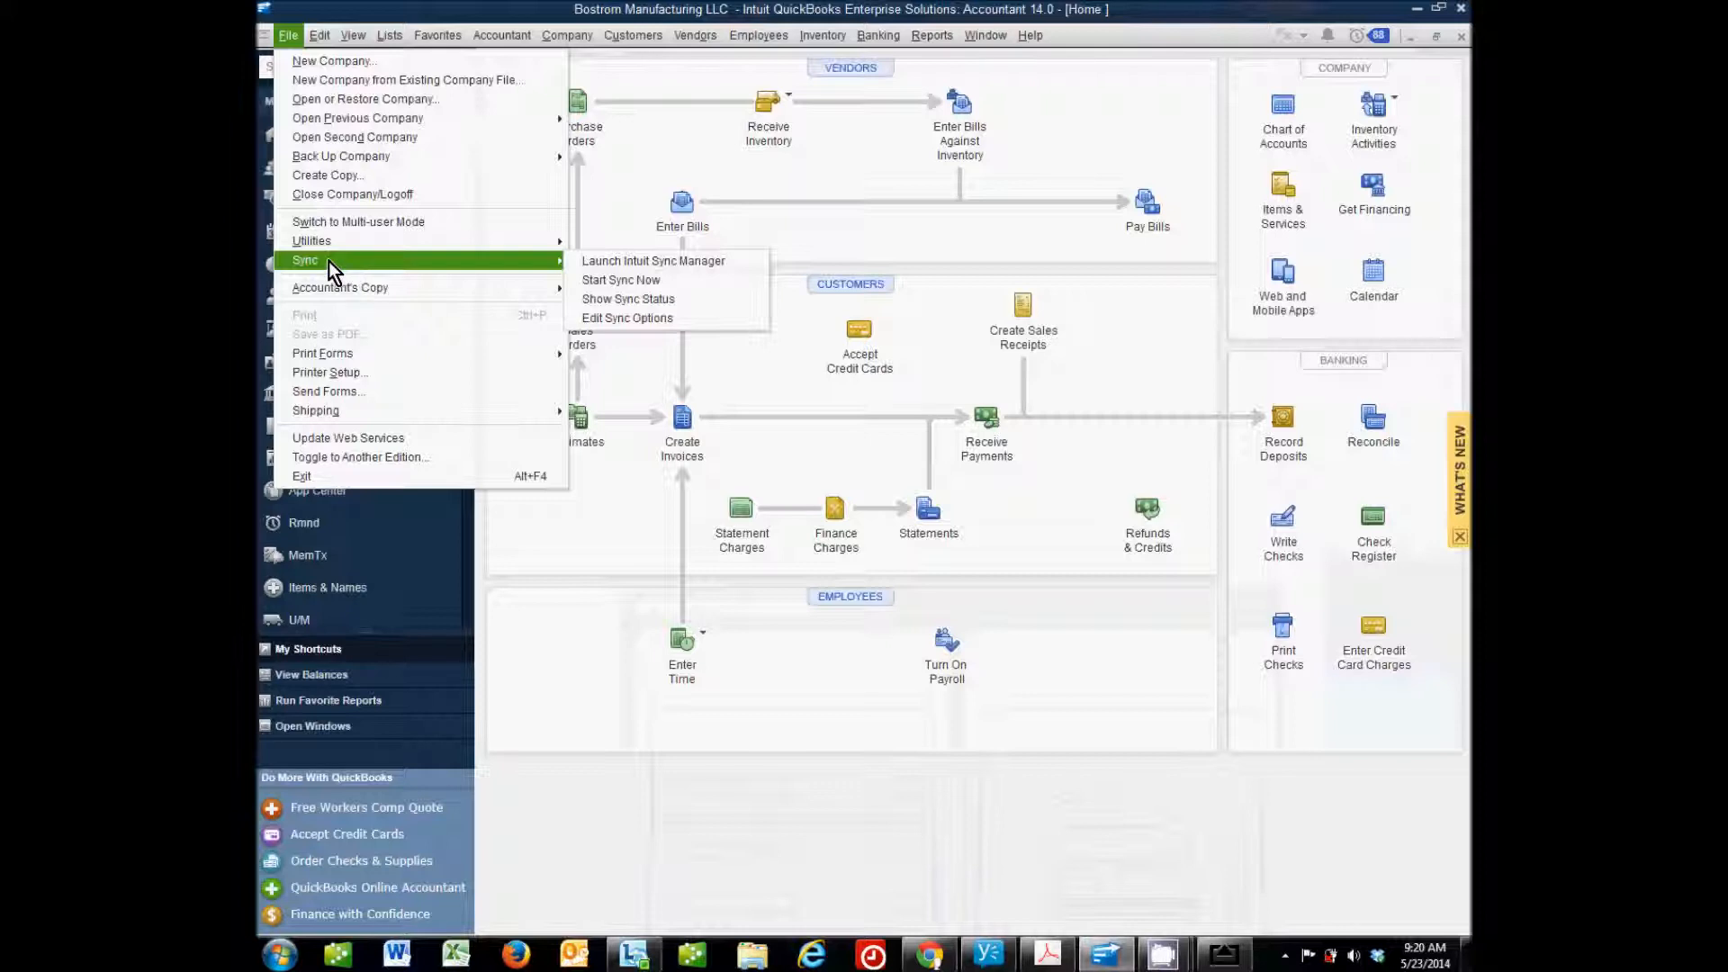
mouse_move(298, 268)
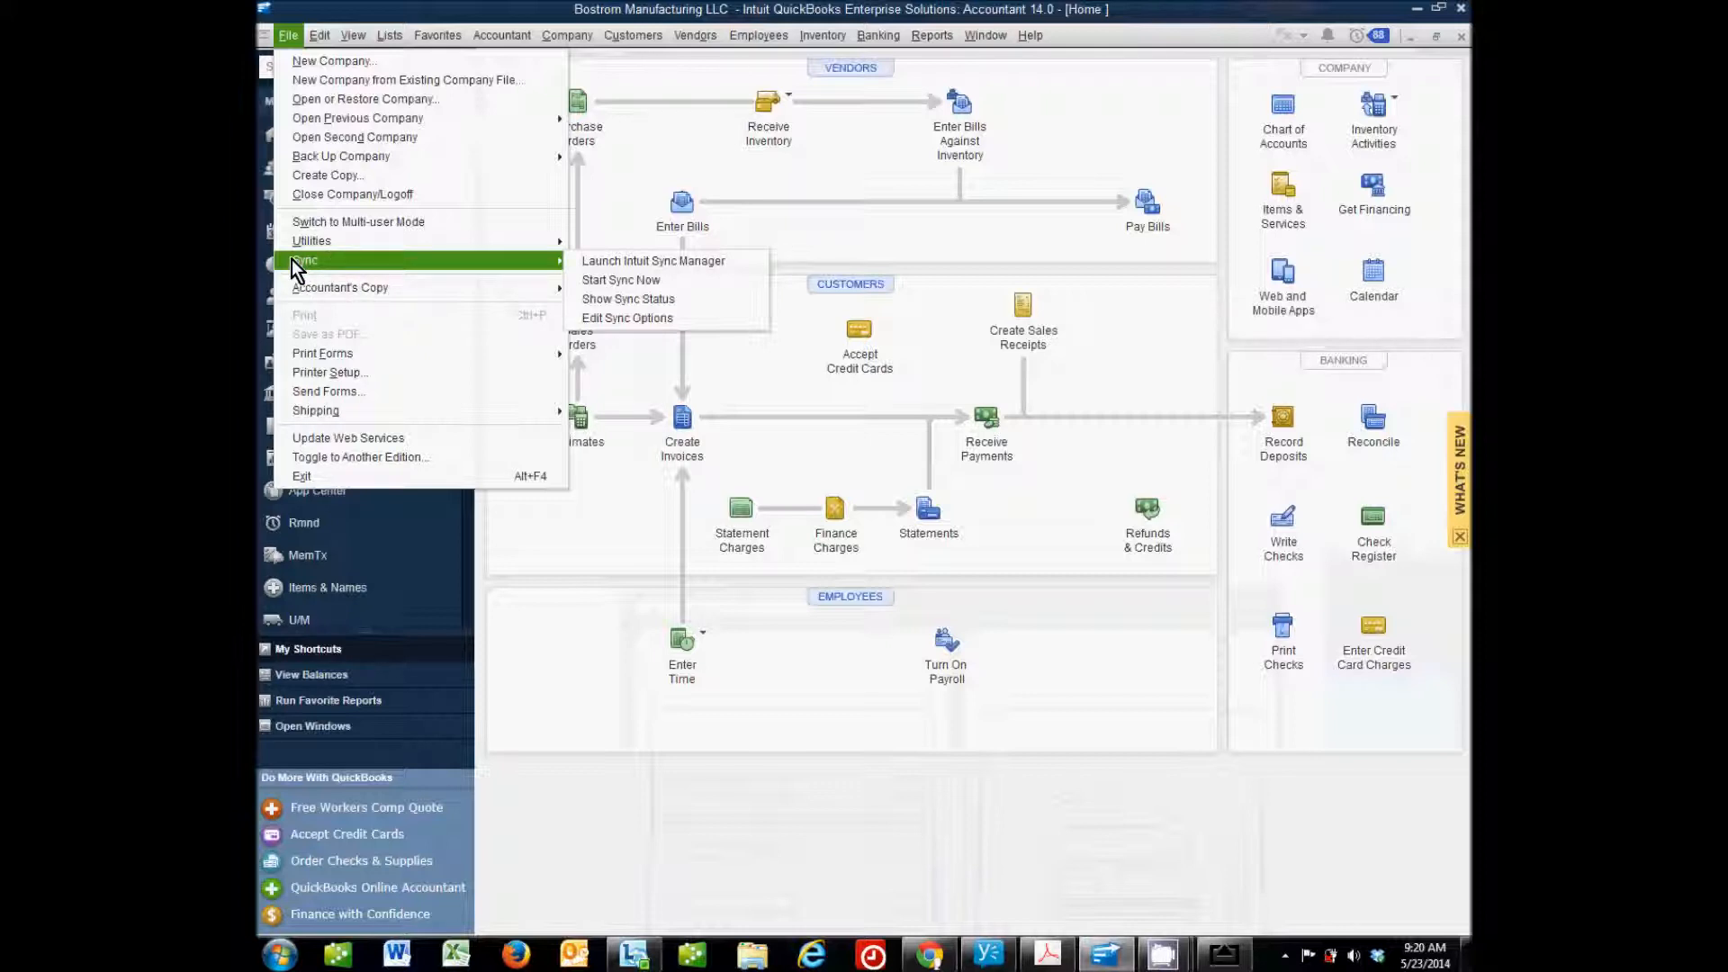
mouse_move(354, 274)
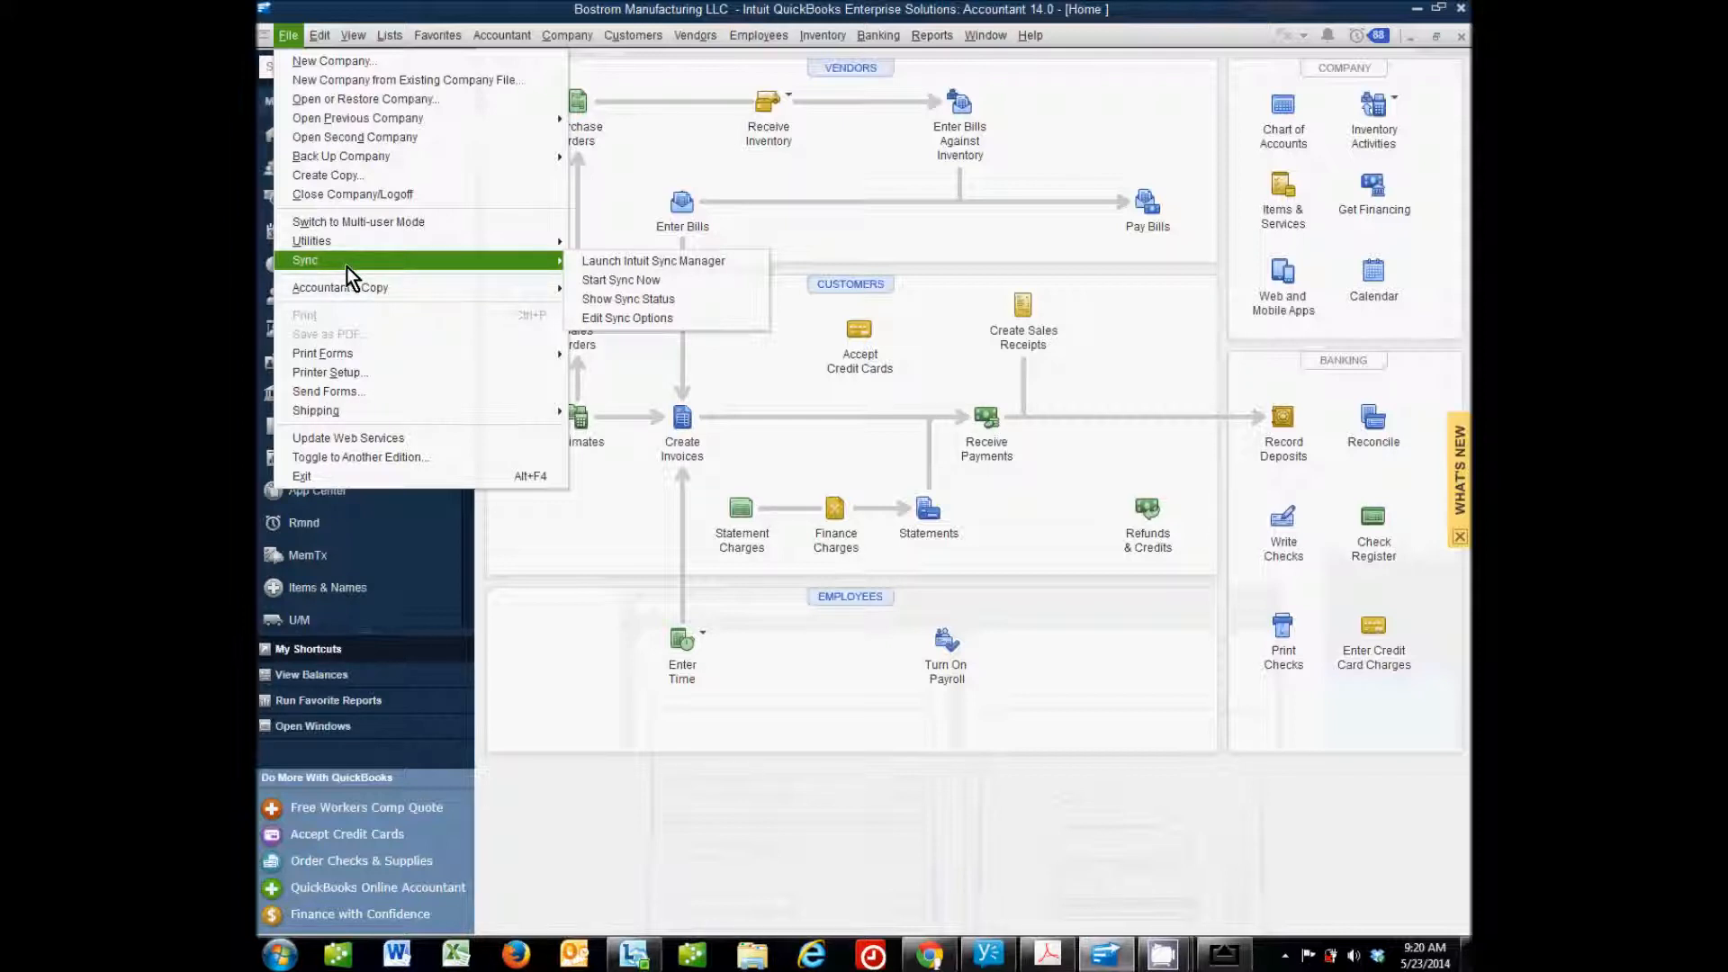
mouse_move(389, 271)
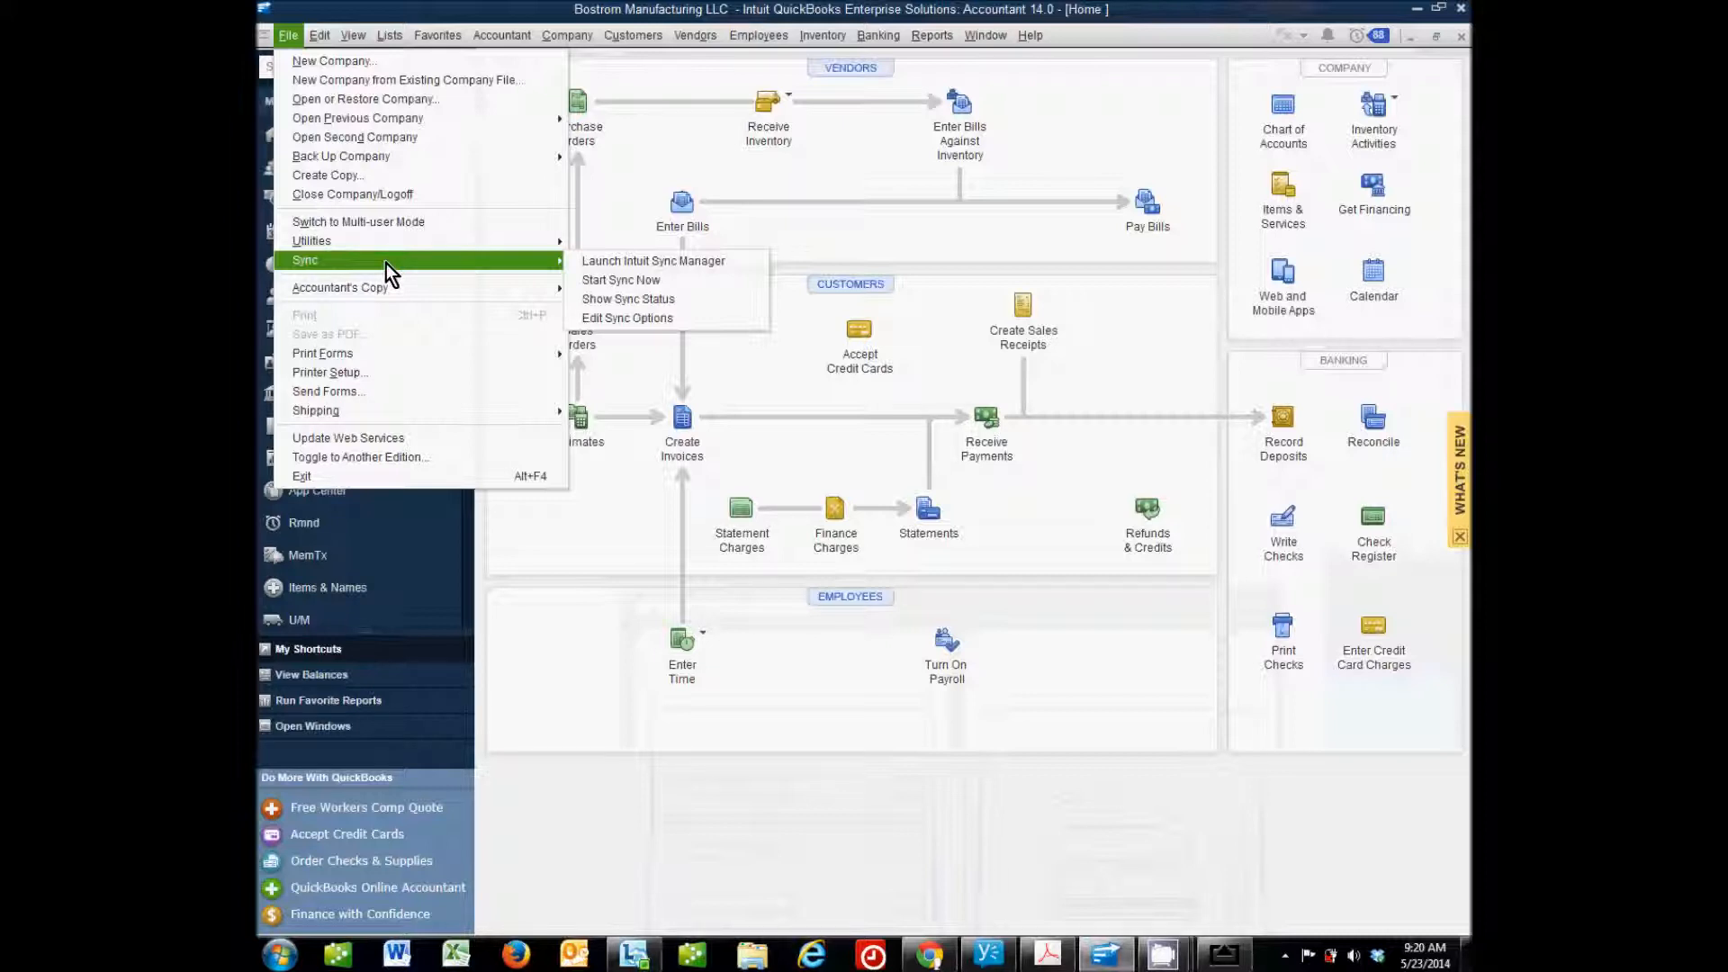
Dismiss the File menu and launch the Mobile Companion app from the phone's Quickbooks folder.
click(821, 18)
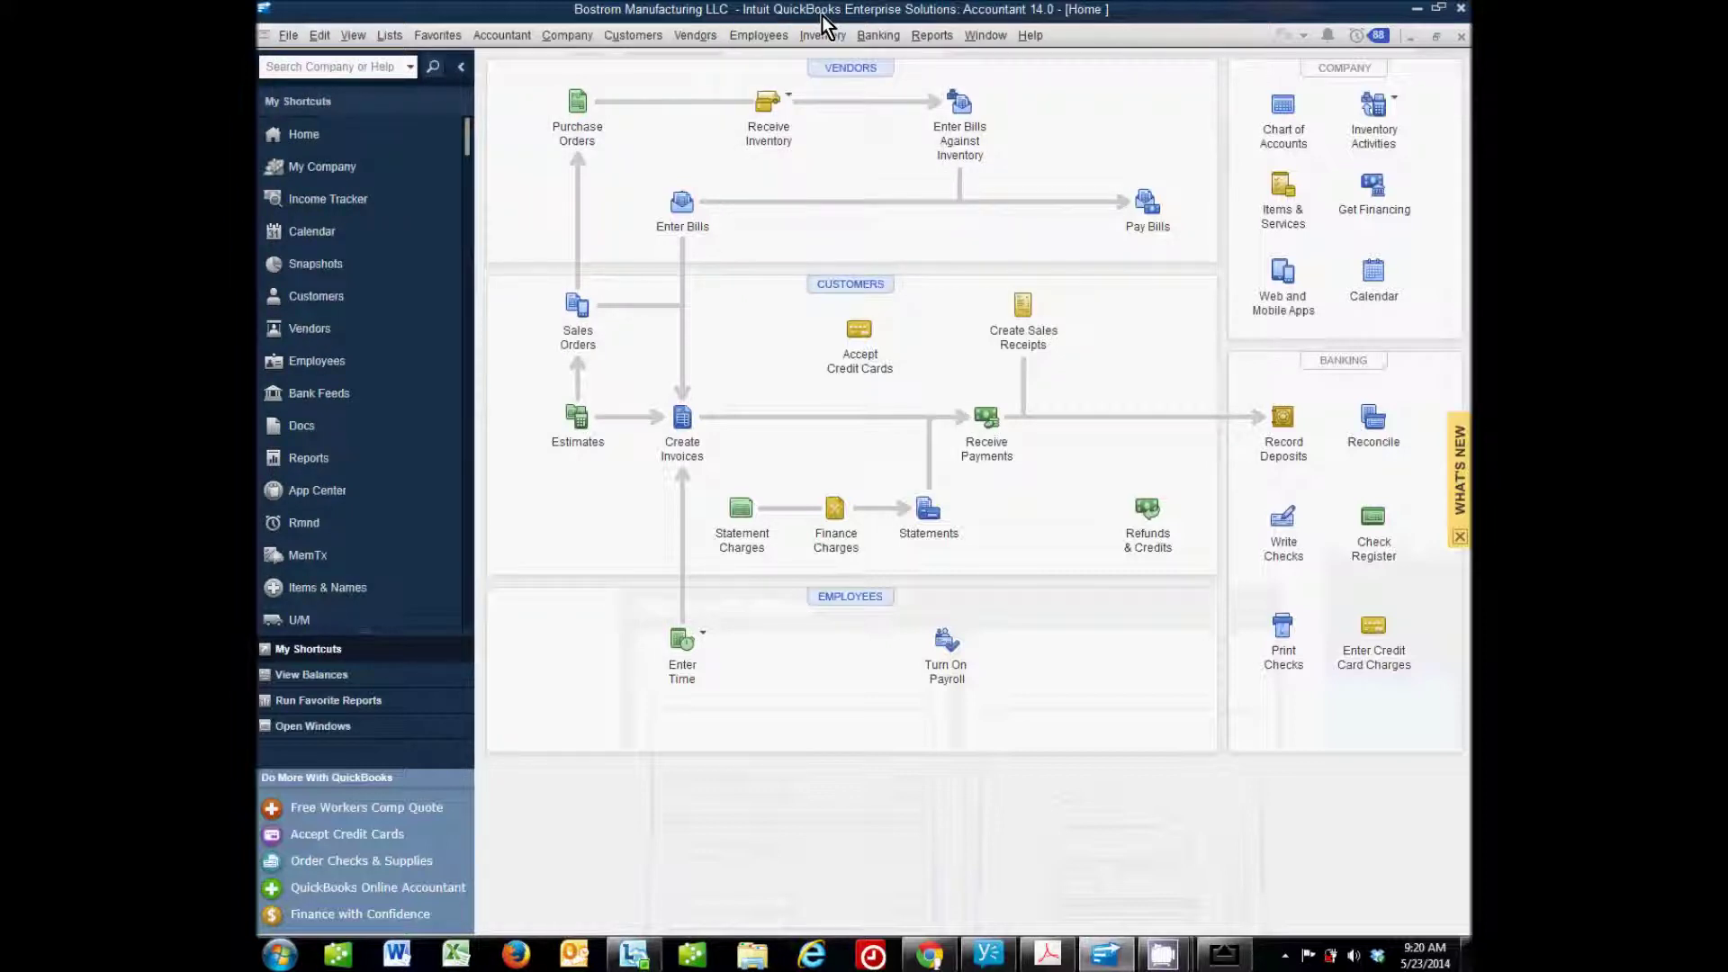
mouse_move(810, 228)
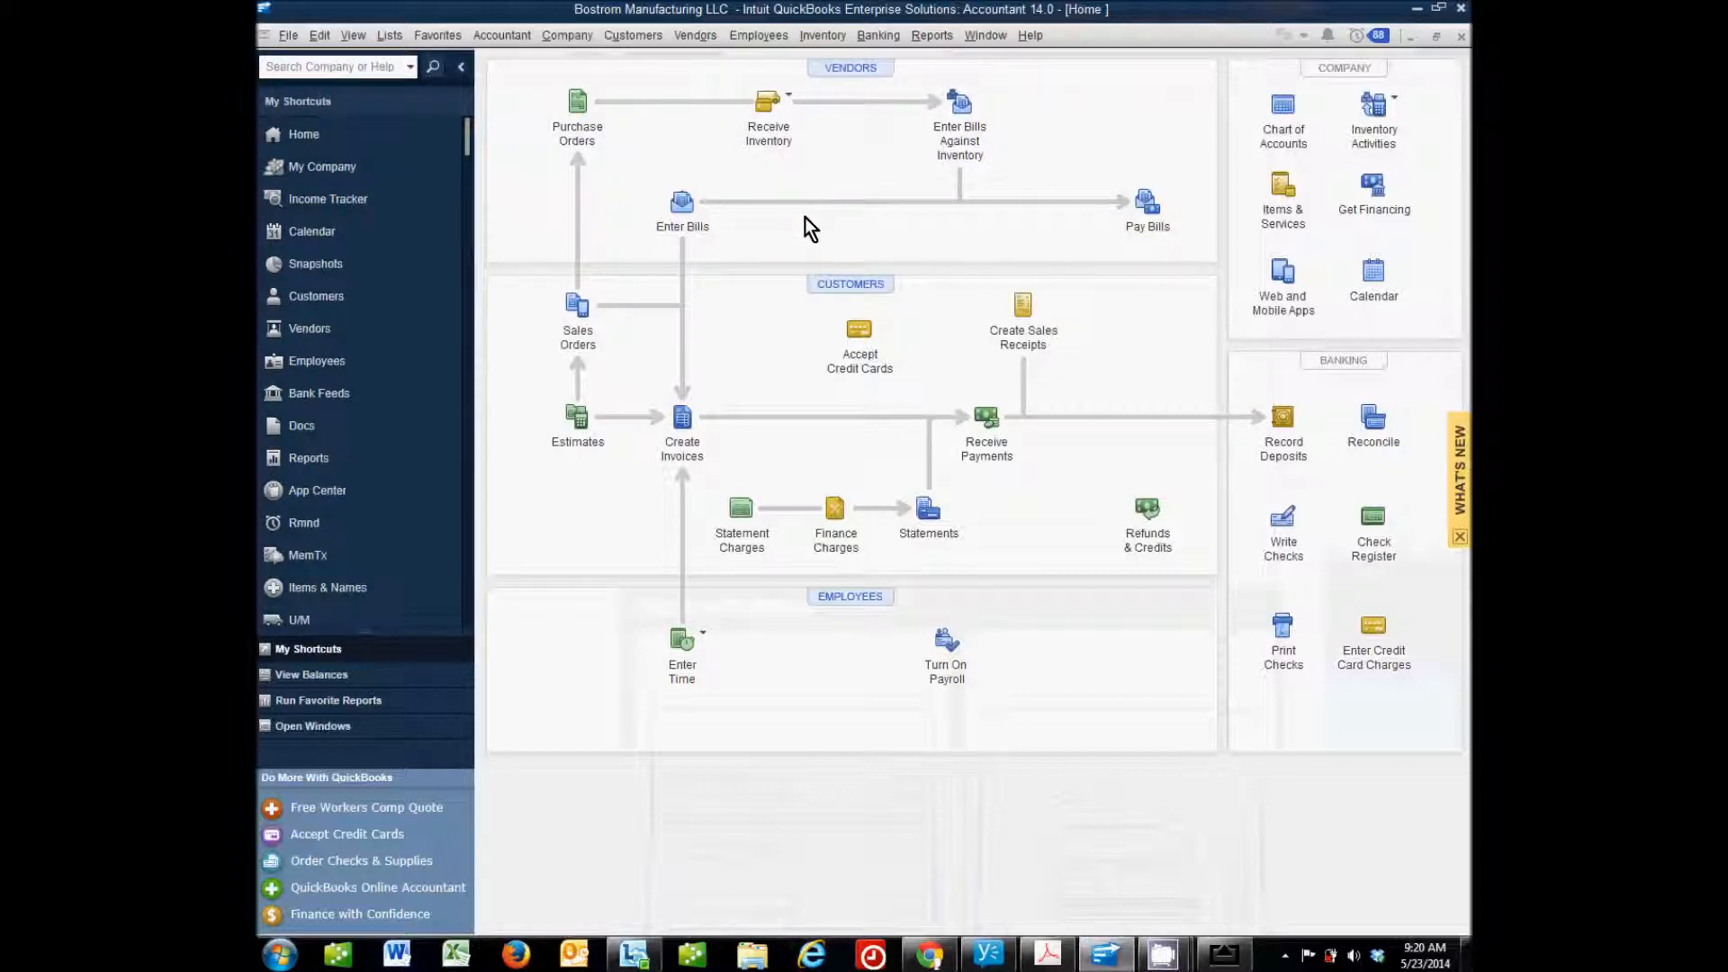
mouse_move(1088, 824)
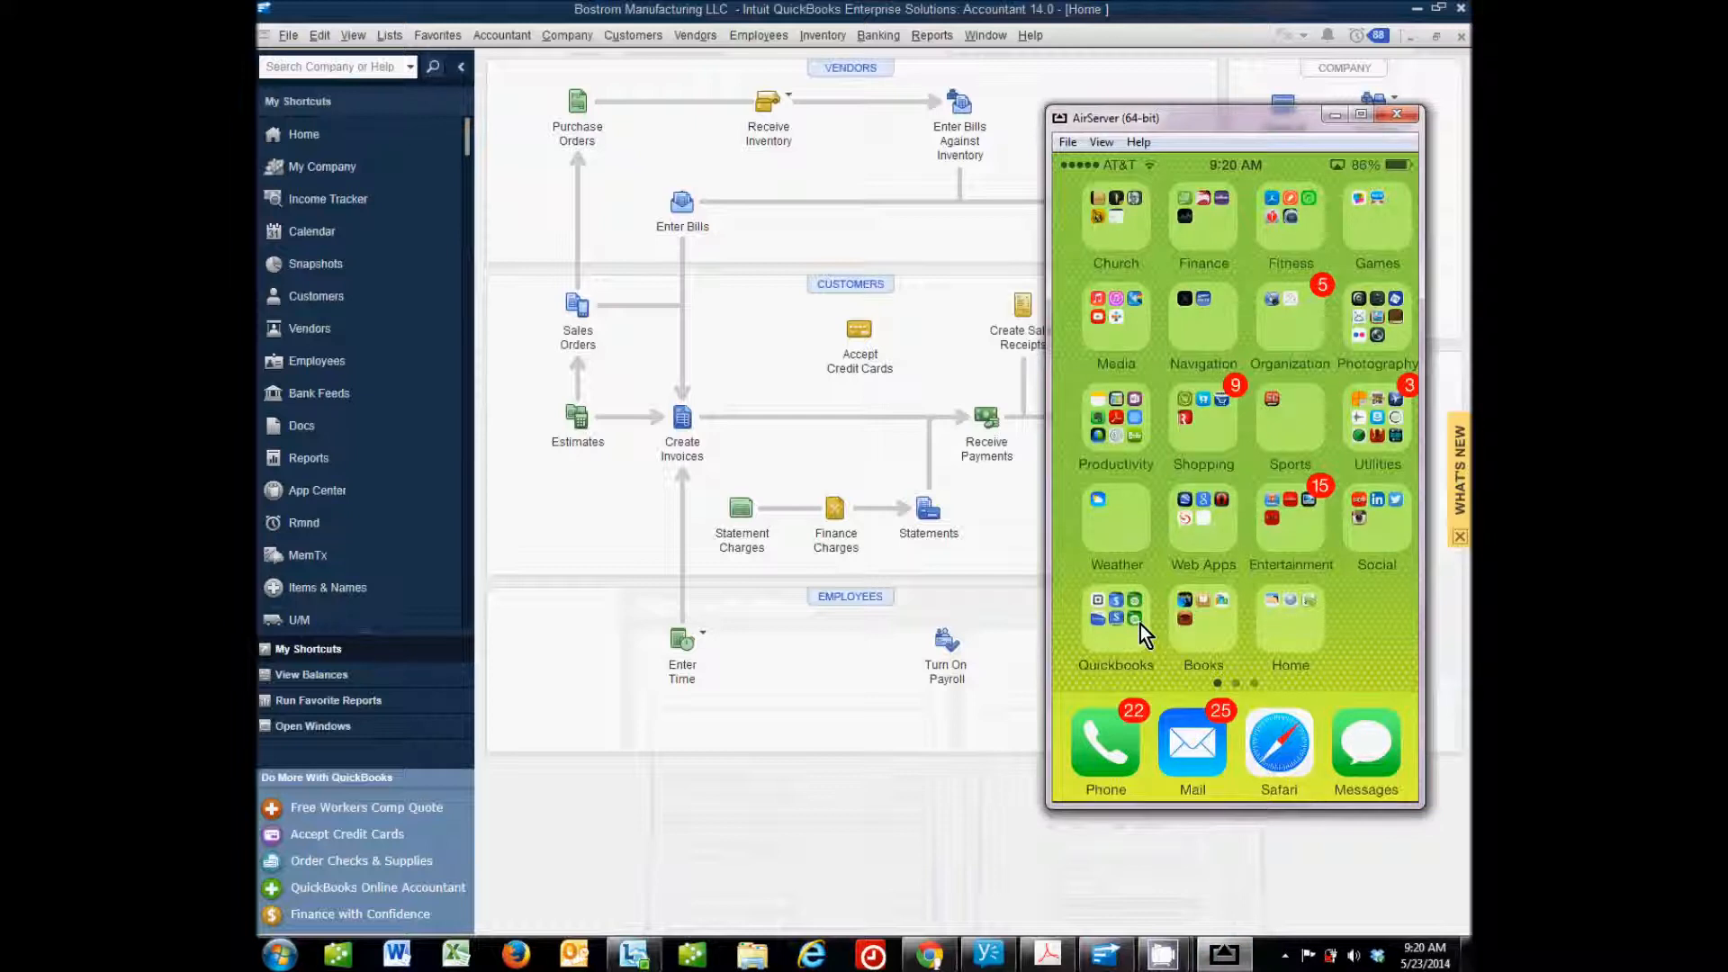
click(1115, 619)
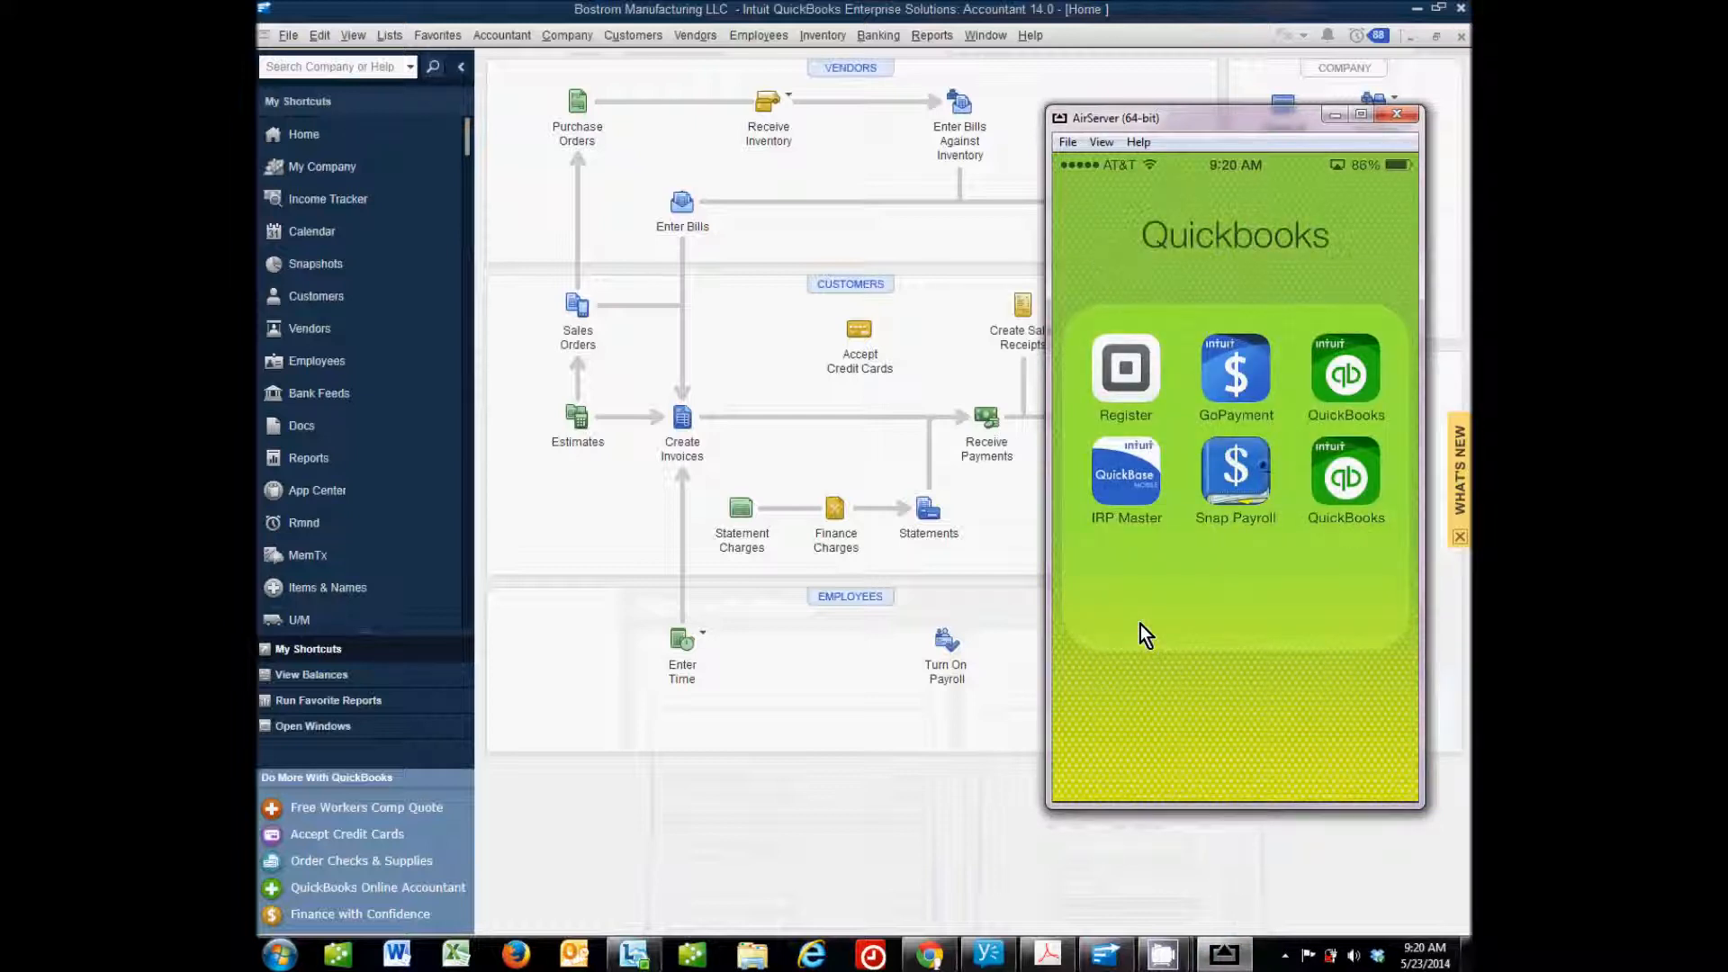
mouse_move(1339, 384)
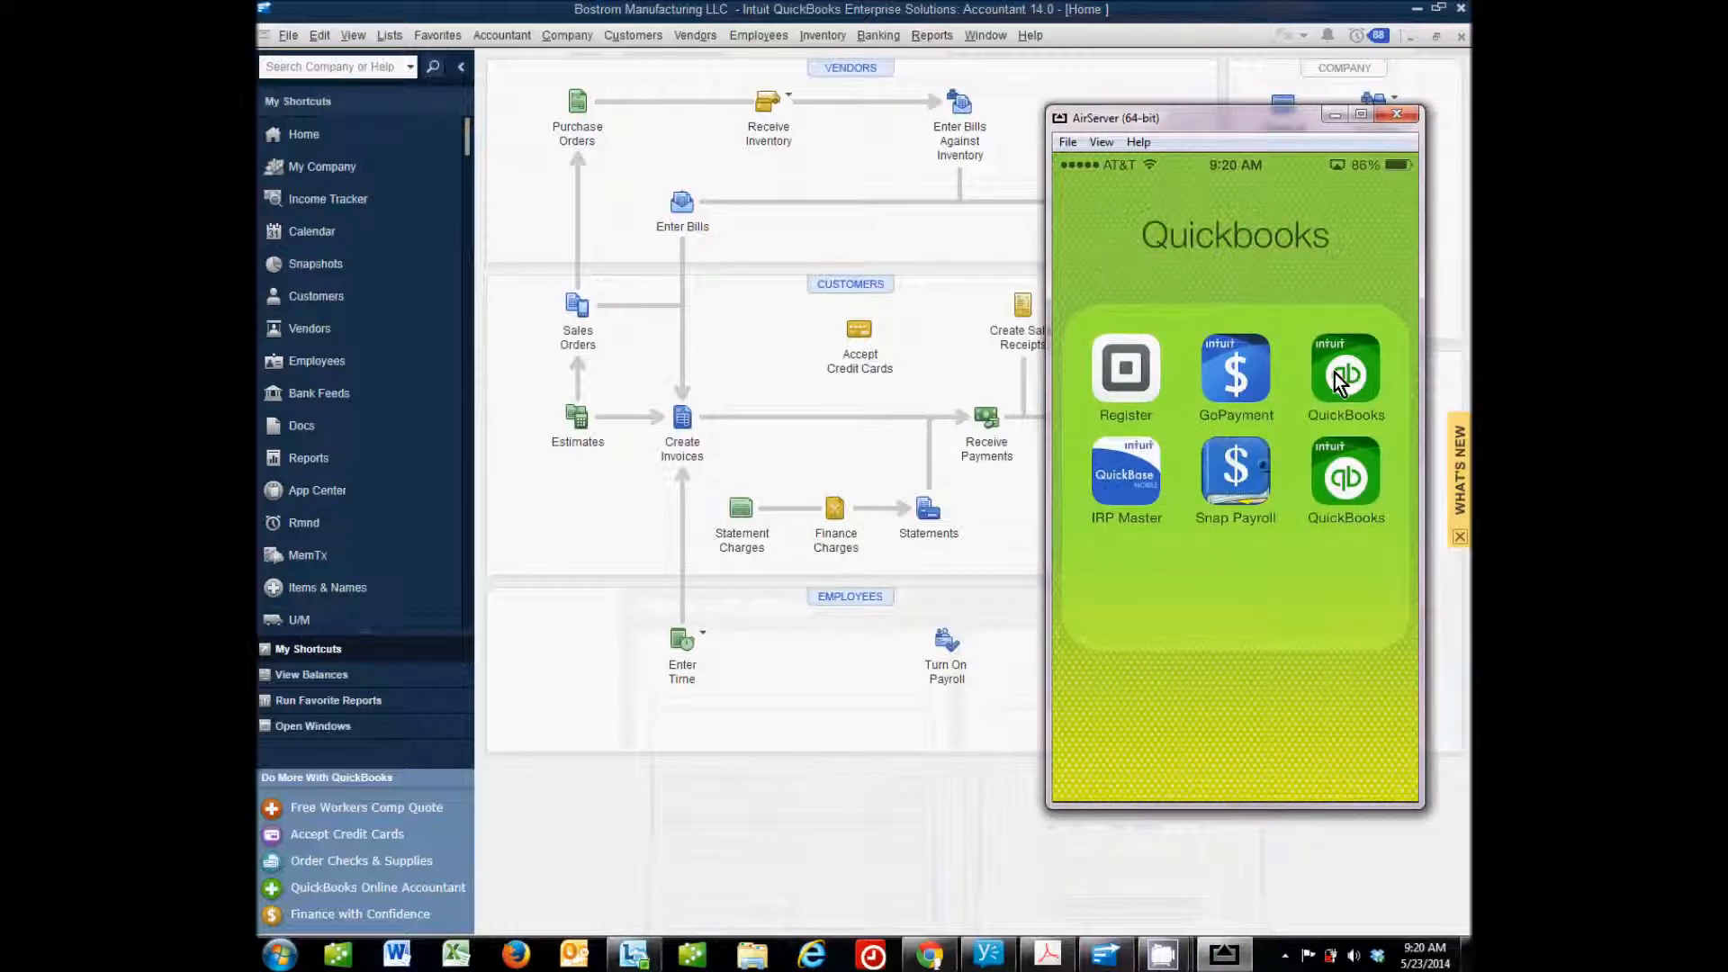
mouse_move(1383, 415)
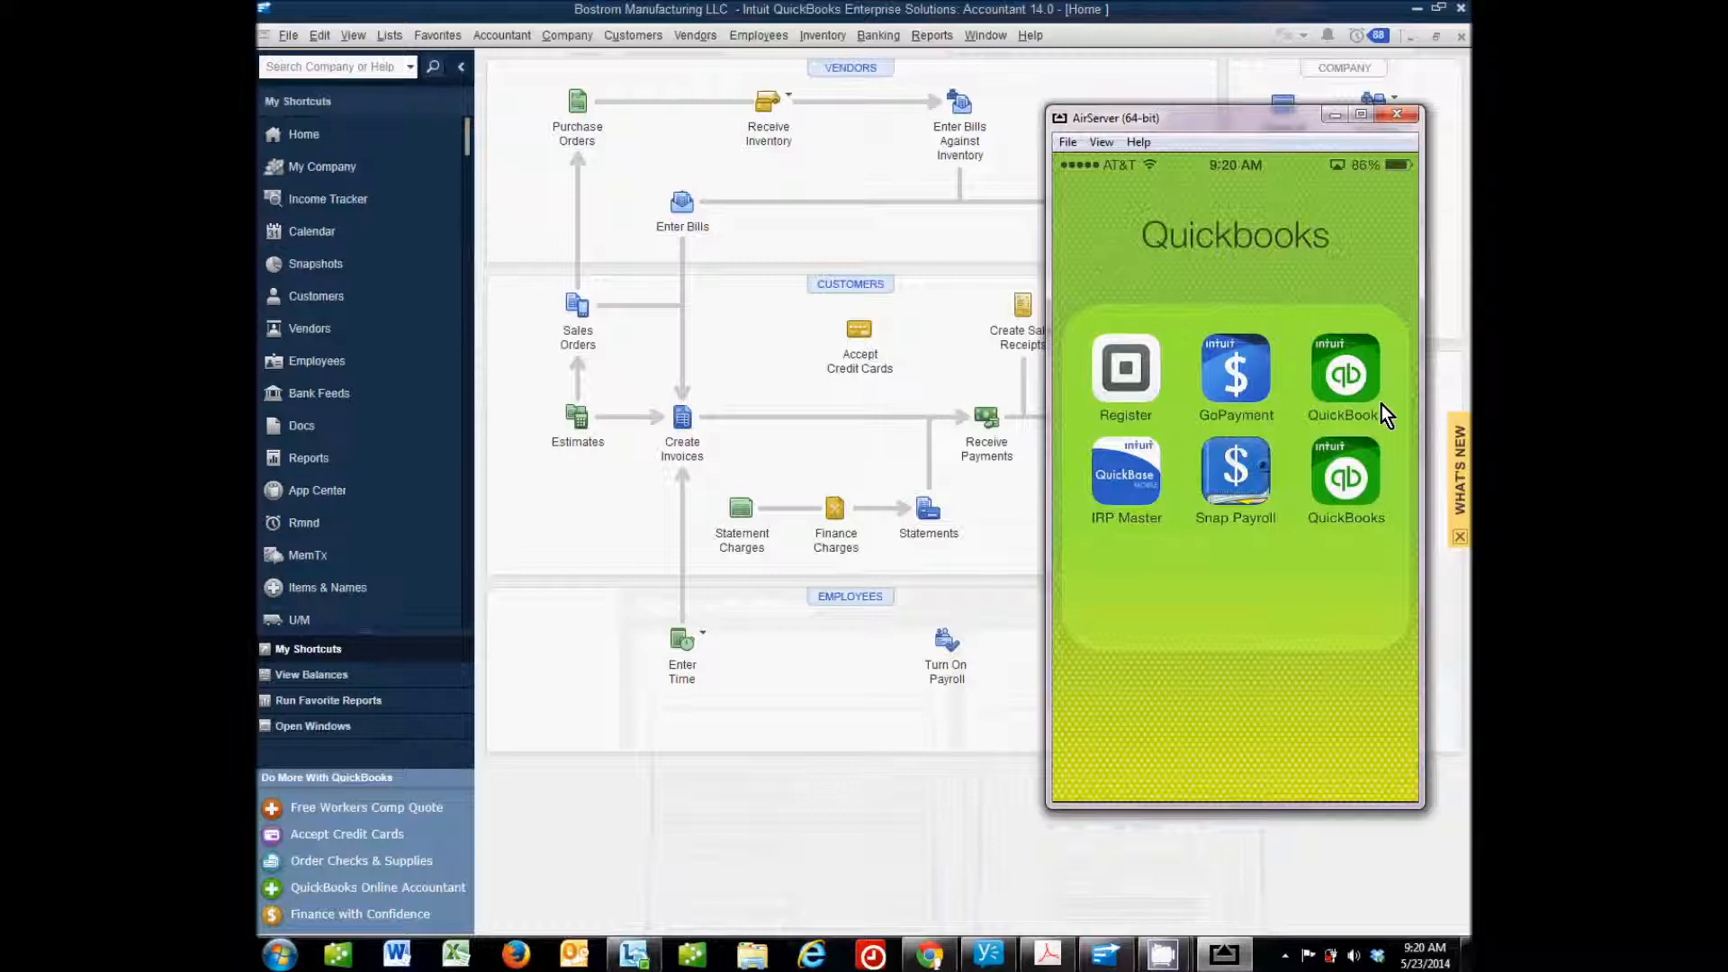
mouse_move(1394, 421)
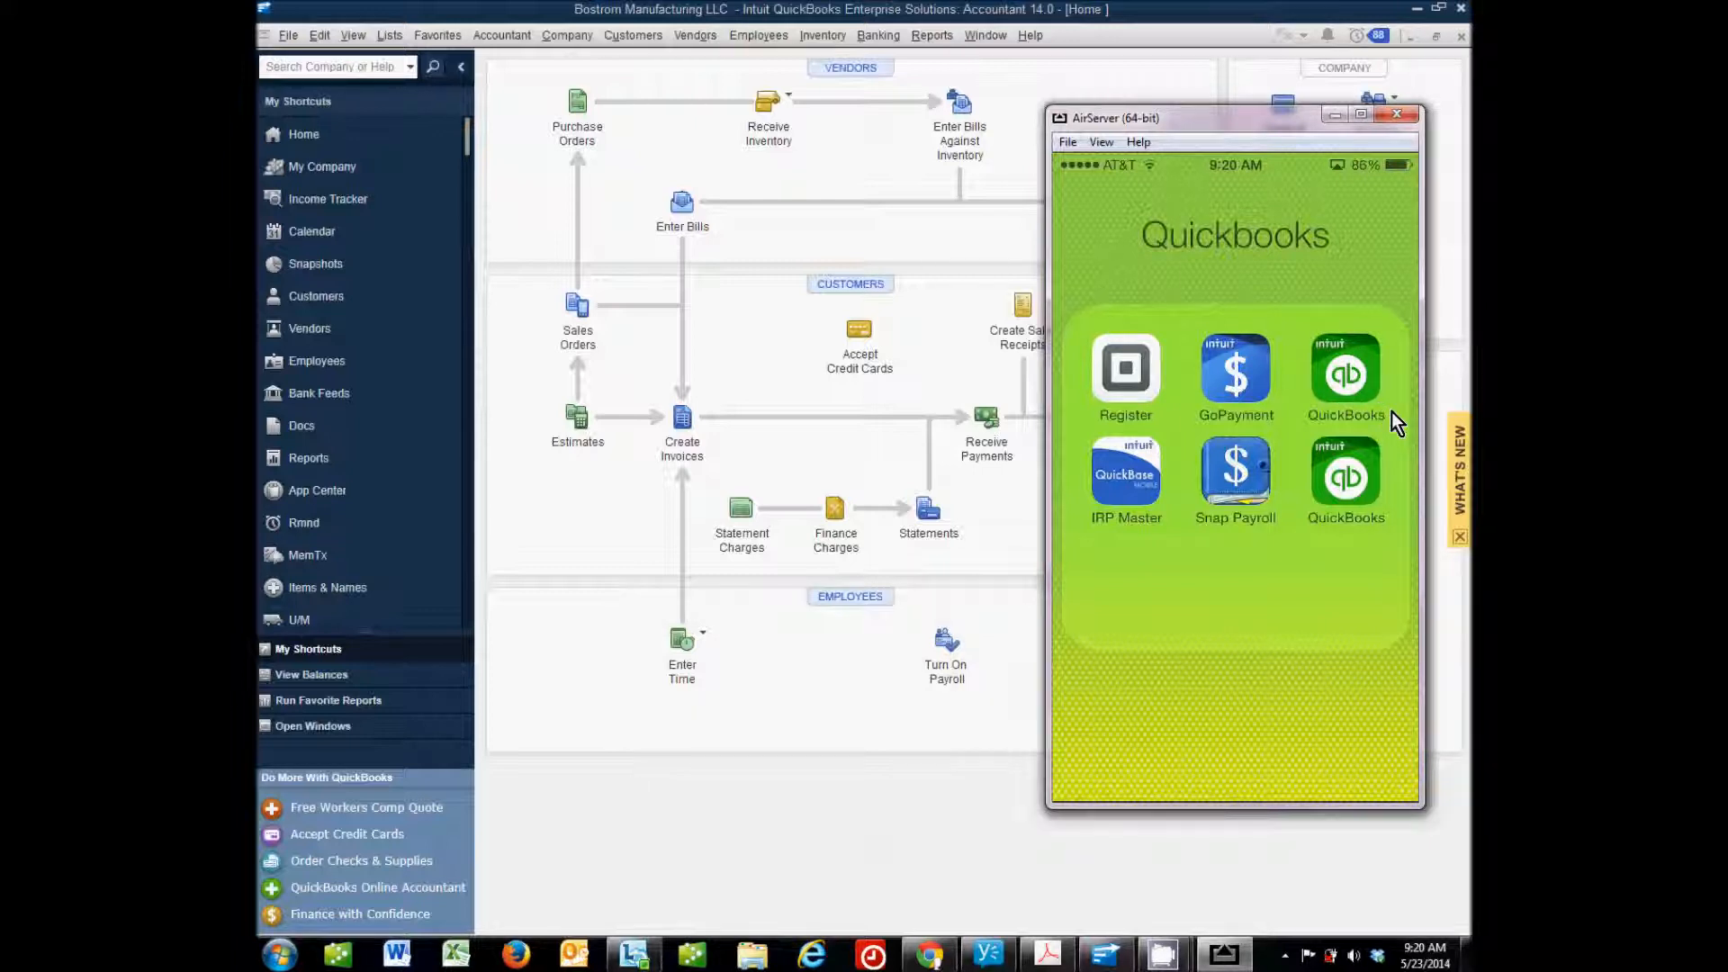
mouse_move(1353, 421)
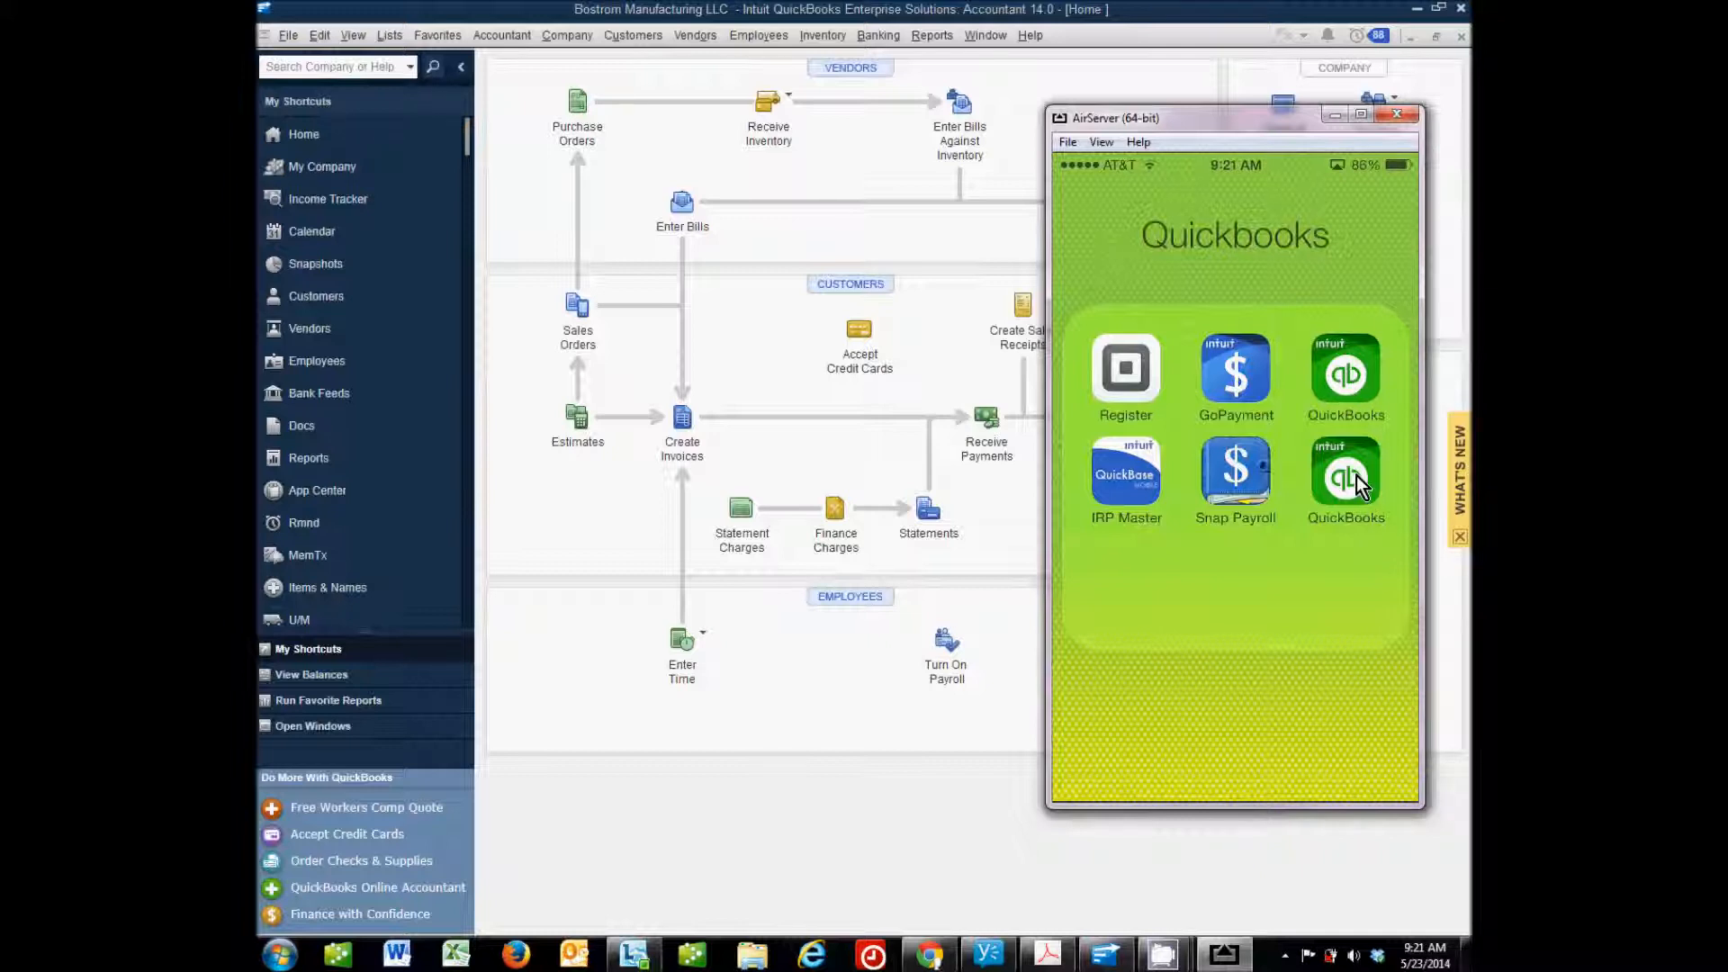
click(1345, 470)
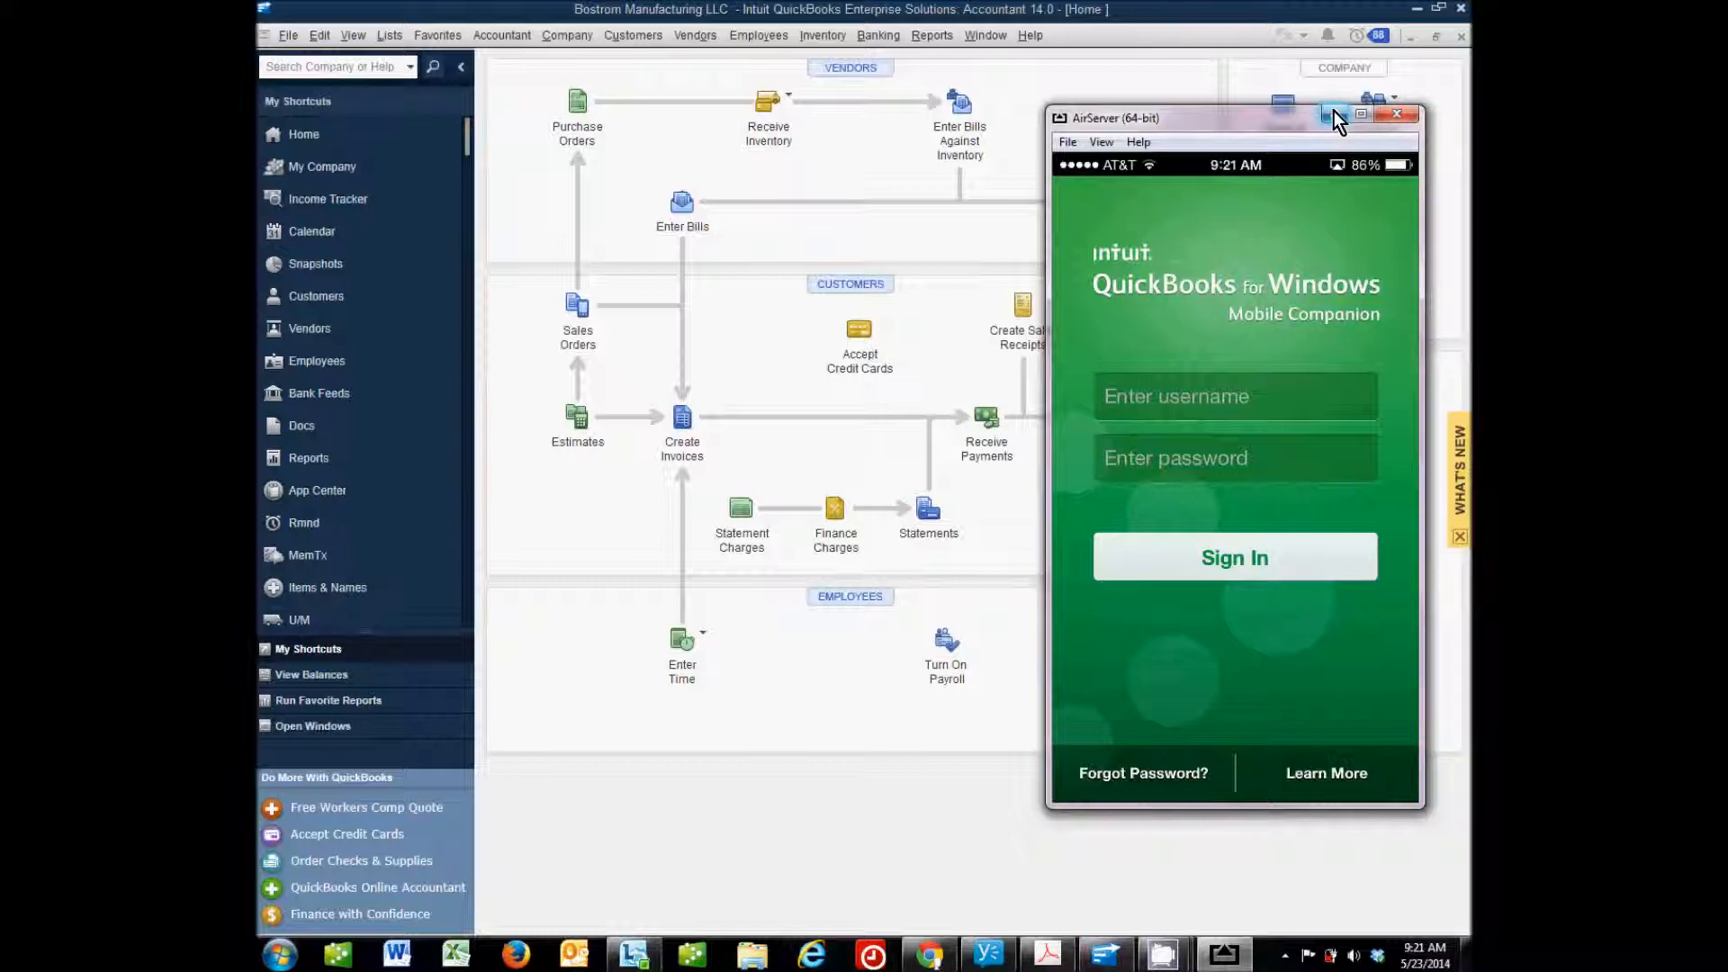
mouse_move(960, 61)
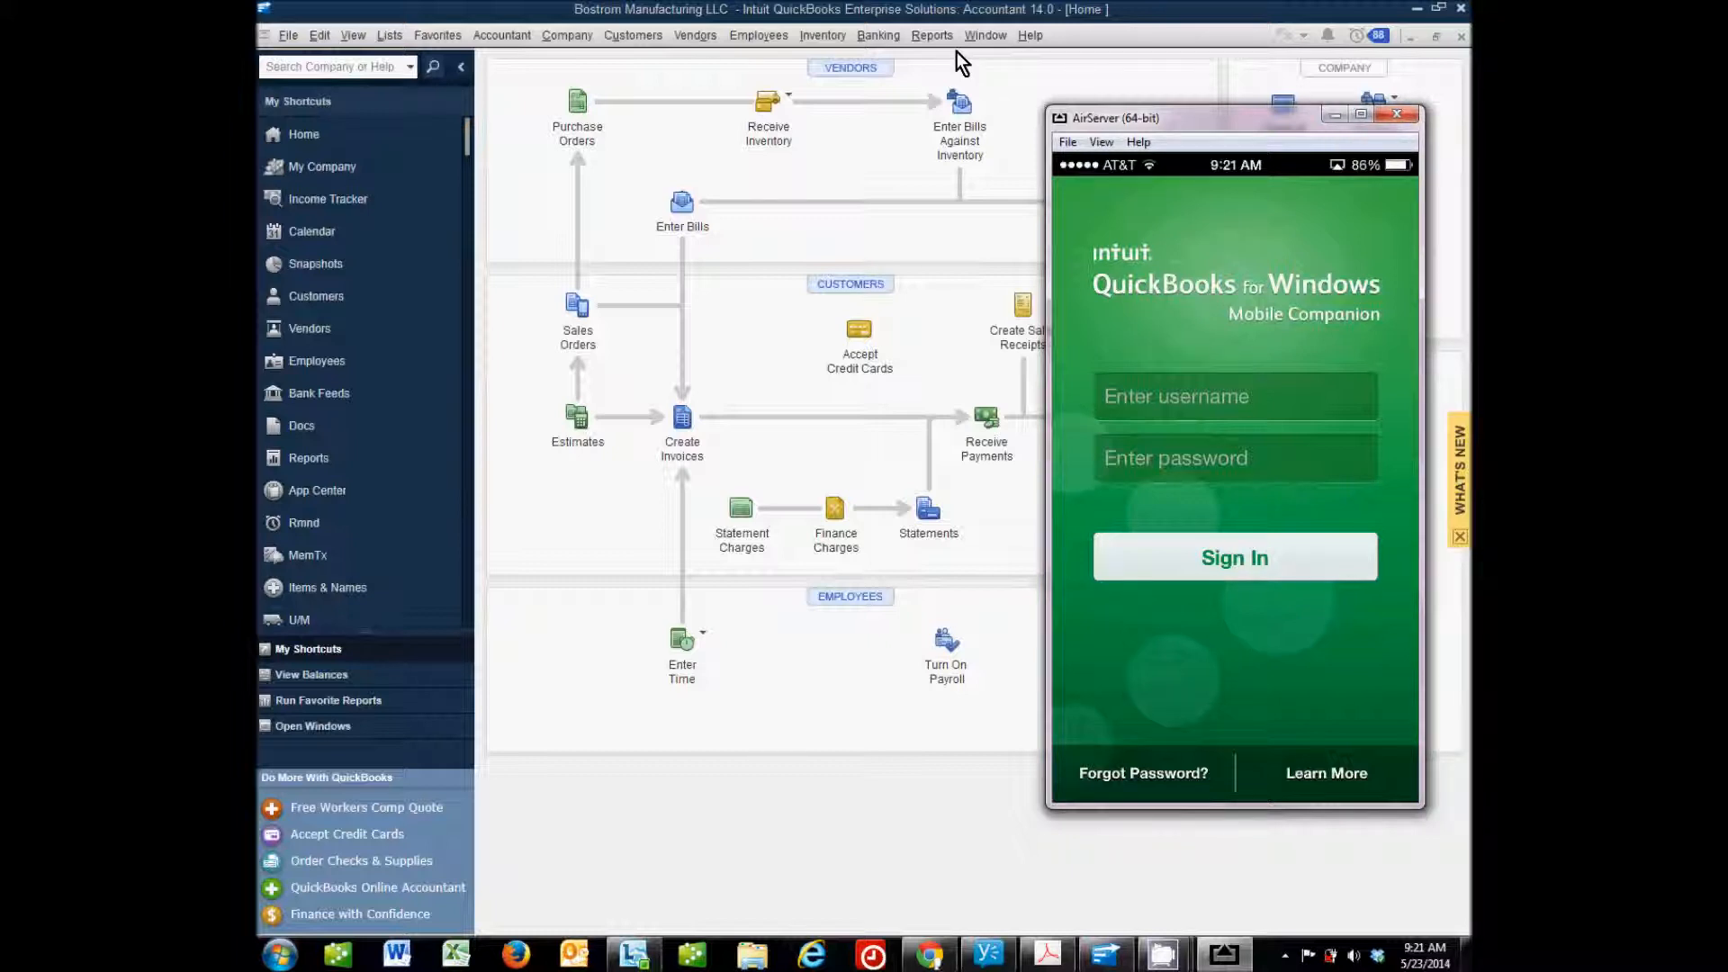
mouse_move(996, 340)
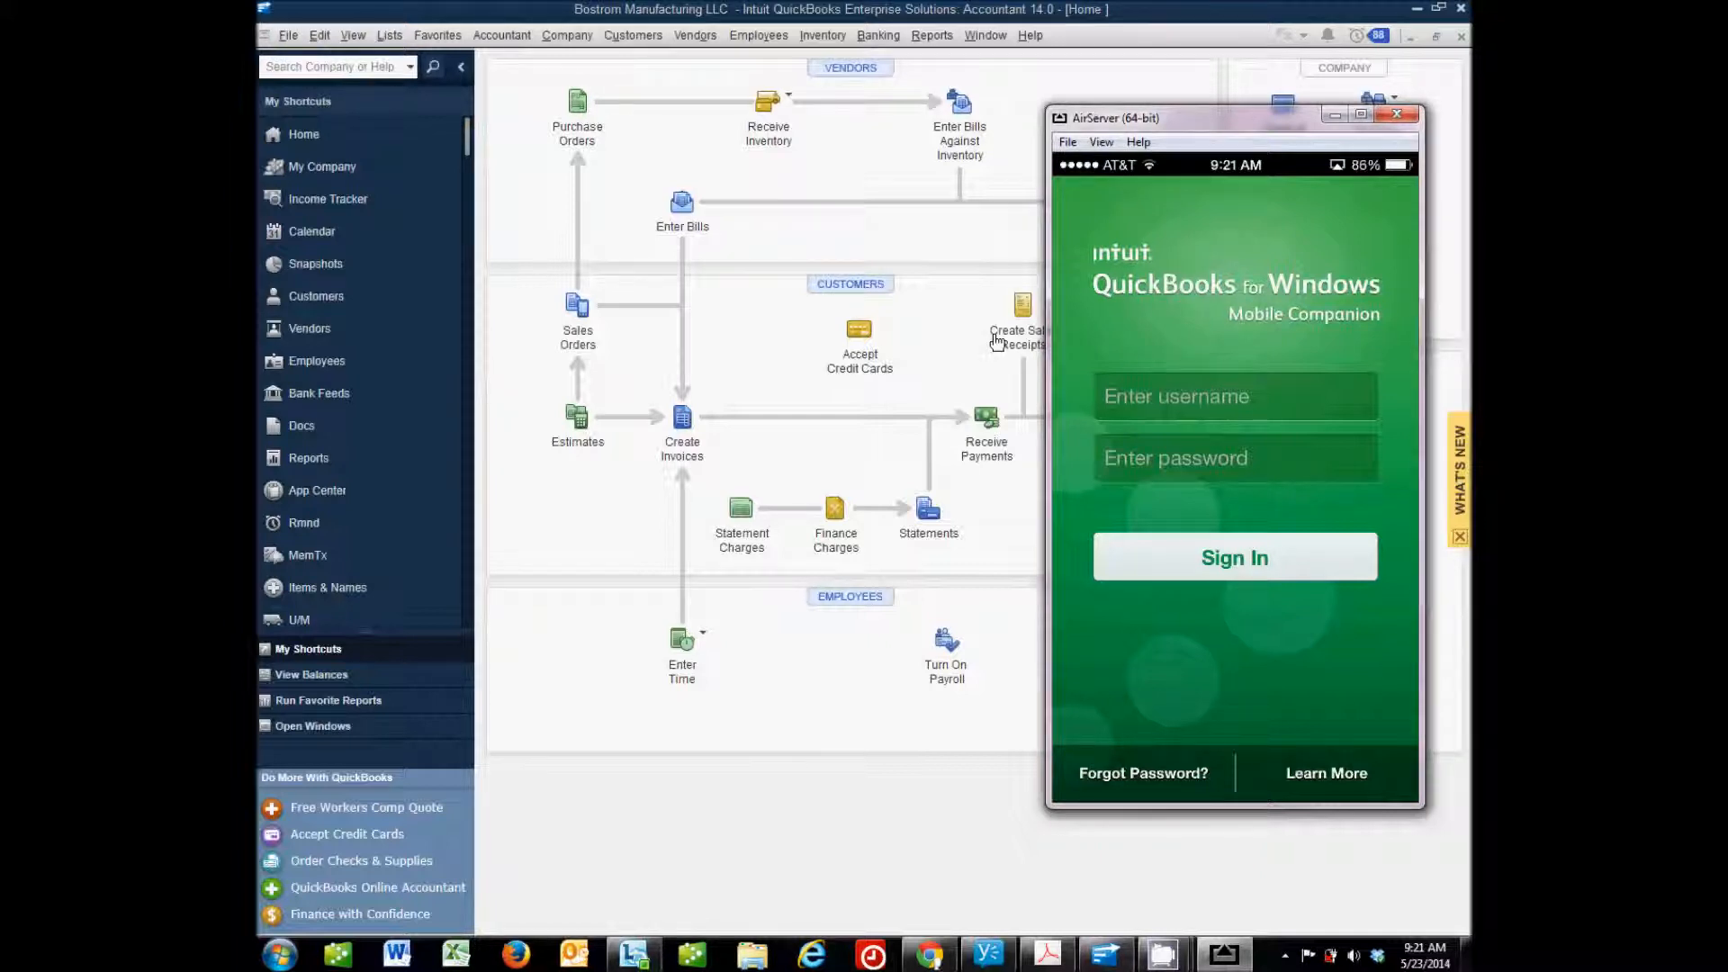
mouse_move(938, 372)
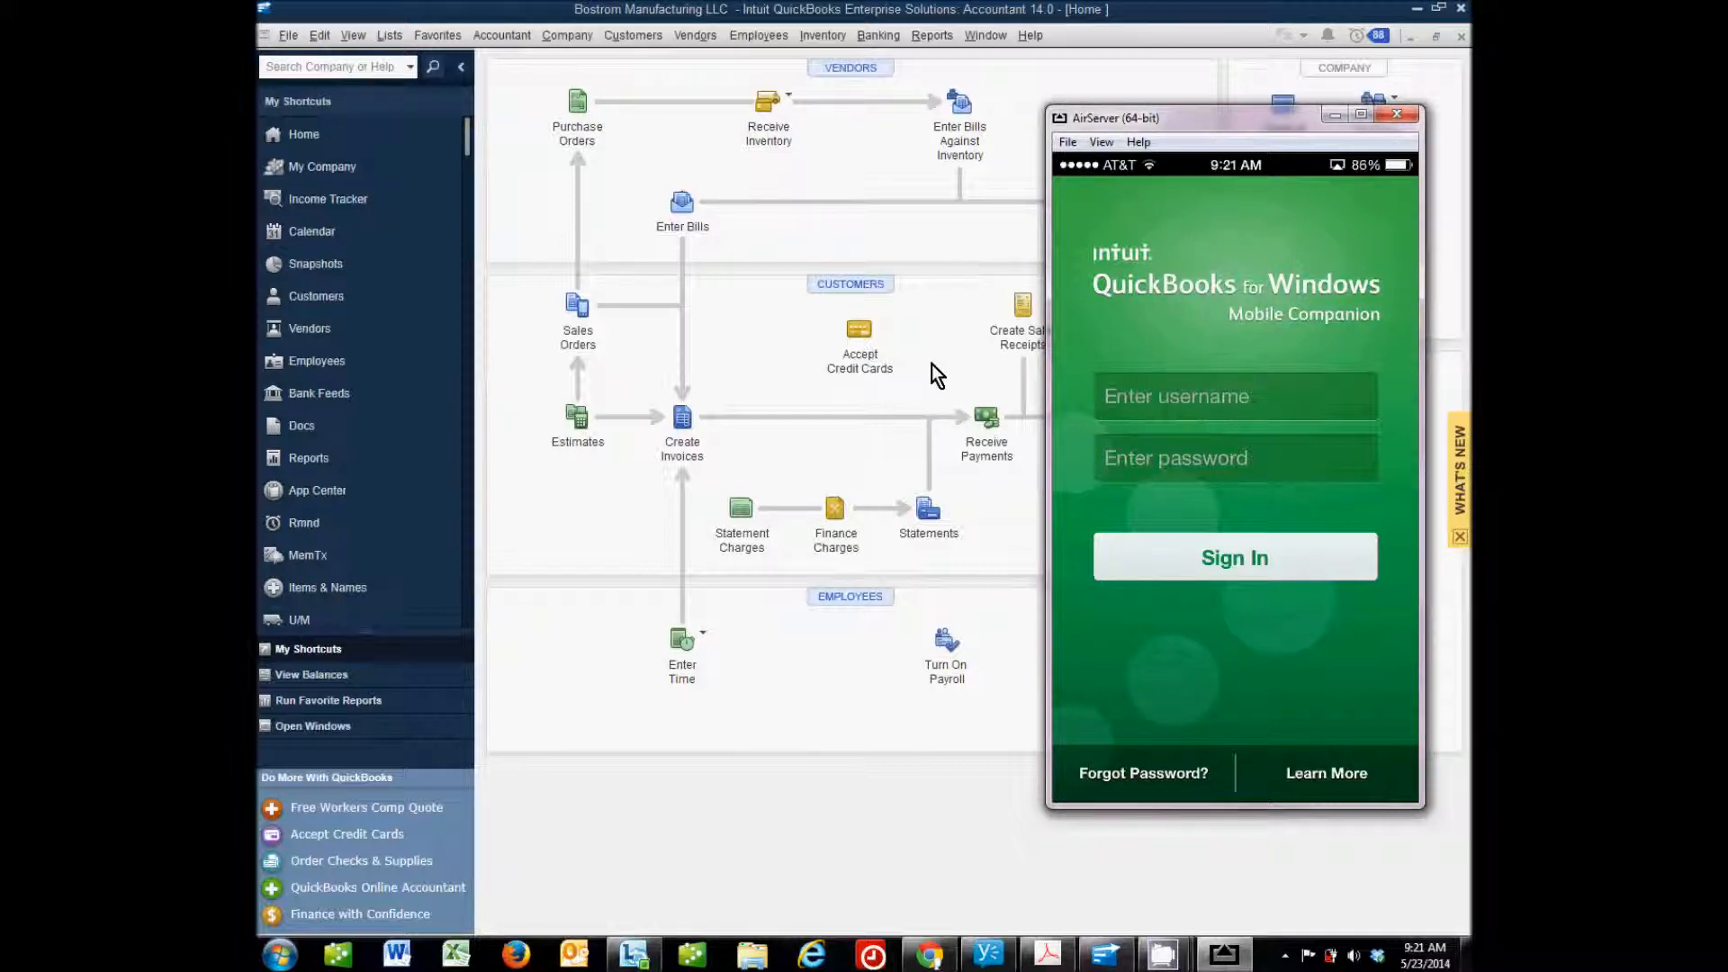
Sign in to the companion app to load the Customers list with balances.
click(1395, 113)
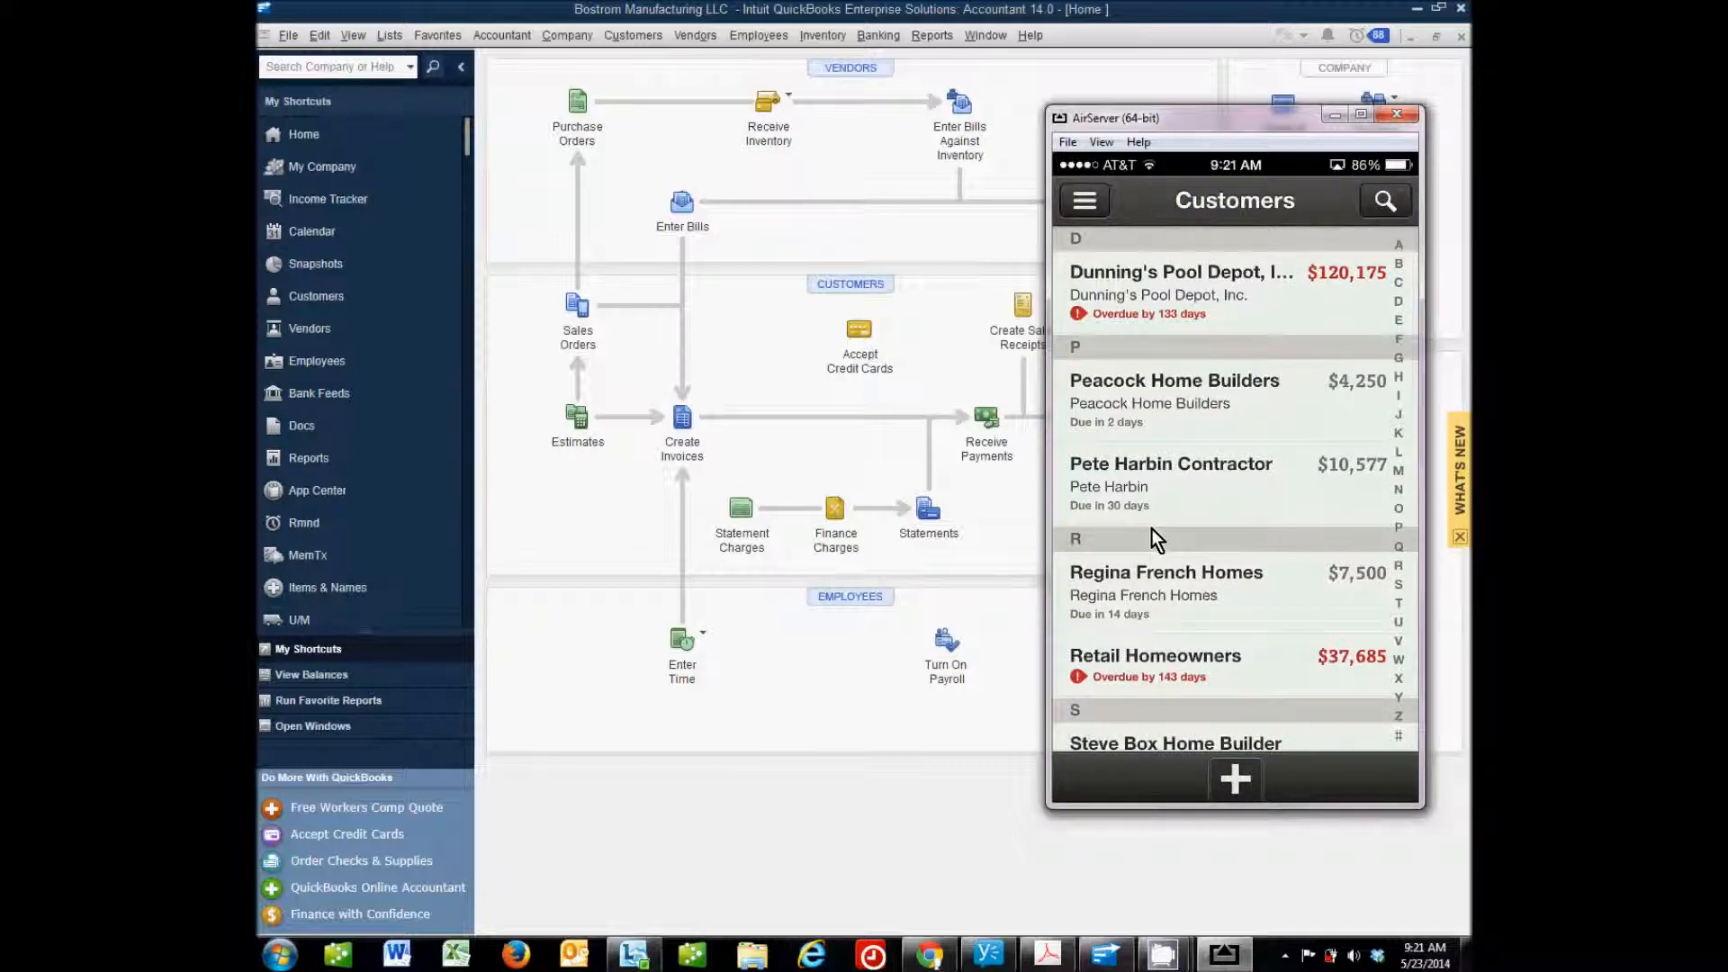
mouse_move(1137, 256)
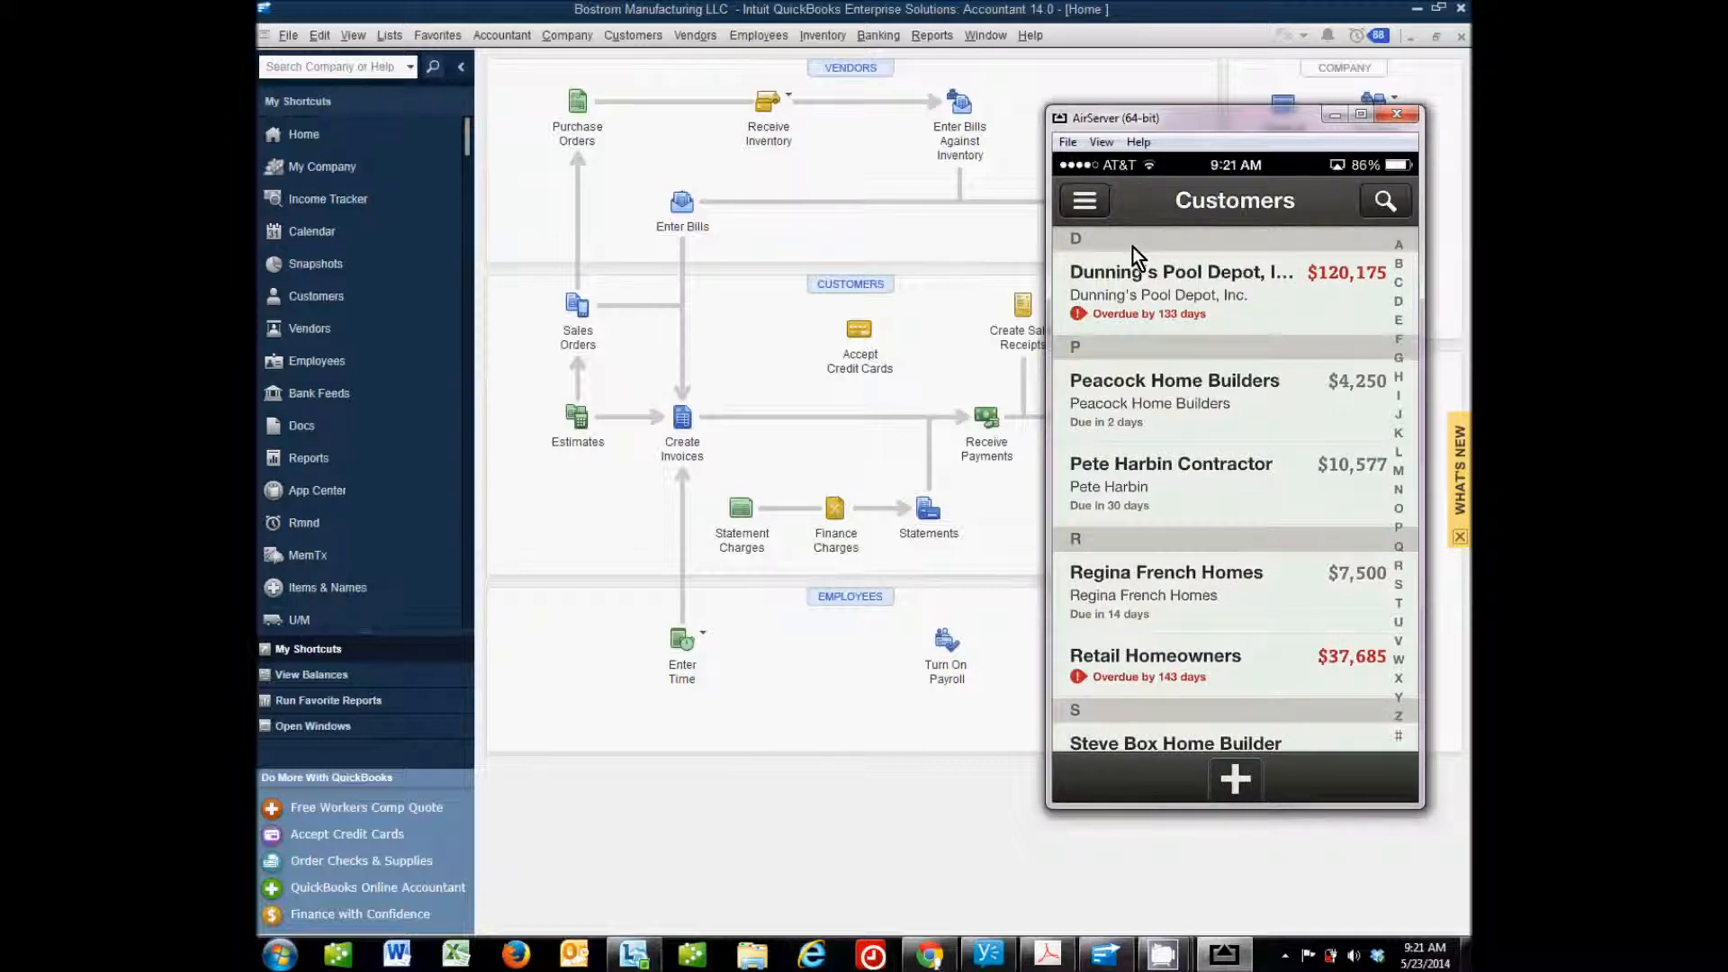
Open the app's side menu listing Customers, Estimates, Invoices and Sales Receipts.
click(1083, 200)
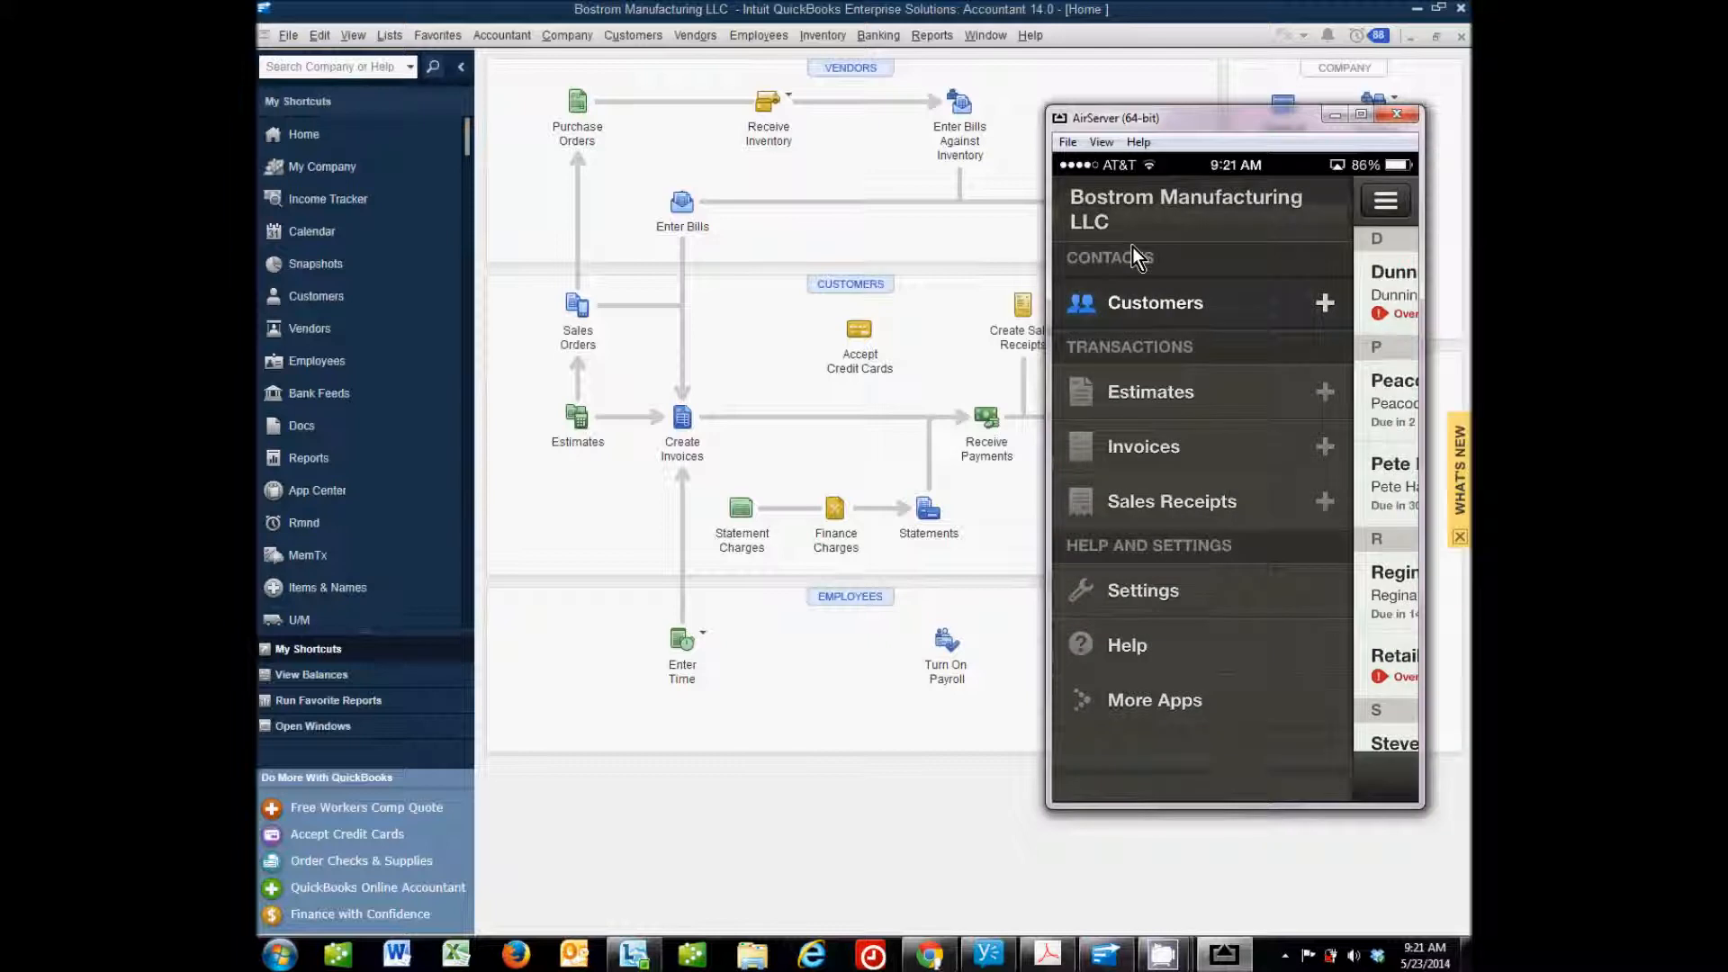
mouse_move(1167, 132)
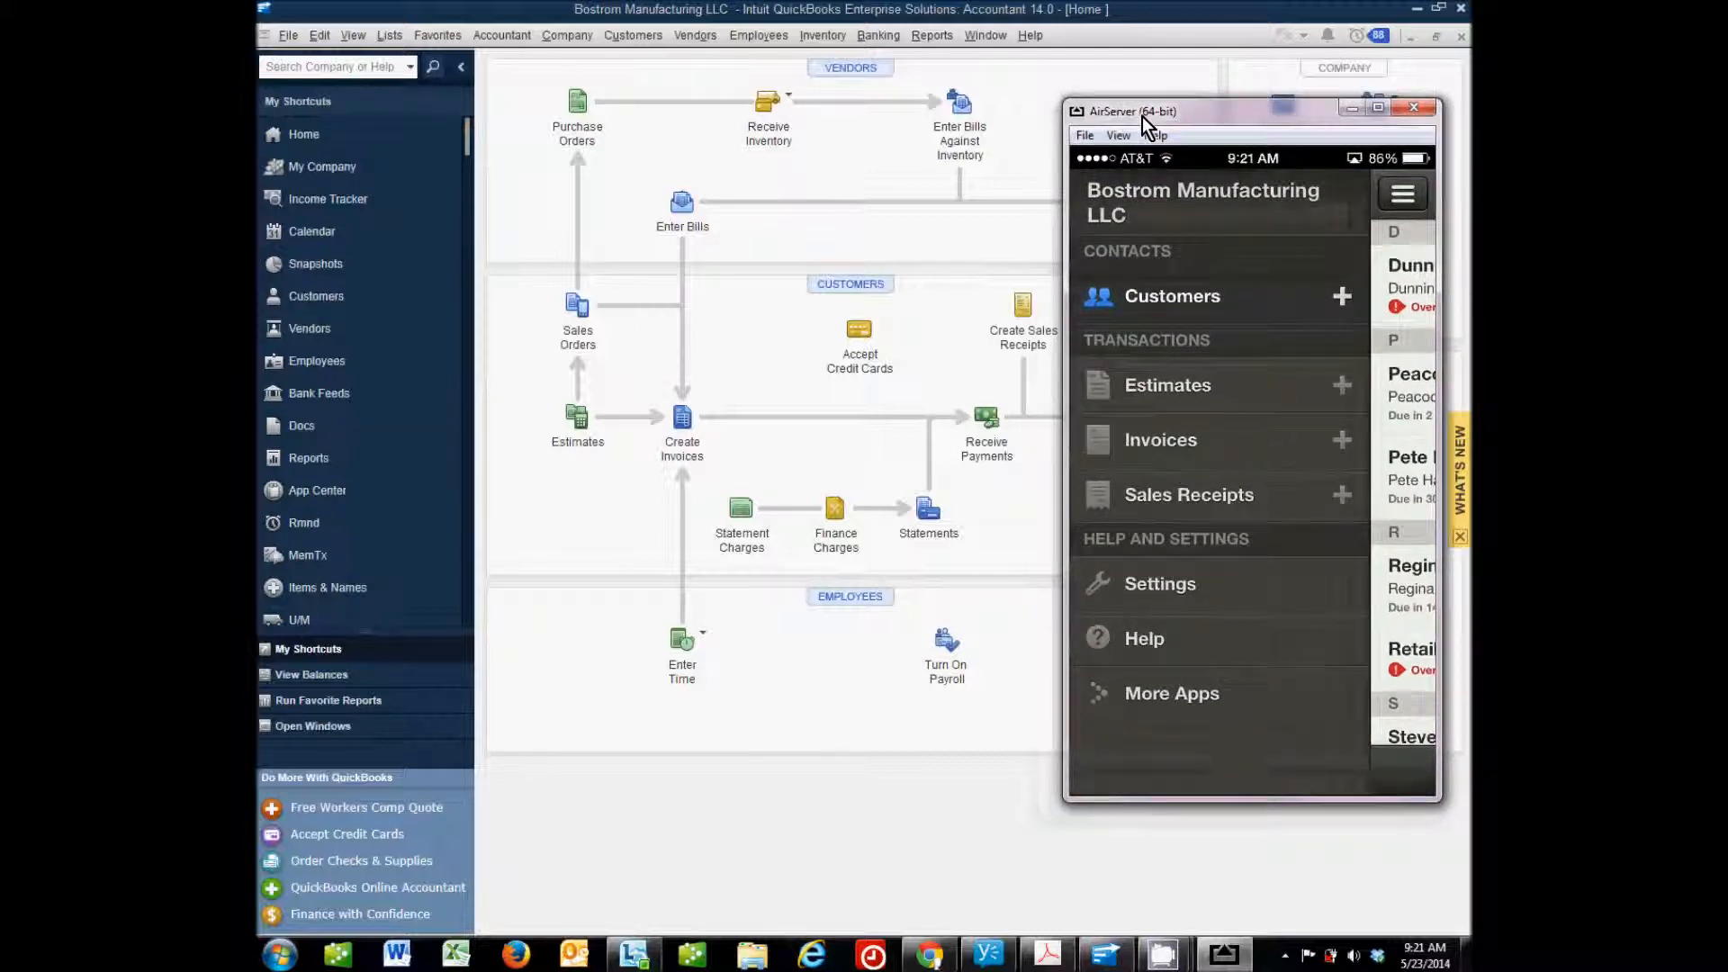
mouse_move(743, 149)
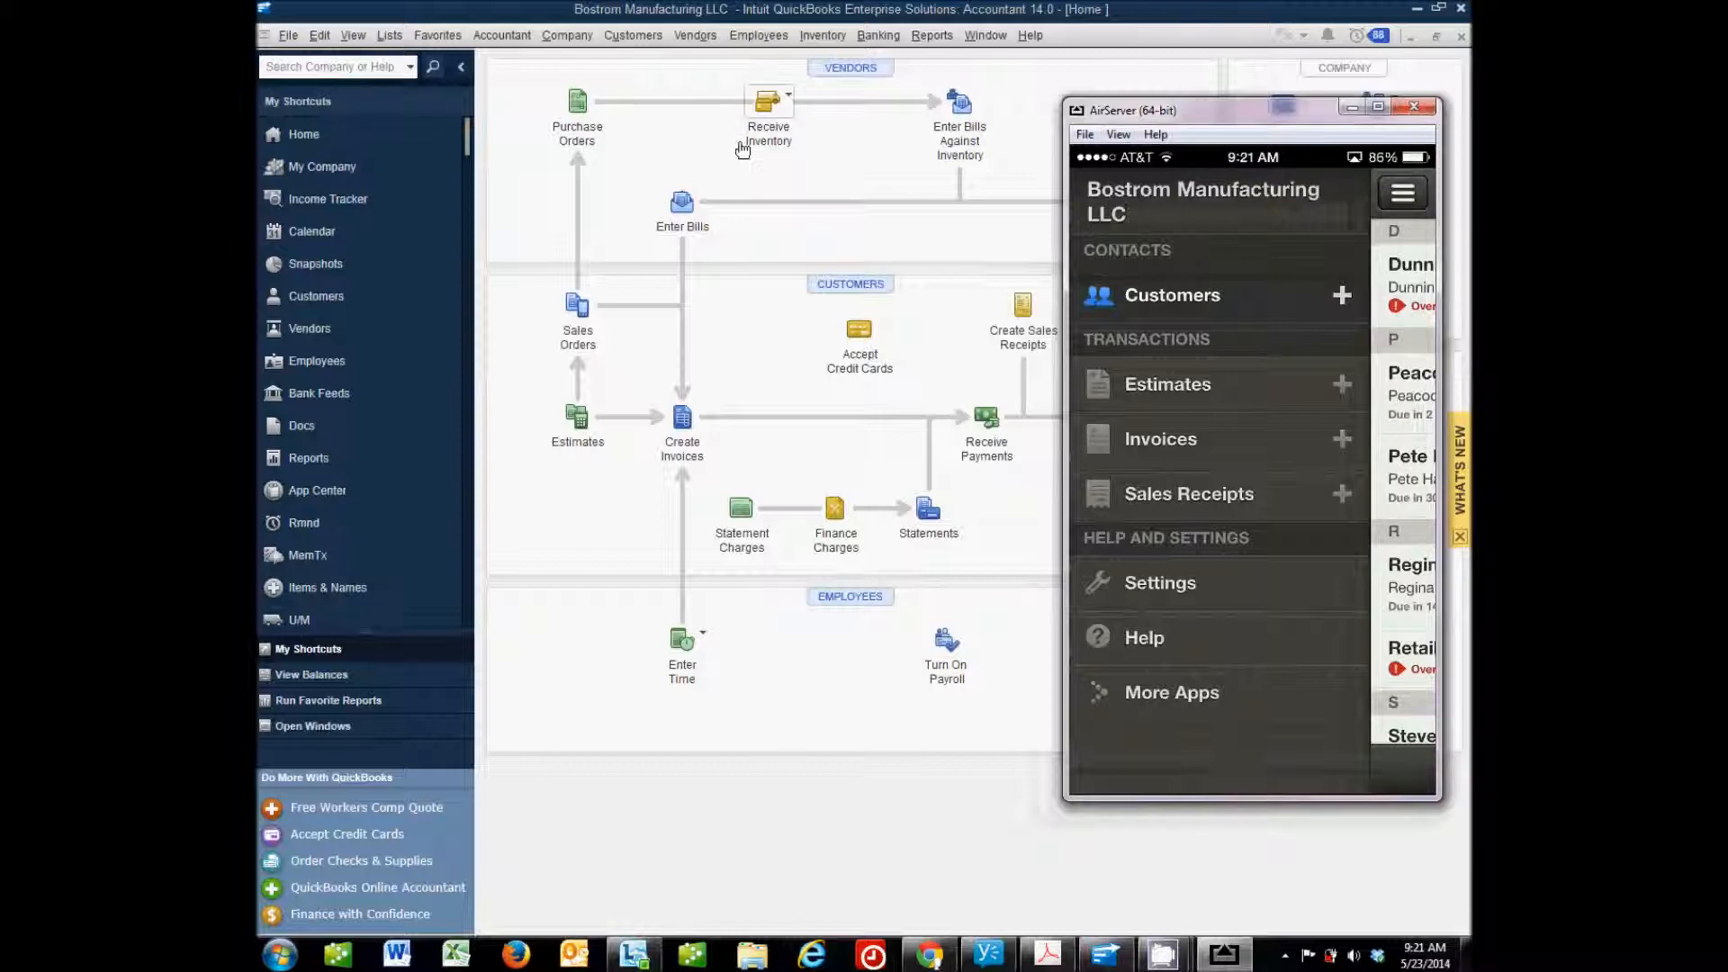
mouse_move(618, 243)
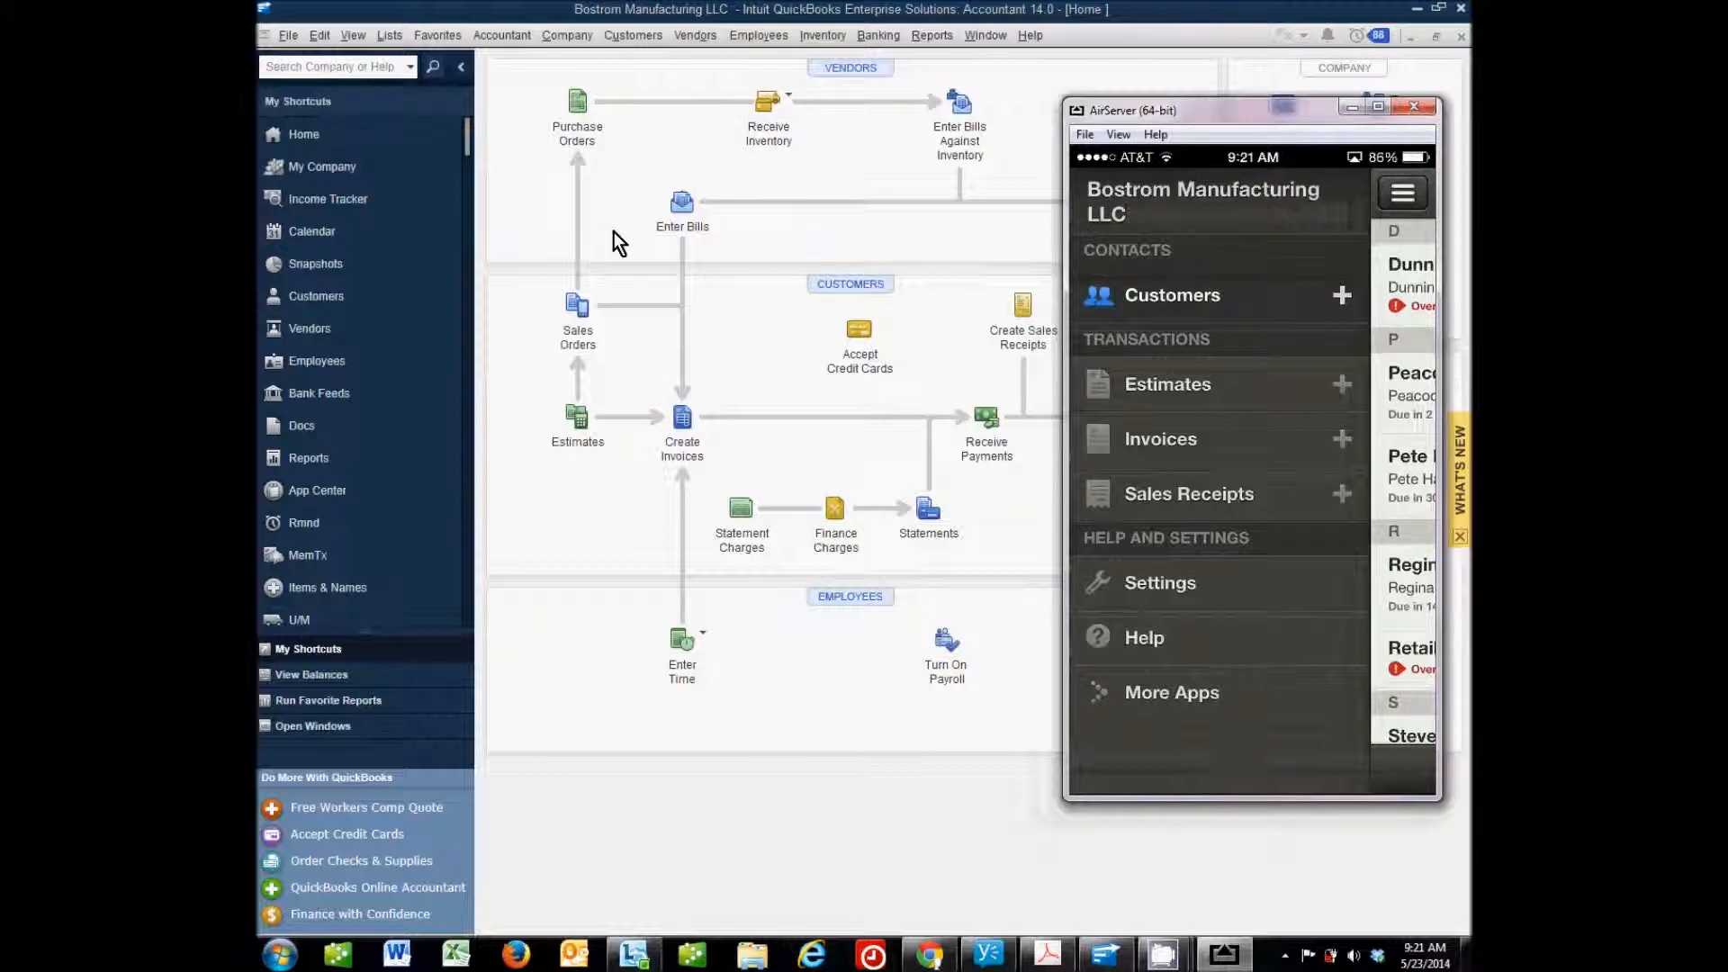
mouse_move(1244, 416)
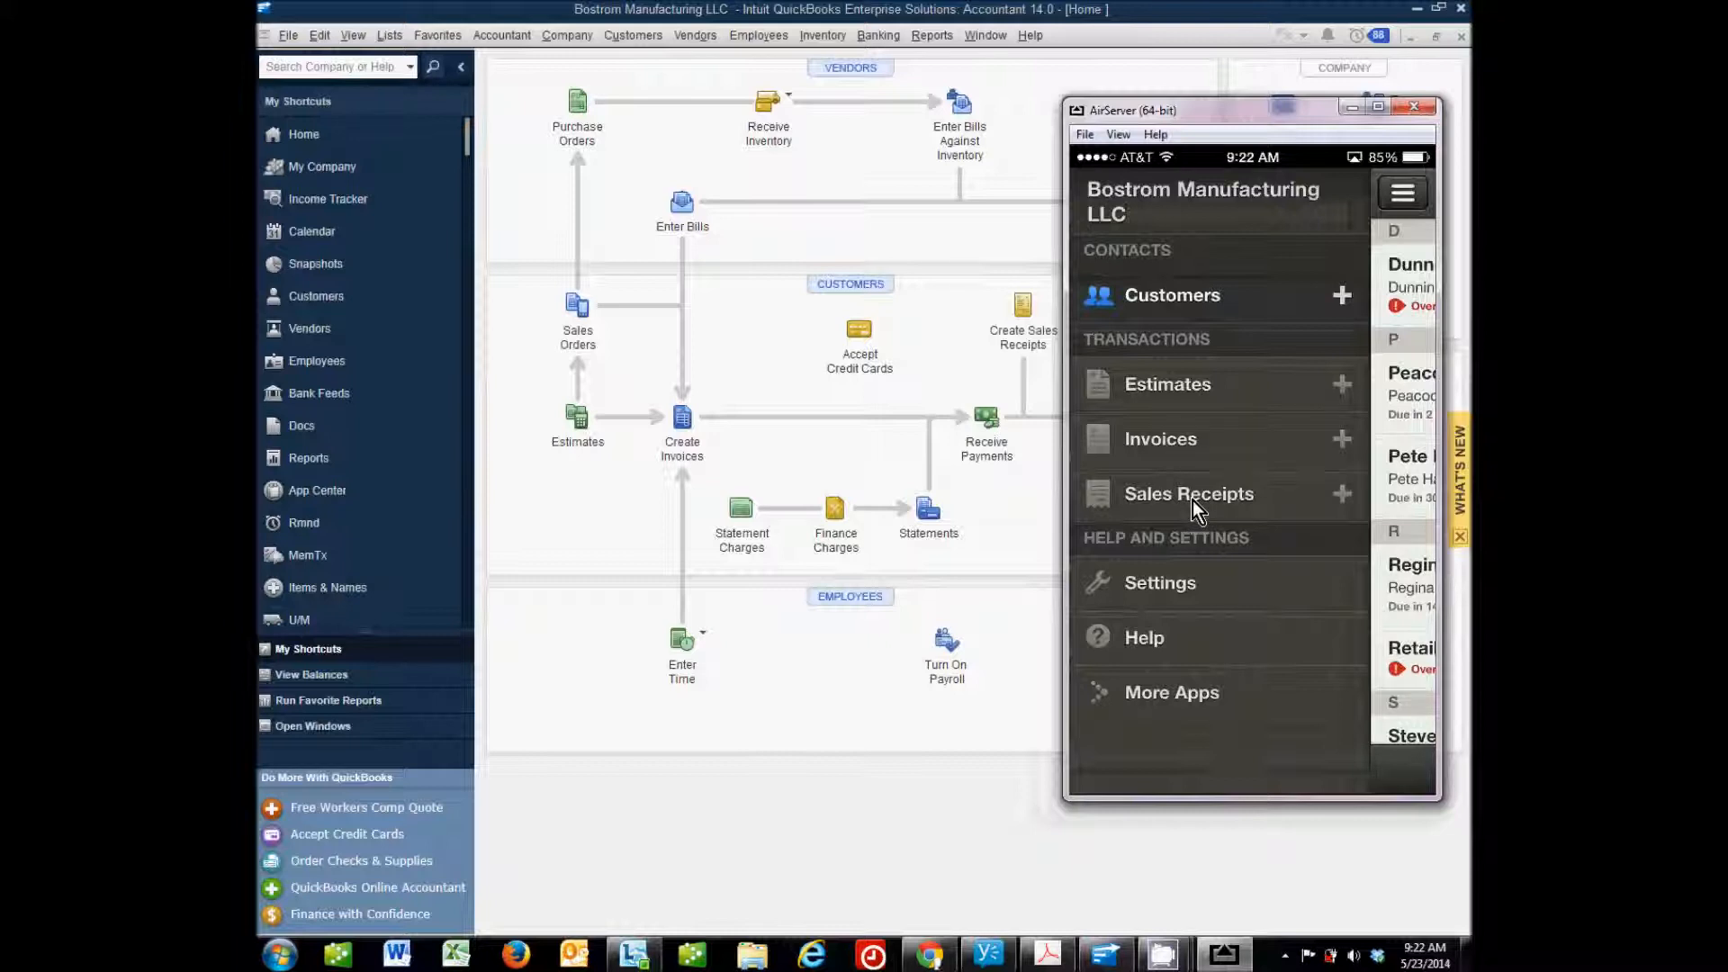
mouse_move(1178, 396)
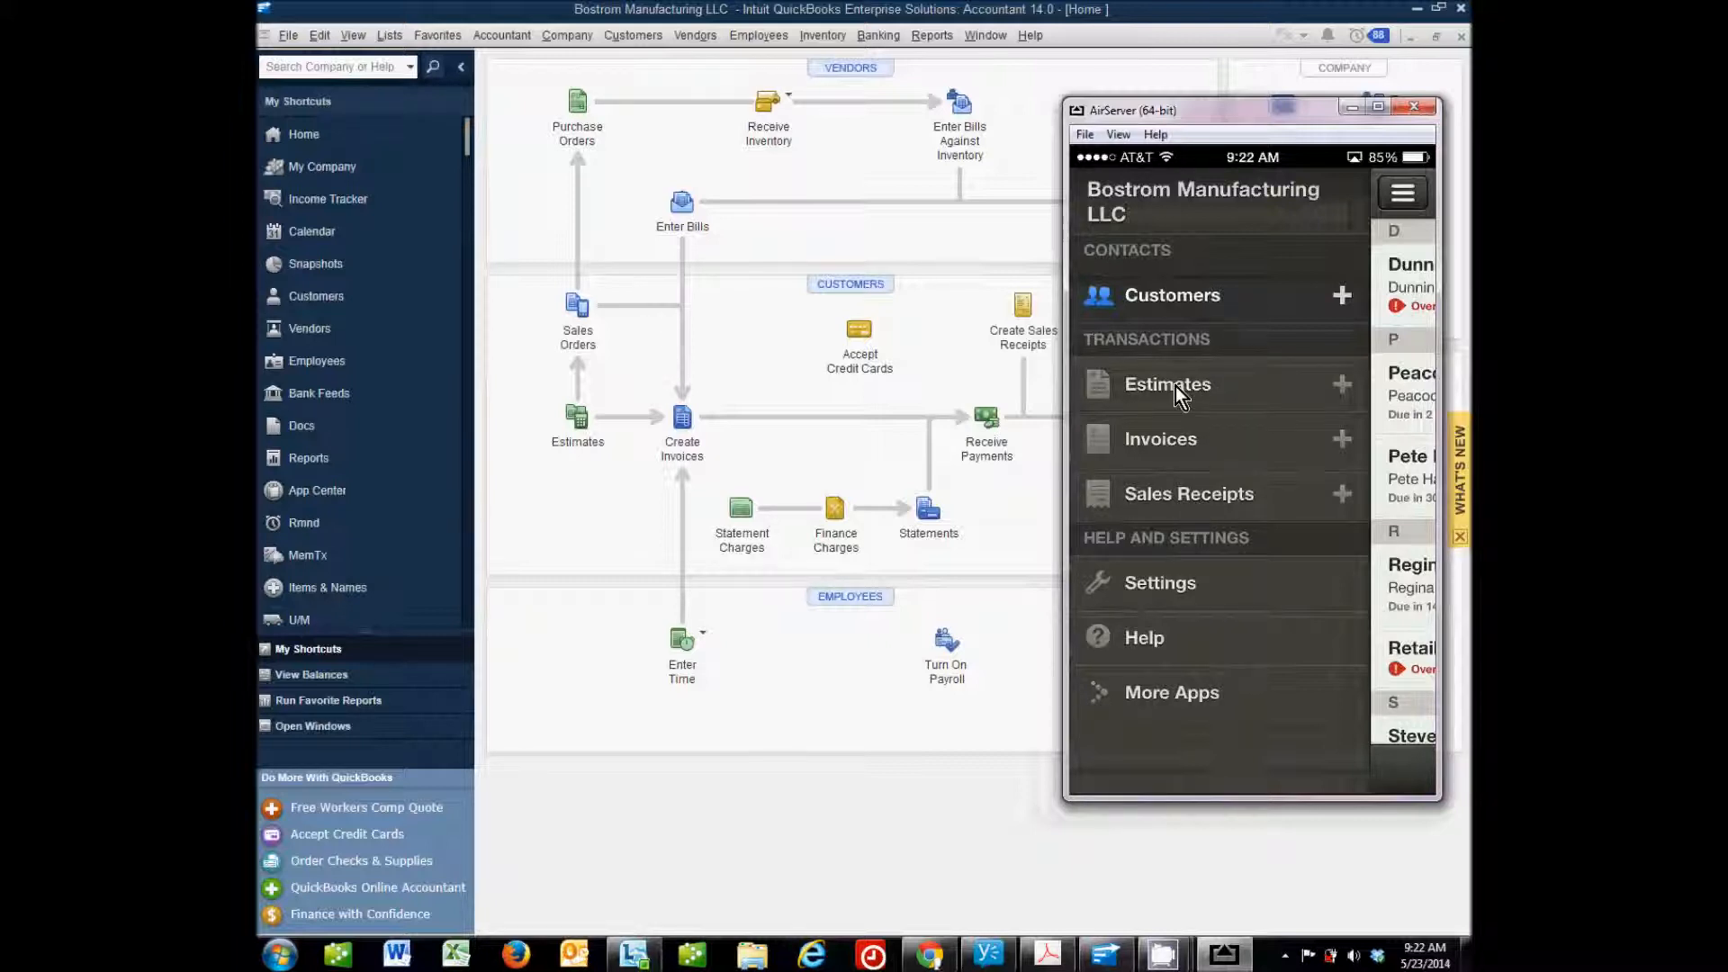
mouse_move(1172, 402)
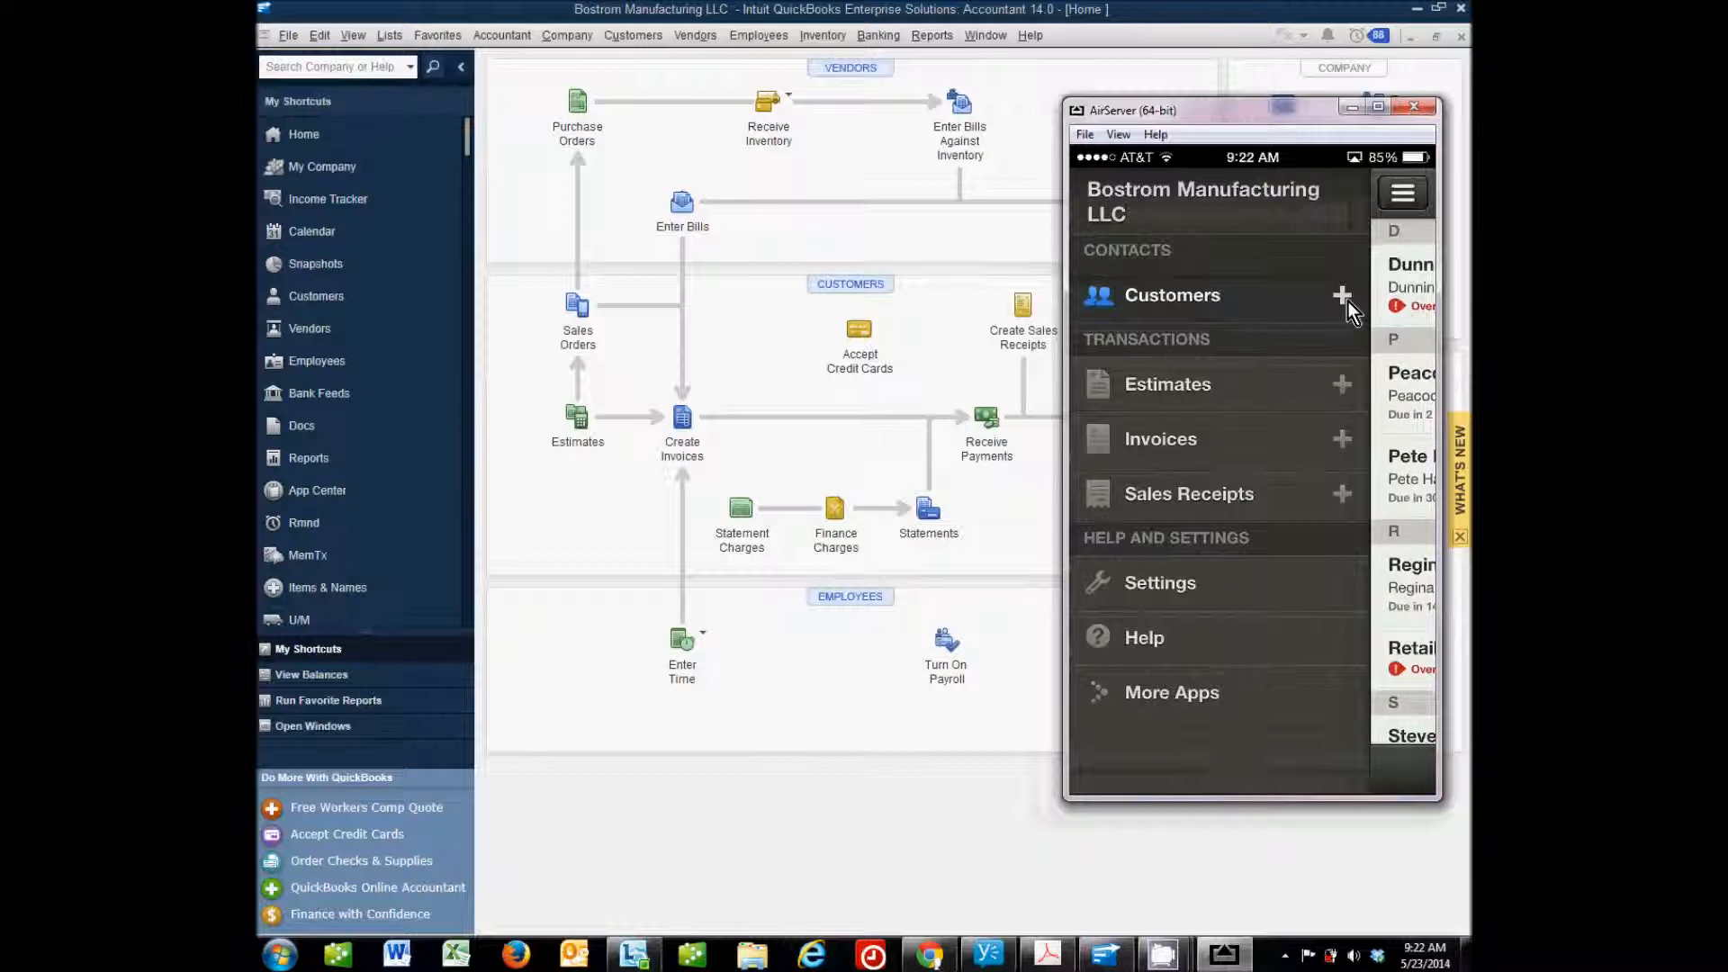
mouse_move(1349, 511)
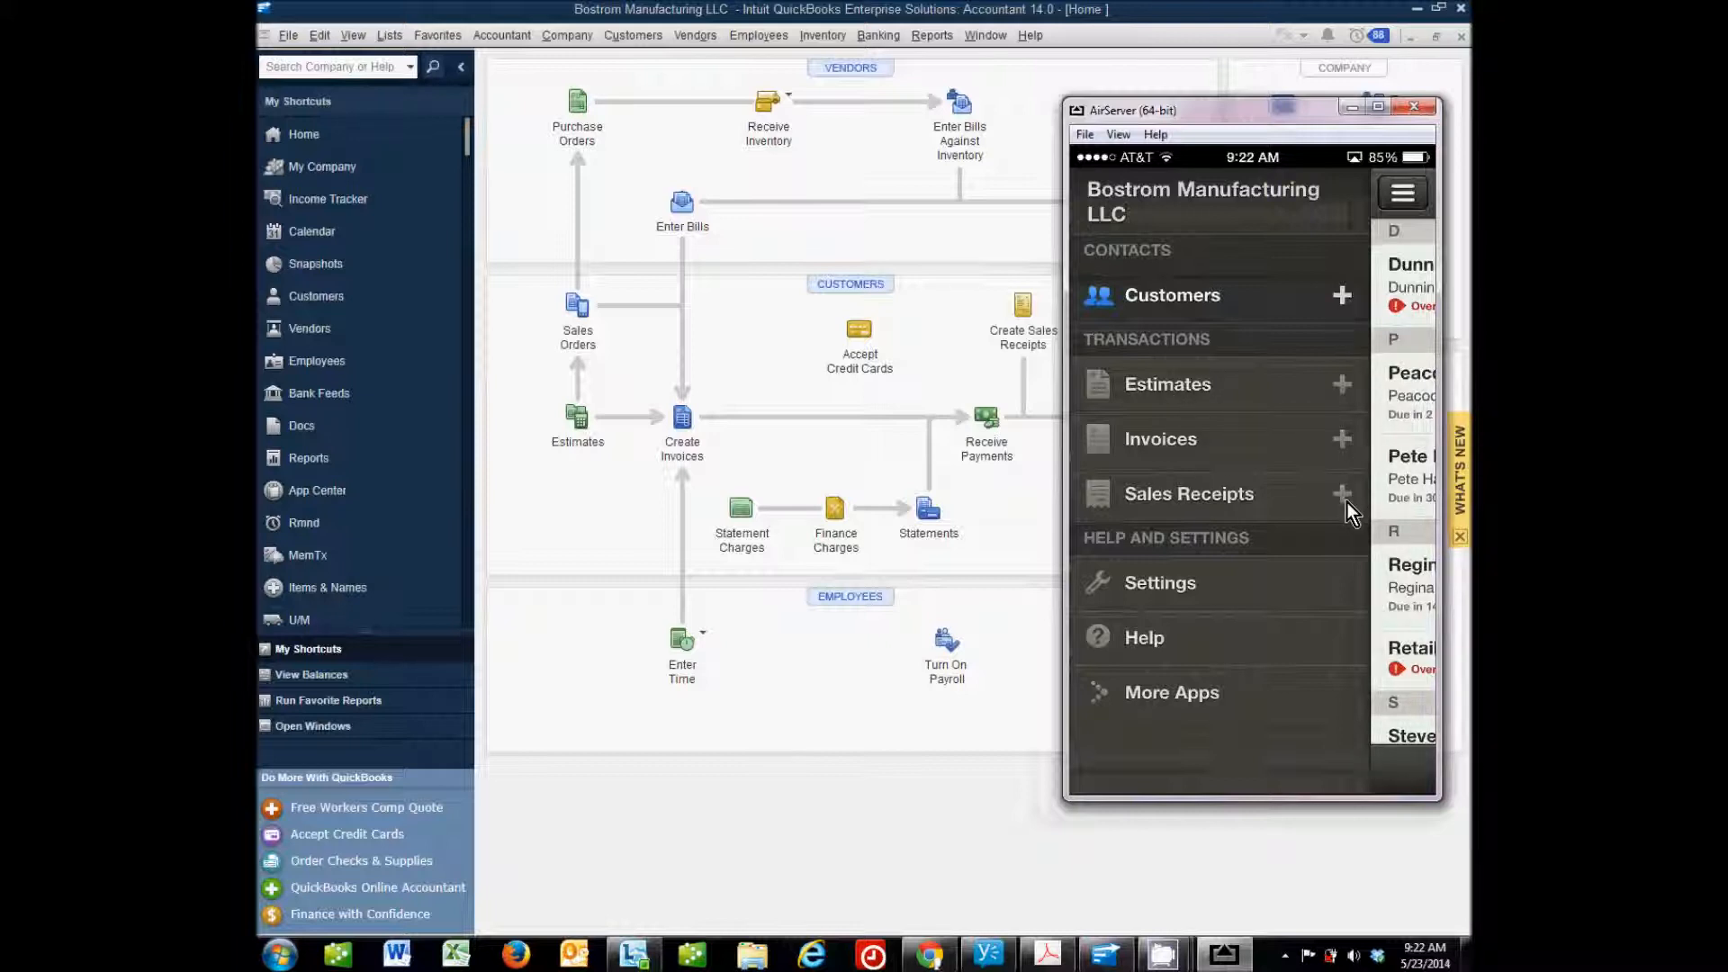
mouse_move(1231, 121)
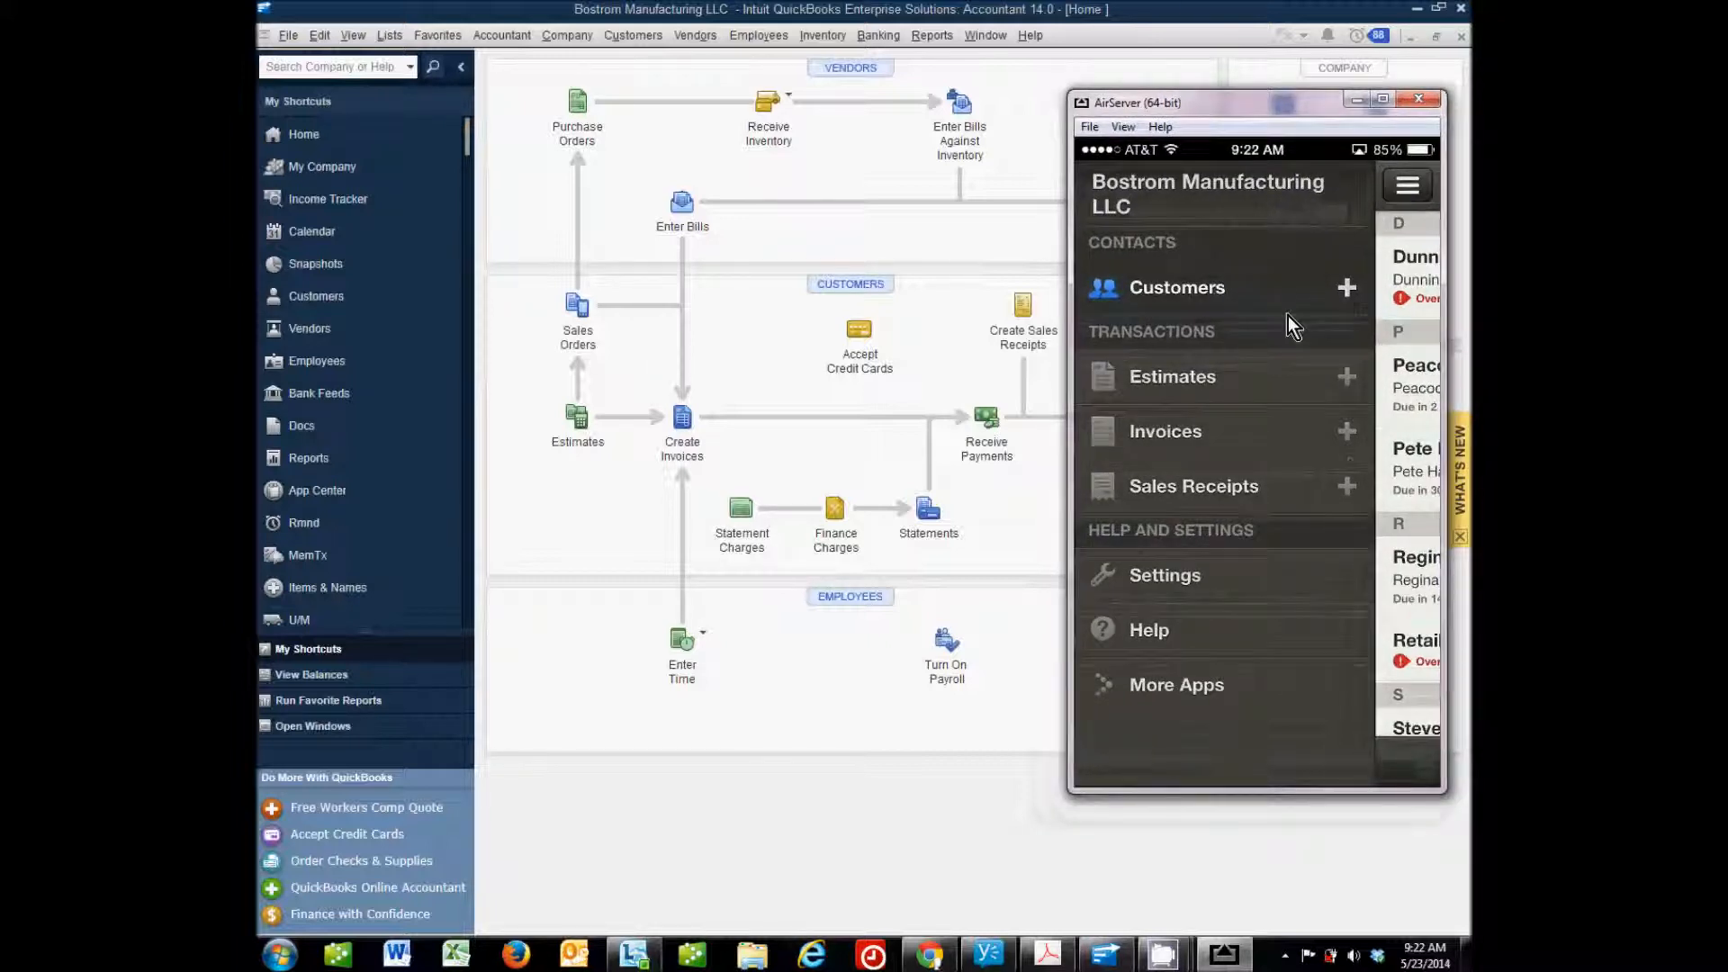
mouse_move(1350, 509)
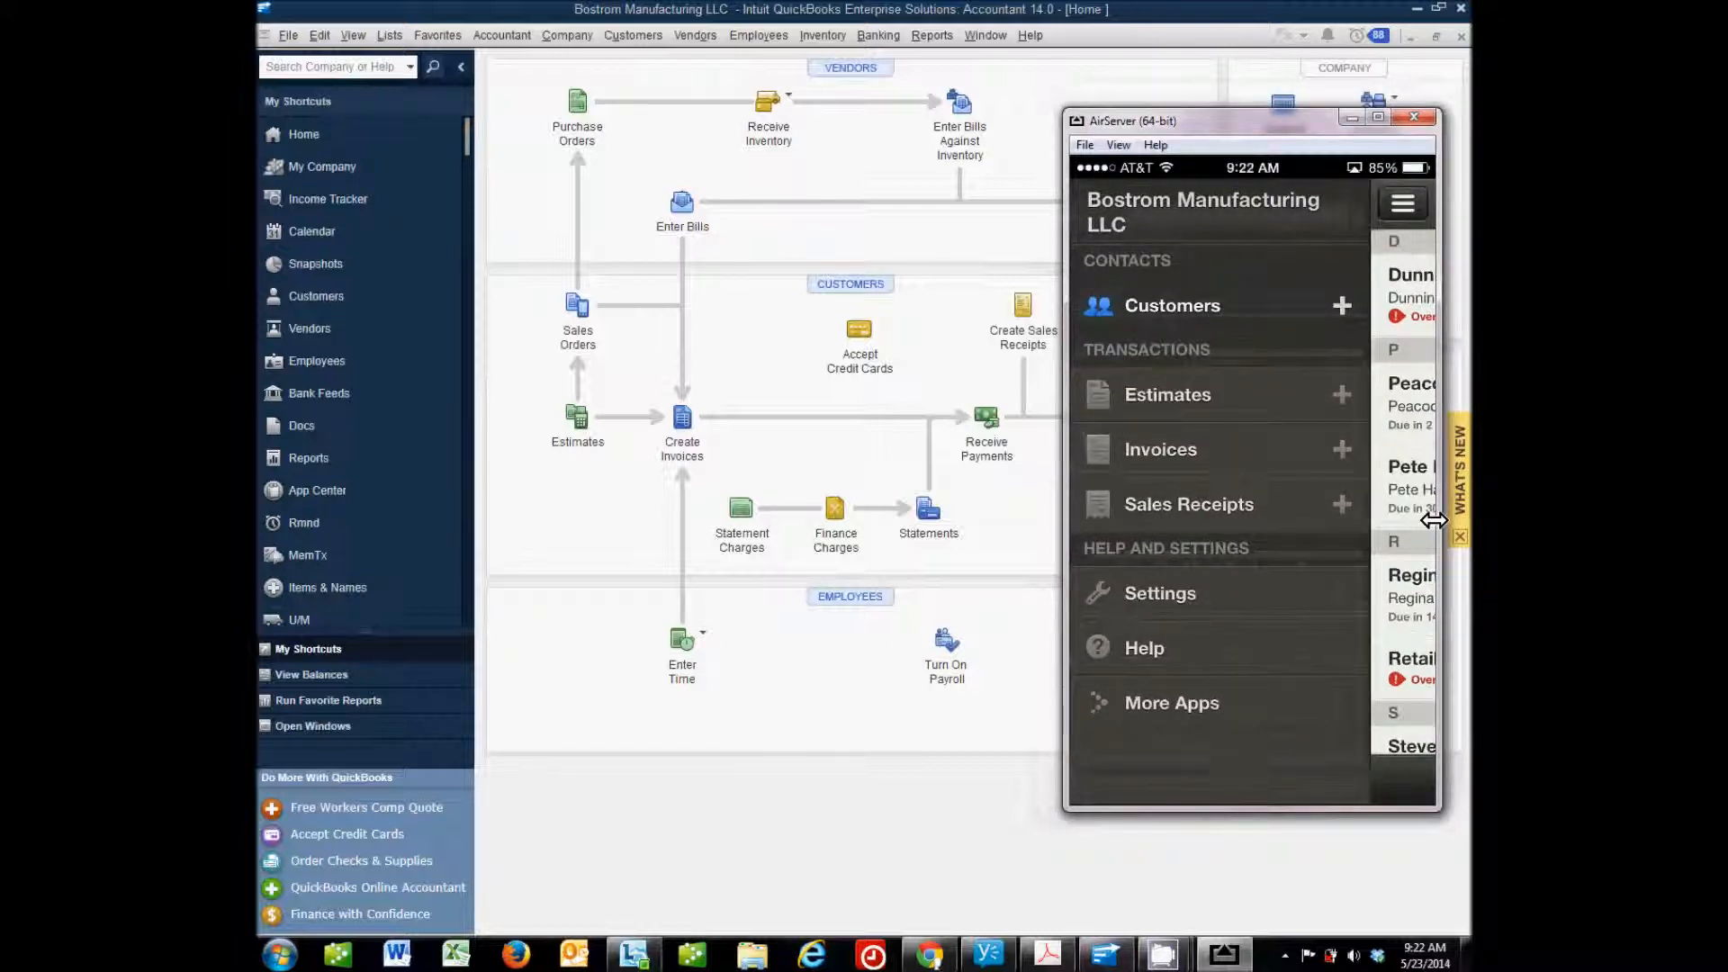
mouse_move(1149, 479)
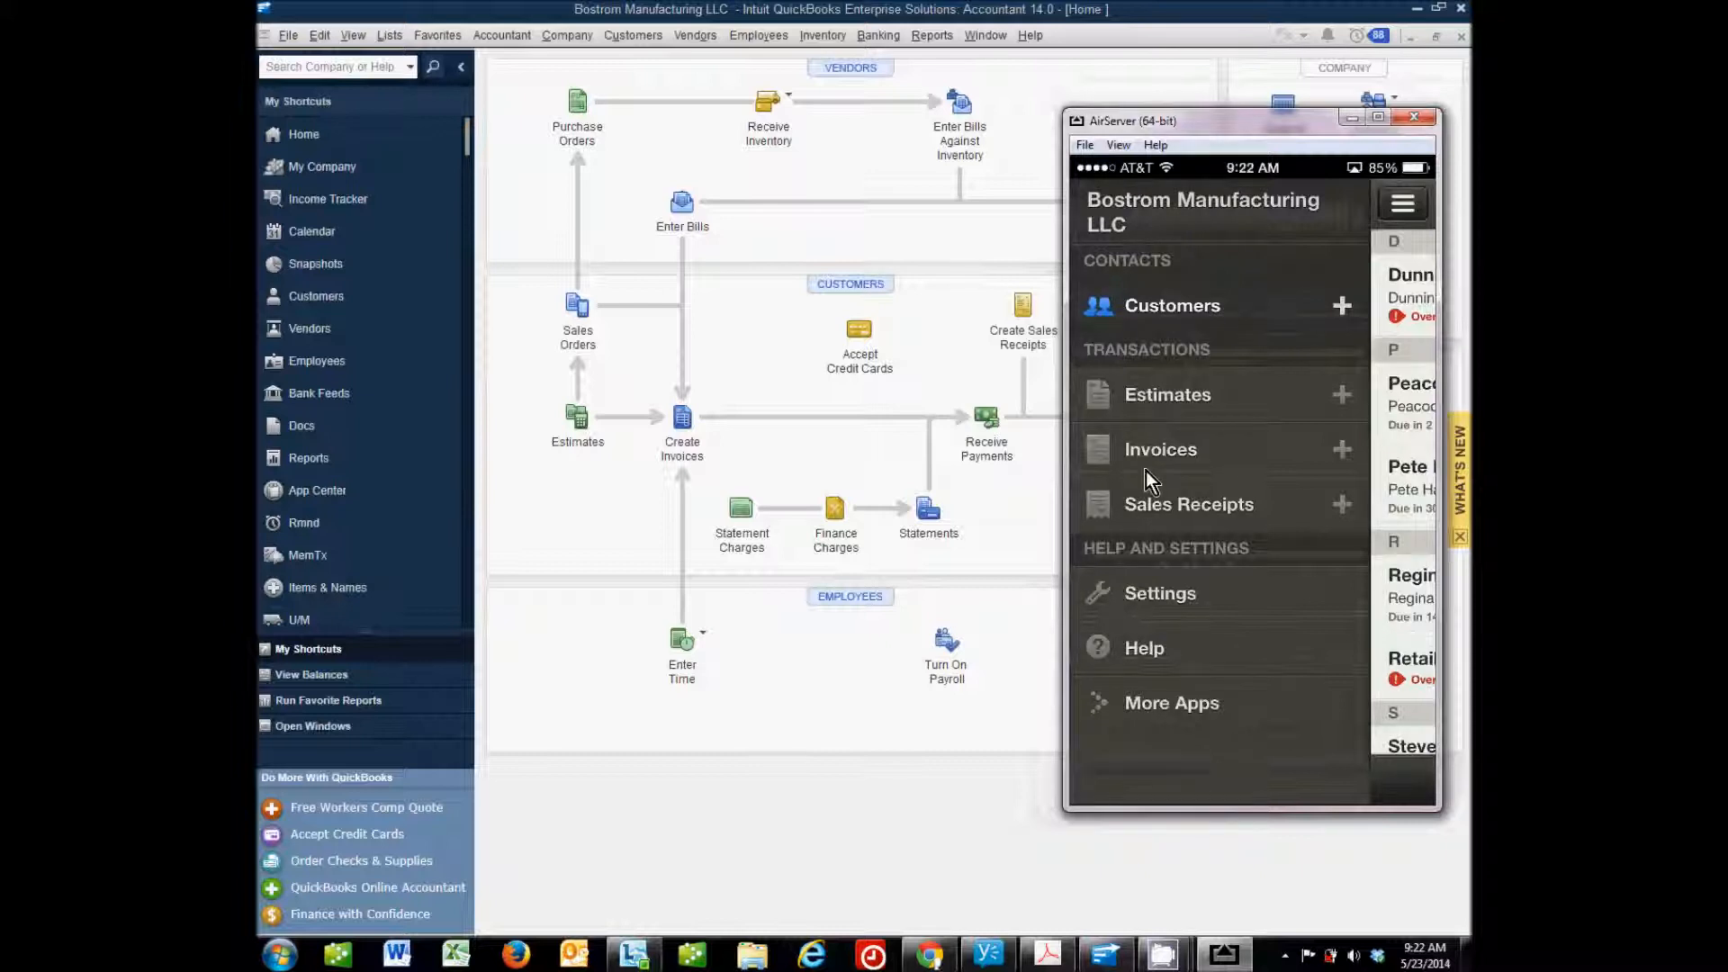
mouse_move(1322, 563)
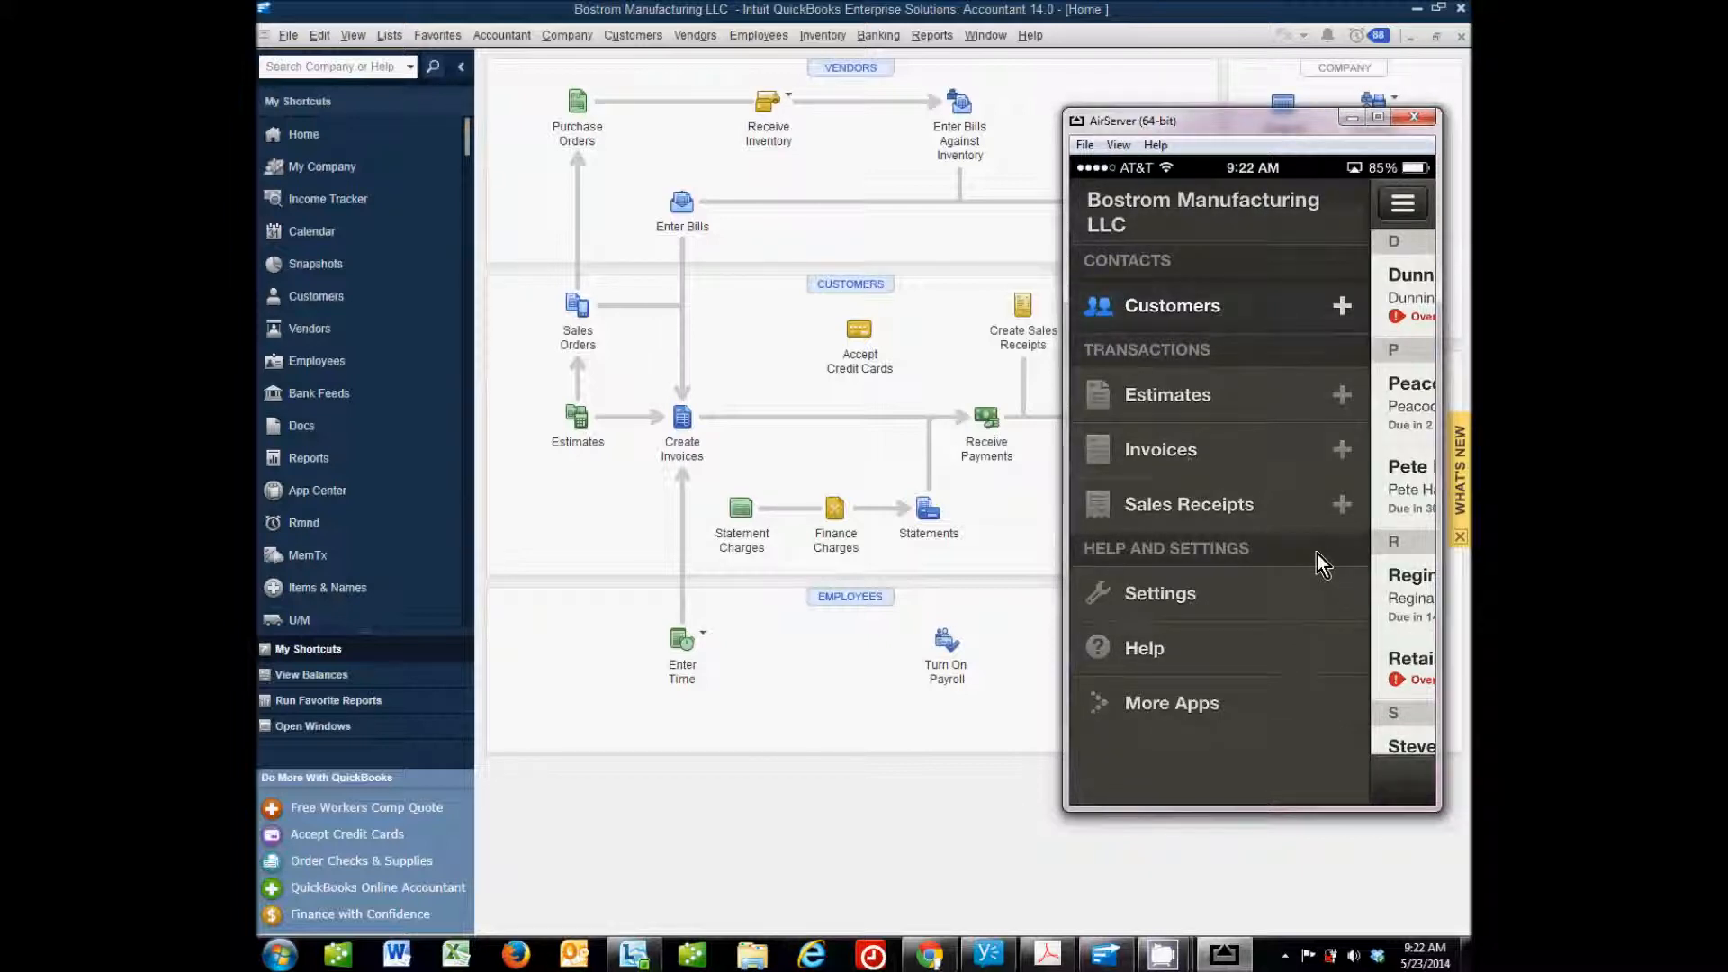
mouse_move(1190, 471)
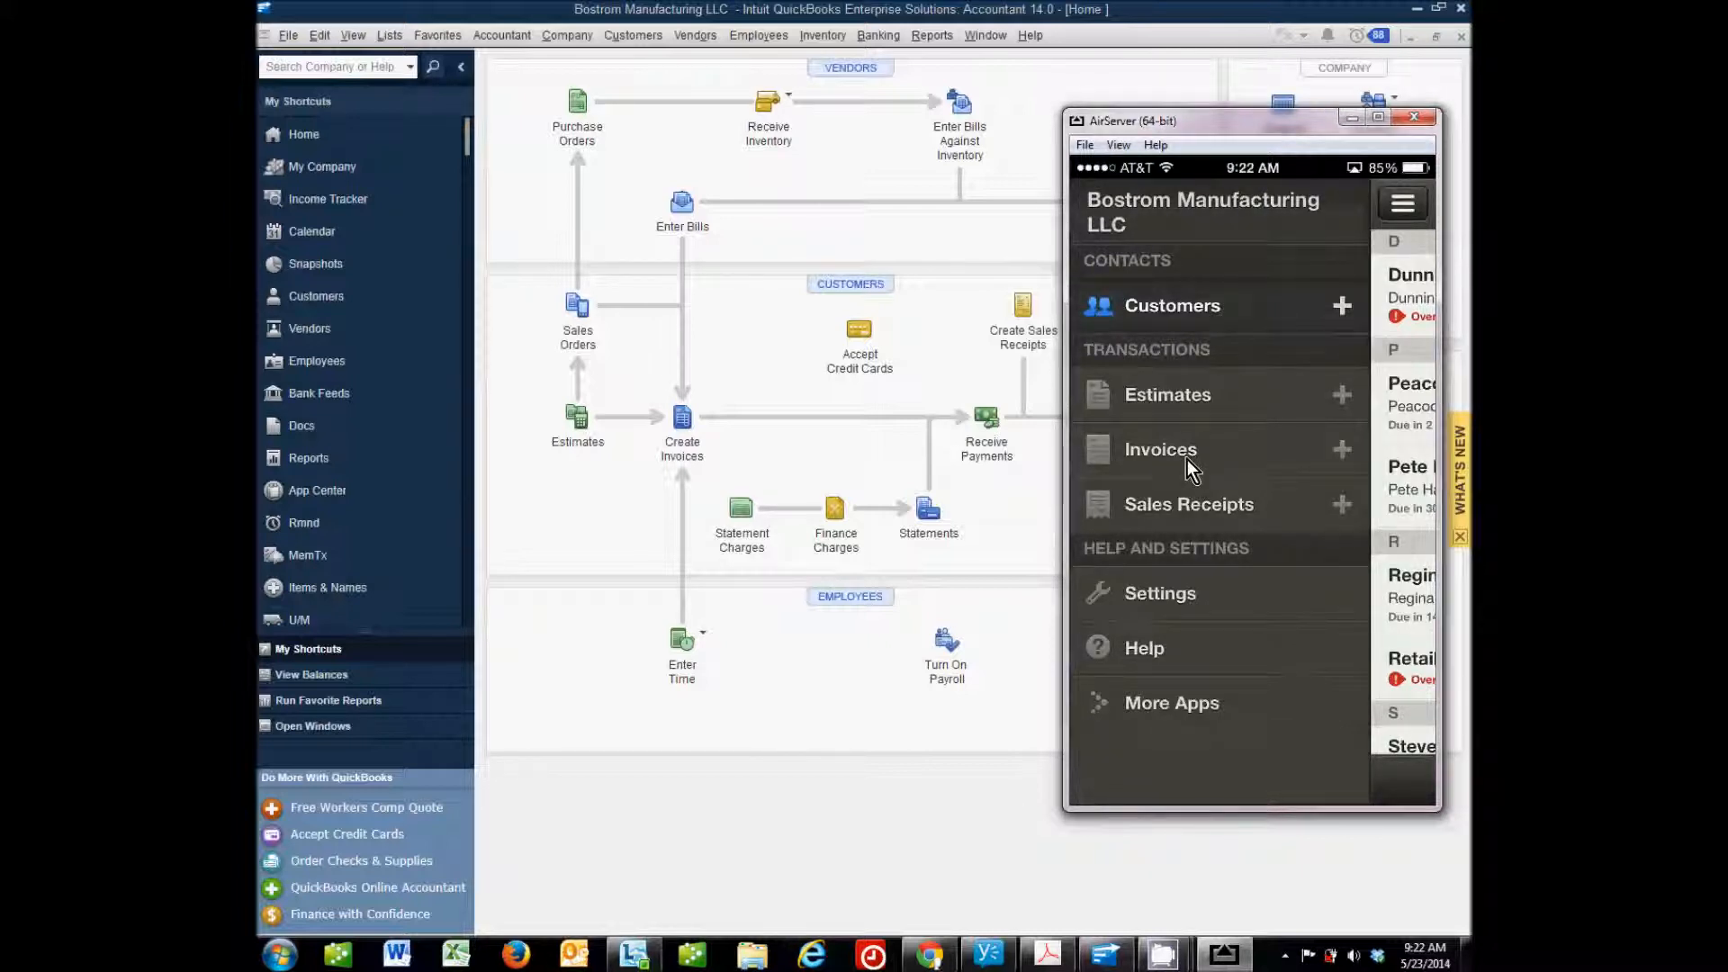
mouse_move(1232, 528)
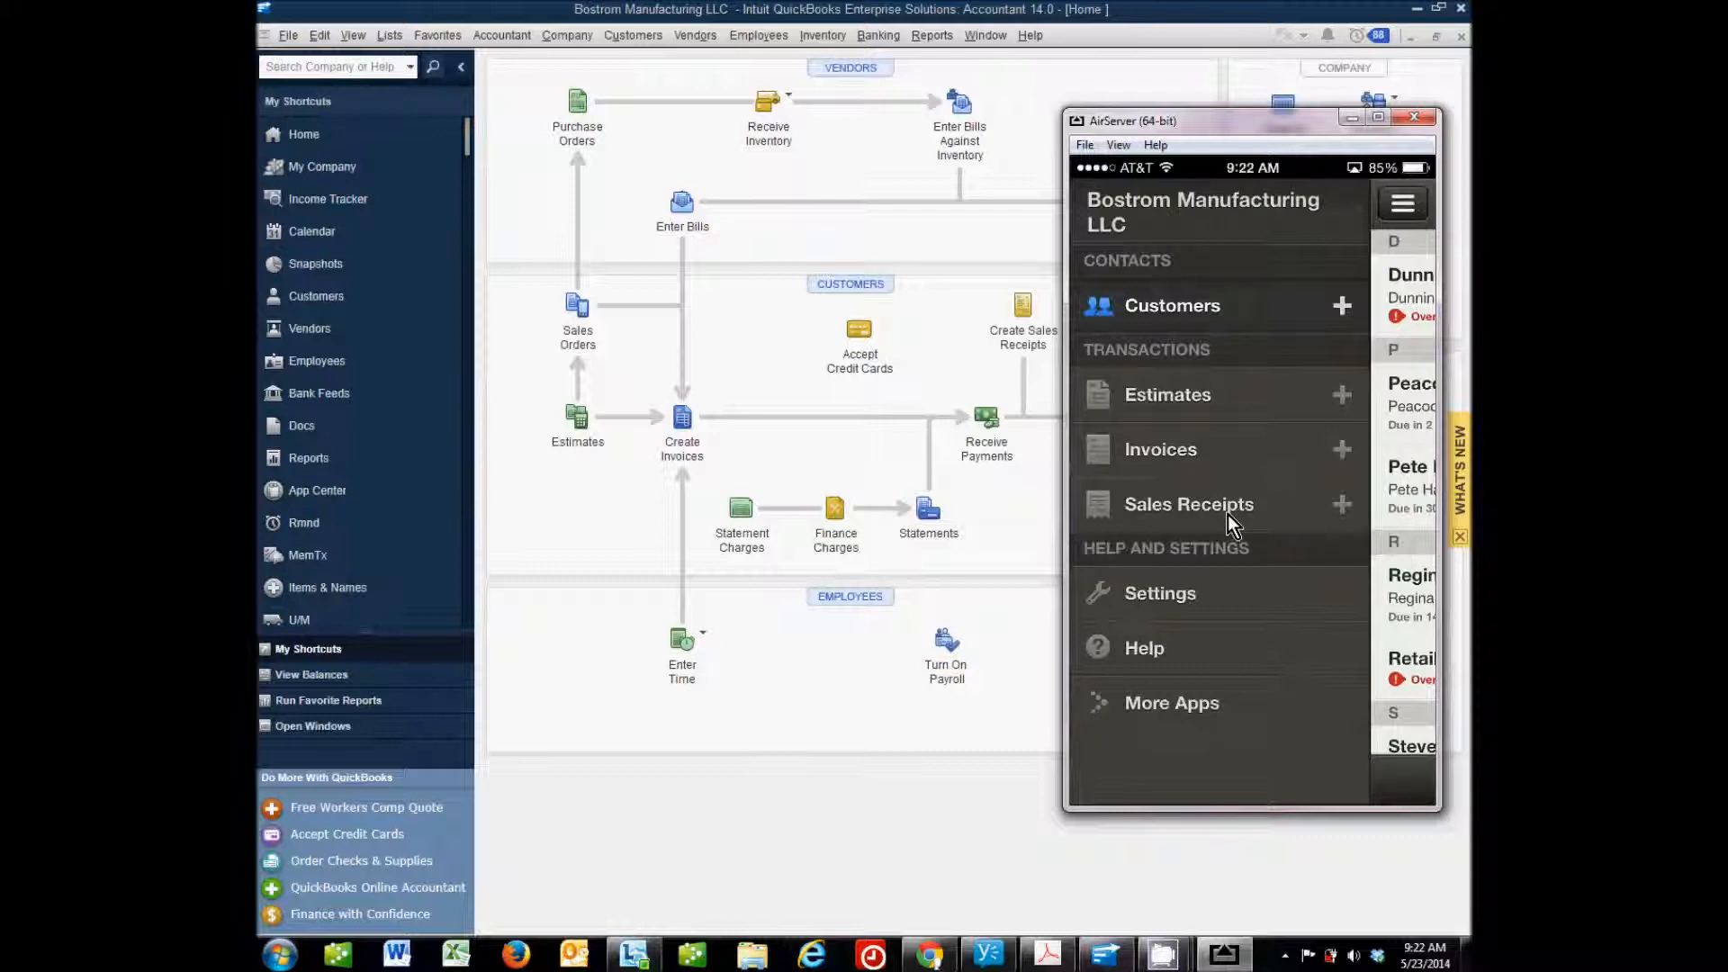
mouse_move(1294, 560)
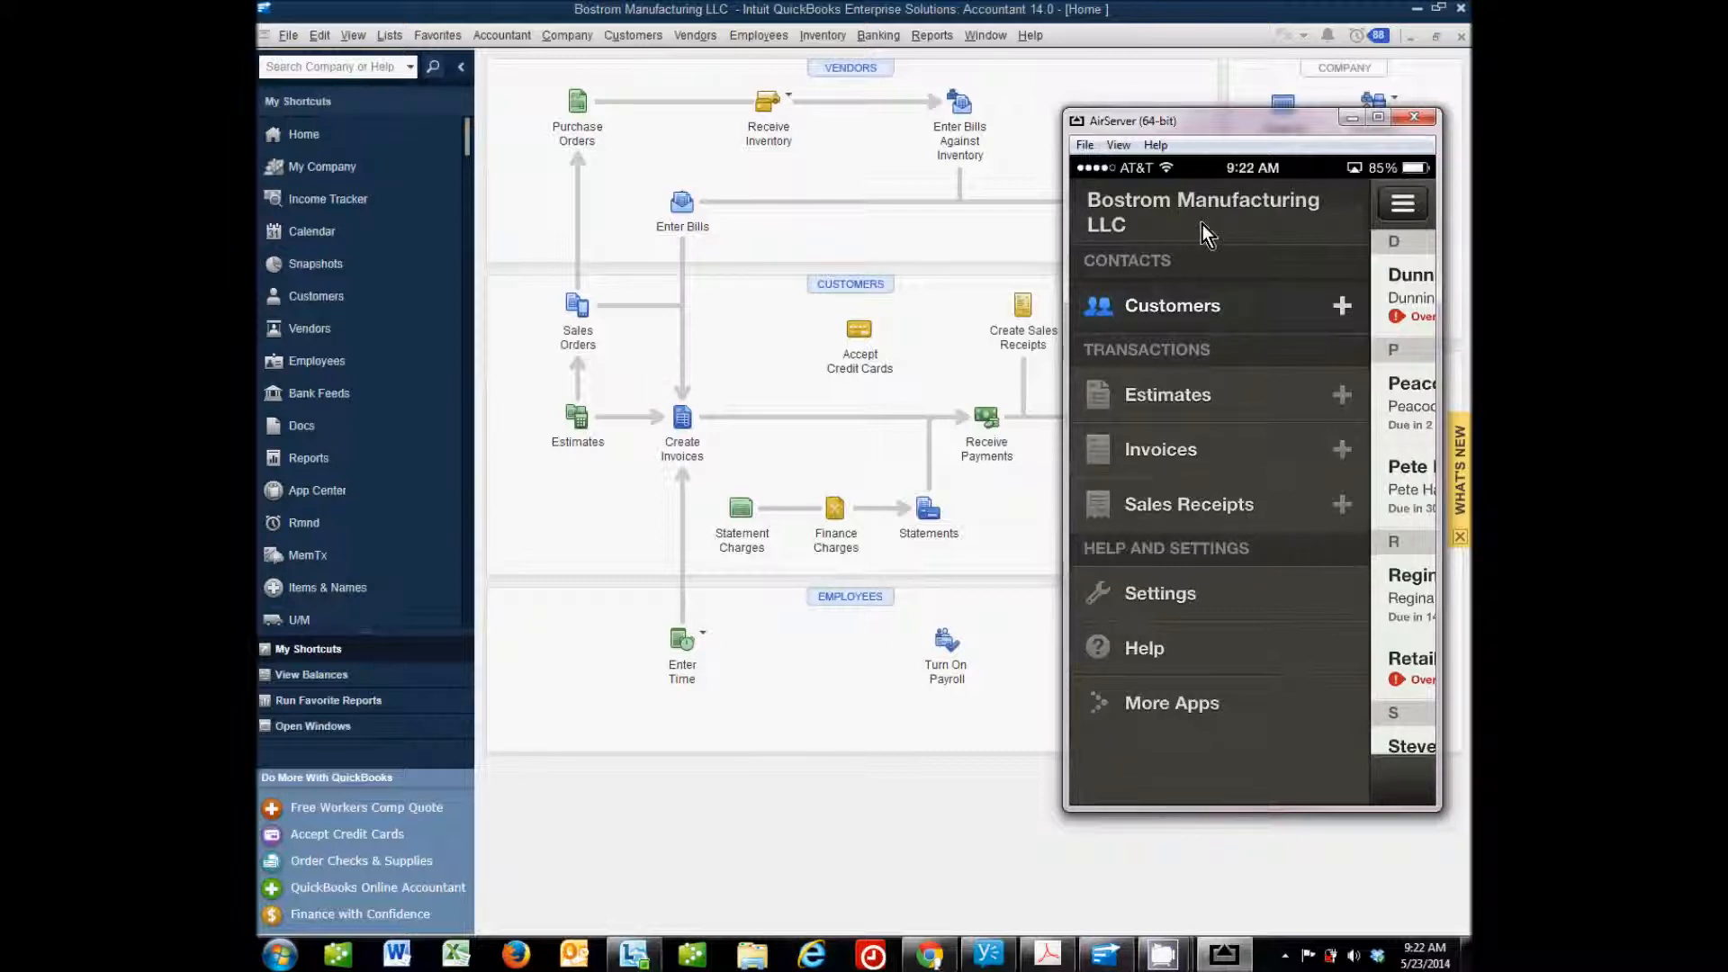
mouse_move(1385, 508)
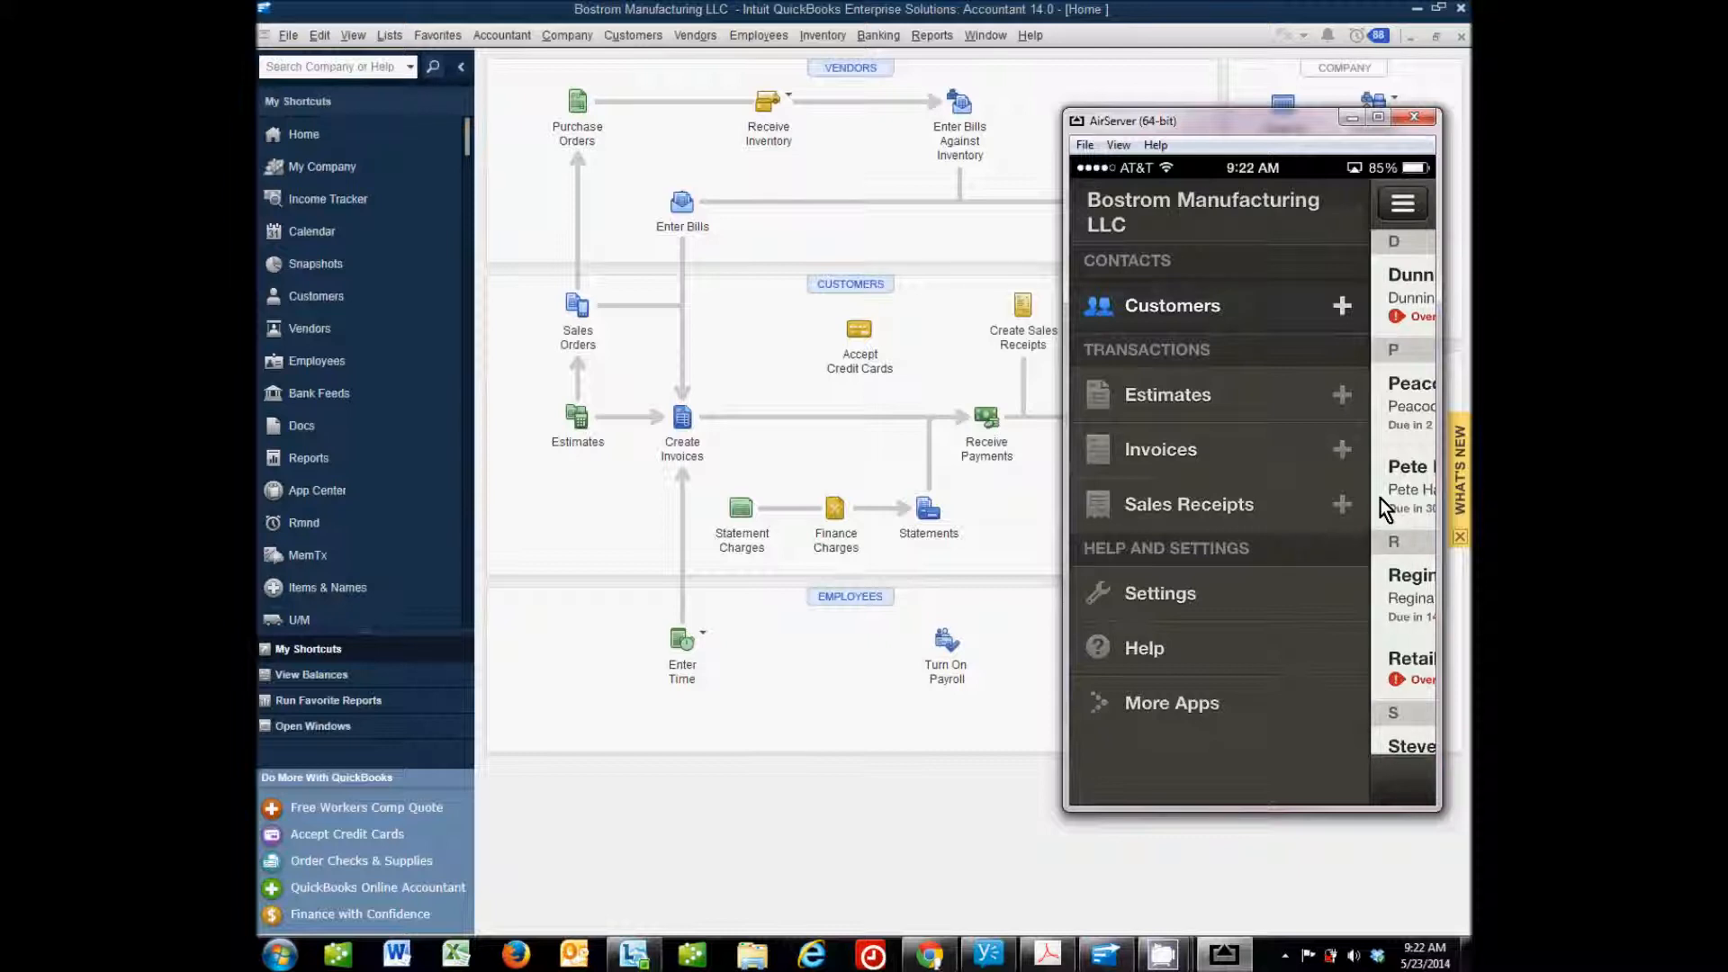
mouse_move(1326, 530)
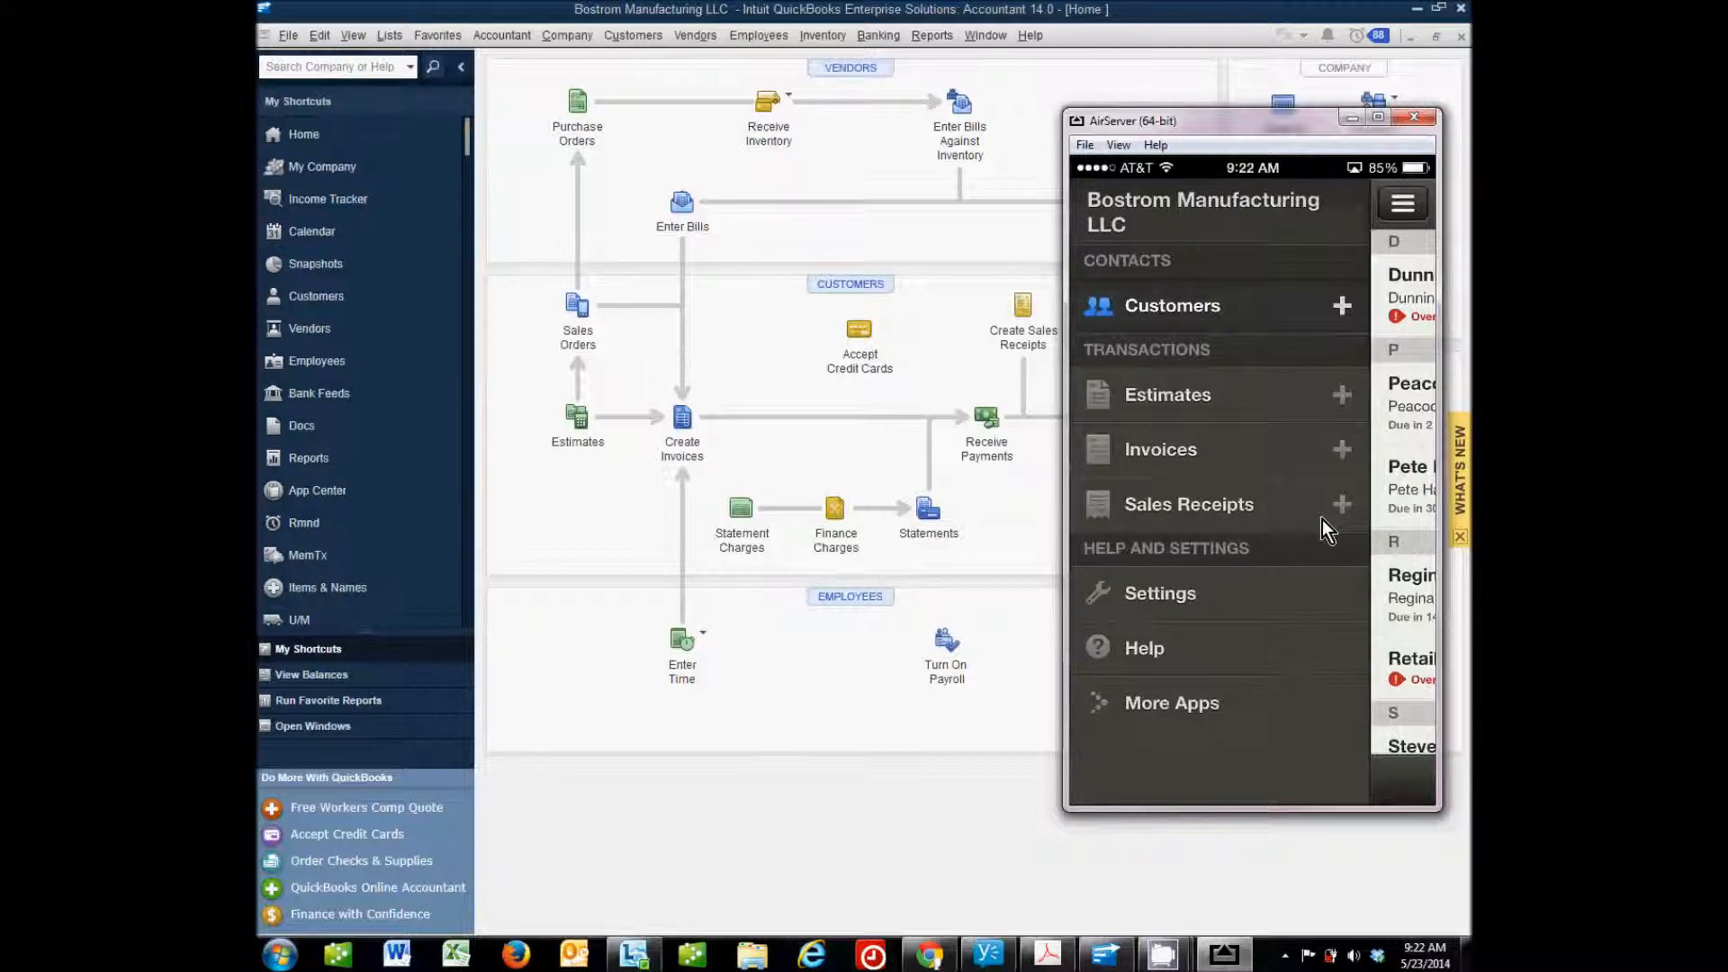
mouse_move(1317, 524)
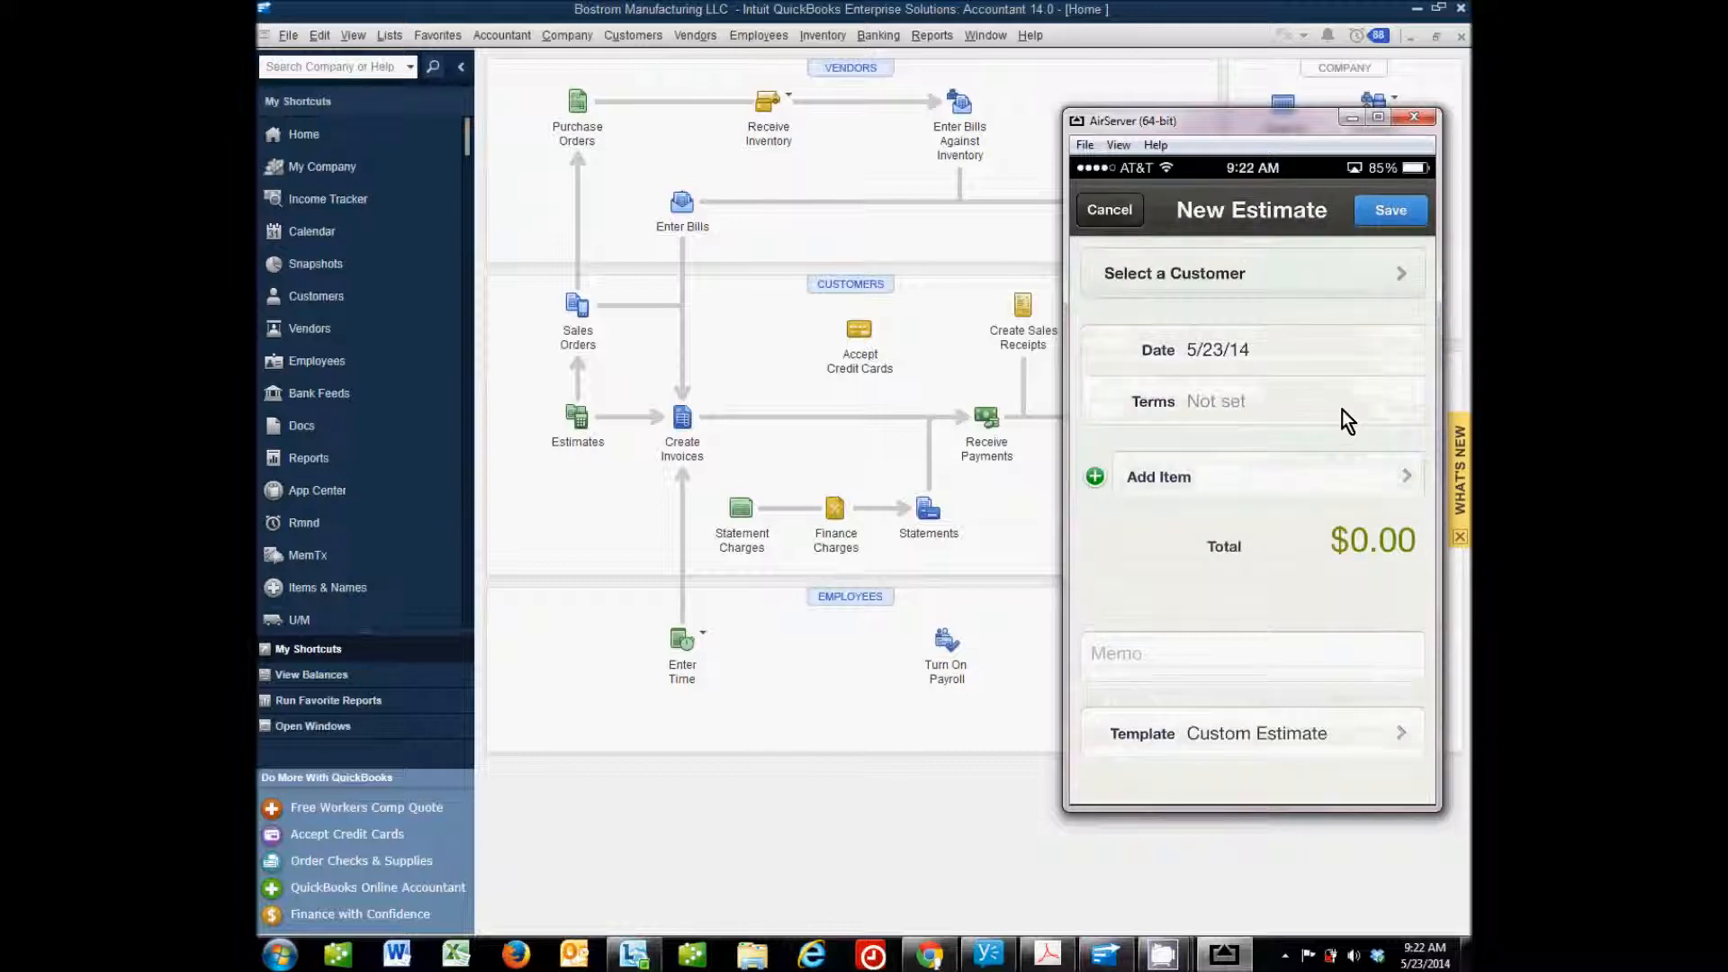
click(1252, 274)
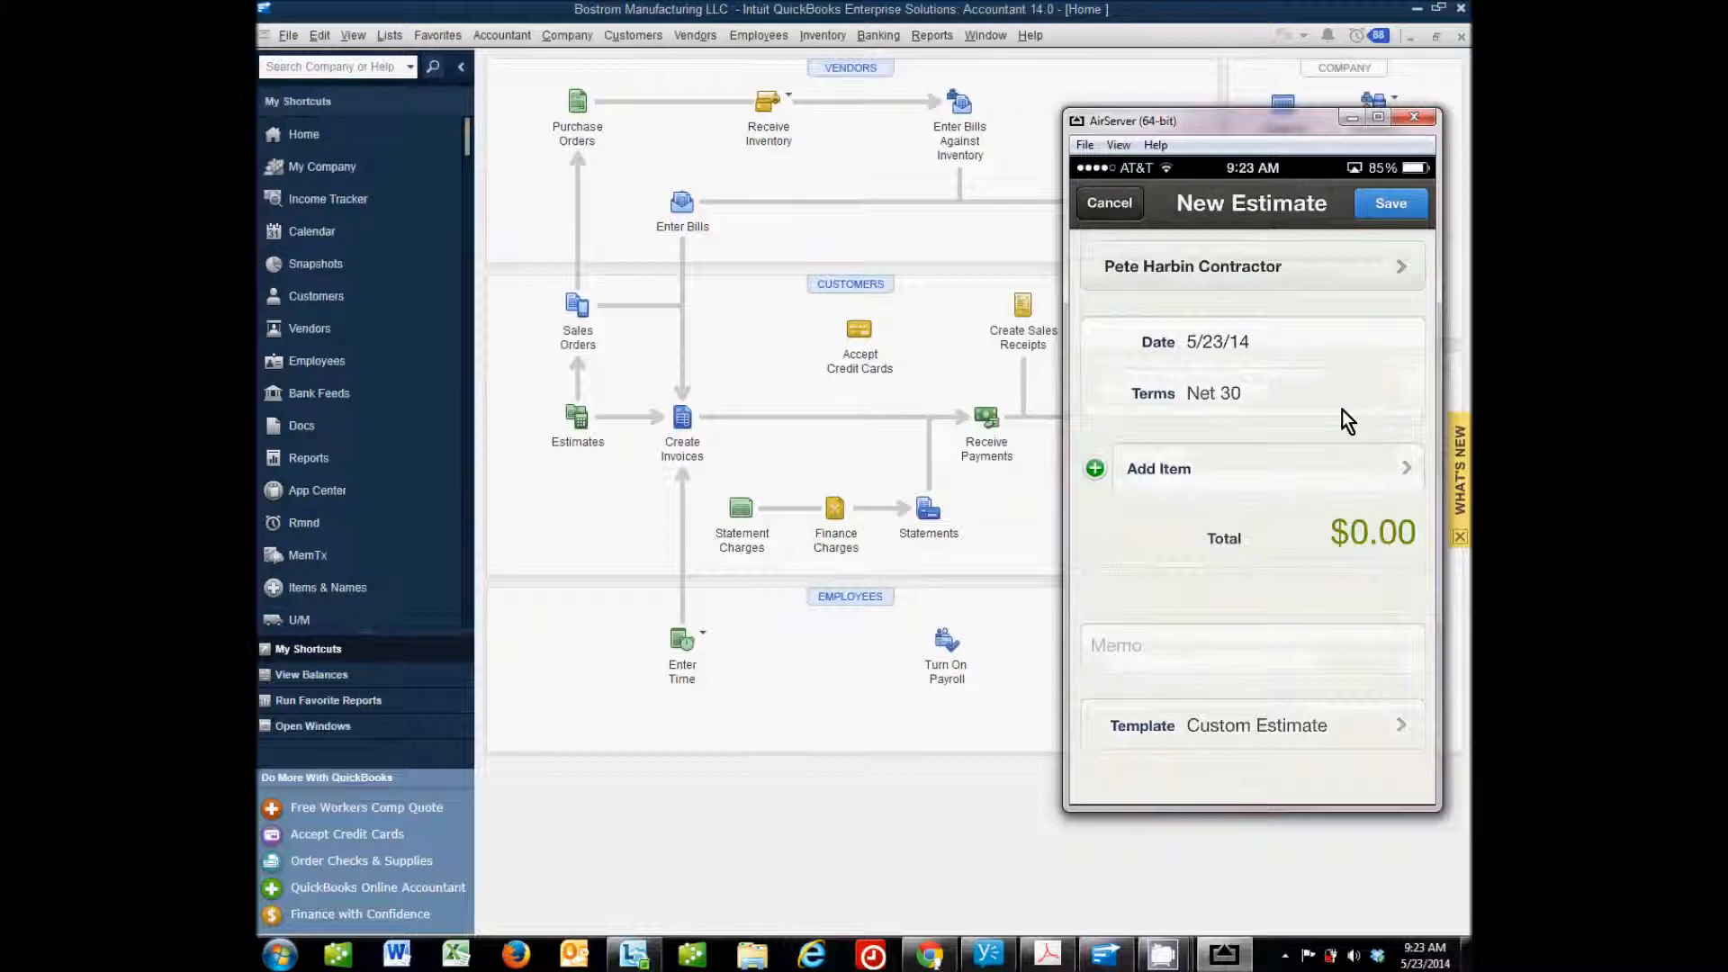
click(1158, 469)
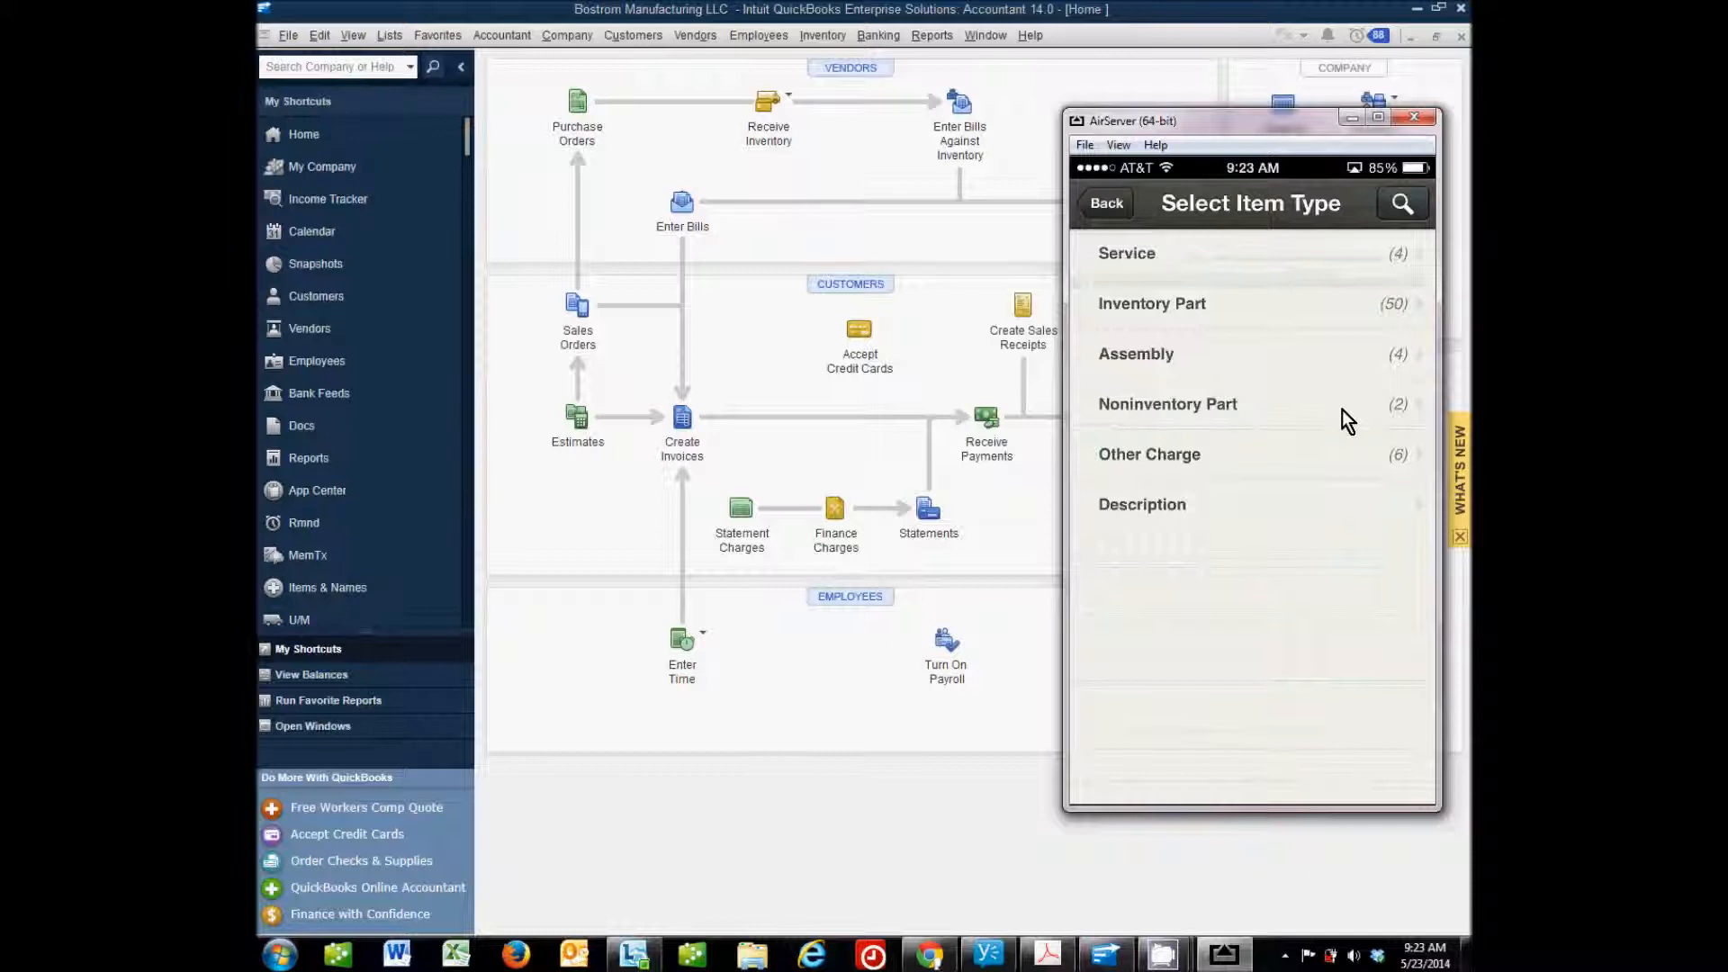
click(1127, 252)
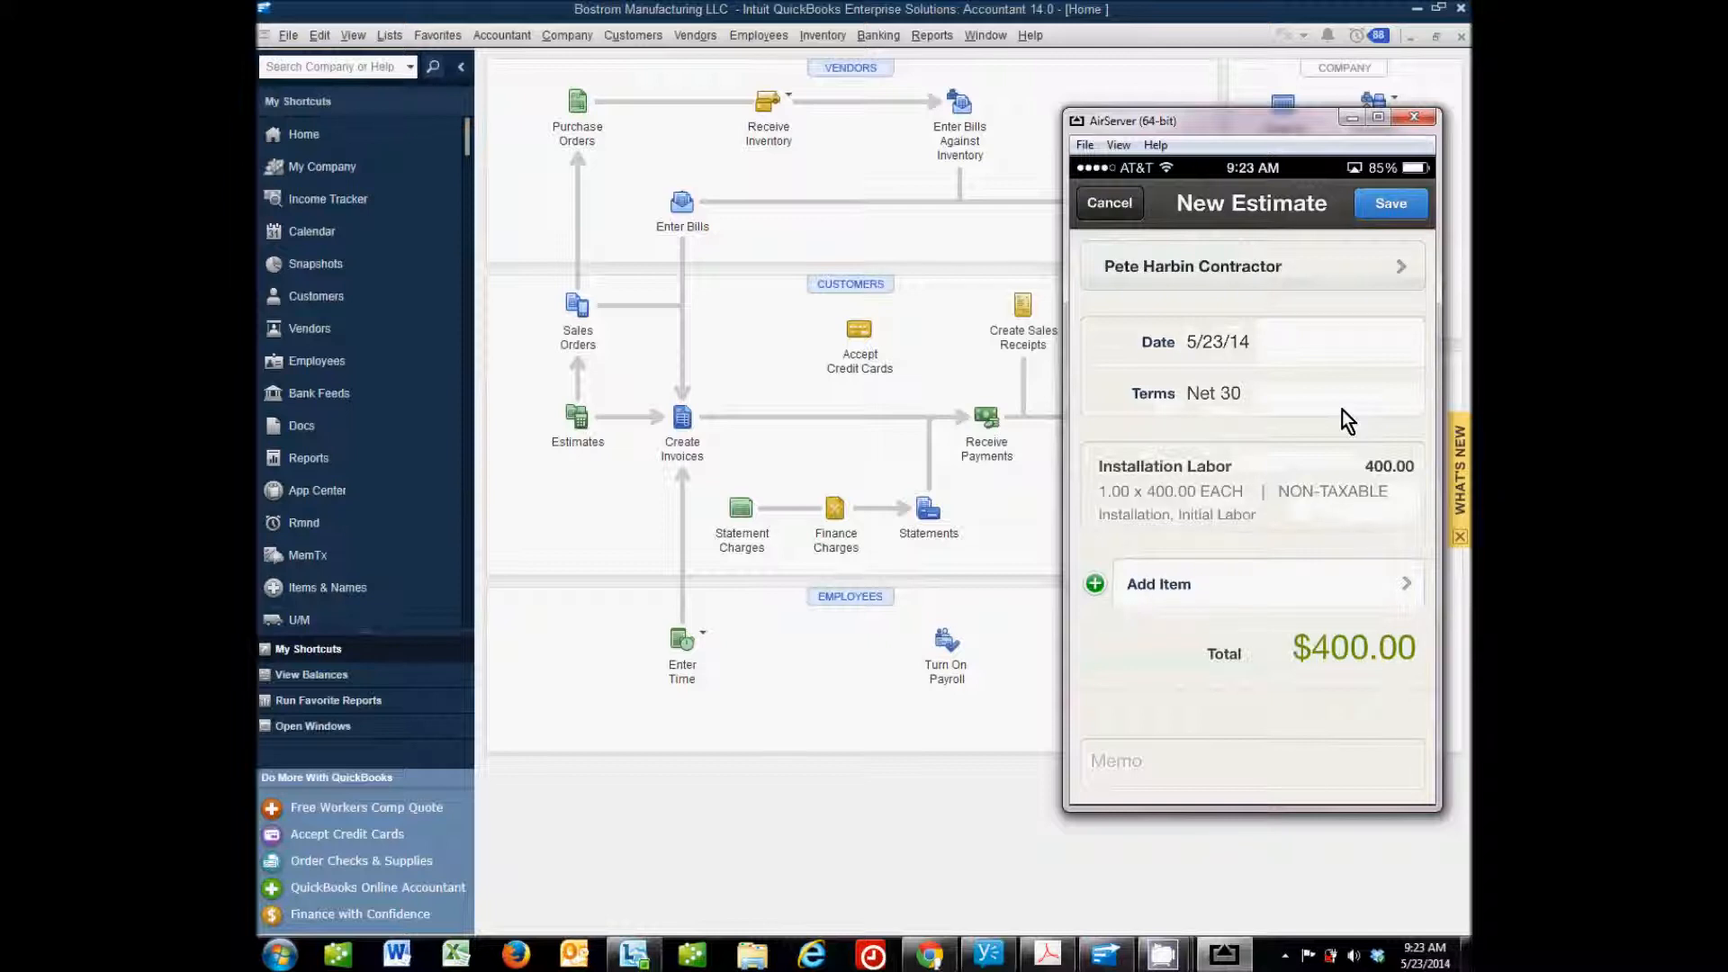
mouse_move(1213, 871)
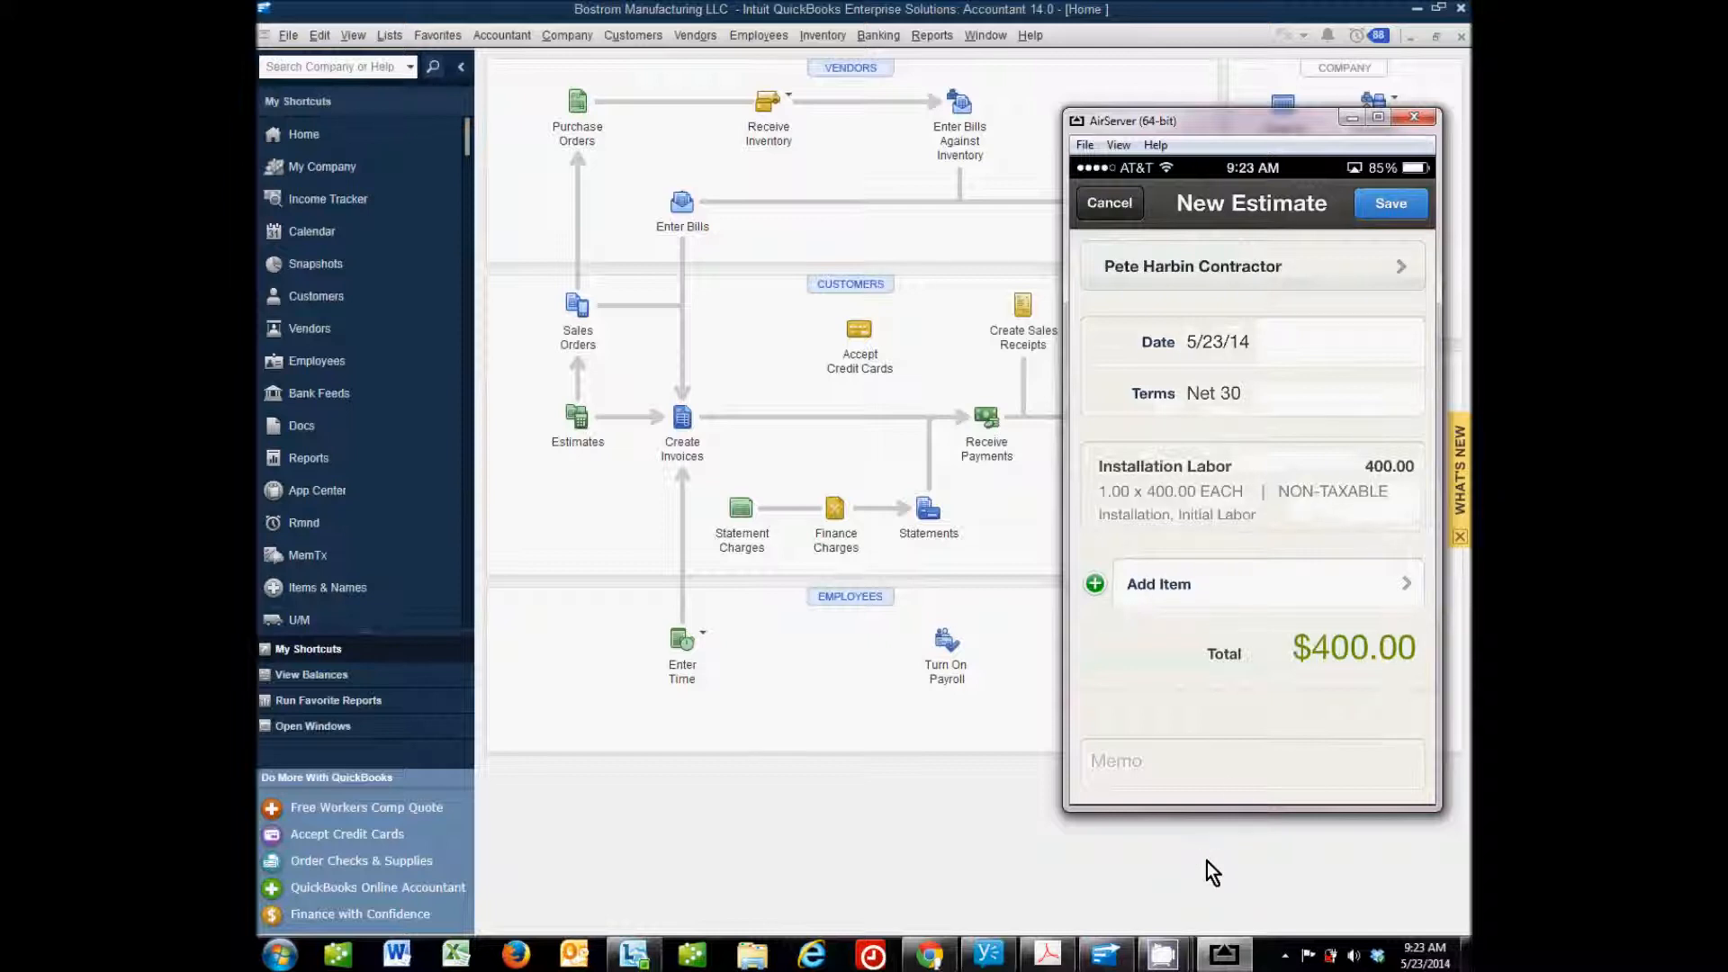
mouse_move(1238, 795)
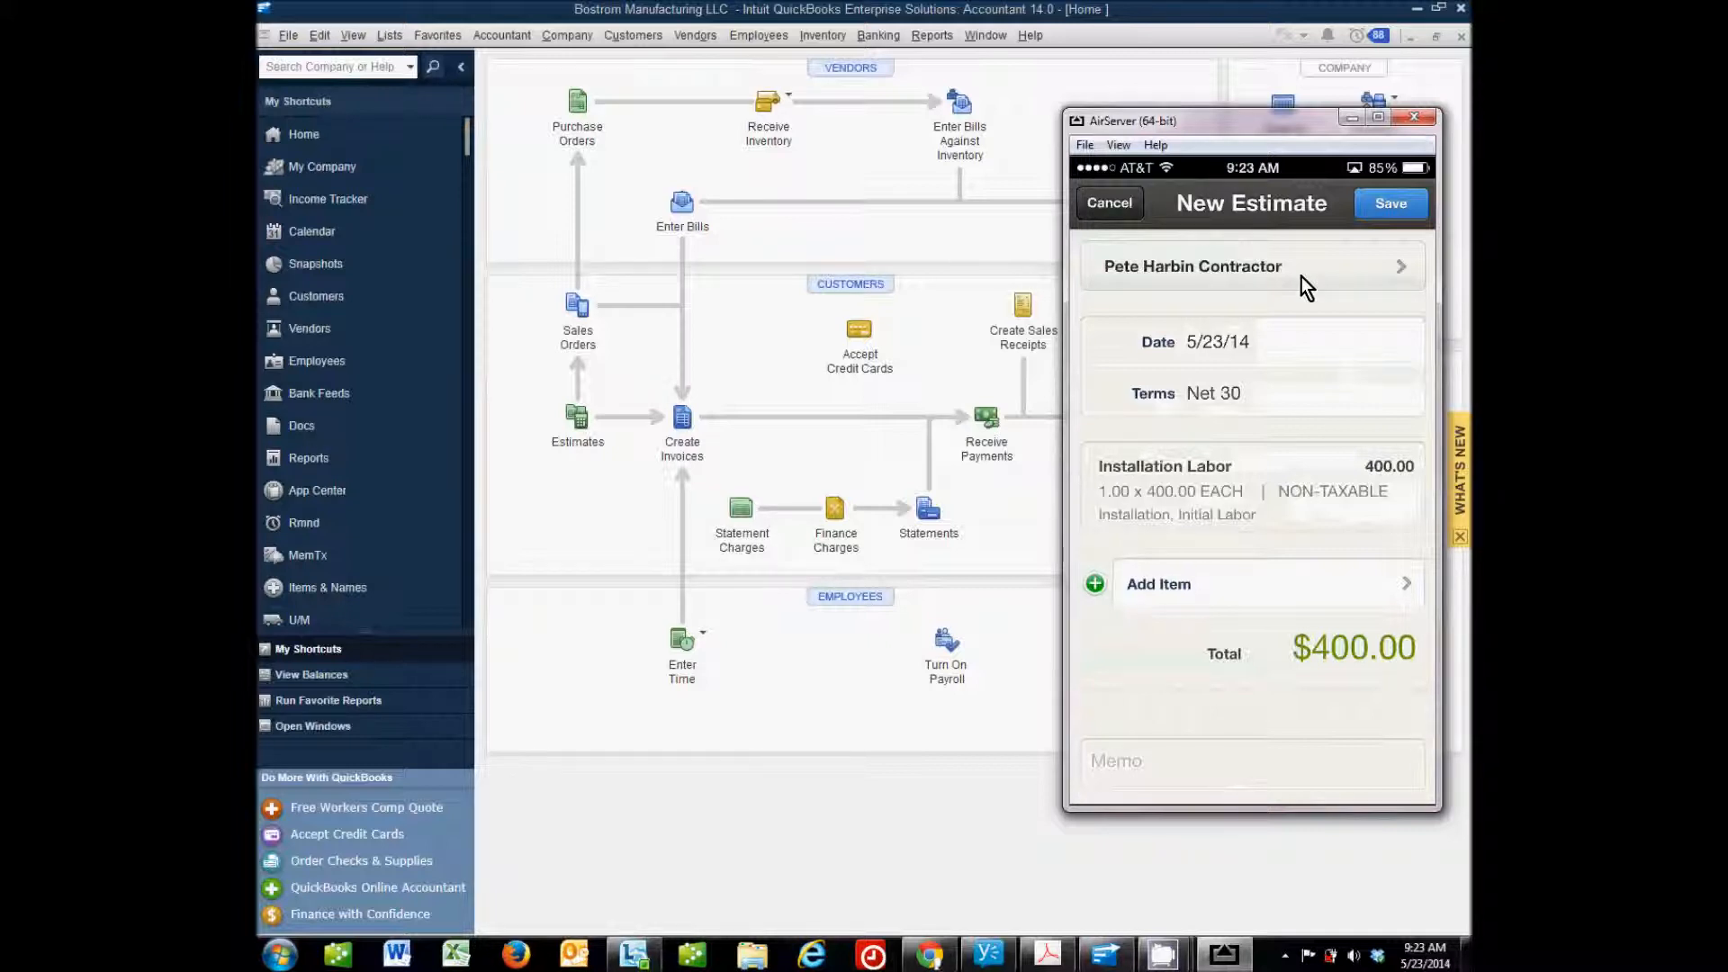
mouse_move(1244, 292)
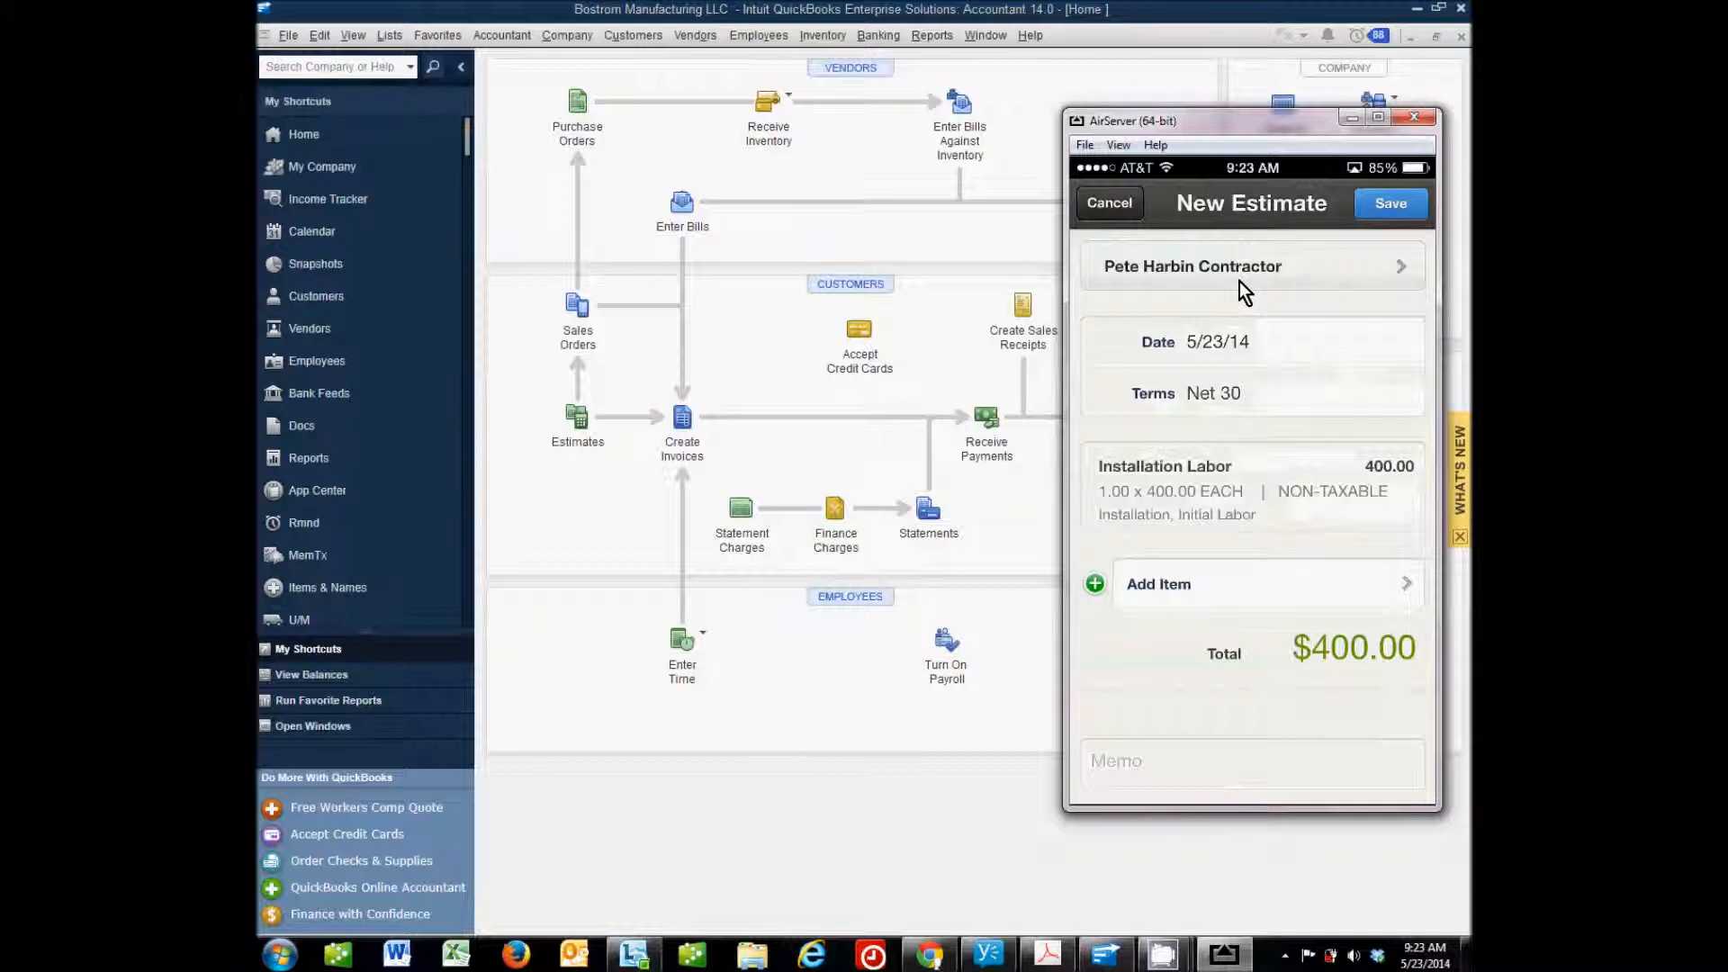
click(1413, 116)
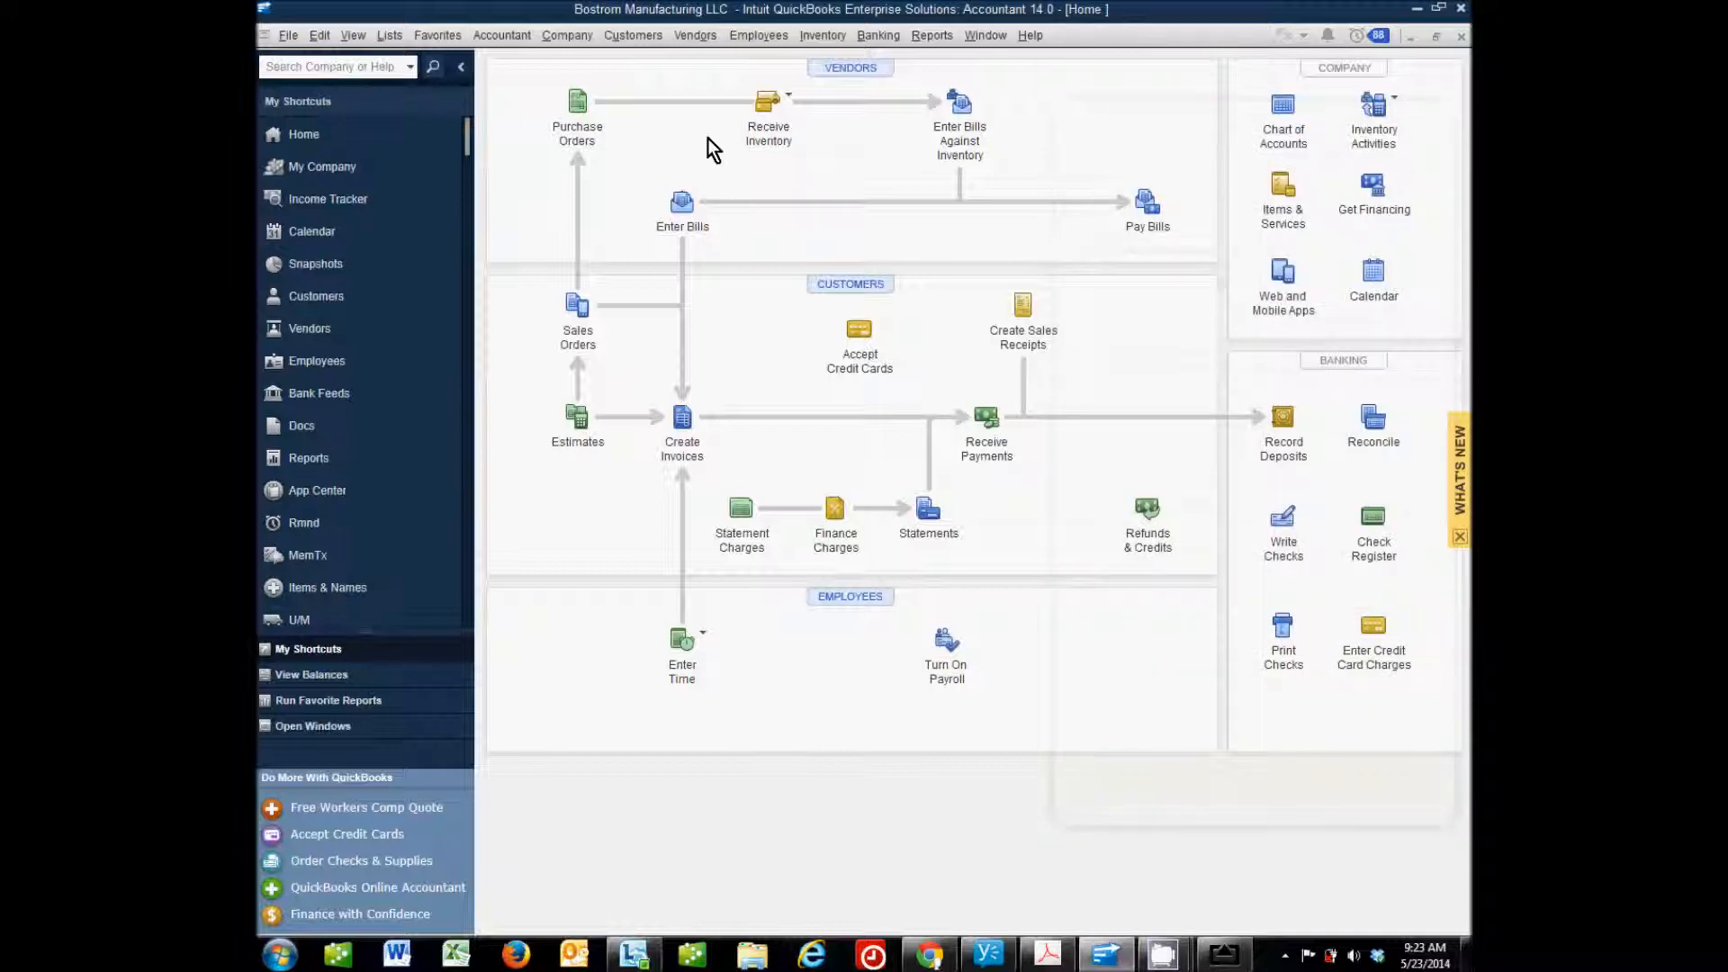
click(633, 35)
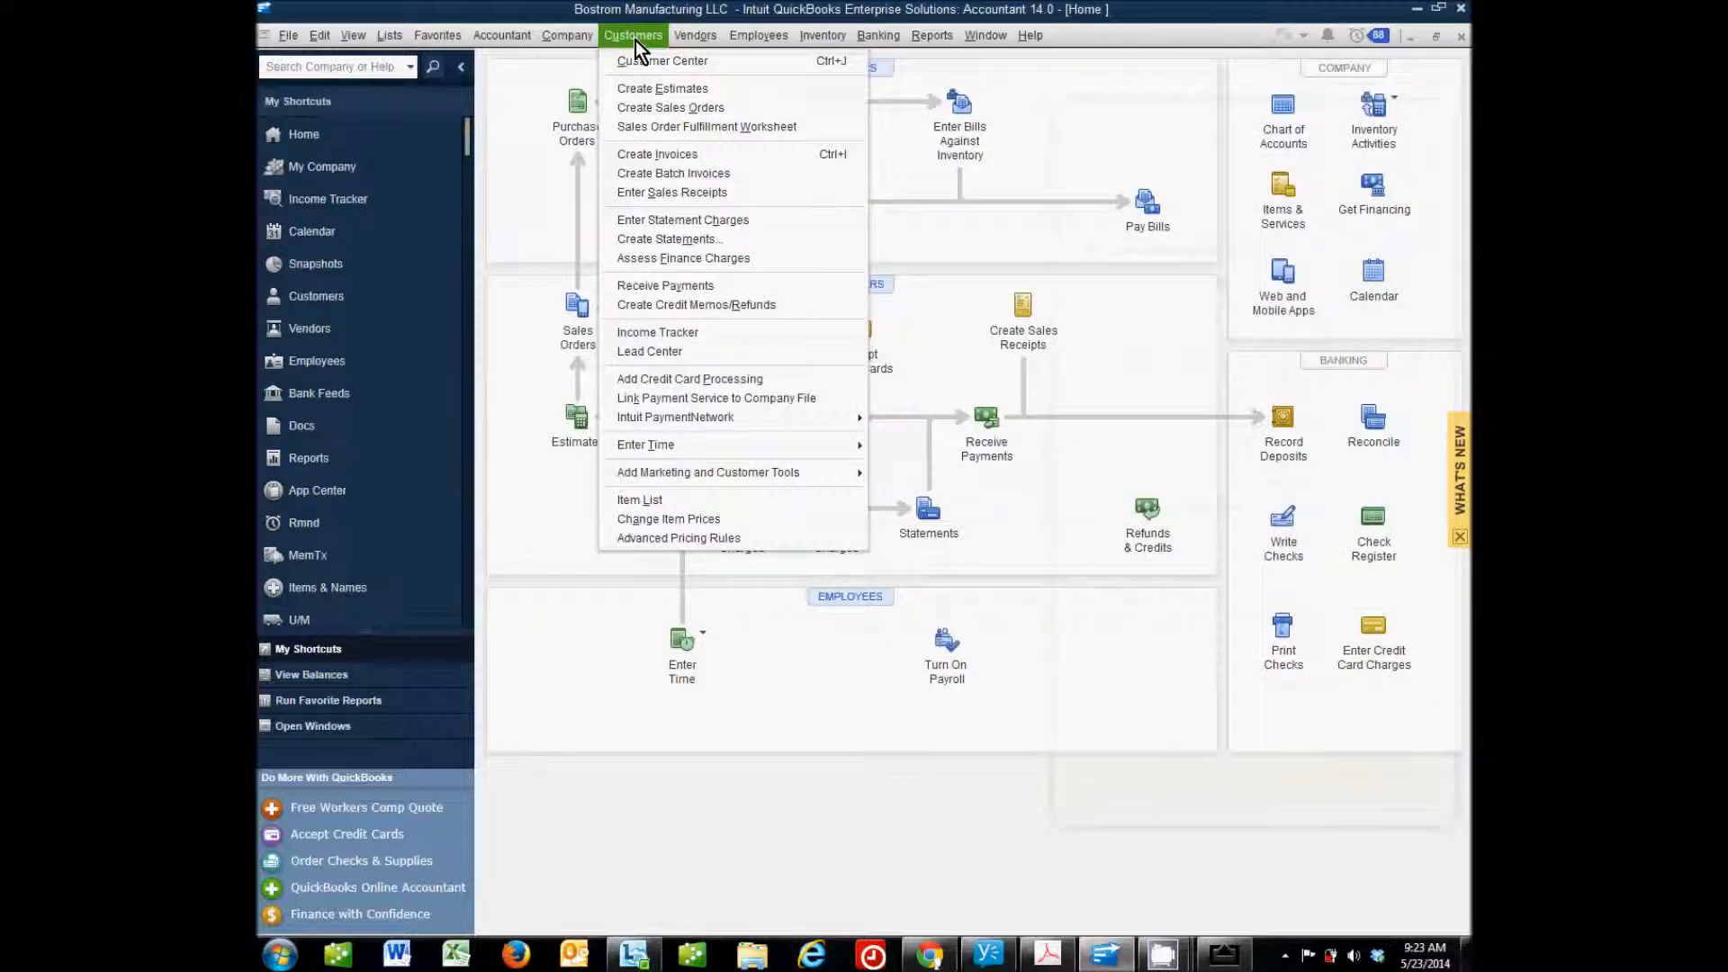
click(667, 61)
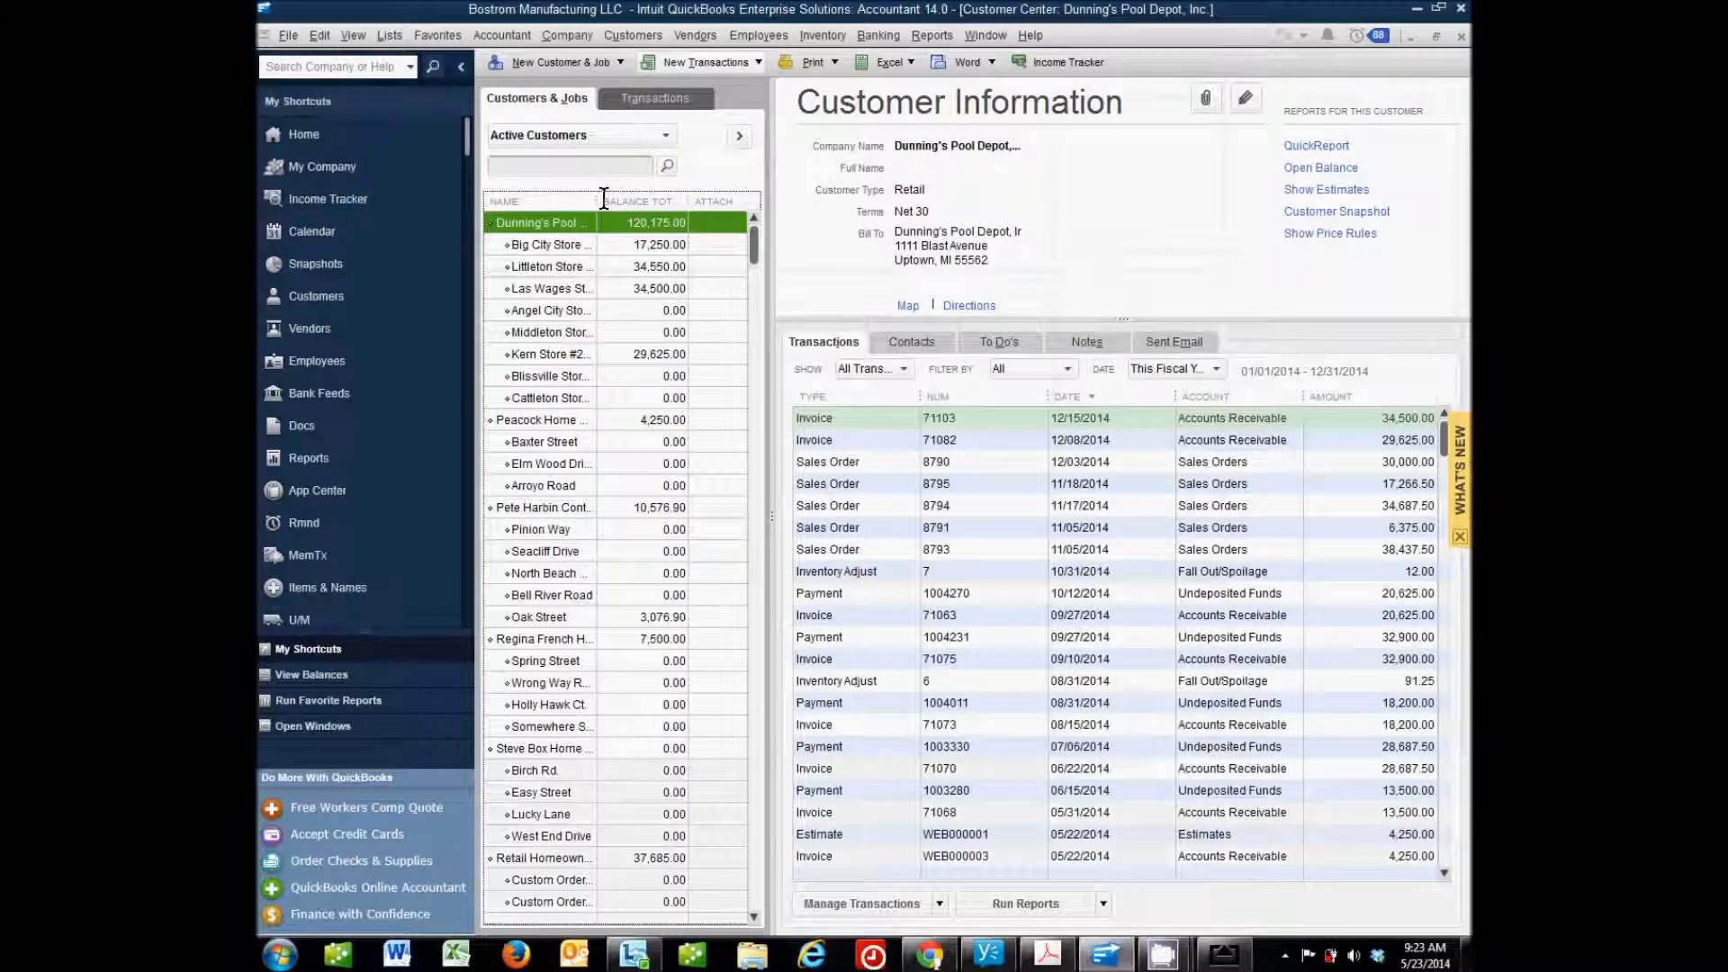
click(544, 506)
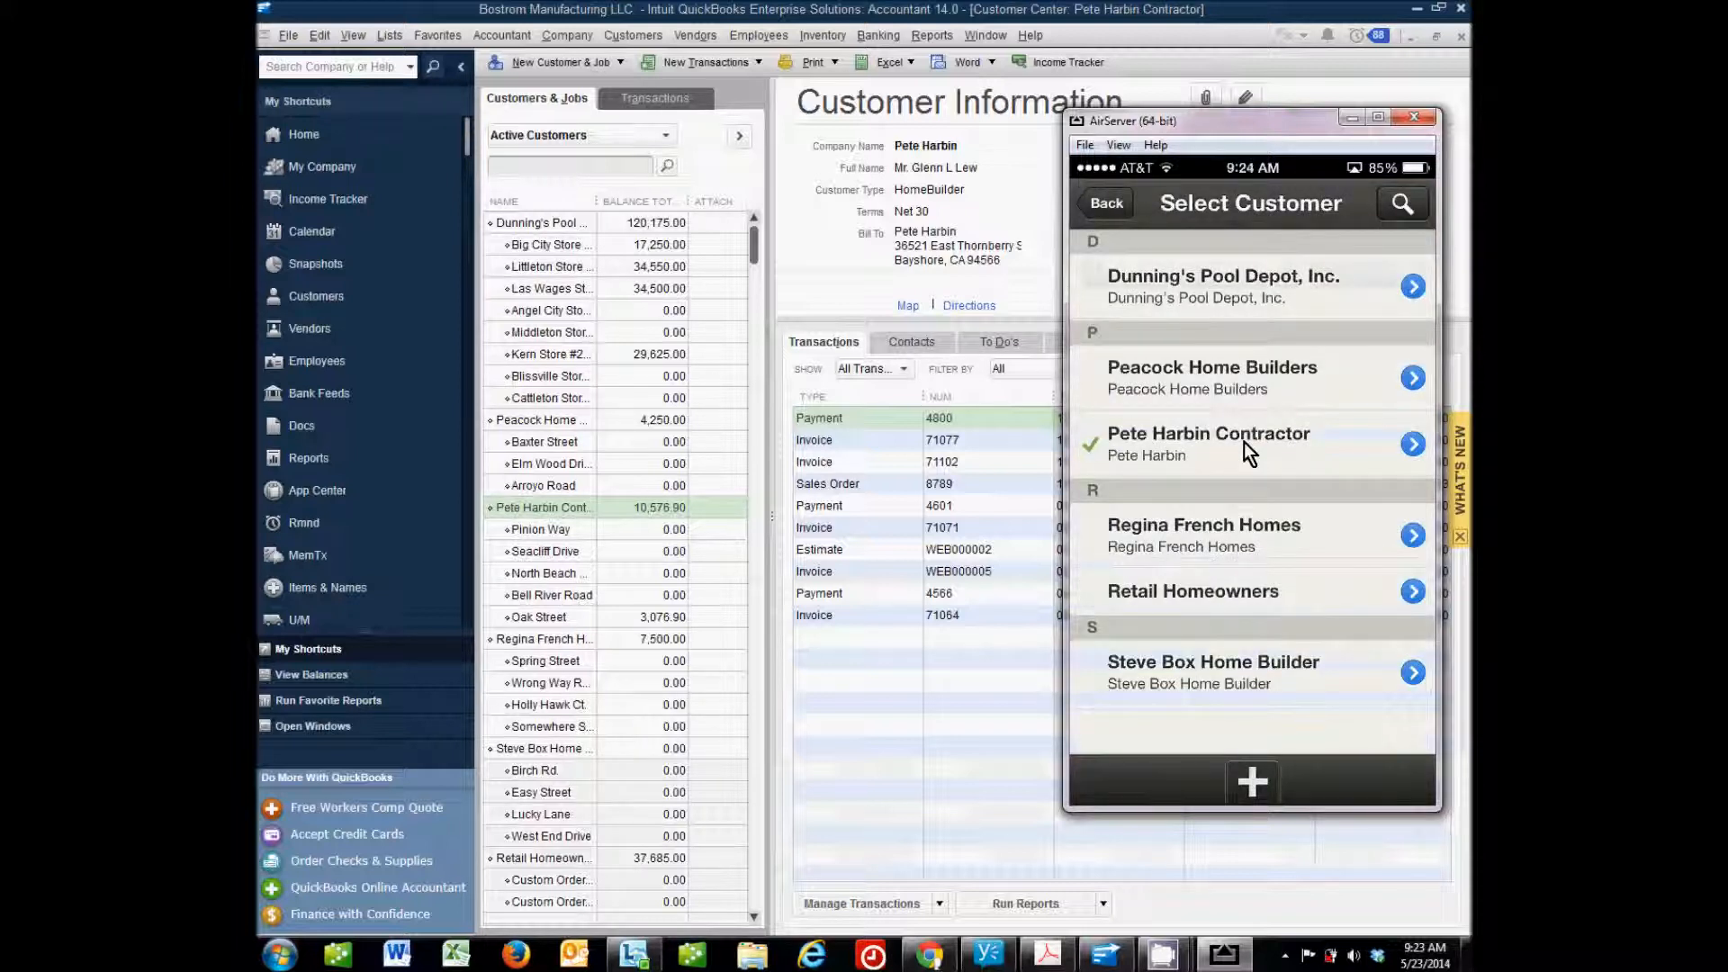
Discard the unsaved estimate in the phone app.
click(1250, 442)
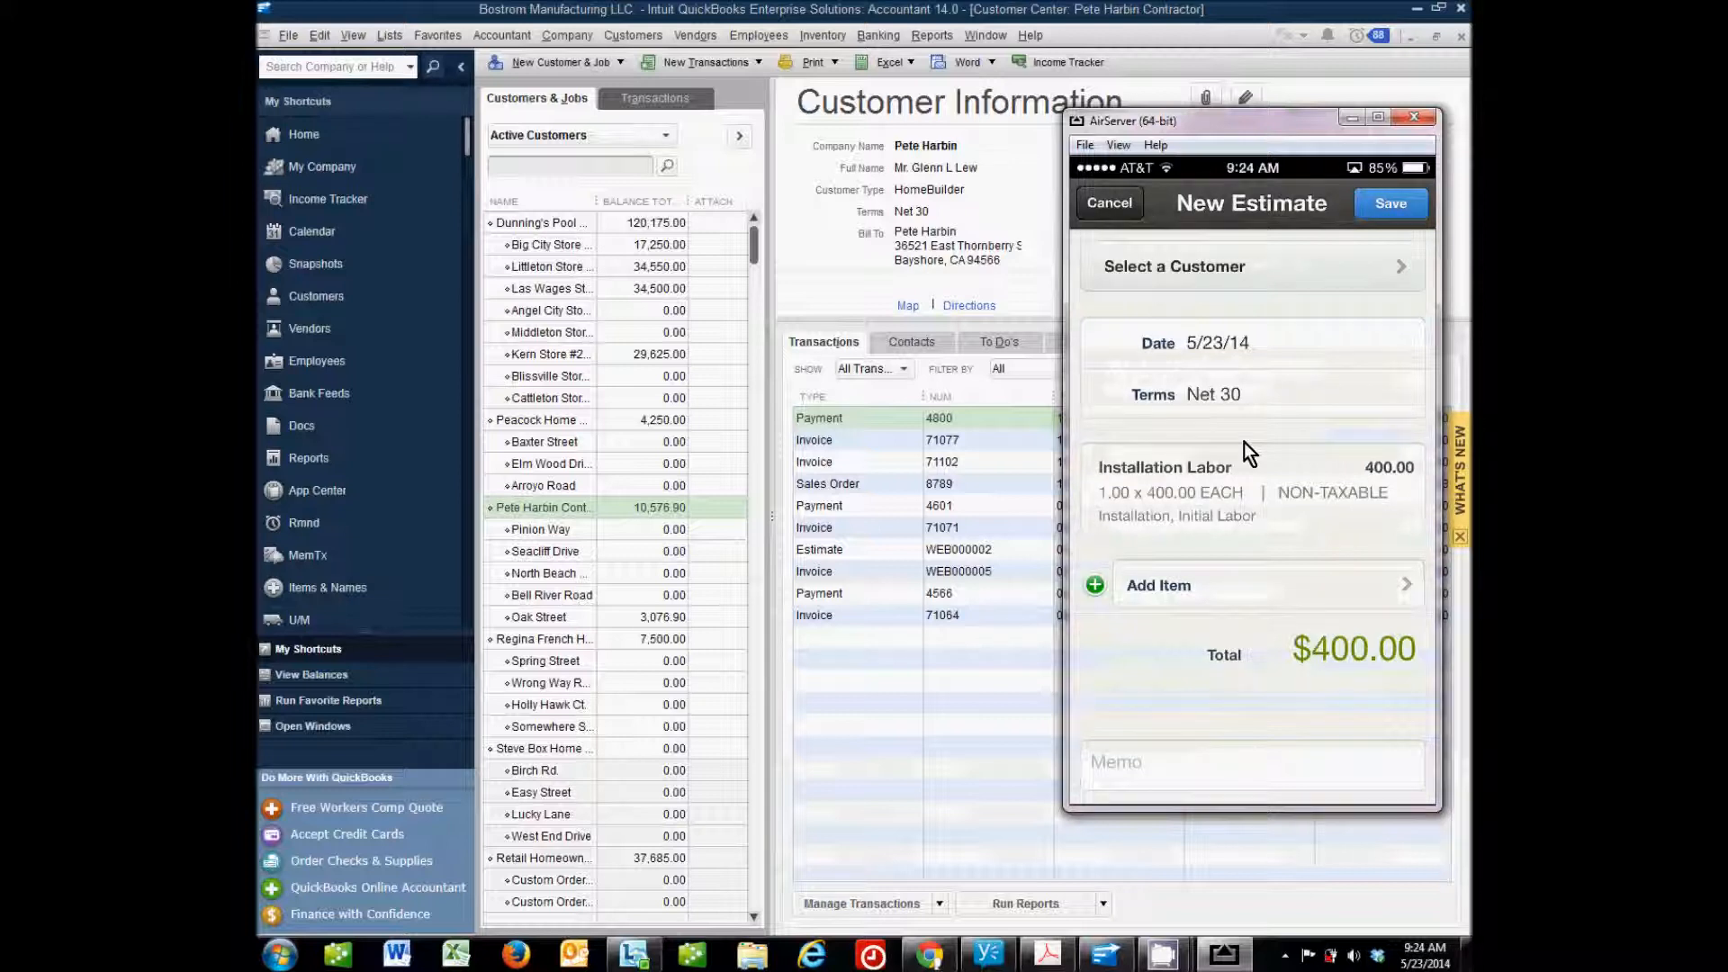
click(1109, 202)
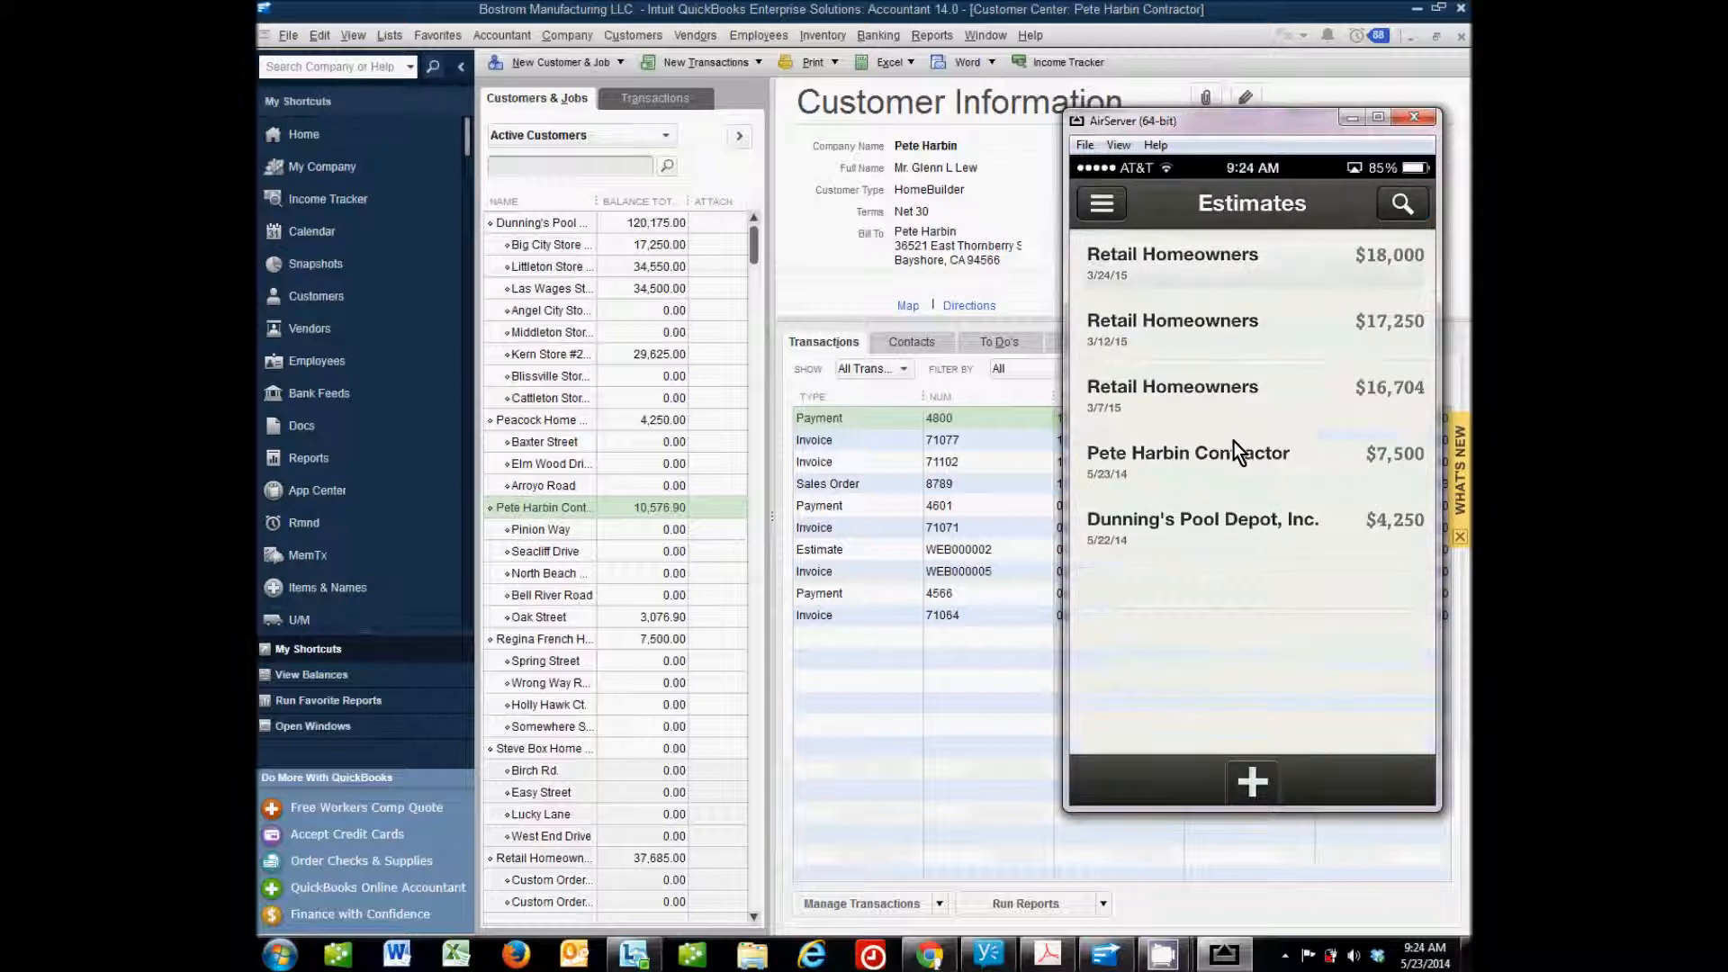
mouse_move(1115, 232)
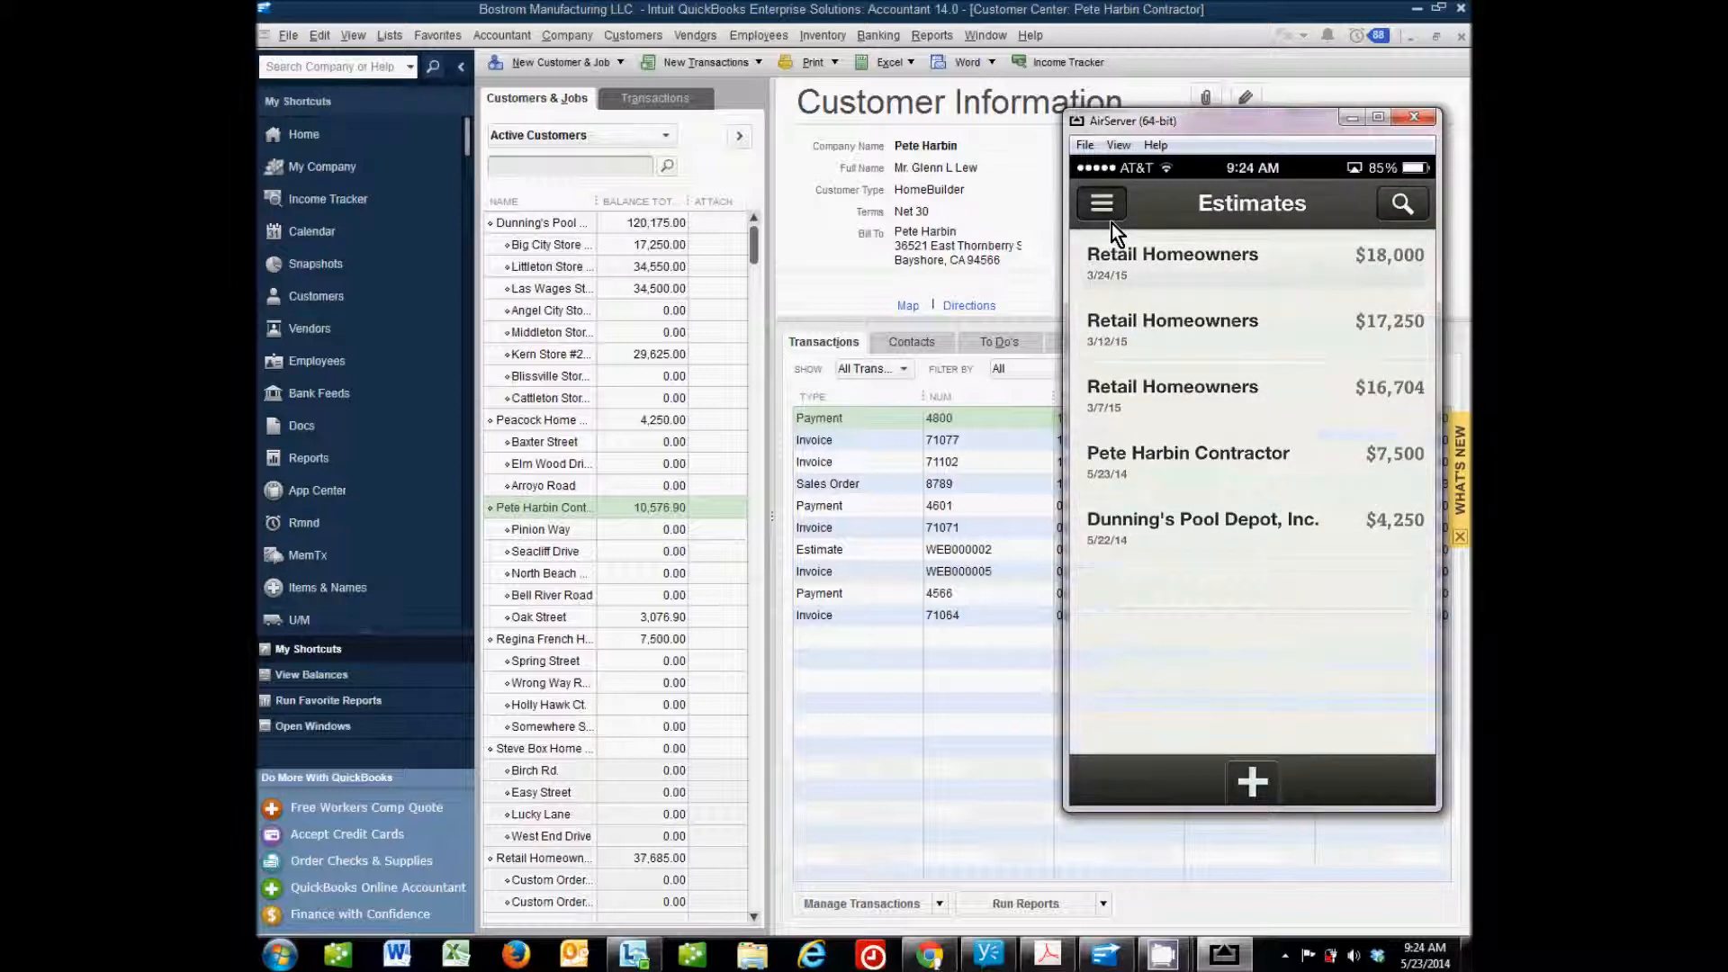
click(1099, 204)
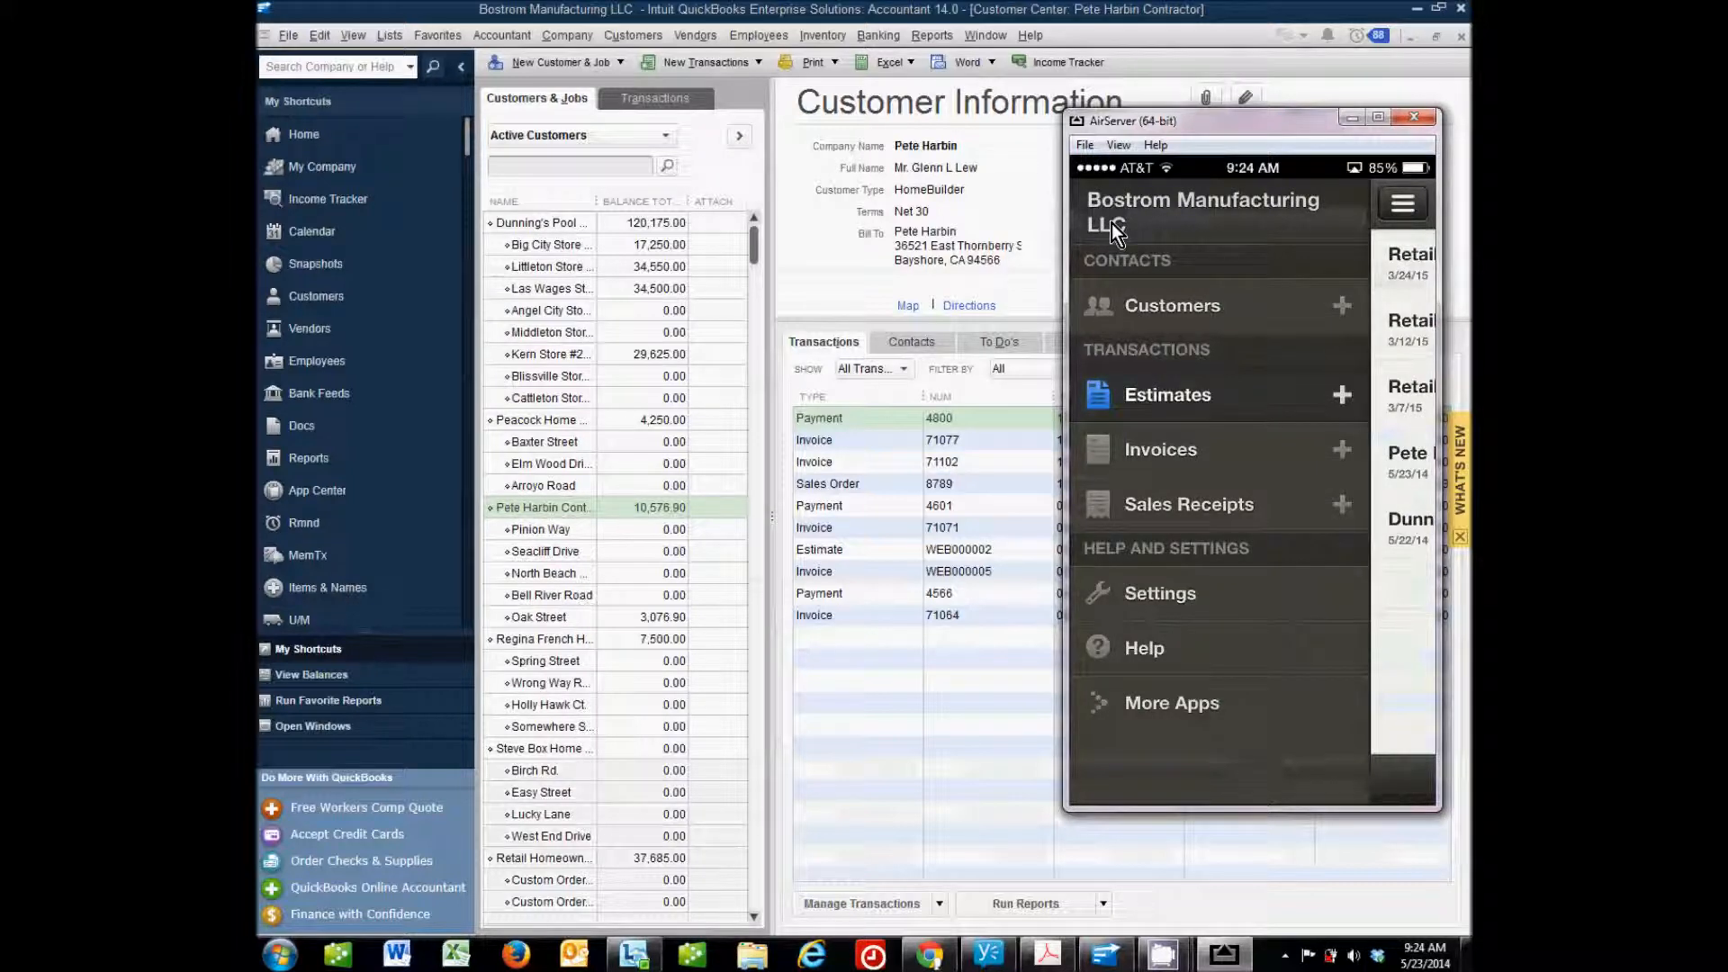
click(1167, 395)
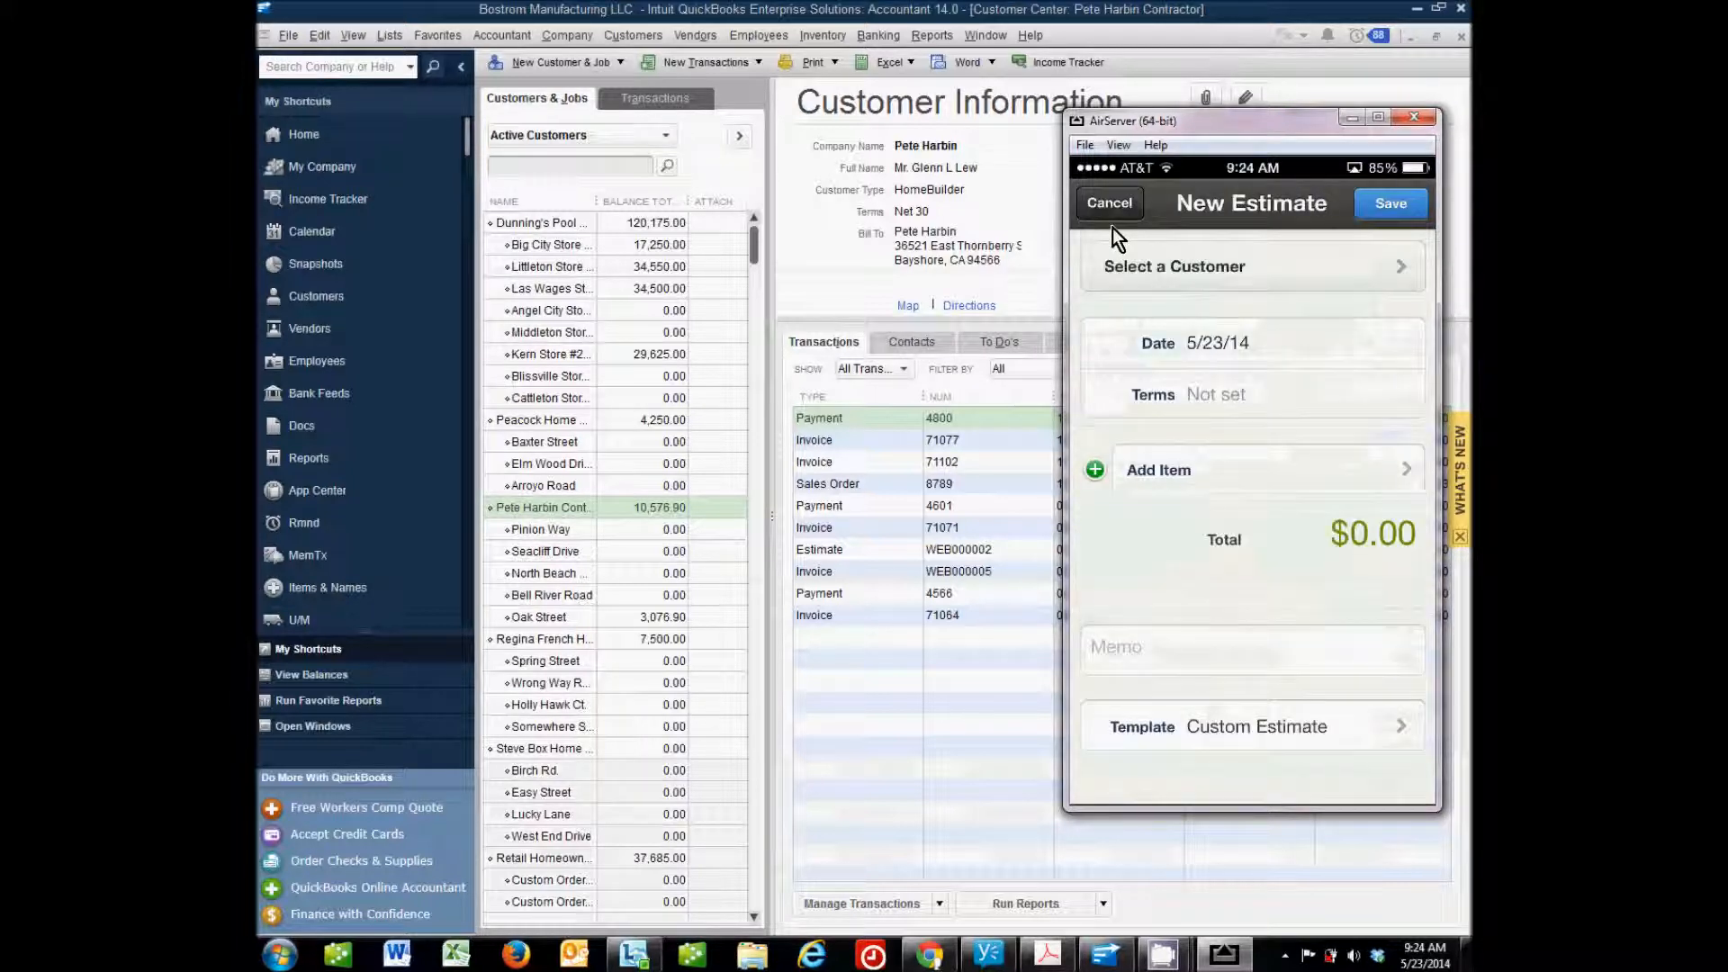
click(1173, 265)
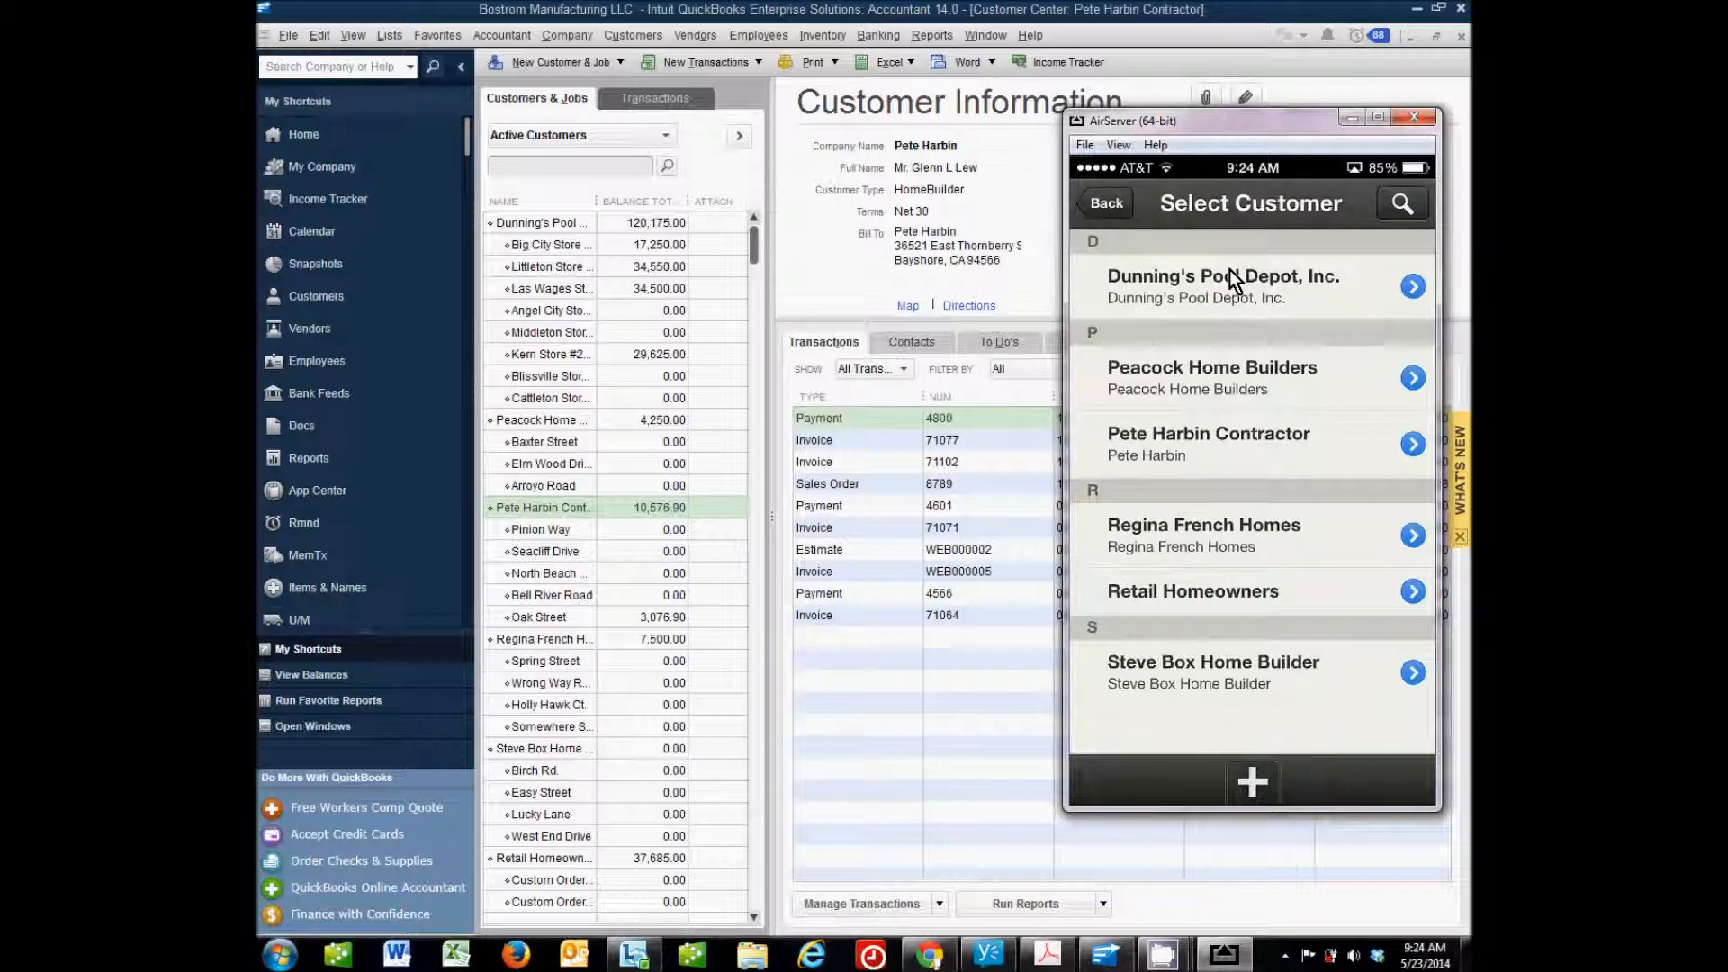
click(1208, 445)
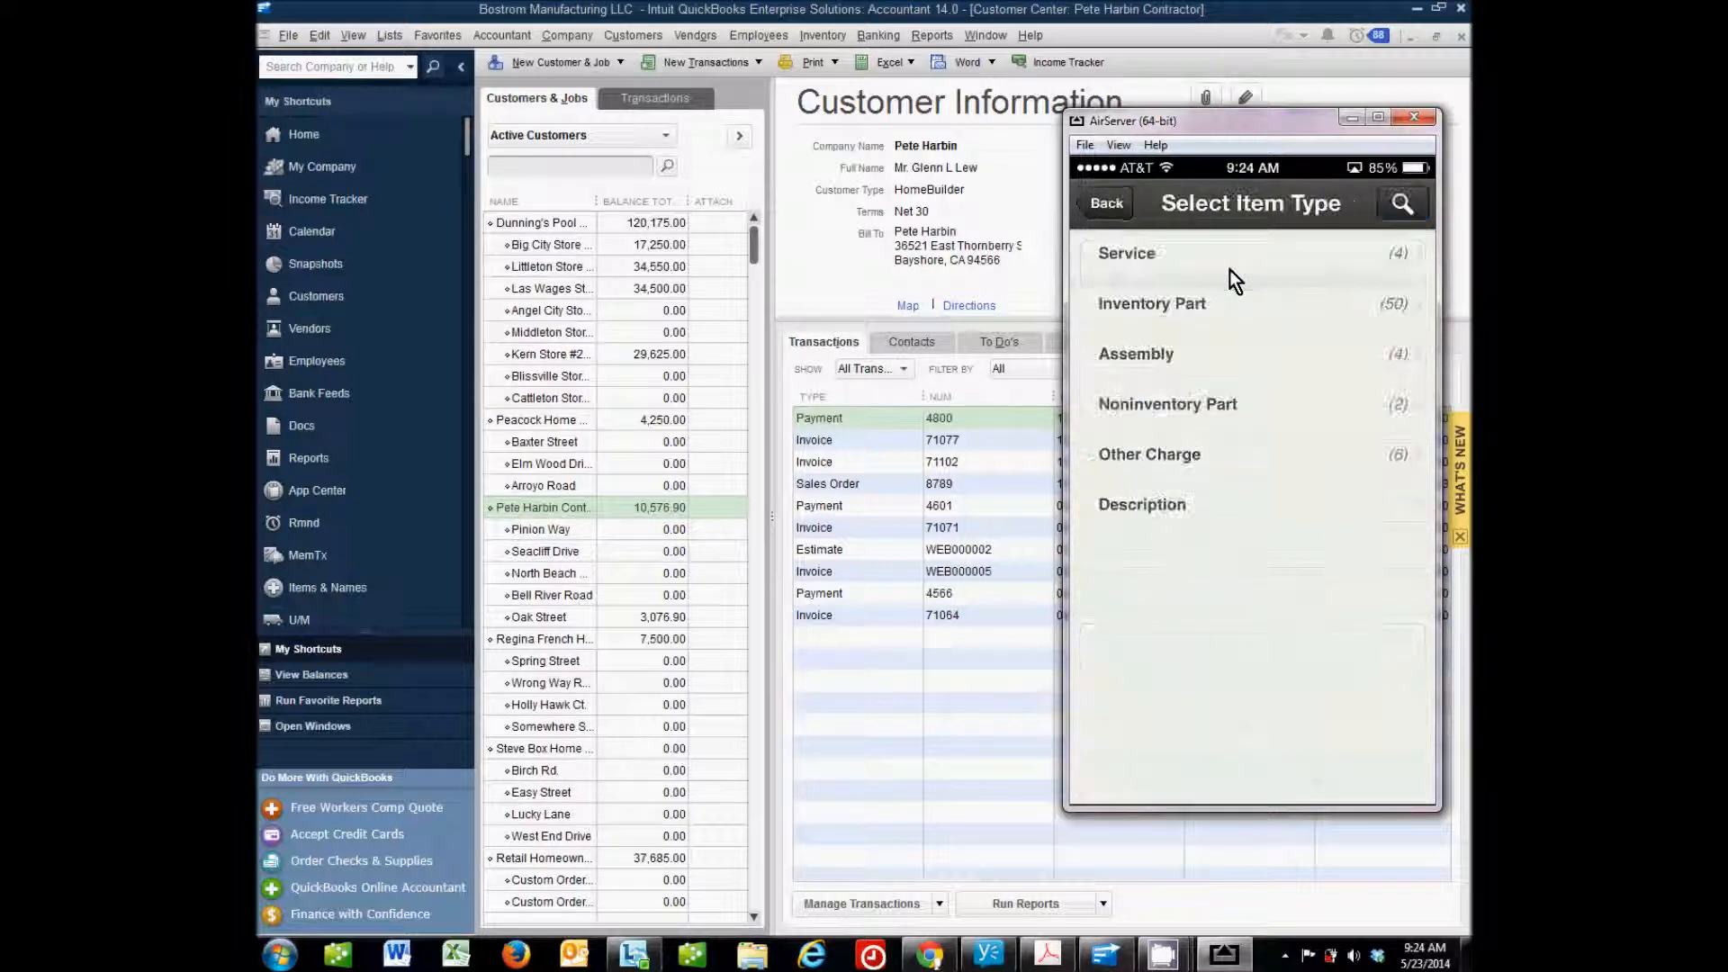
Add the Installation Labor service line at $400.00 and enter the memo 'Pinion Way'.
click(1125, 253)
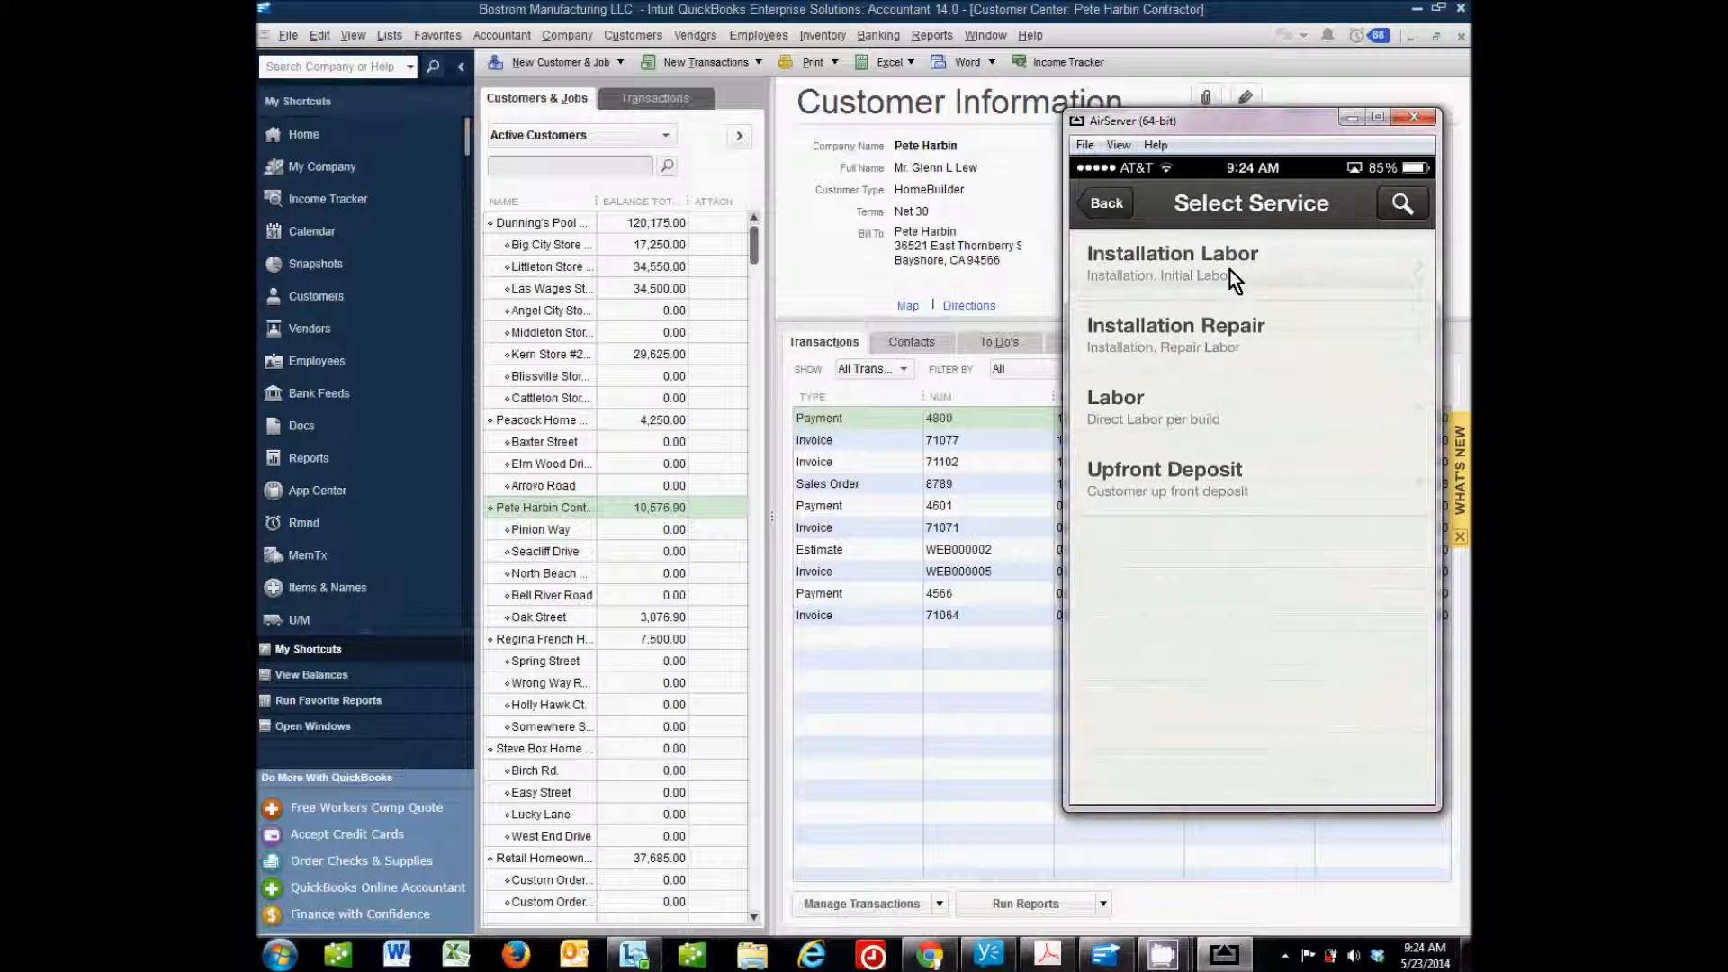
click(1172, 261)
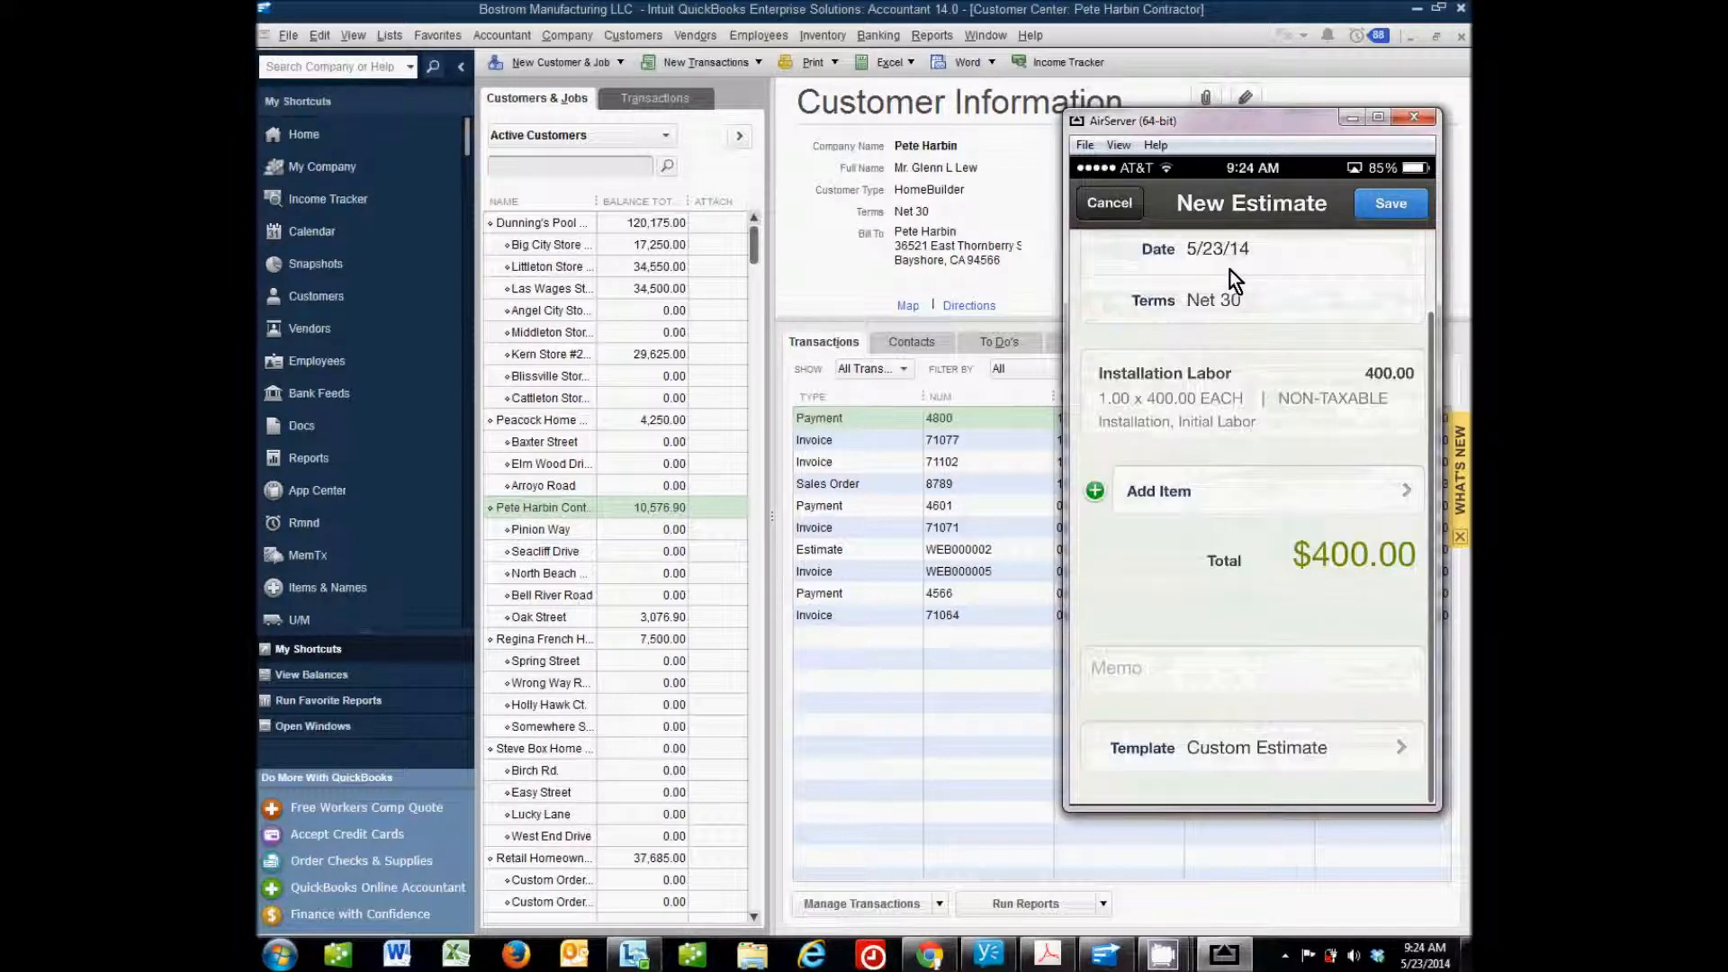
click(1252, 679)
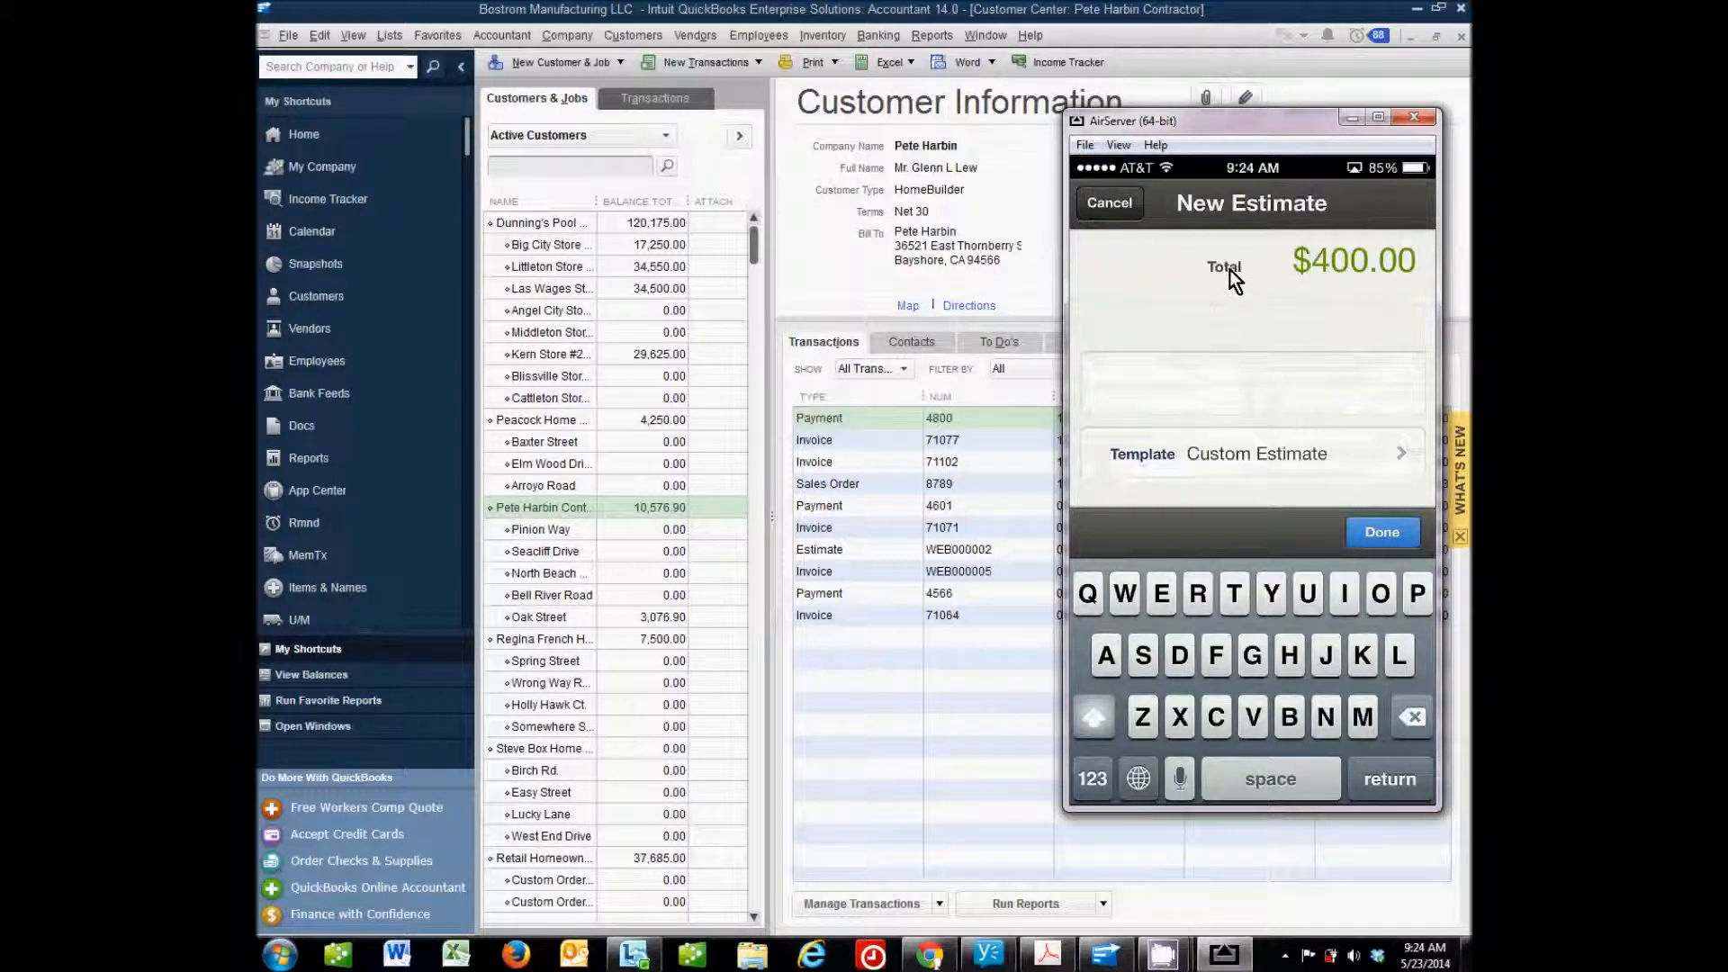
text(P)
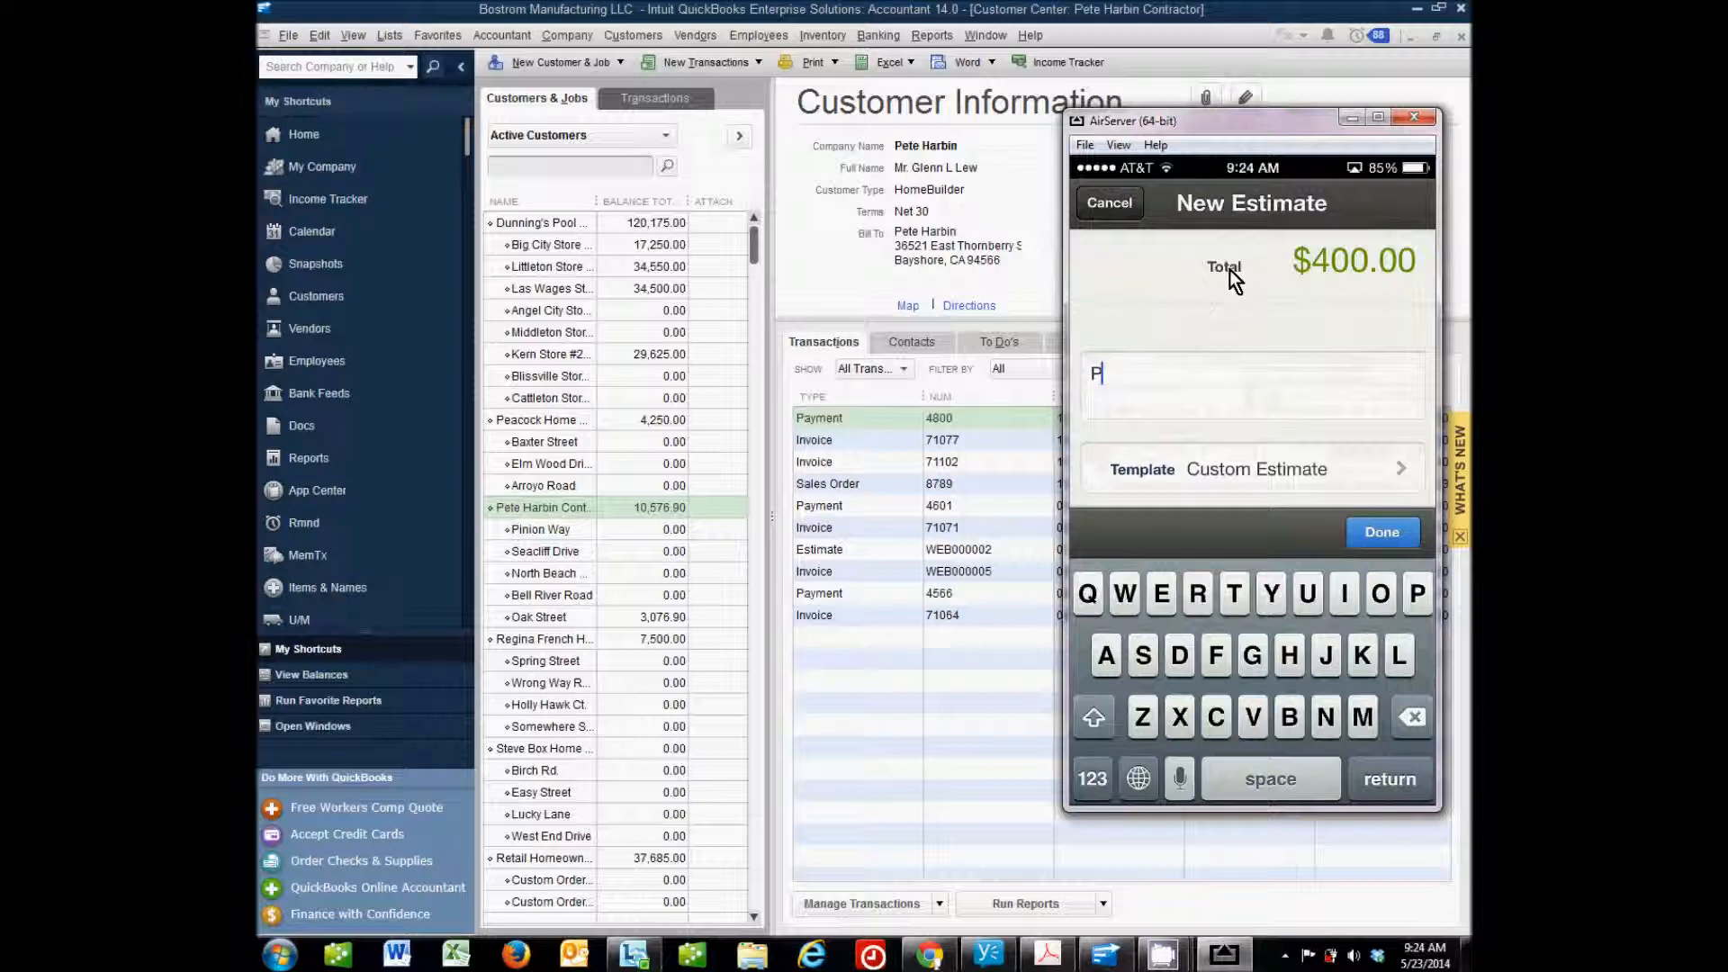
text(inion)
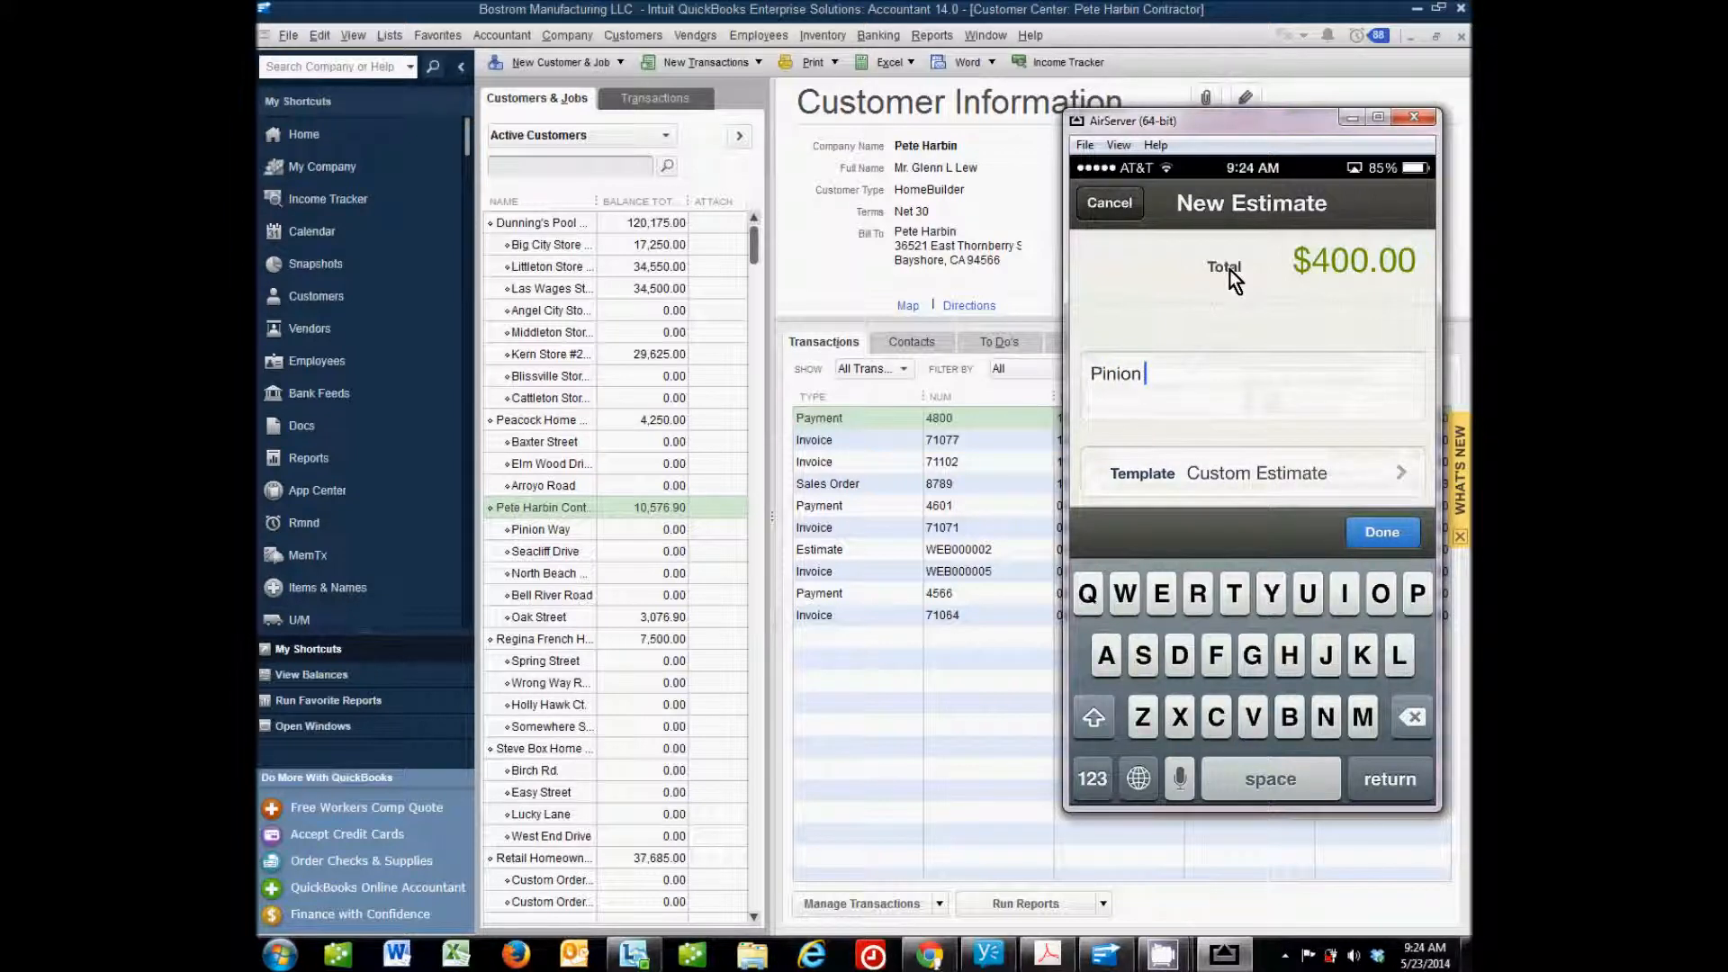
text(Way)
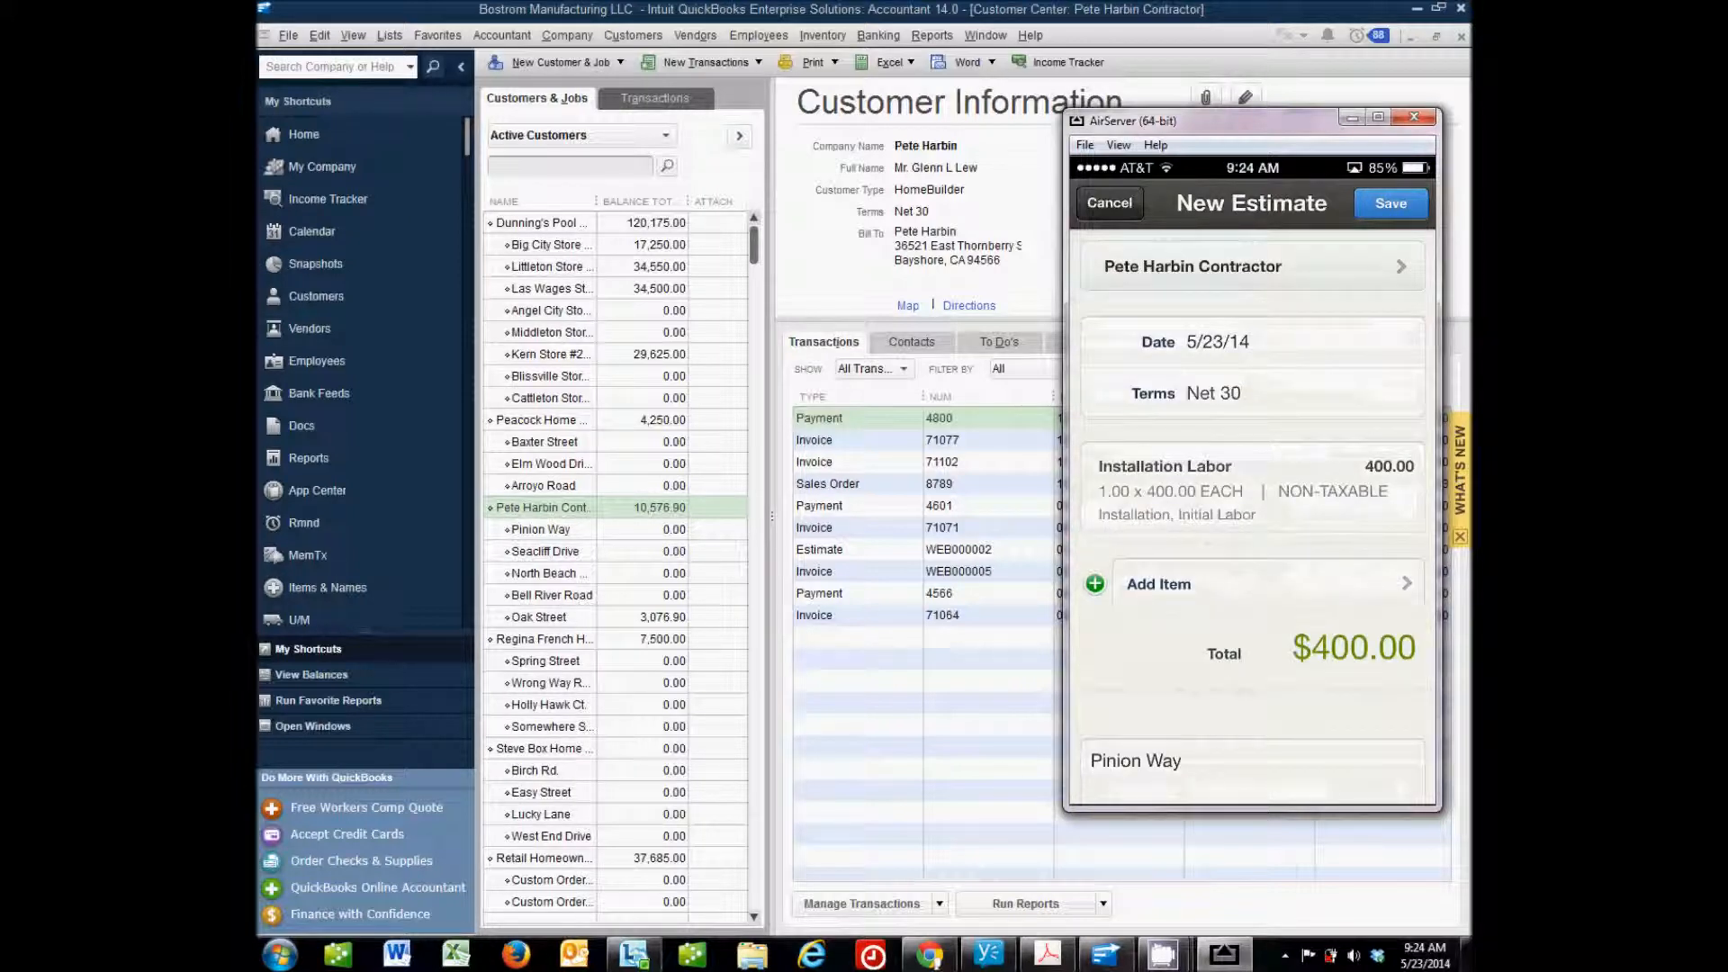
Save estimate WEB000003 and show its email, invoice, copy and print actions.
click(1391, 202)
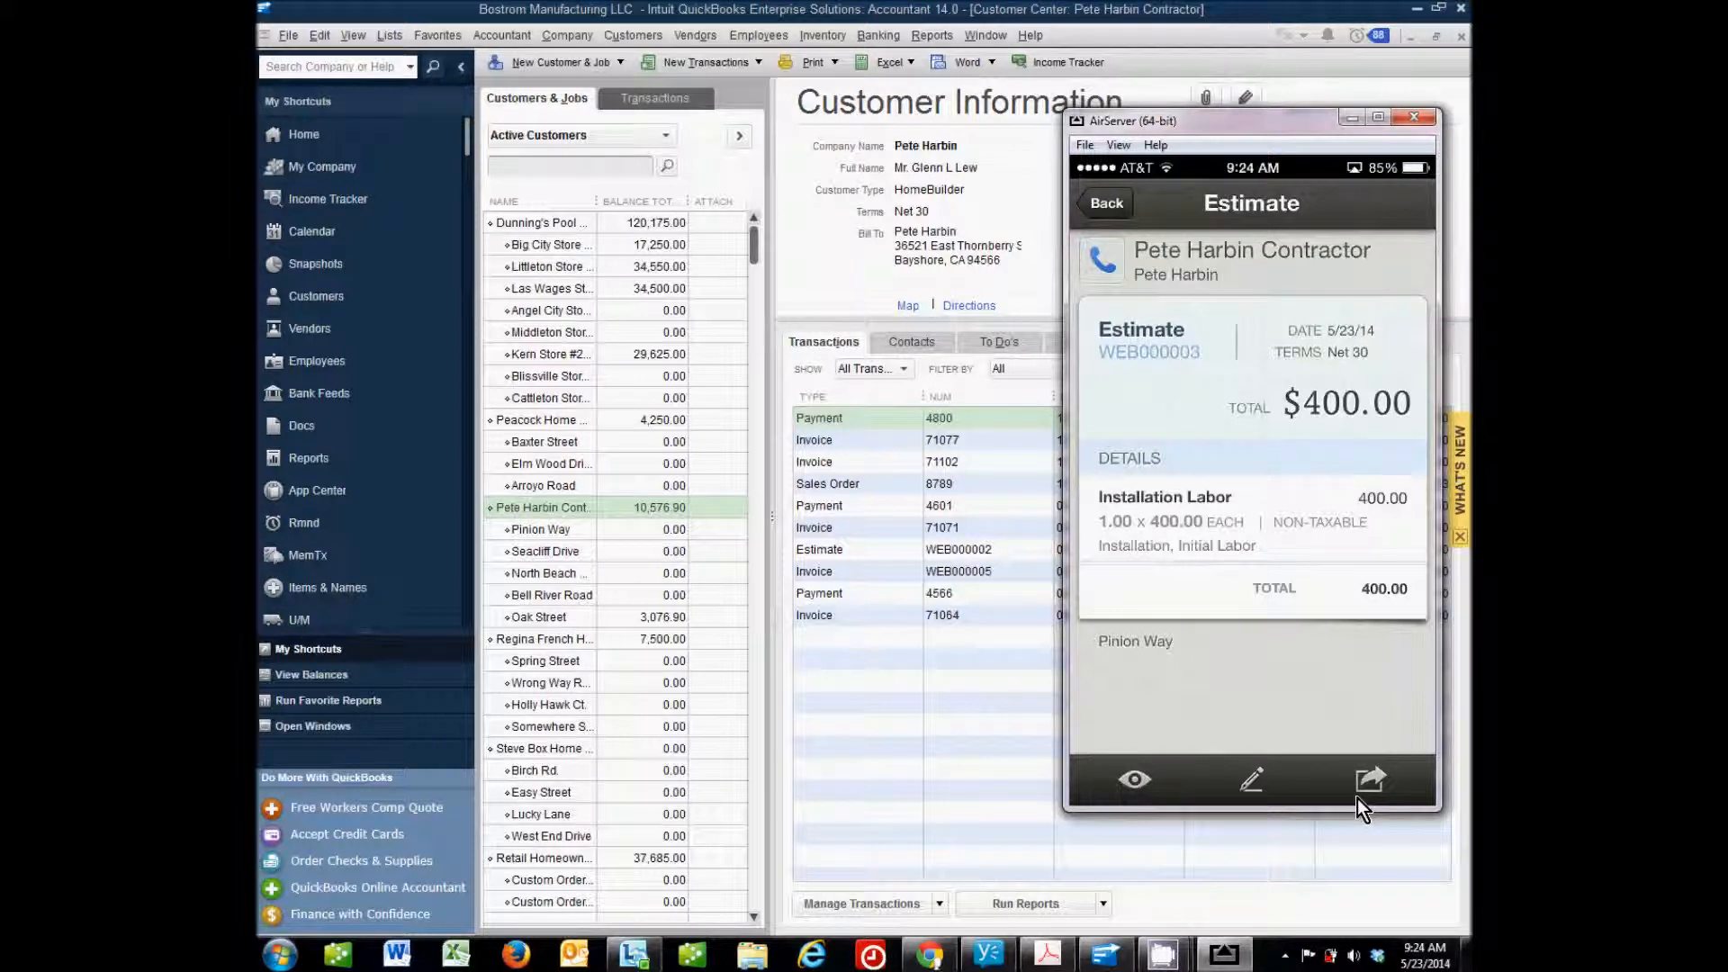
click(1370, 780)
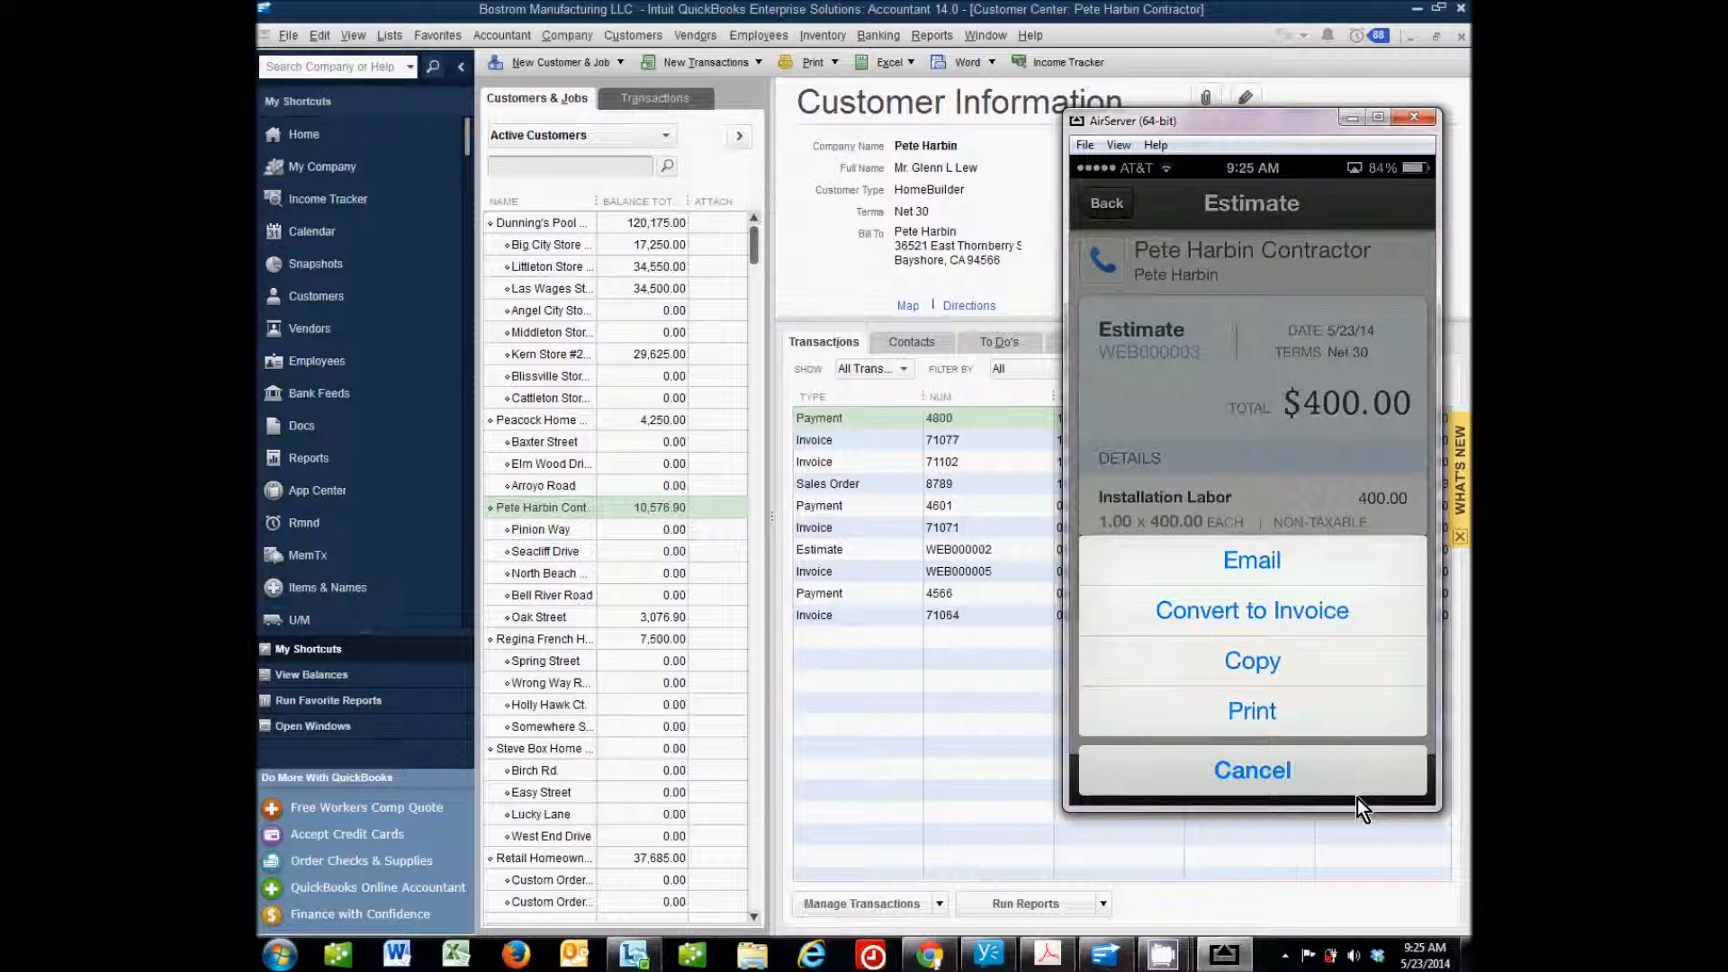
mouse_move(1242, 400)
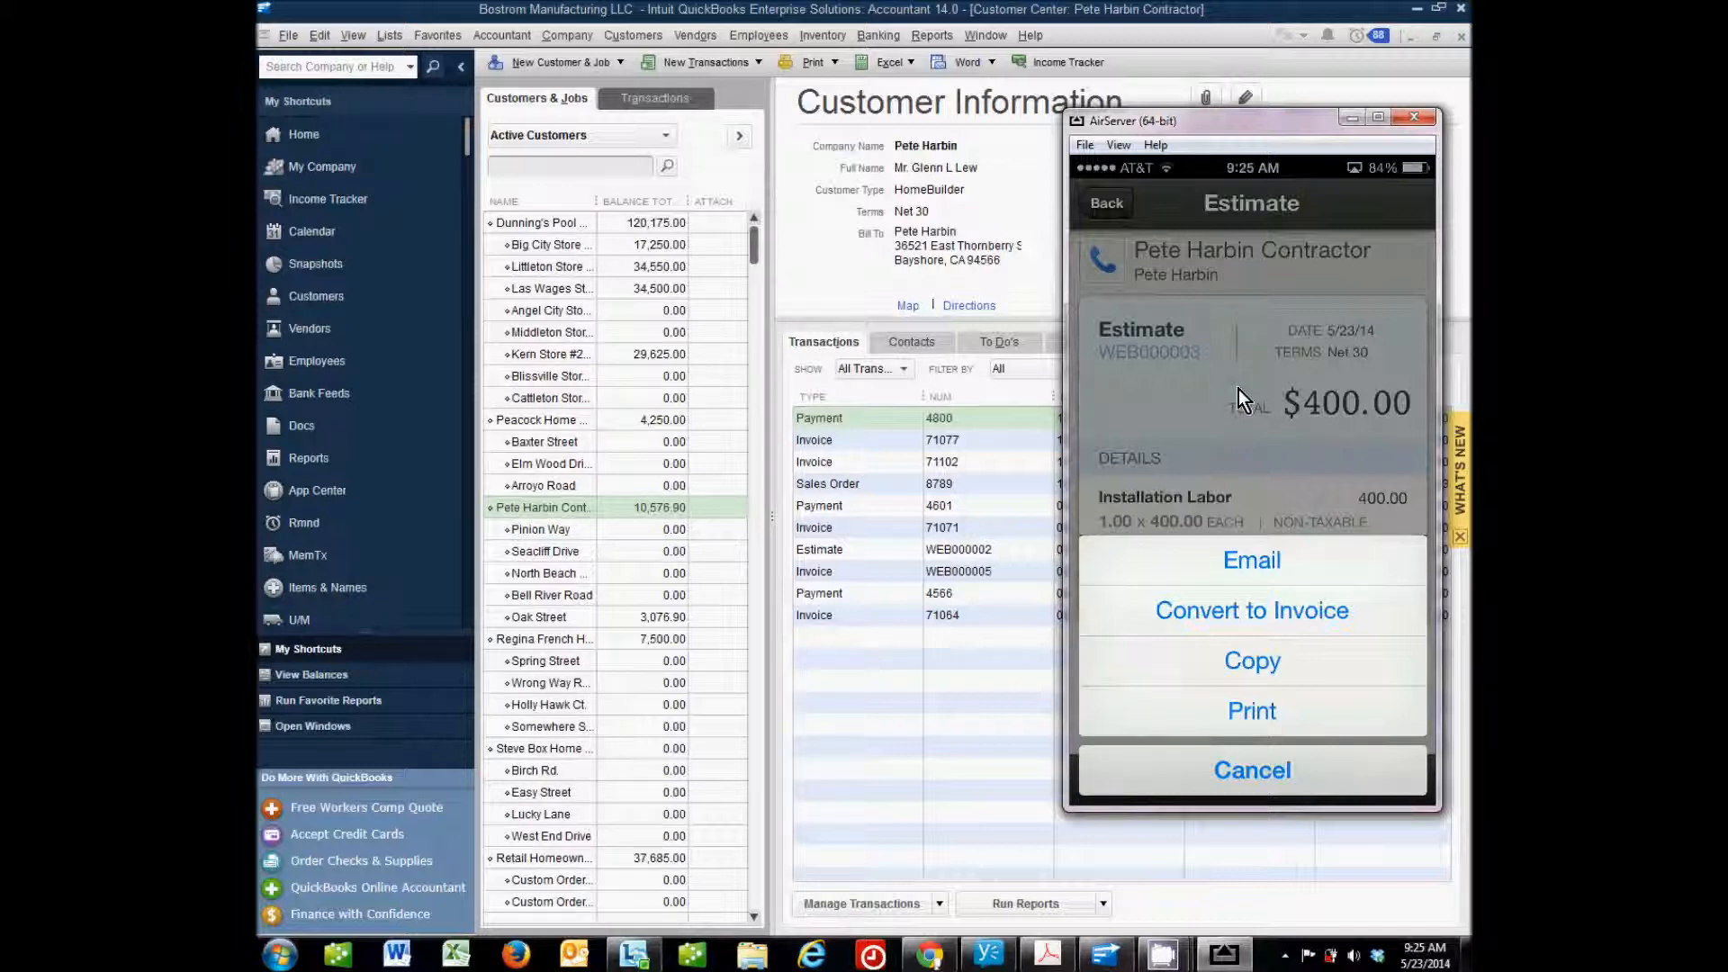
Convert the estimate to an invoice and save it as WEB000006 for $400.
click(1252, 610)
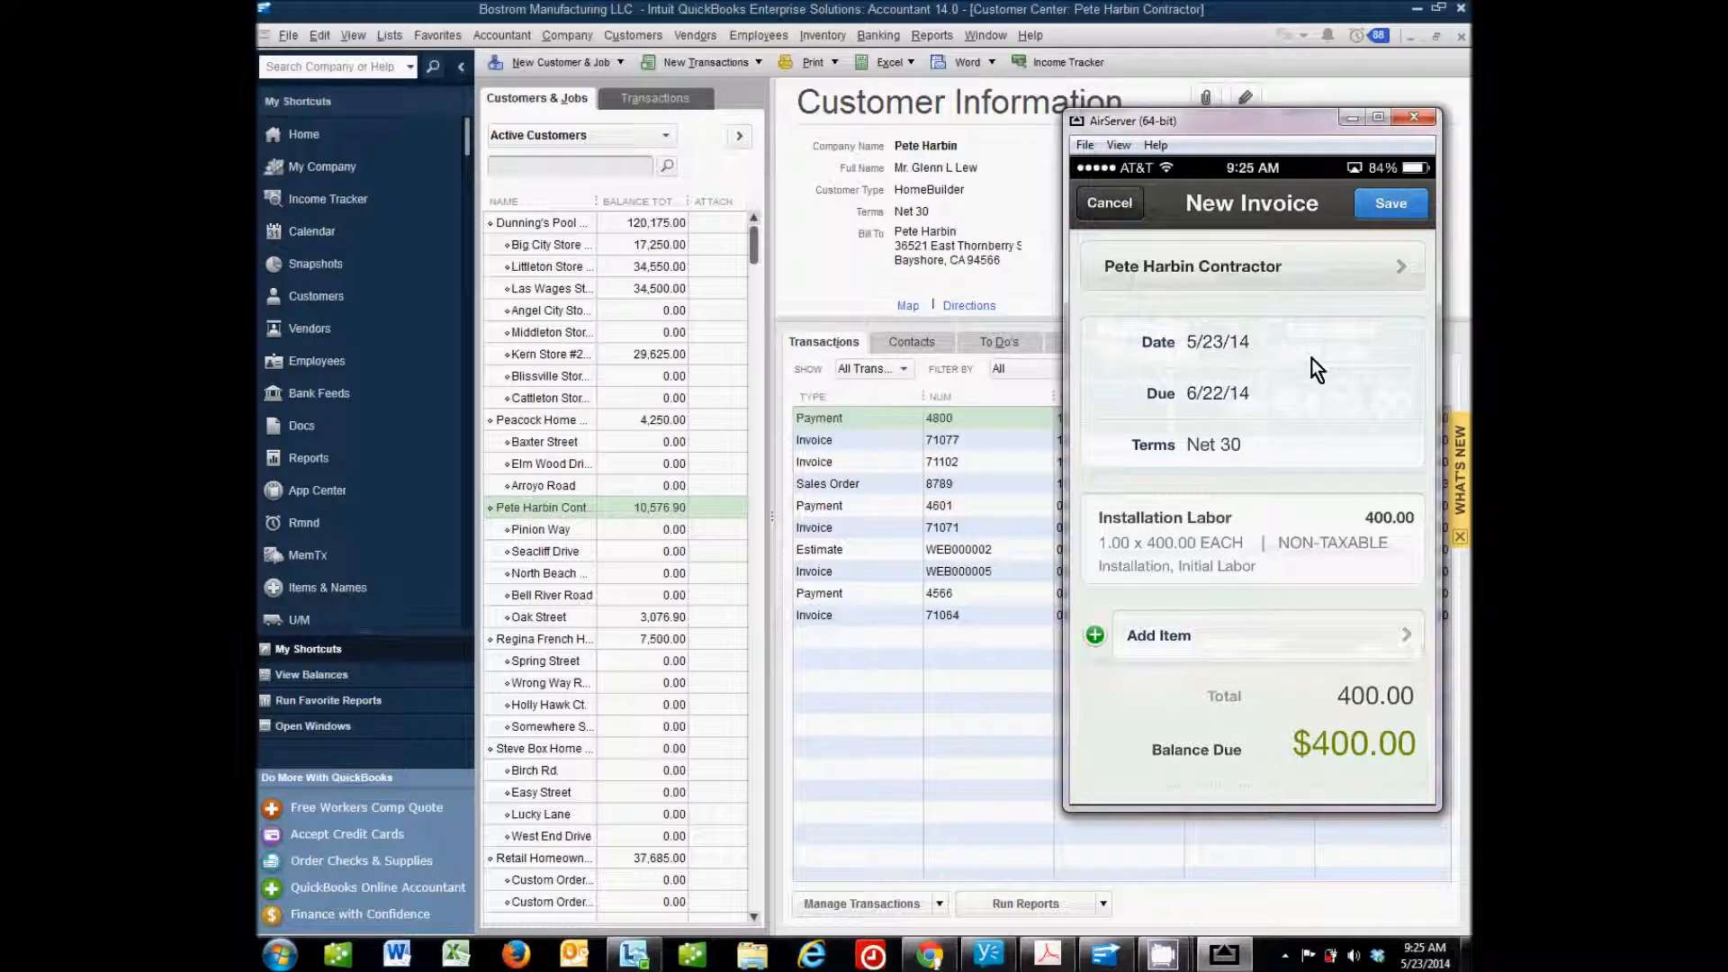
mouse_move(1332, 366)
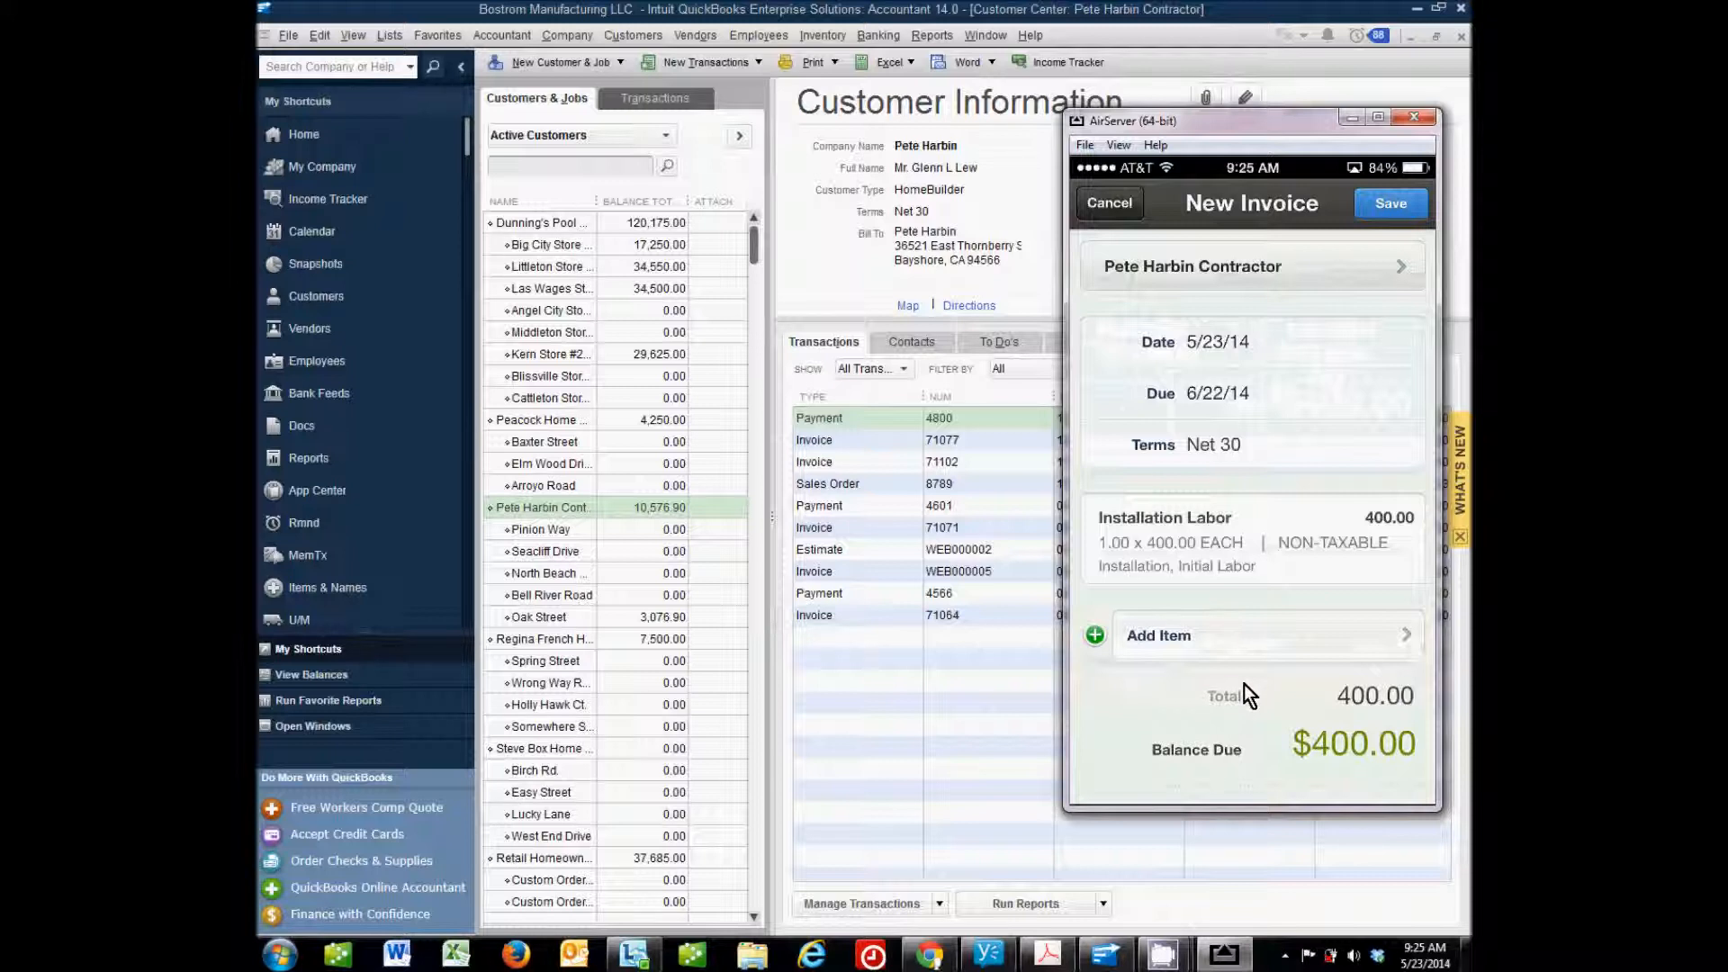
scroll(down, 3)
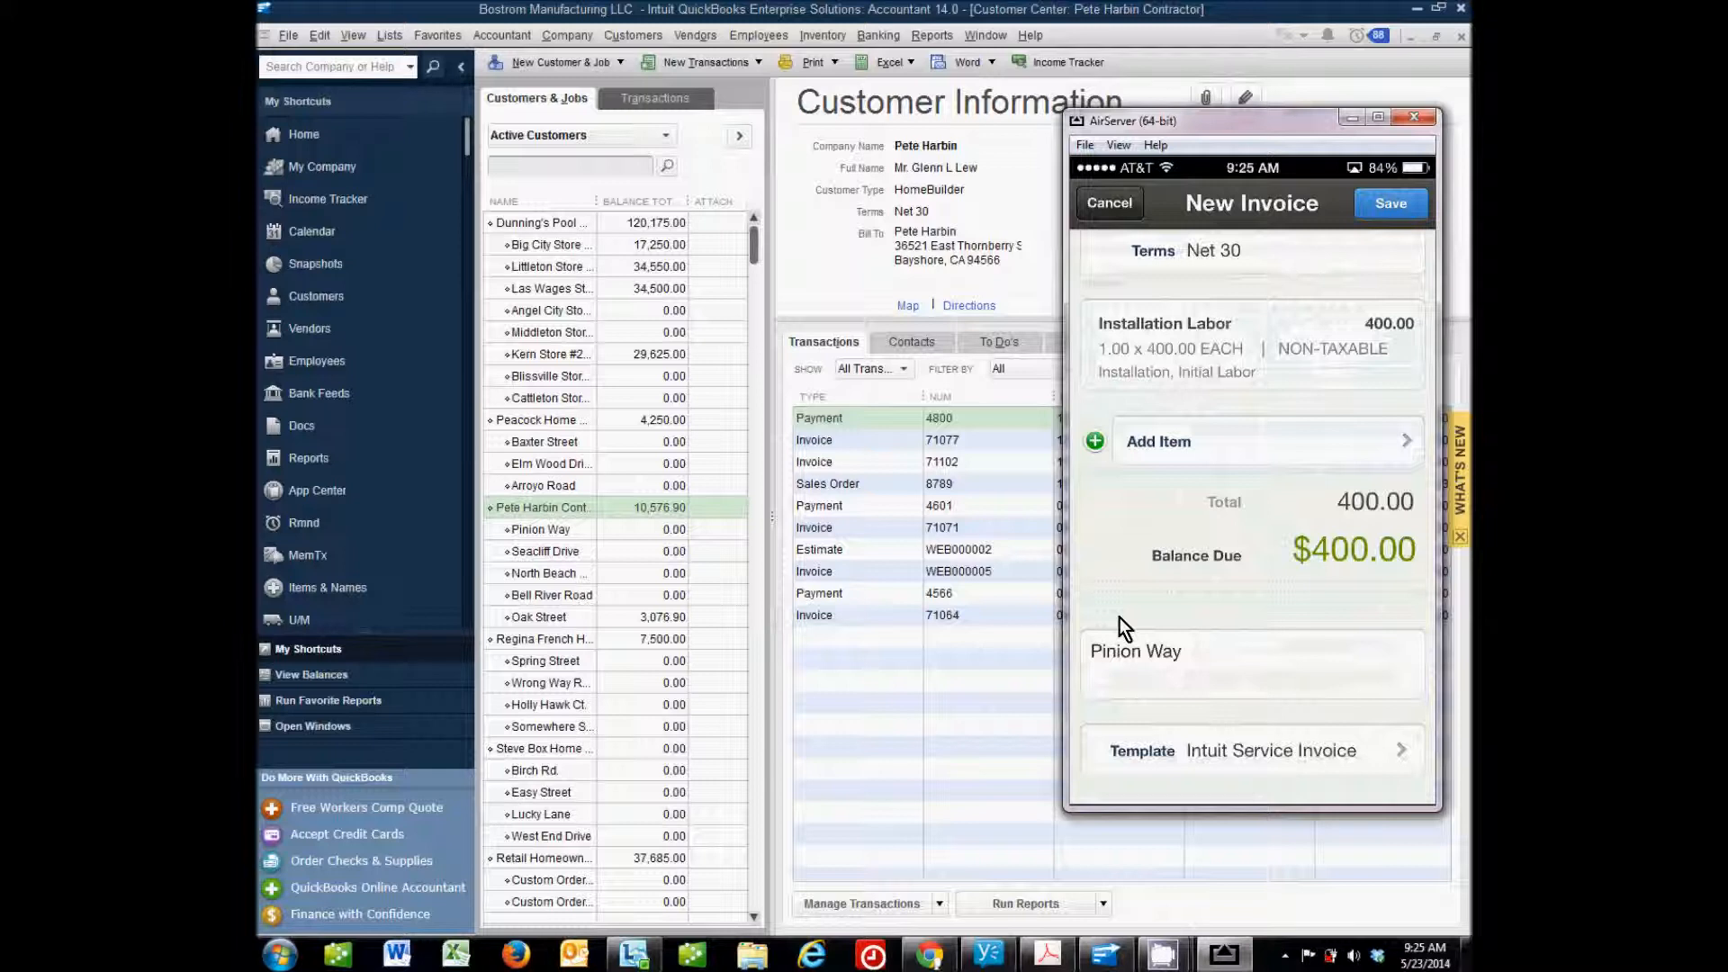
scroll(down, 3)
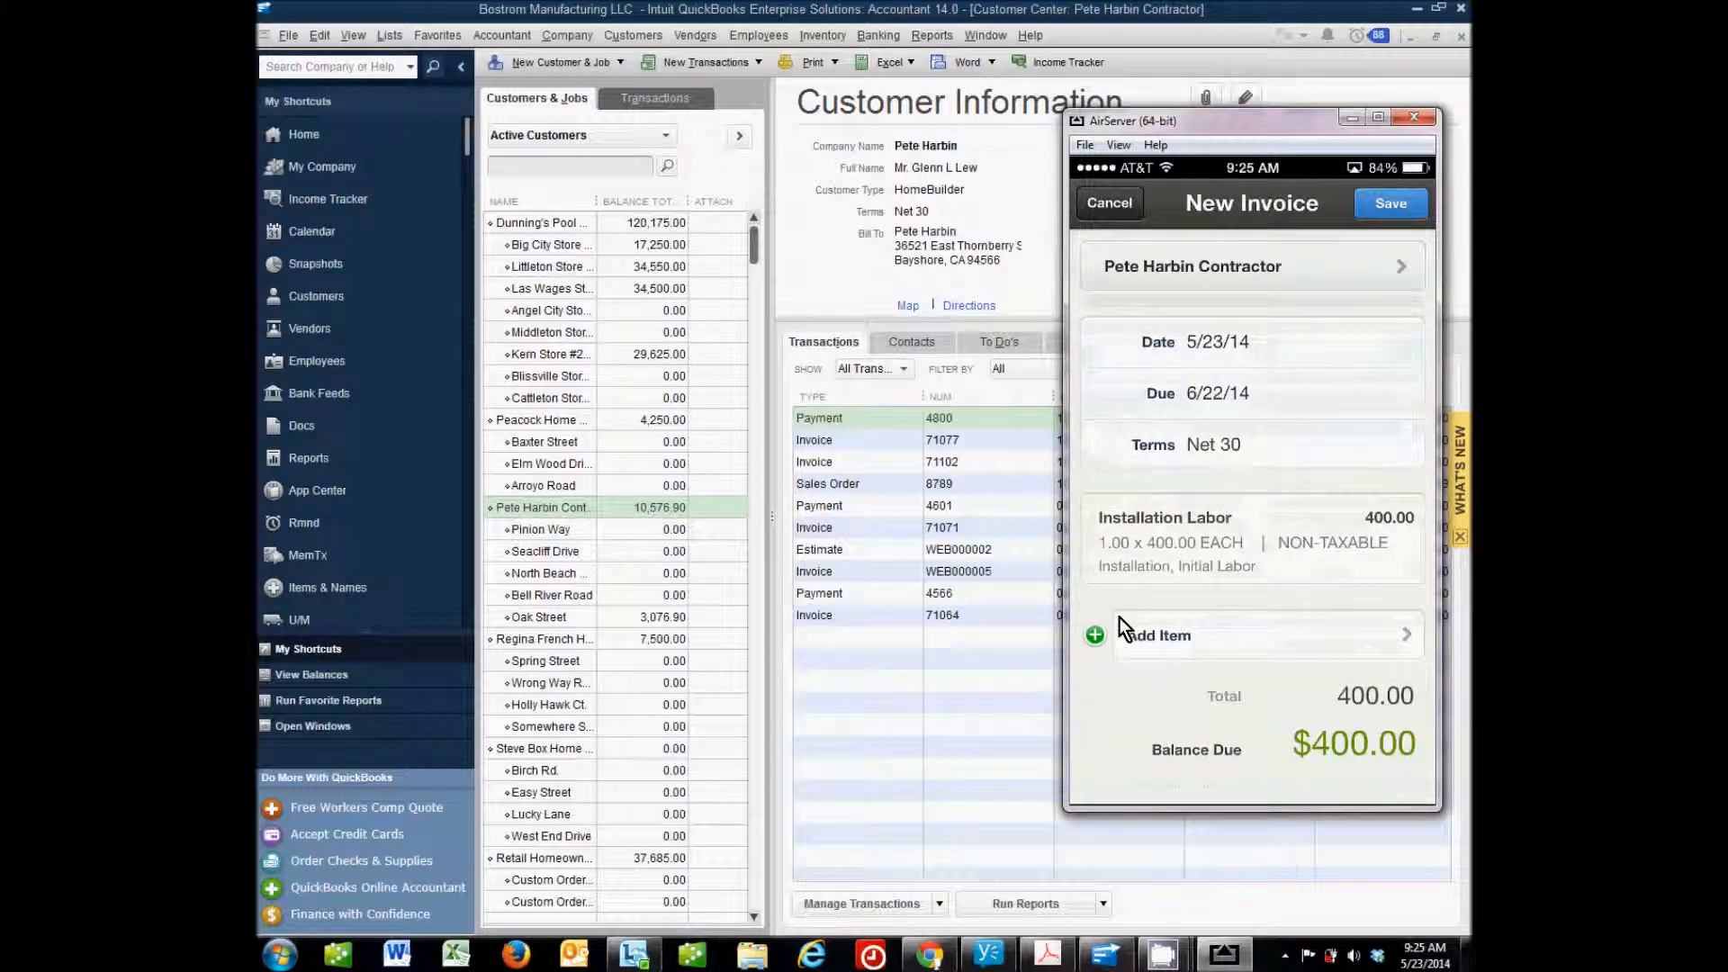
mouse_move(1186, 572)
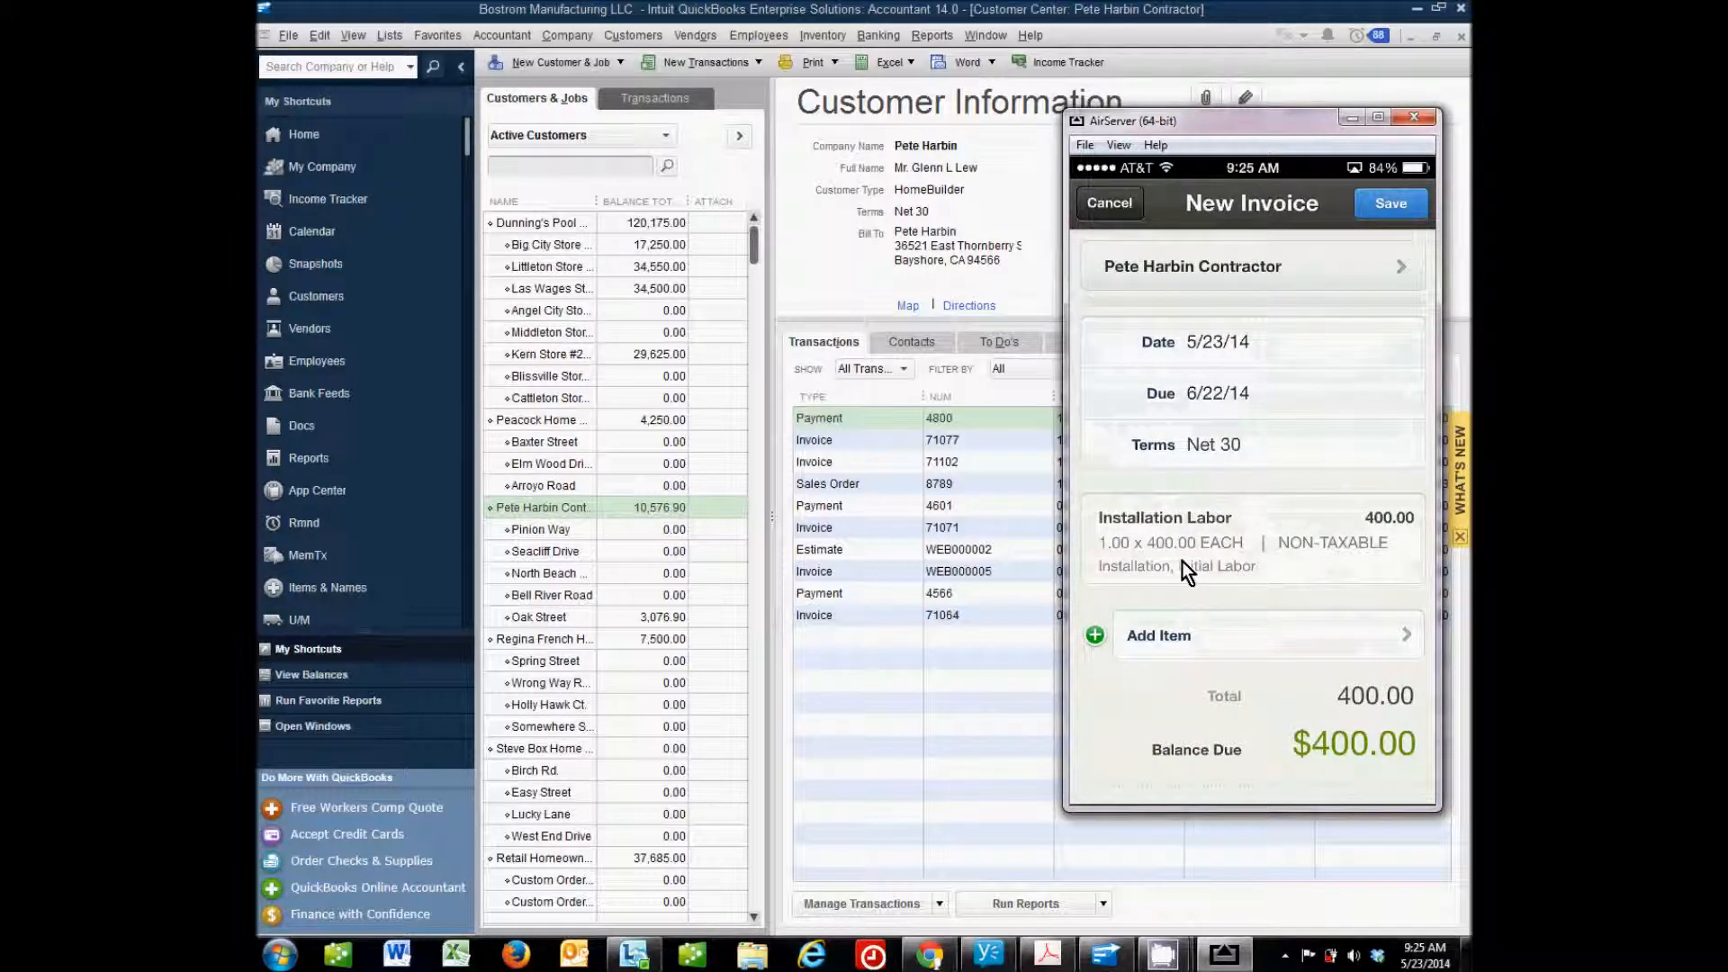
click(1389, 202)
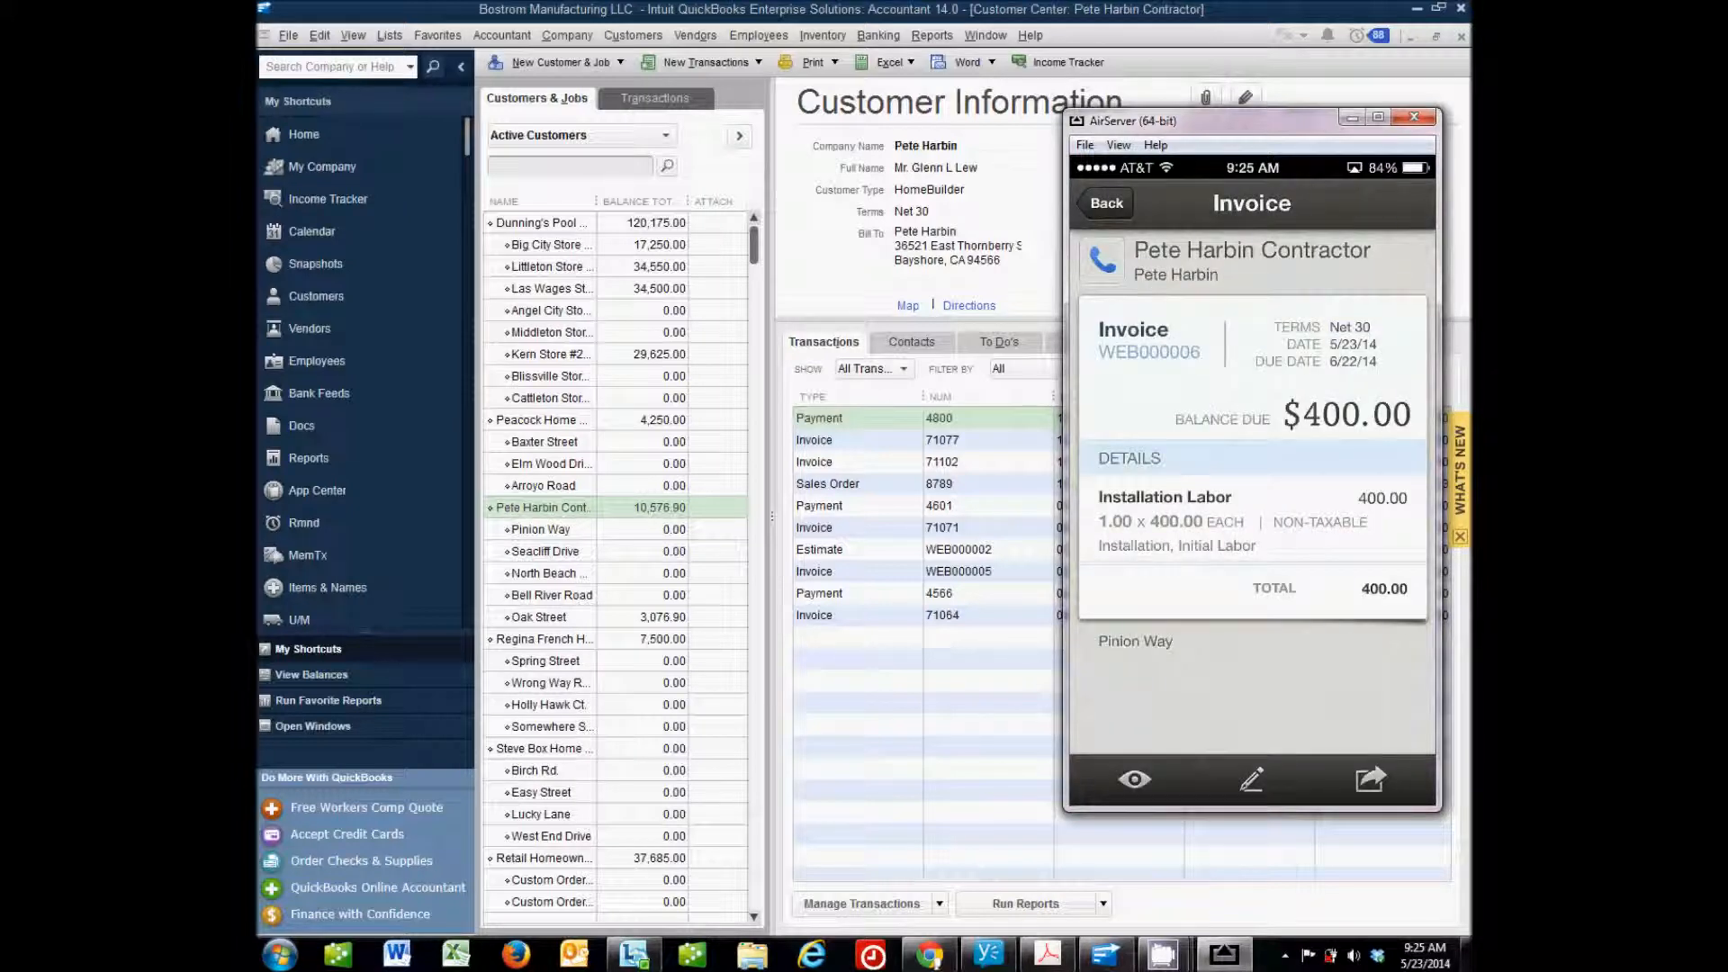
mouse_move(1220, 357)
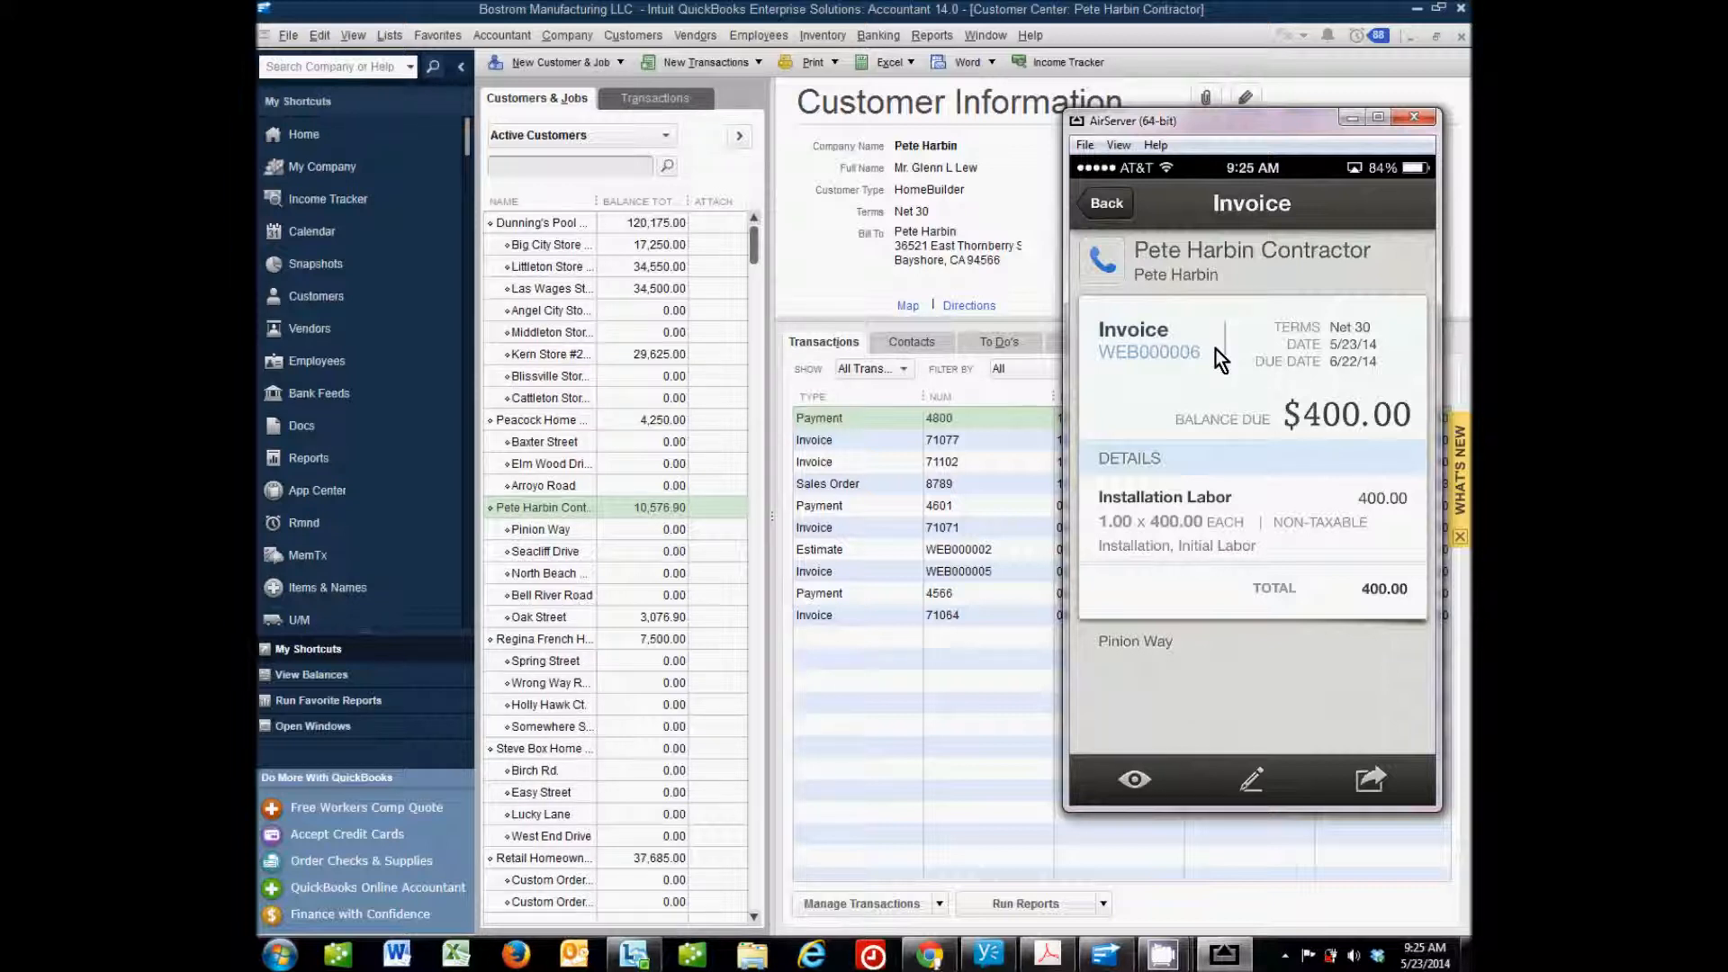
mouse_move(1198, 387)
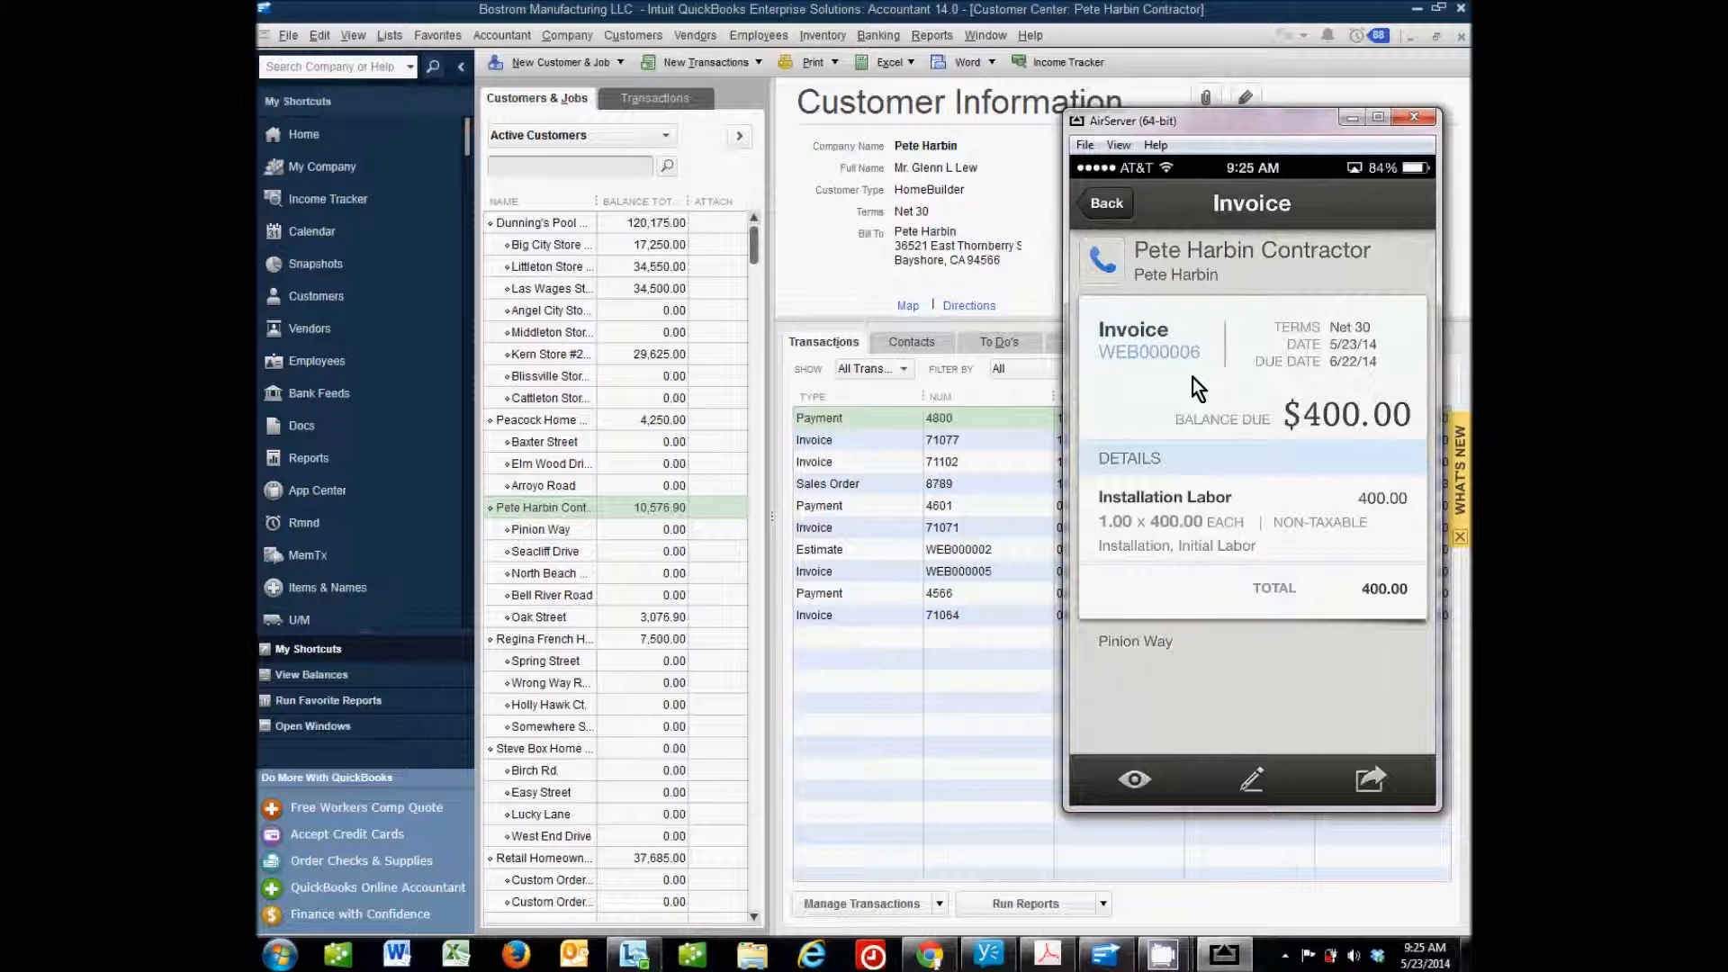
mouse_move(1230, 391)
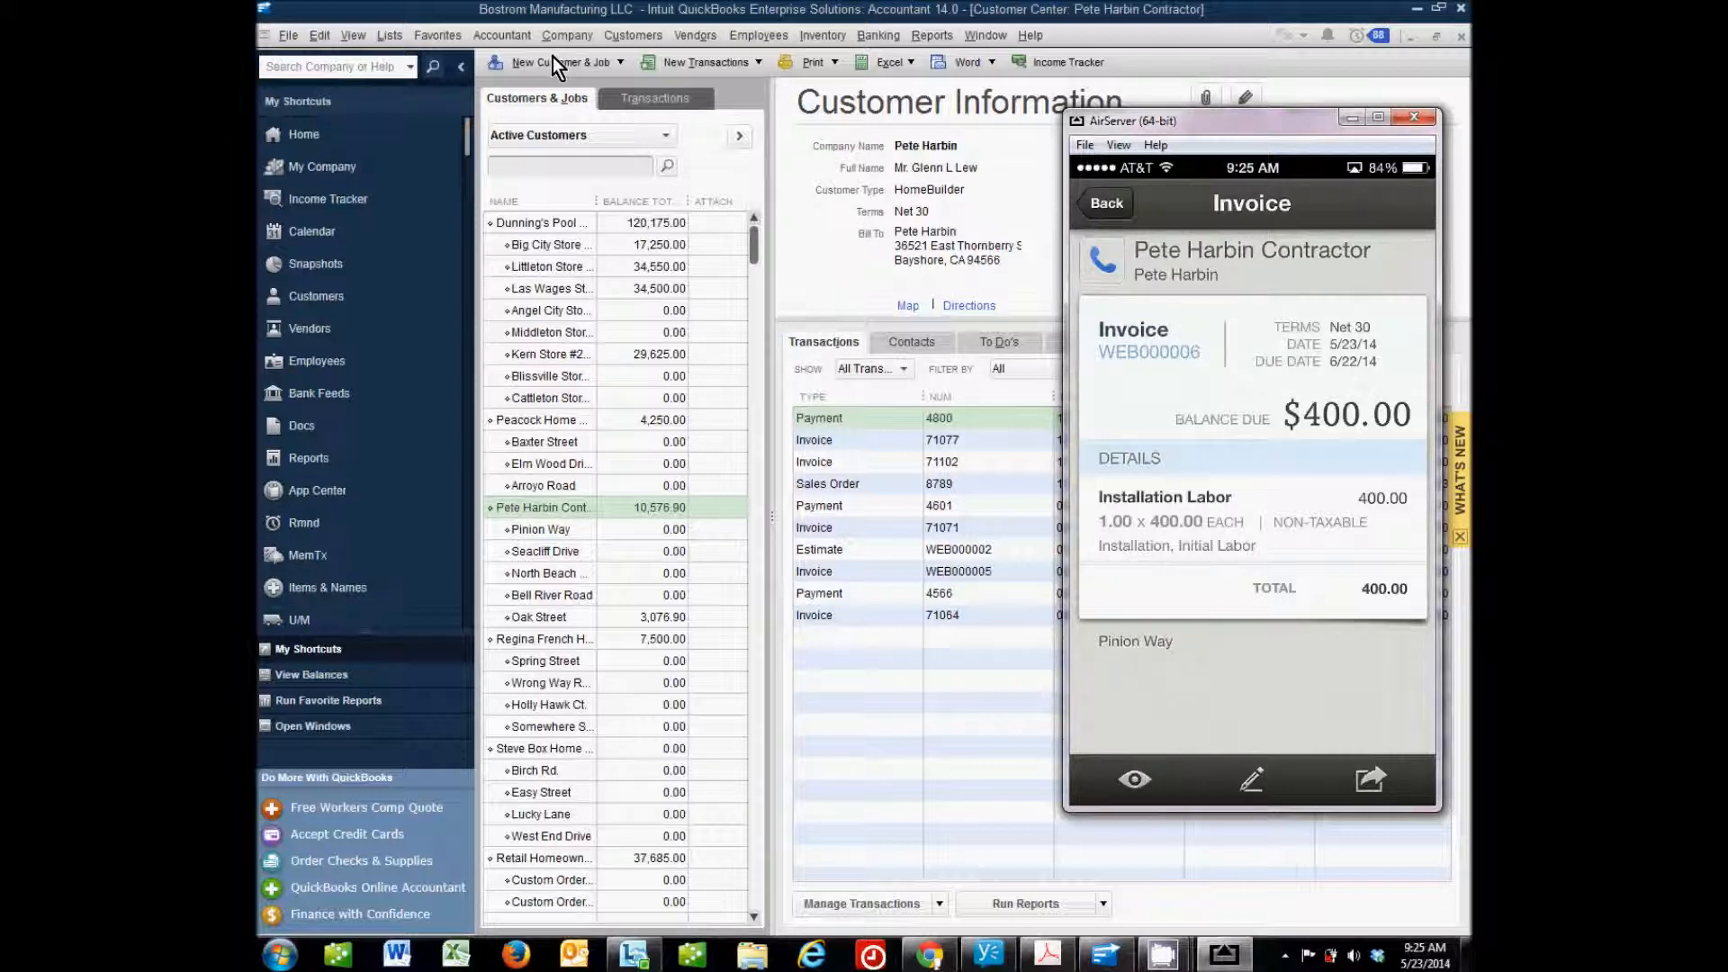
Bring QuickBooks forward and run File > Sync > Start Sync Now.
click(1428, 117)
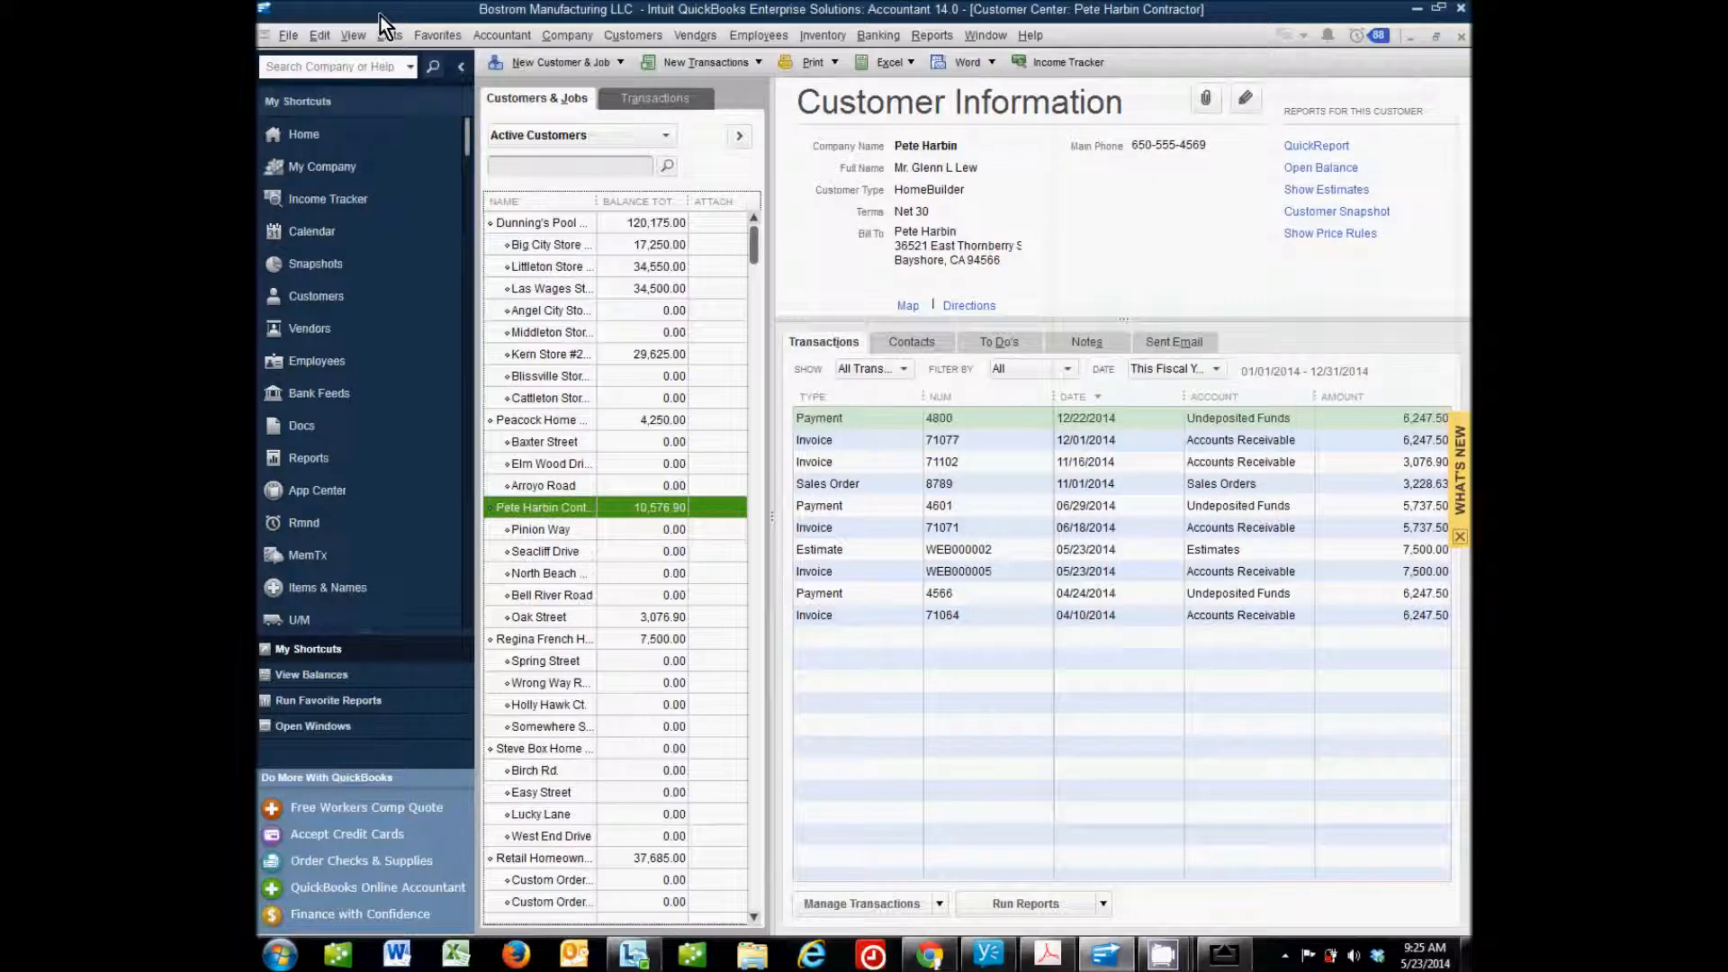
click(288, 35)
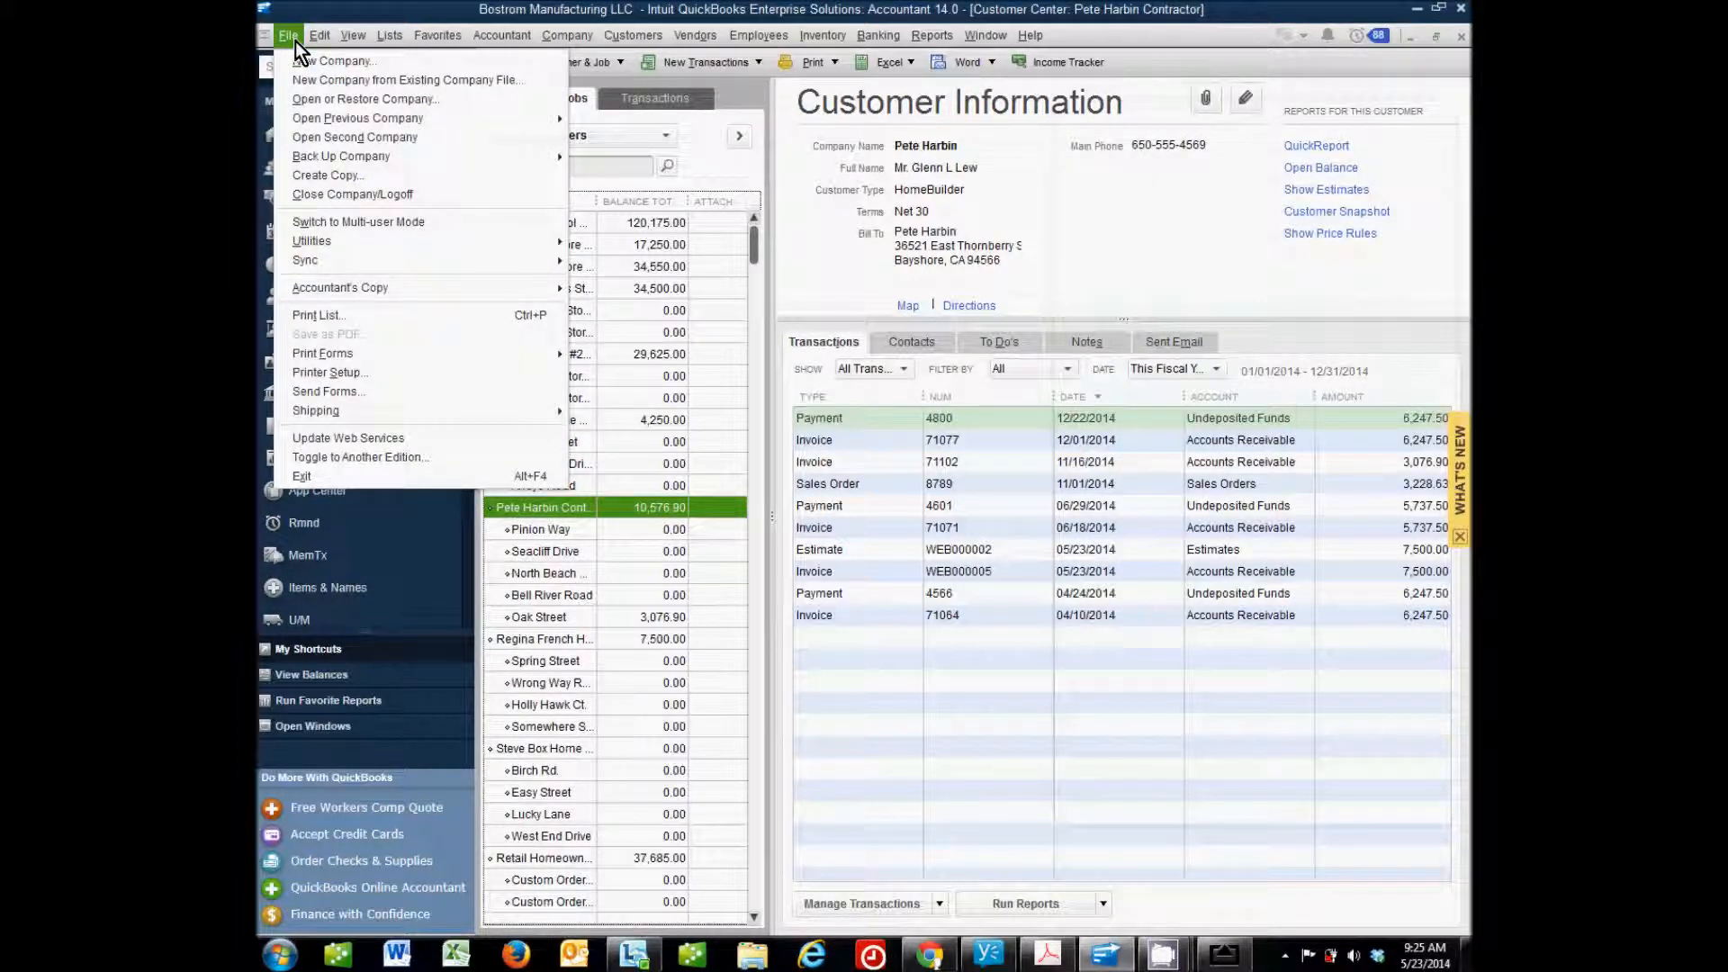
mouse_move(305, 259)
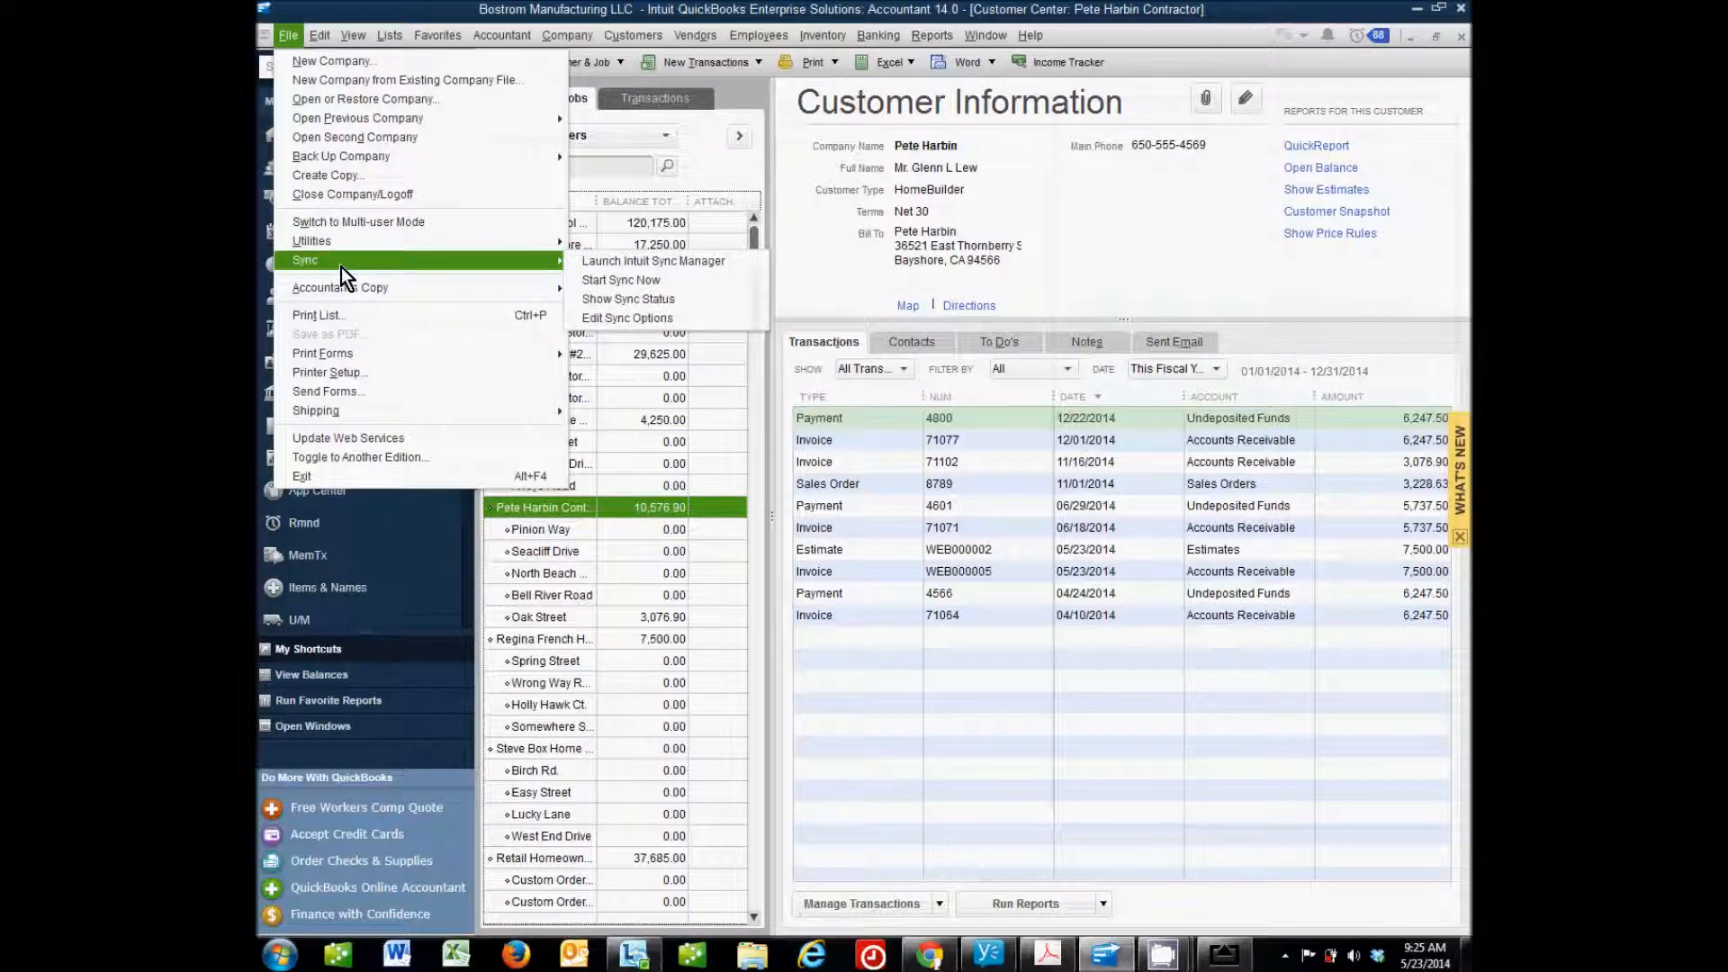
mouse_move(459, 270)
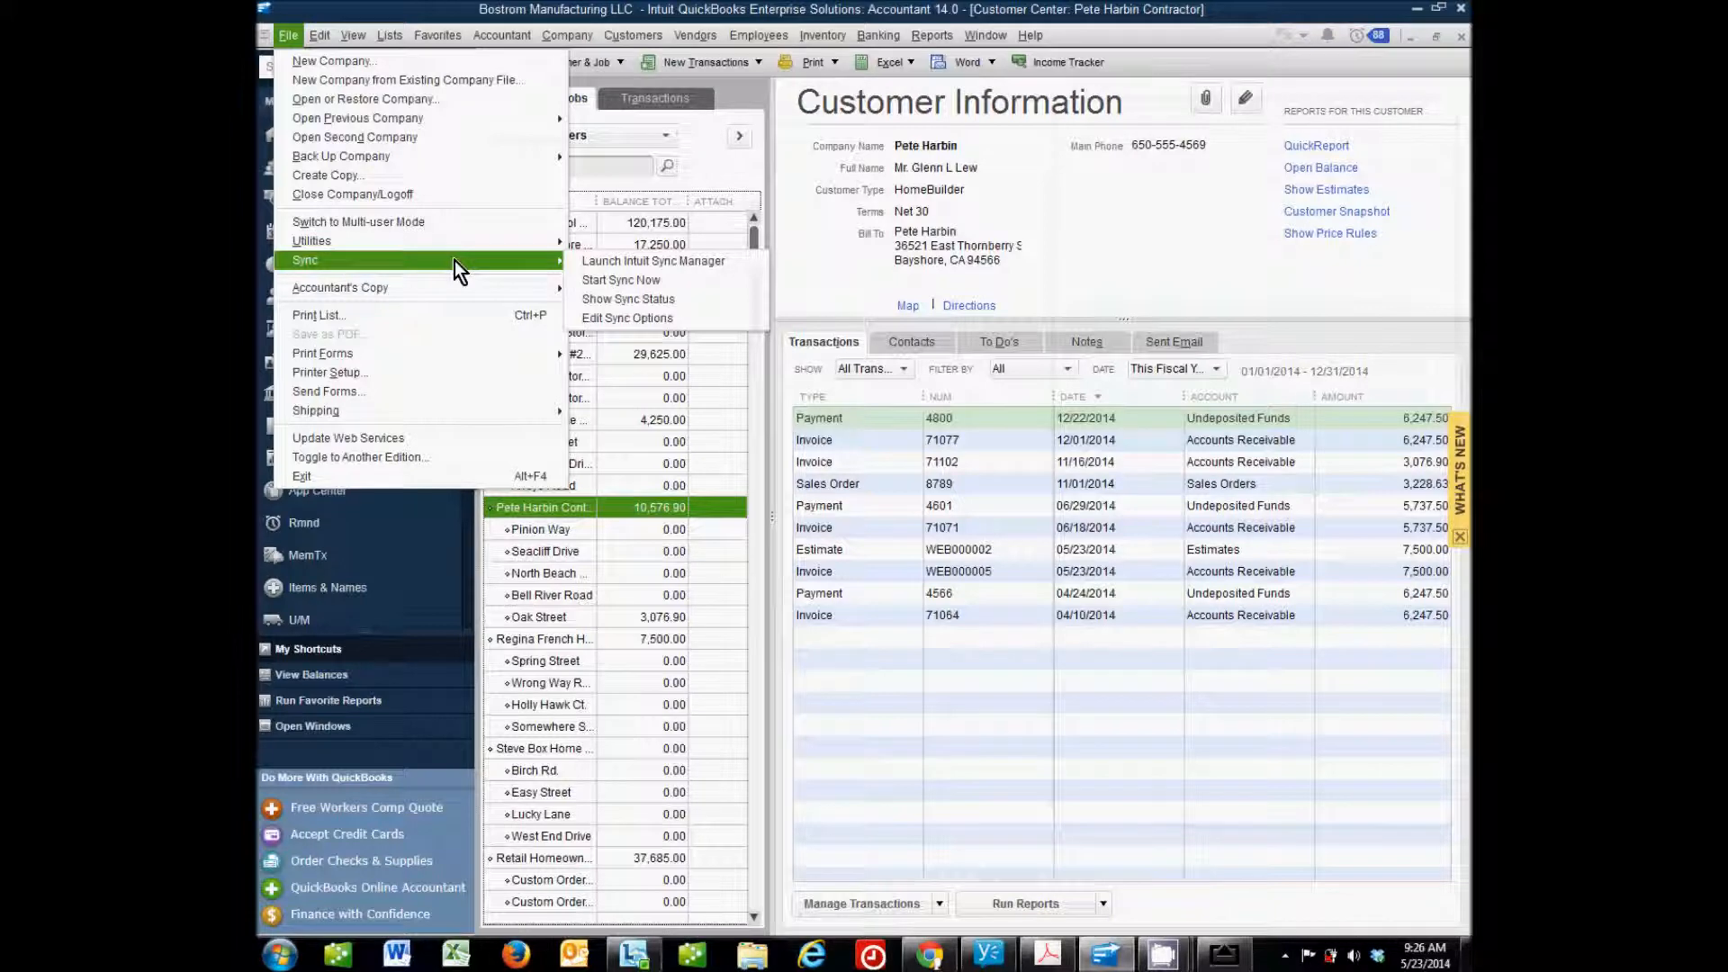
click(653, 261)
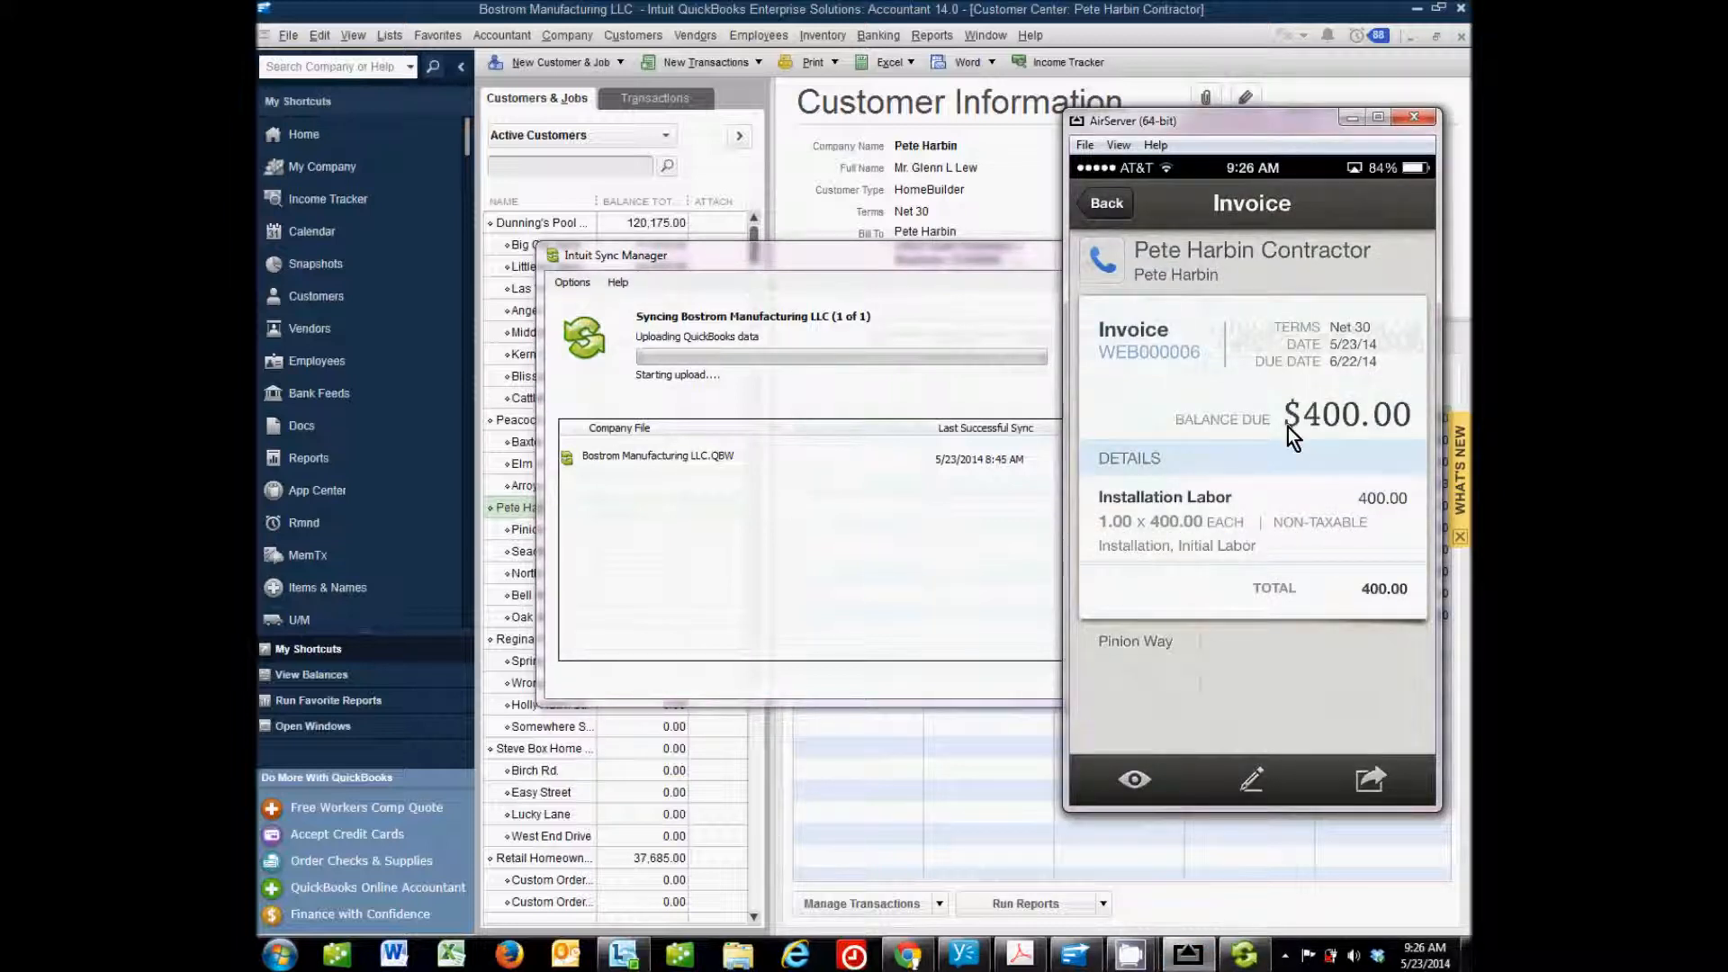
mouse_move(1320, 437)
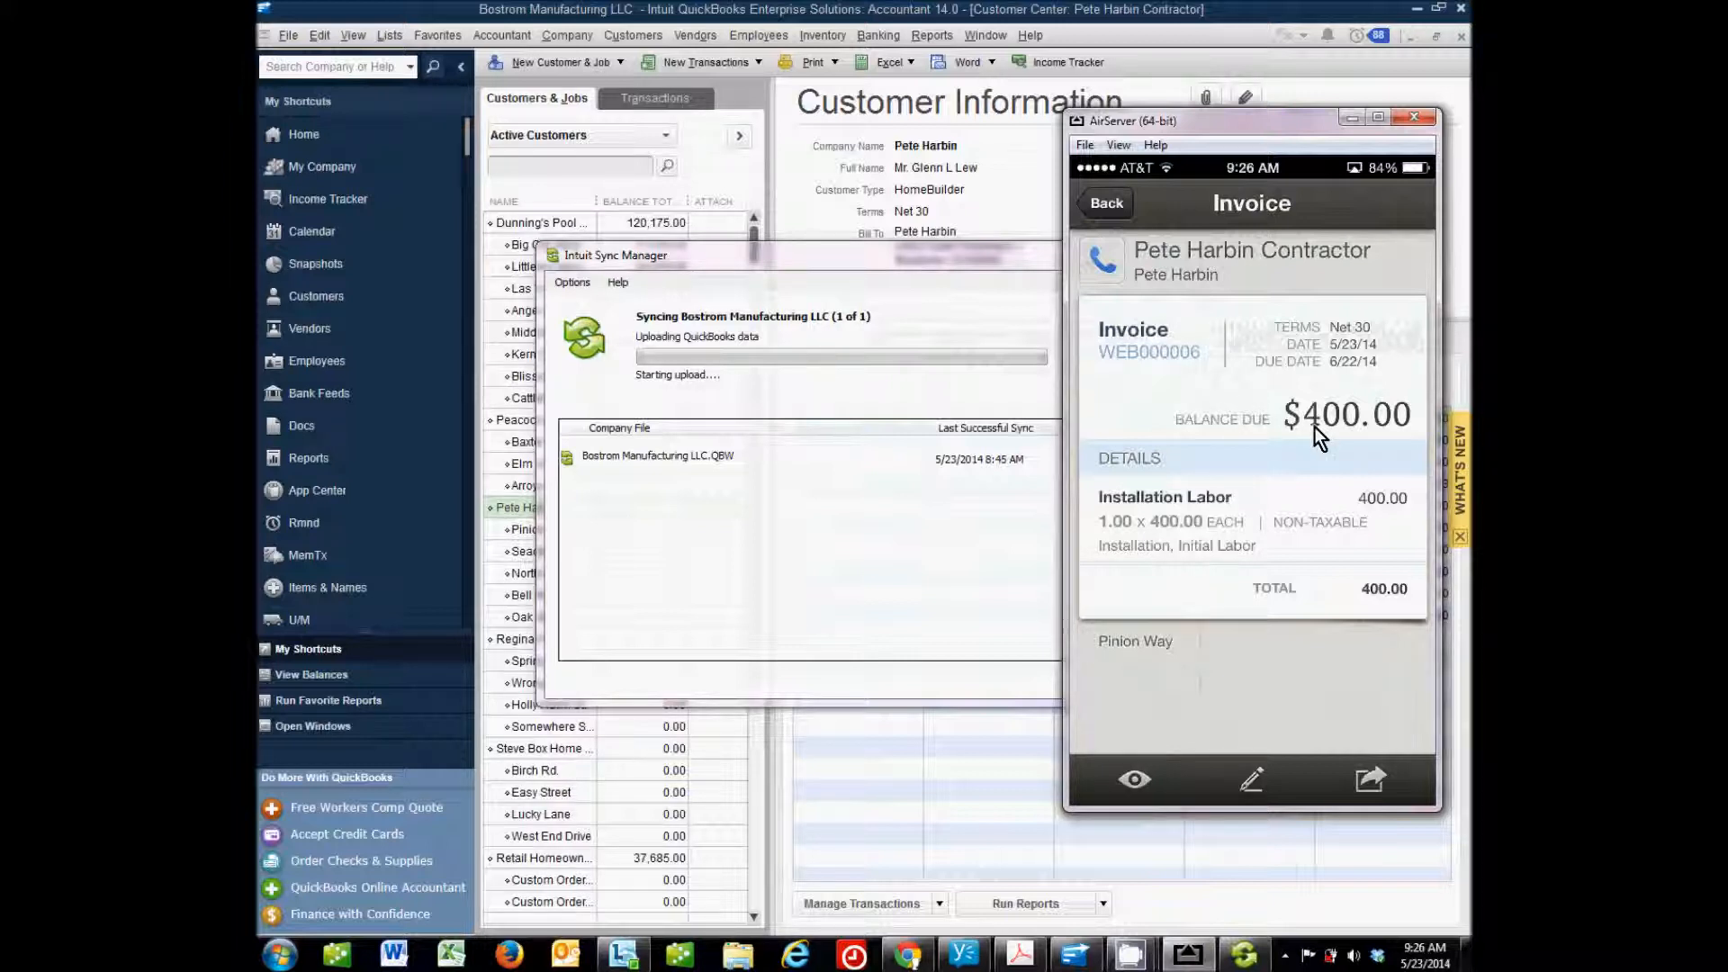
mouse_move(1209, 374)
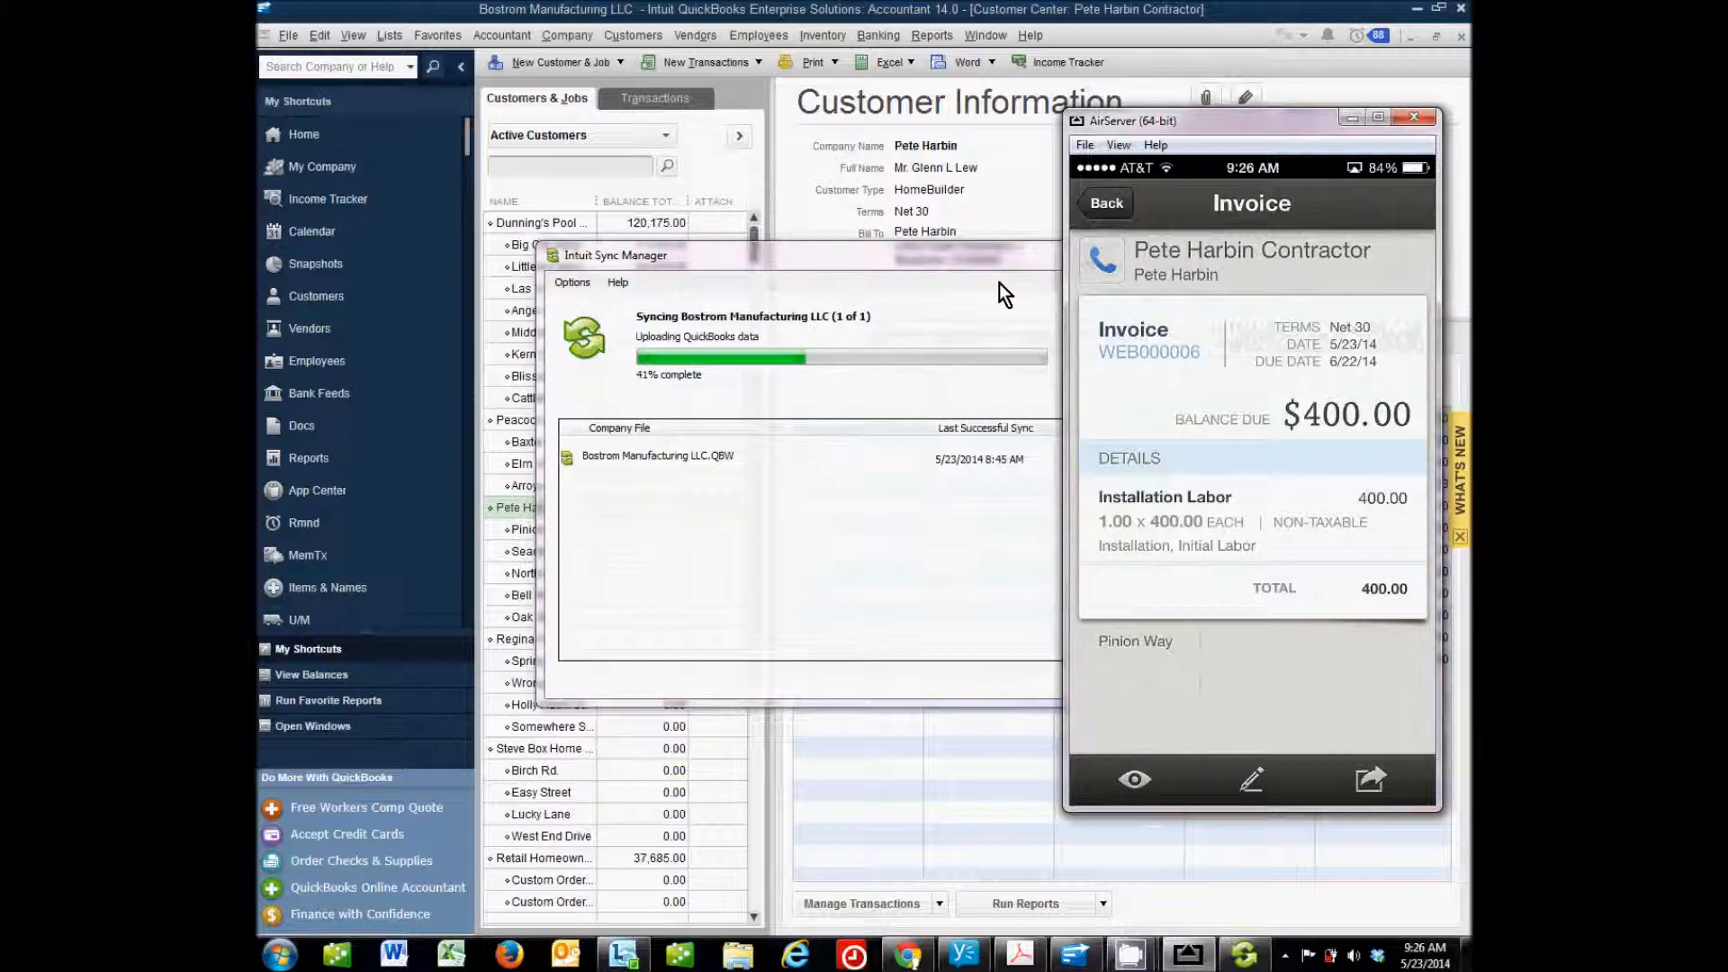
mouse_move(932, 196)
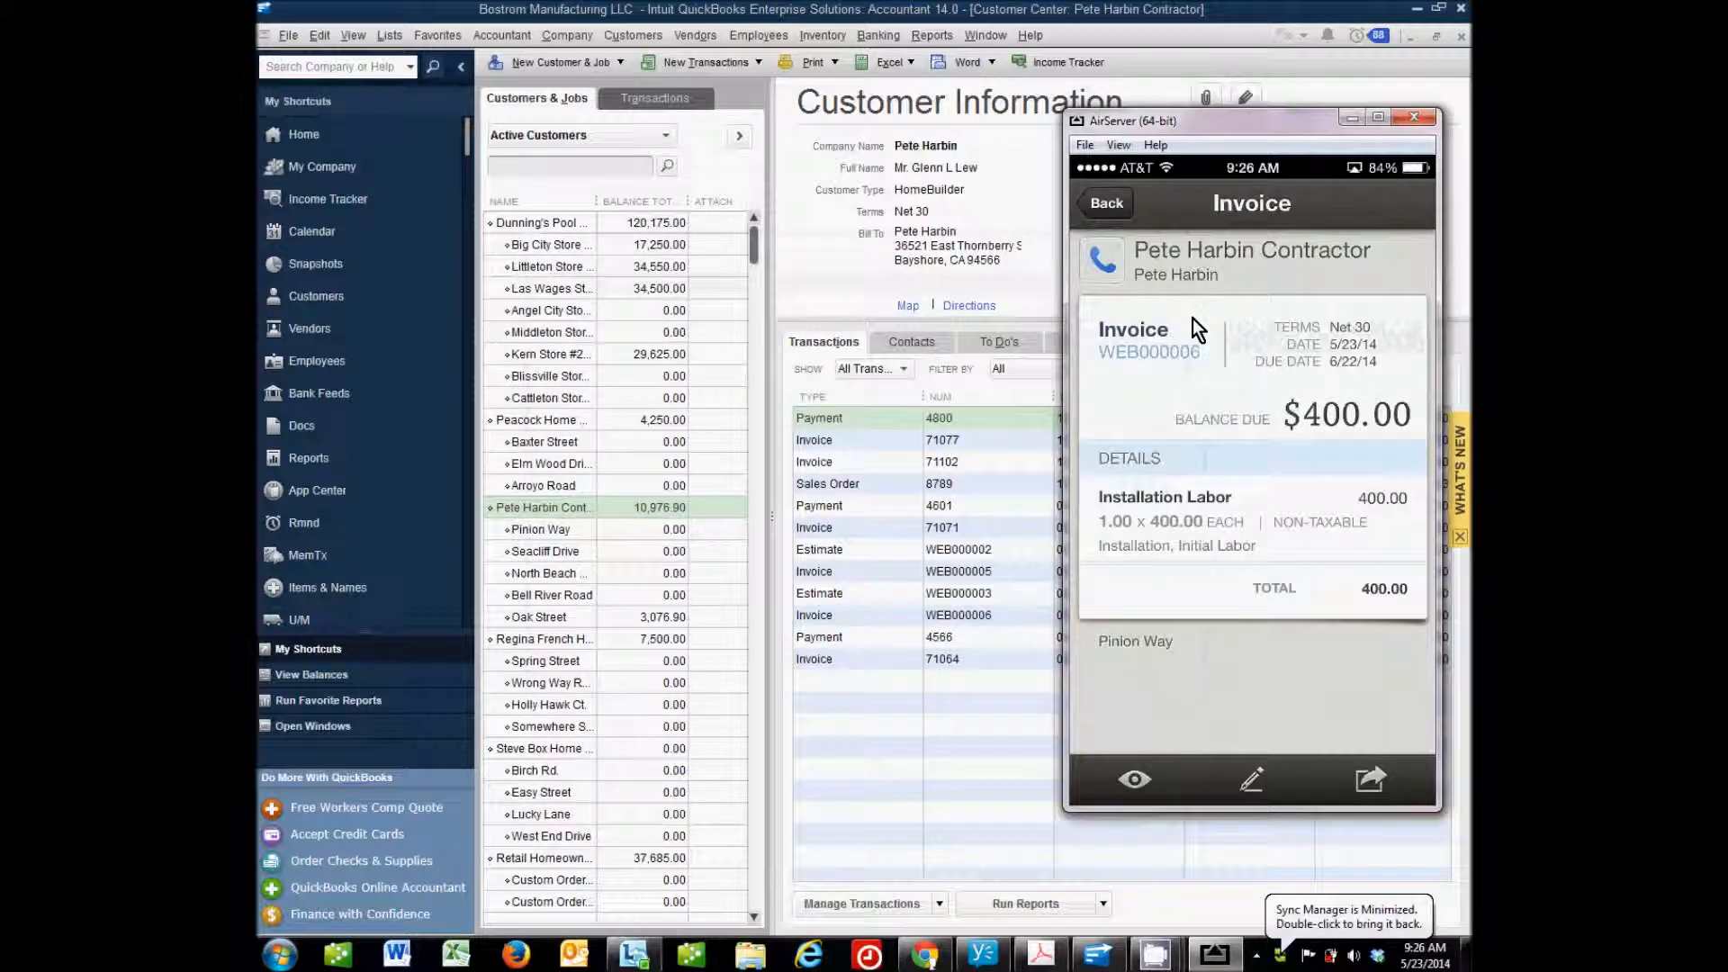
Open invoice WEB000006 from the Customer Center's Transactions list.
click(1415, 117)
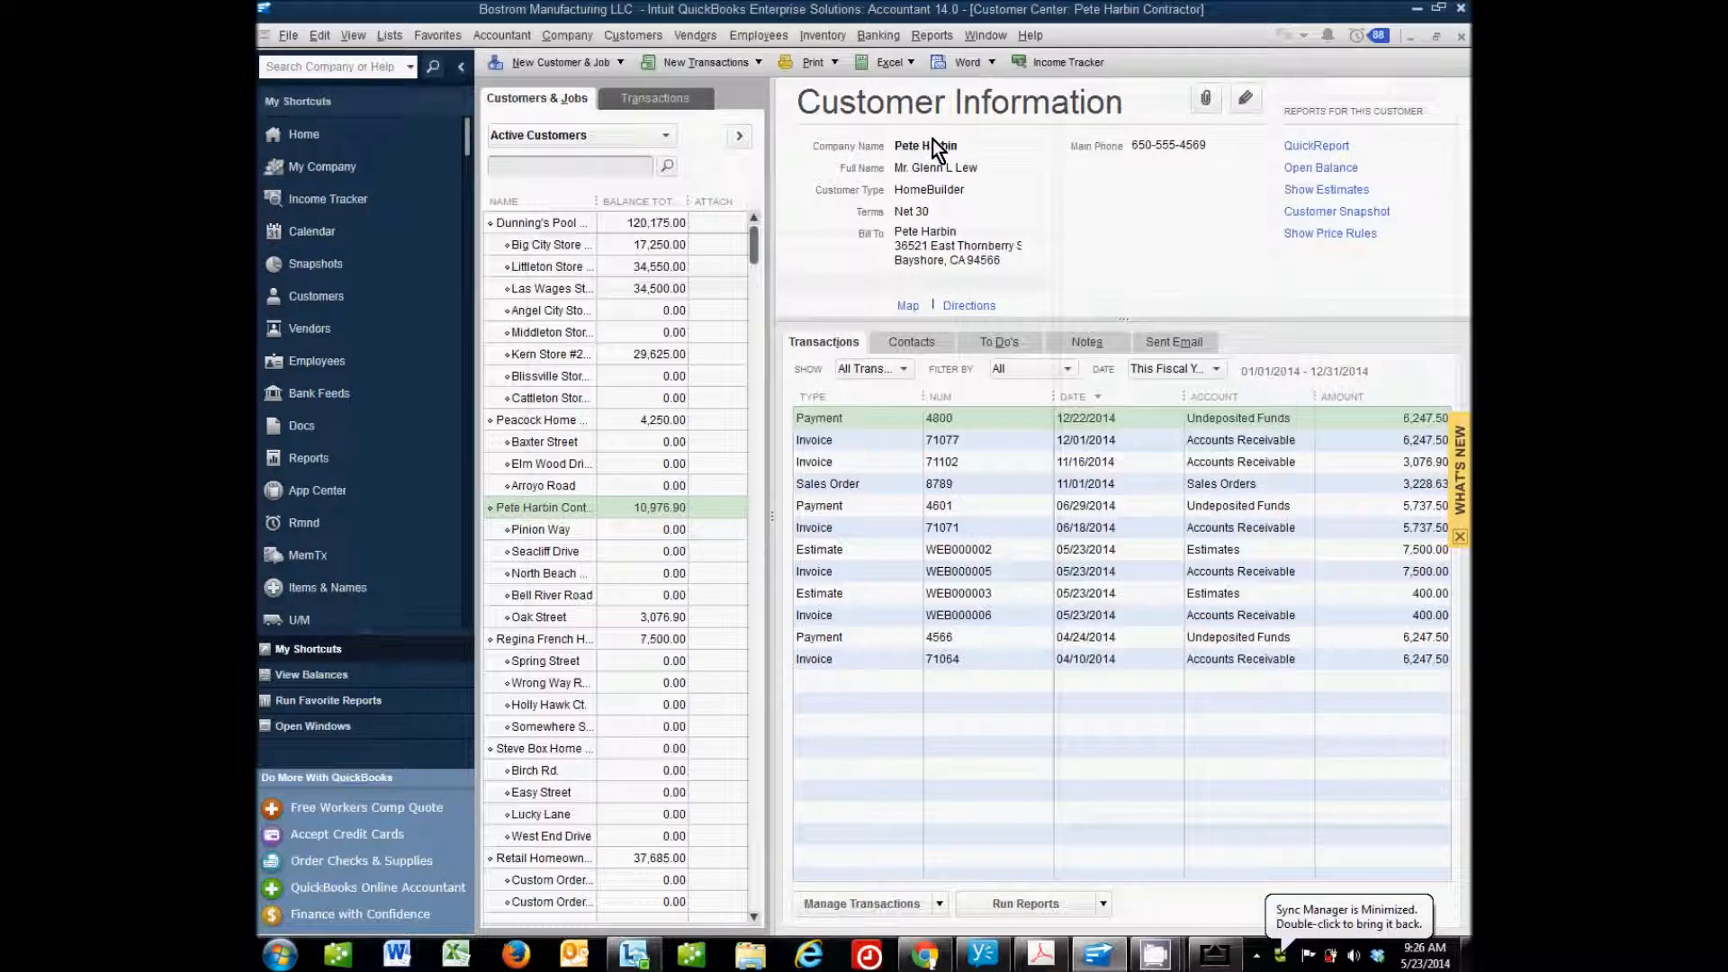
mouse_move(925, 382)
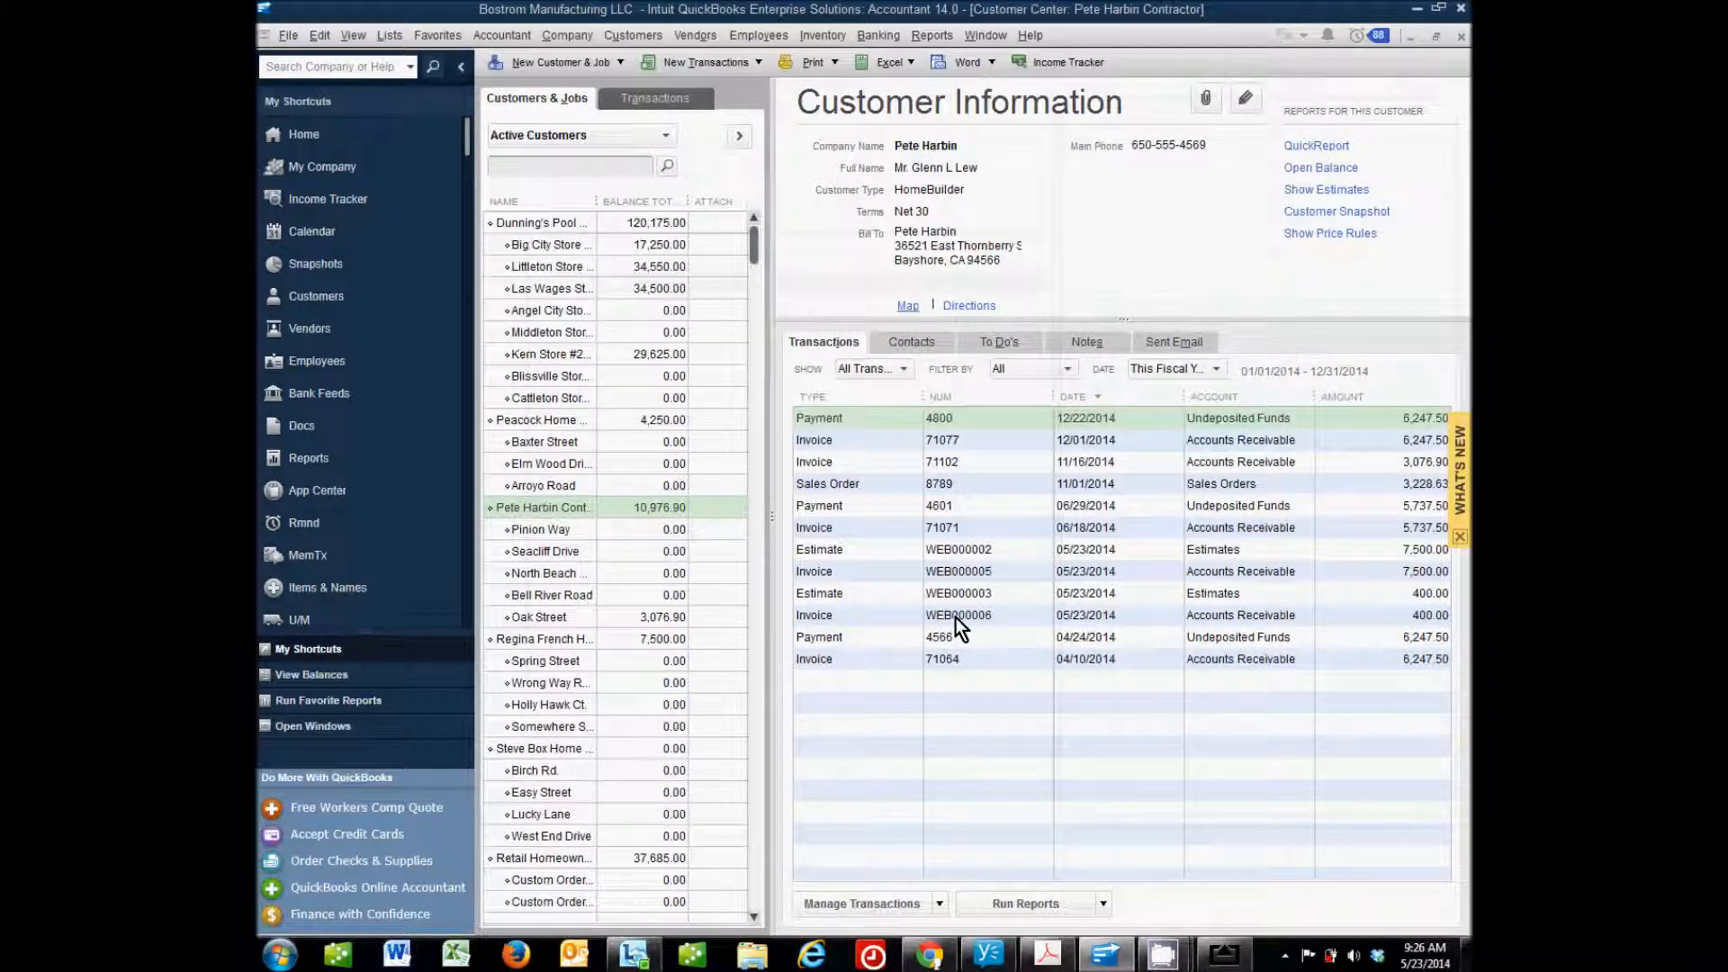
click(957, 614)
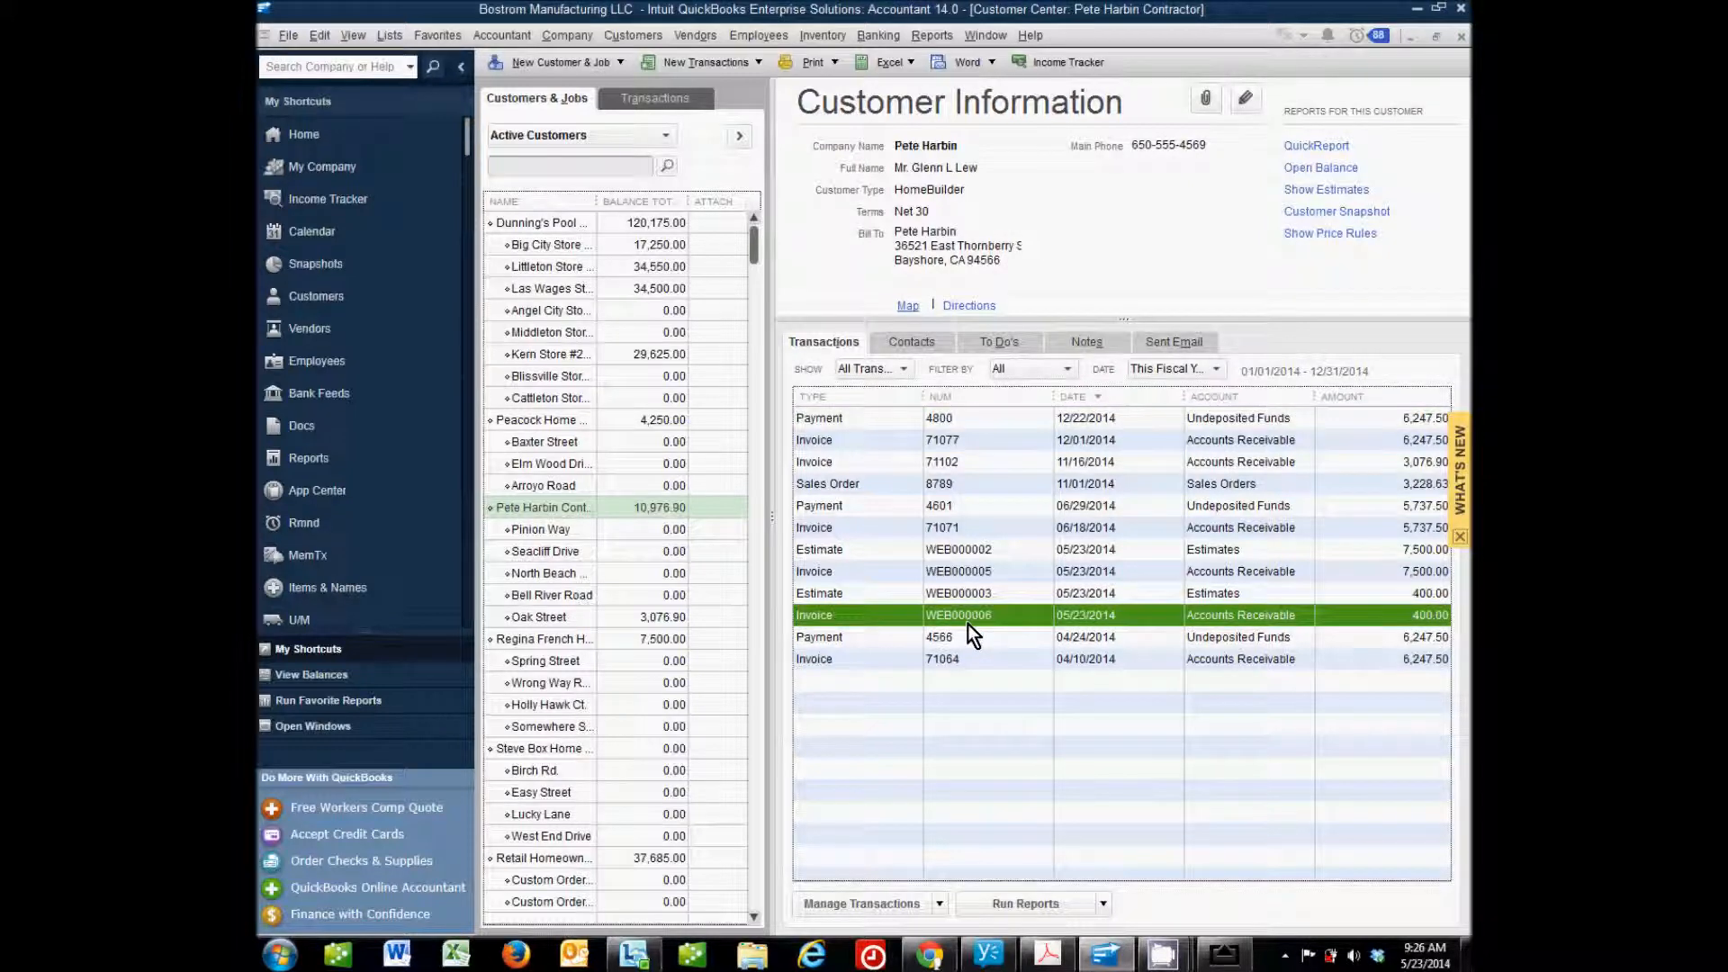
mouse_move(1005, 634)
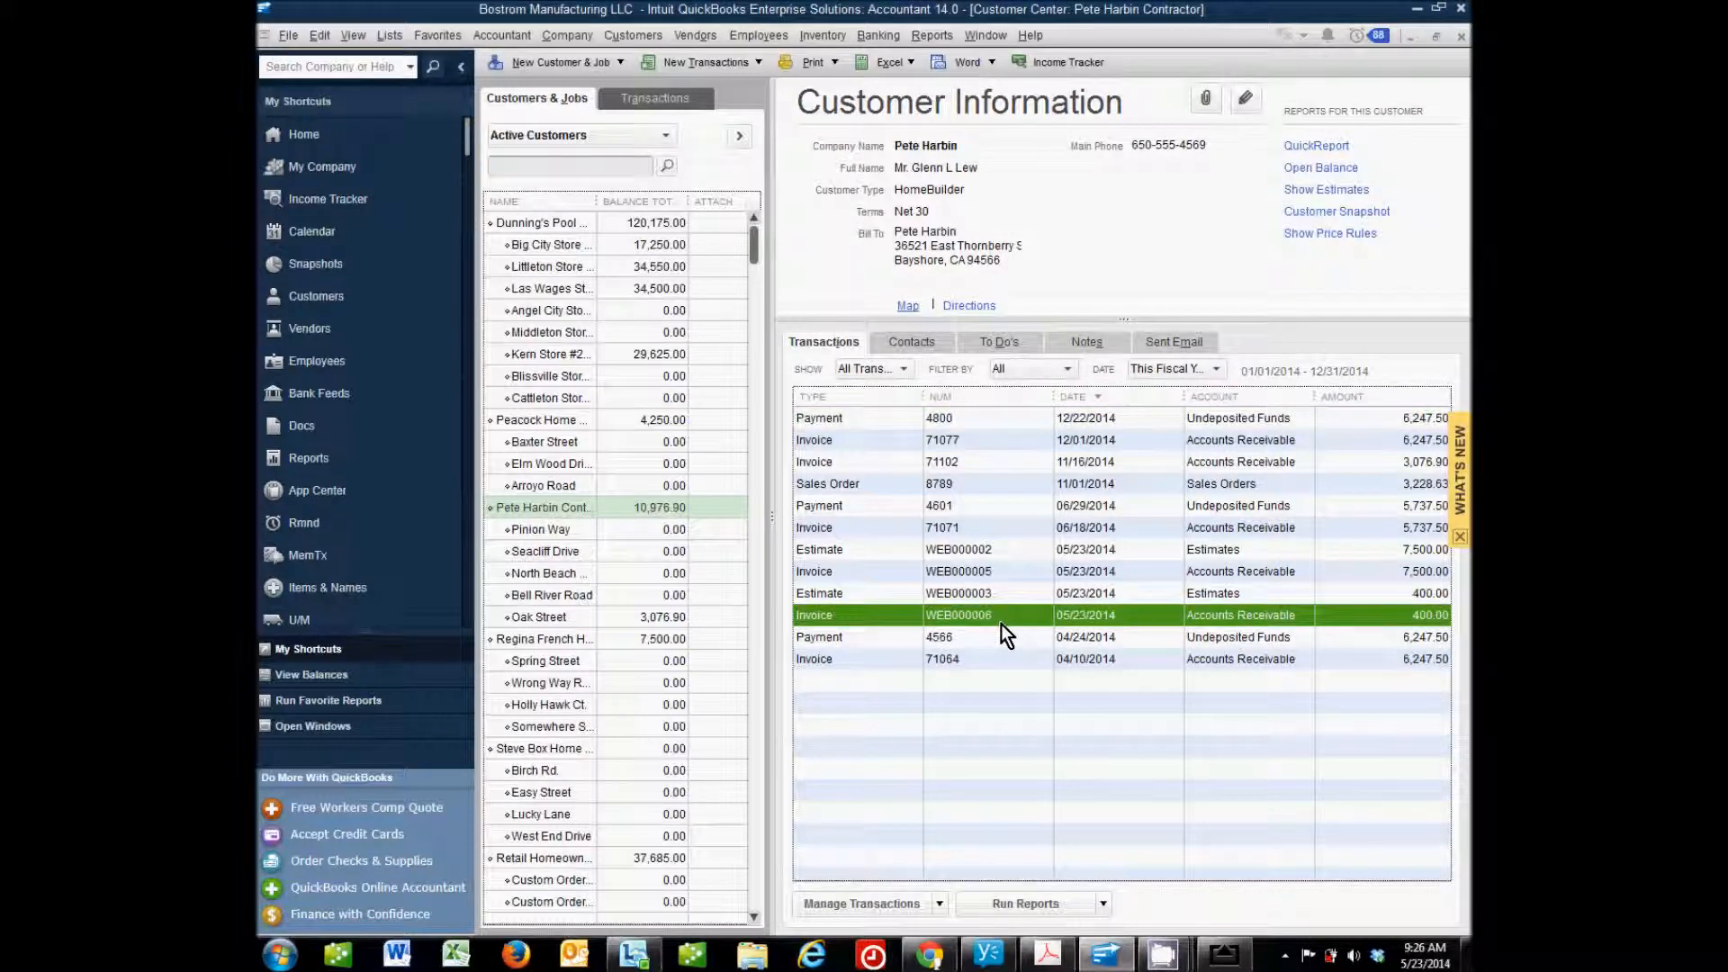
mouse_move(992, 624)
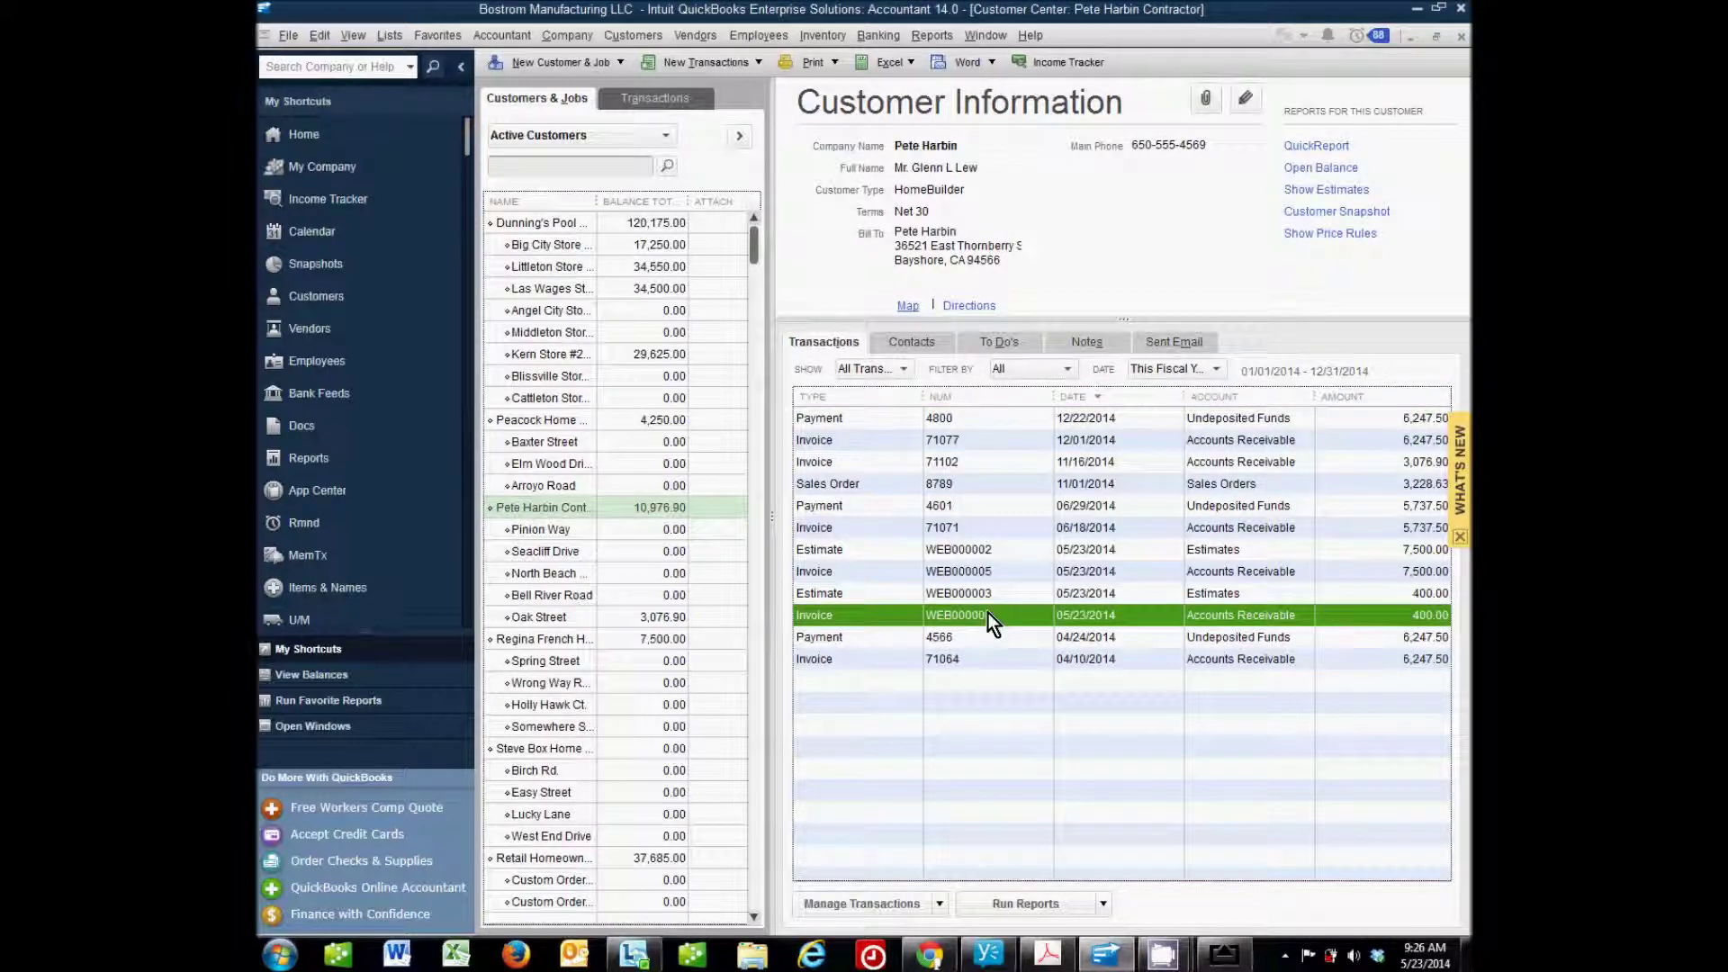
double_click(958, 614)
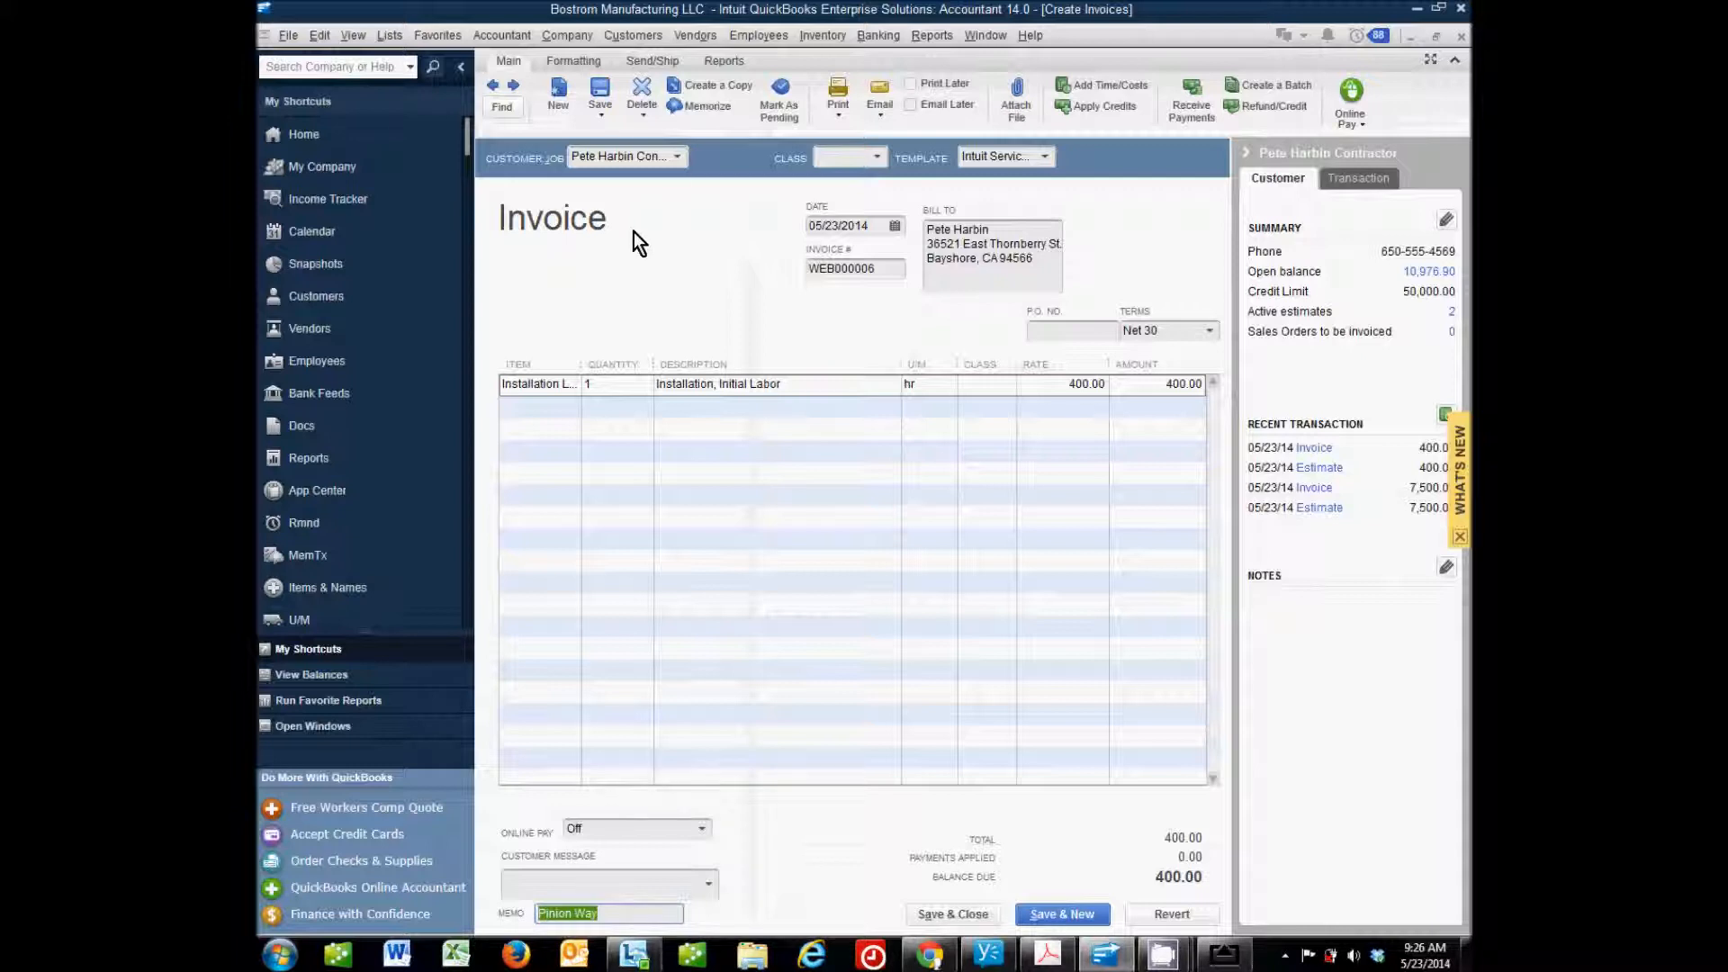
click(686, 157)
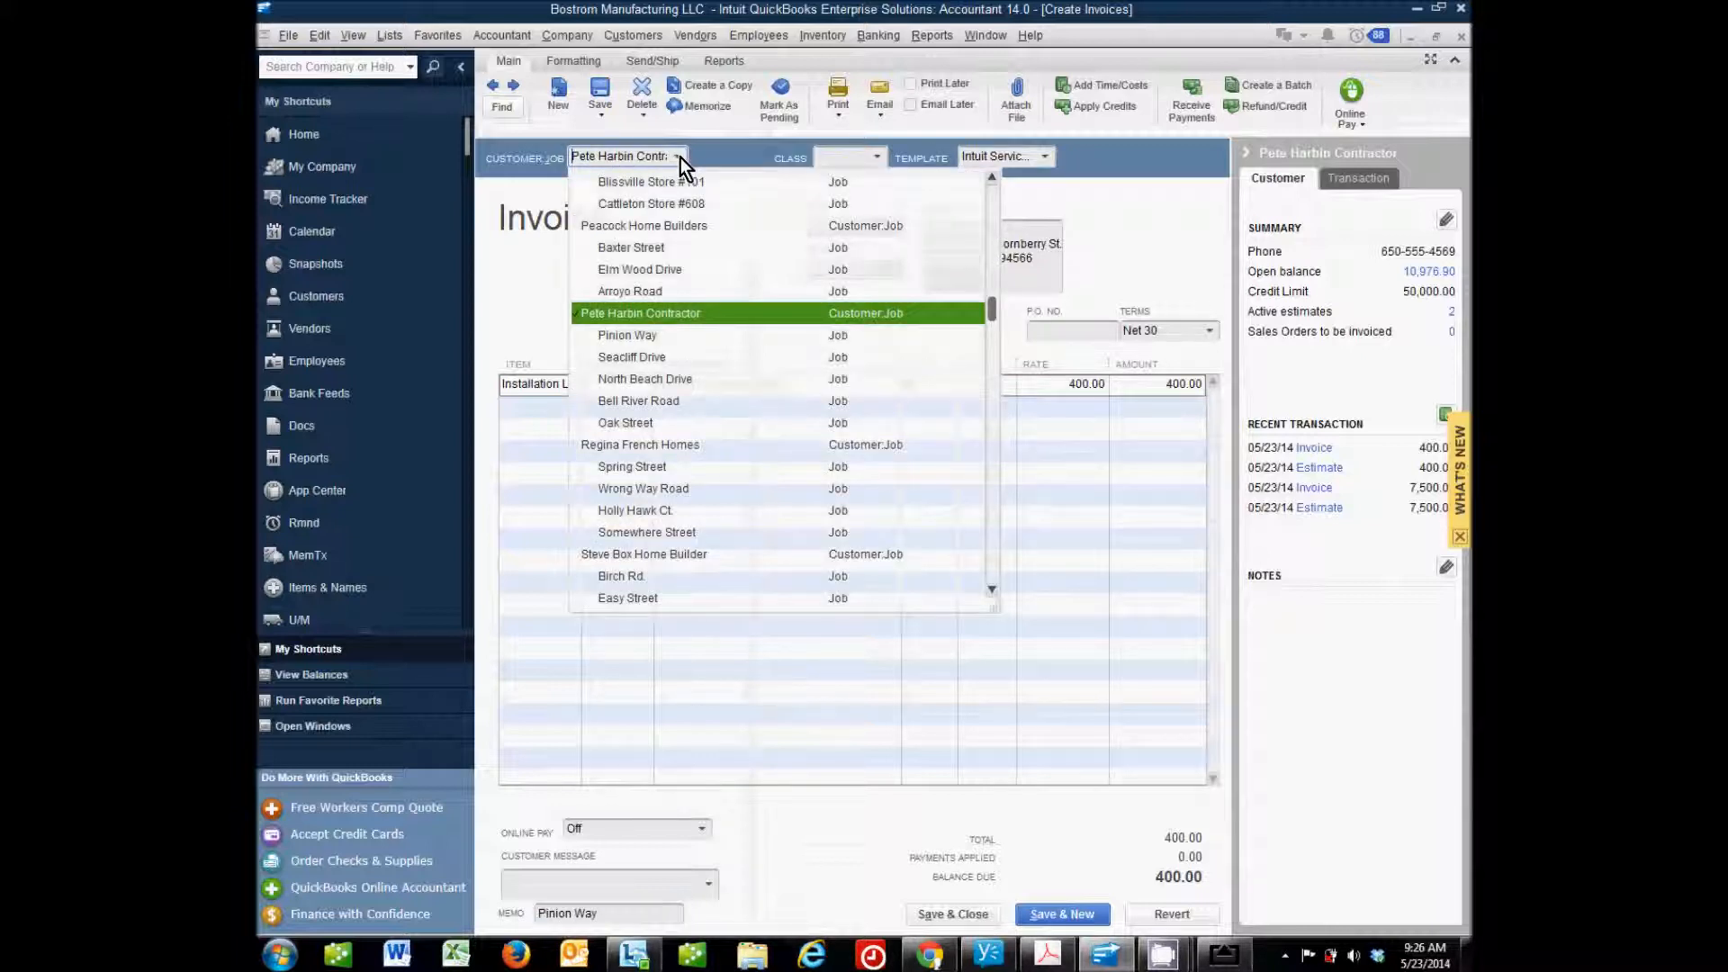
mouse_move(656, 341)
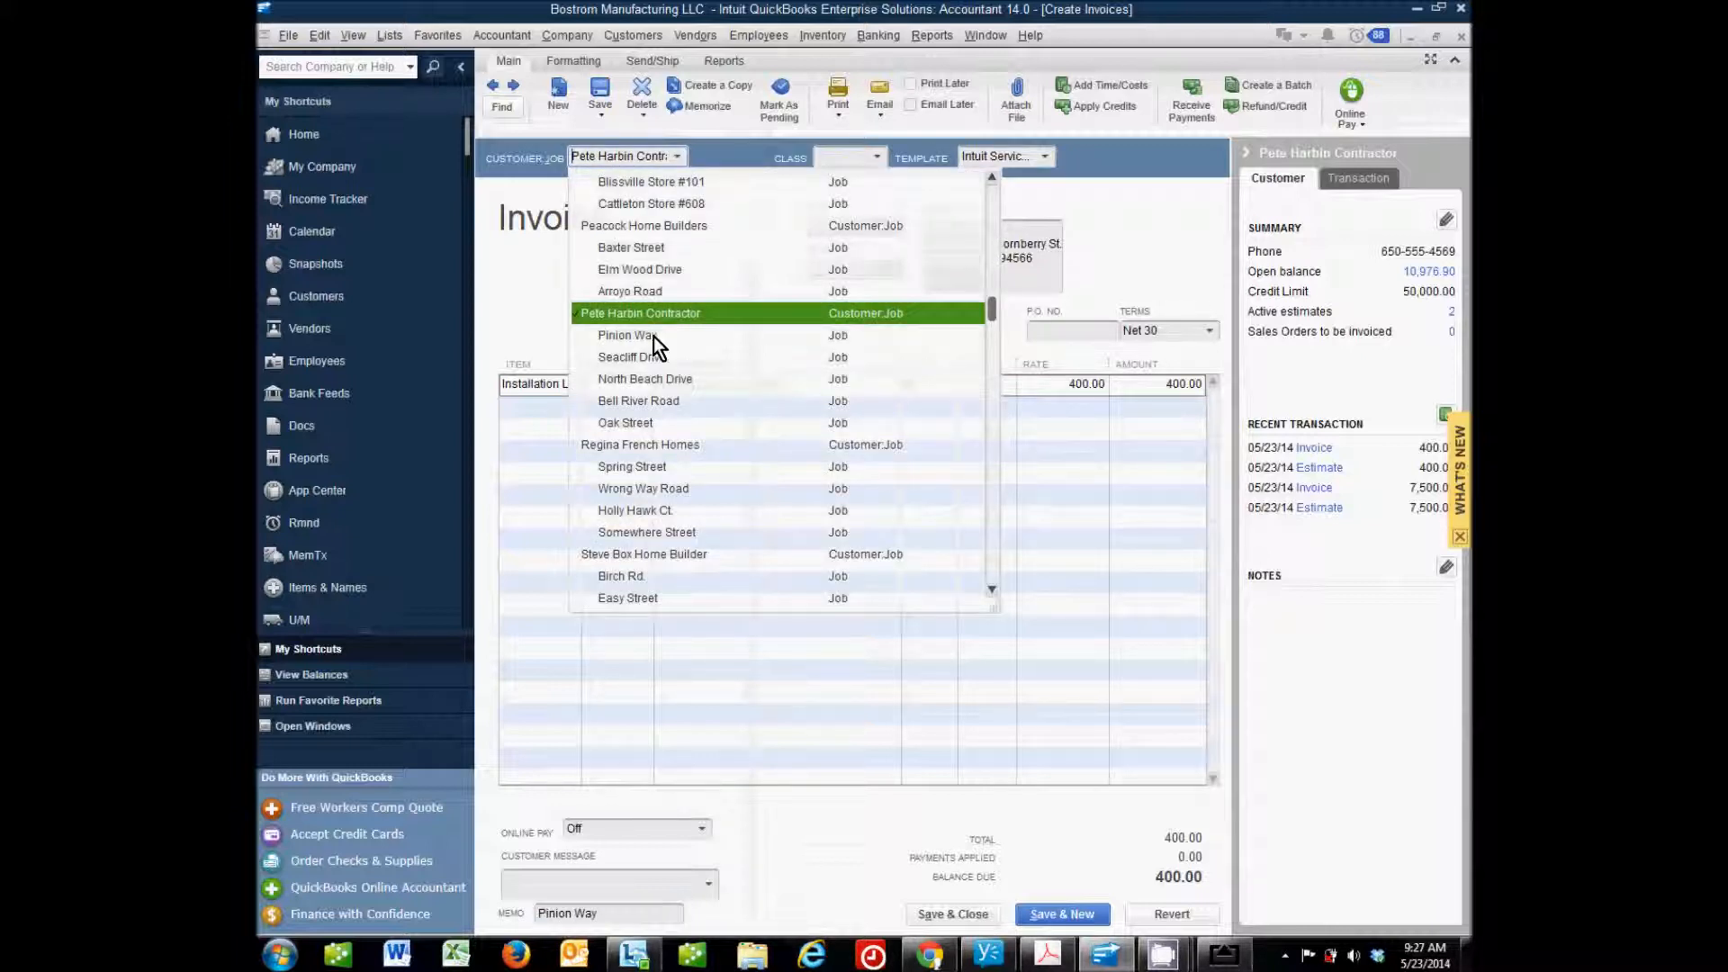
click(641, 313)
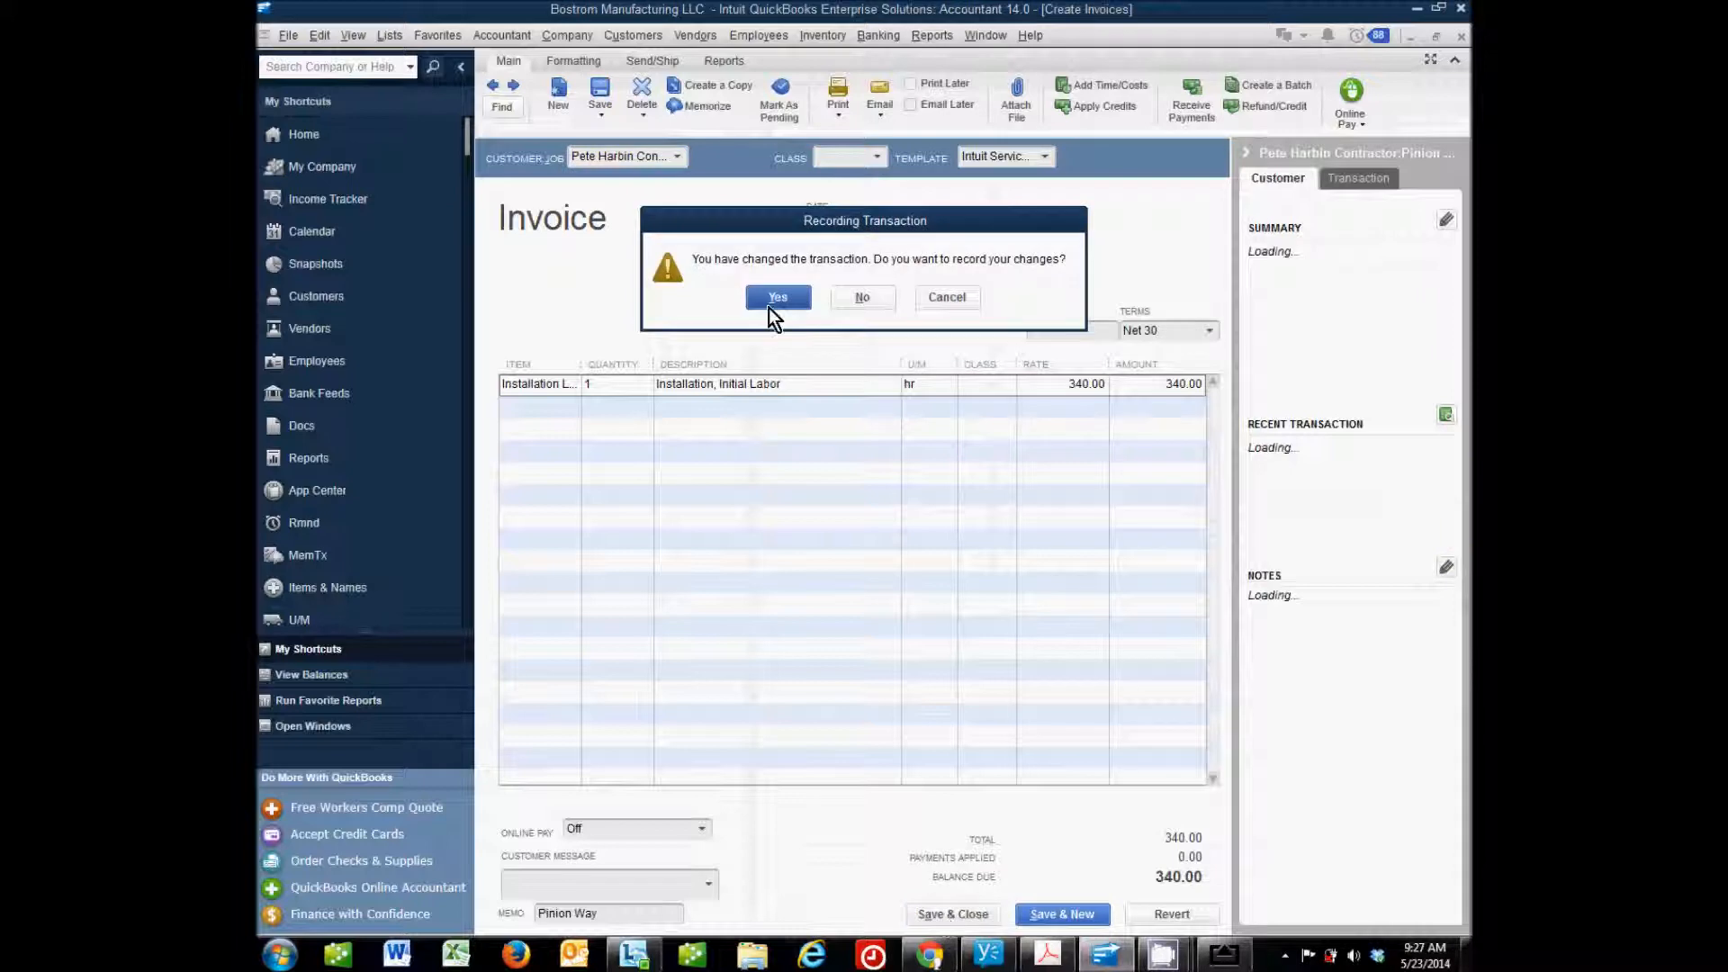
click(777, 297)
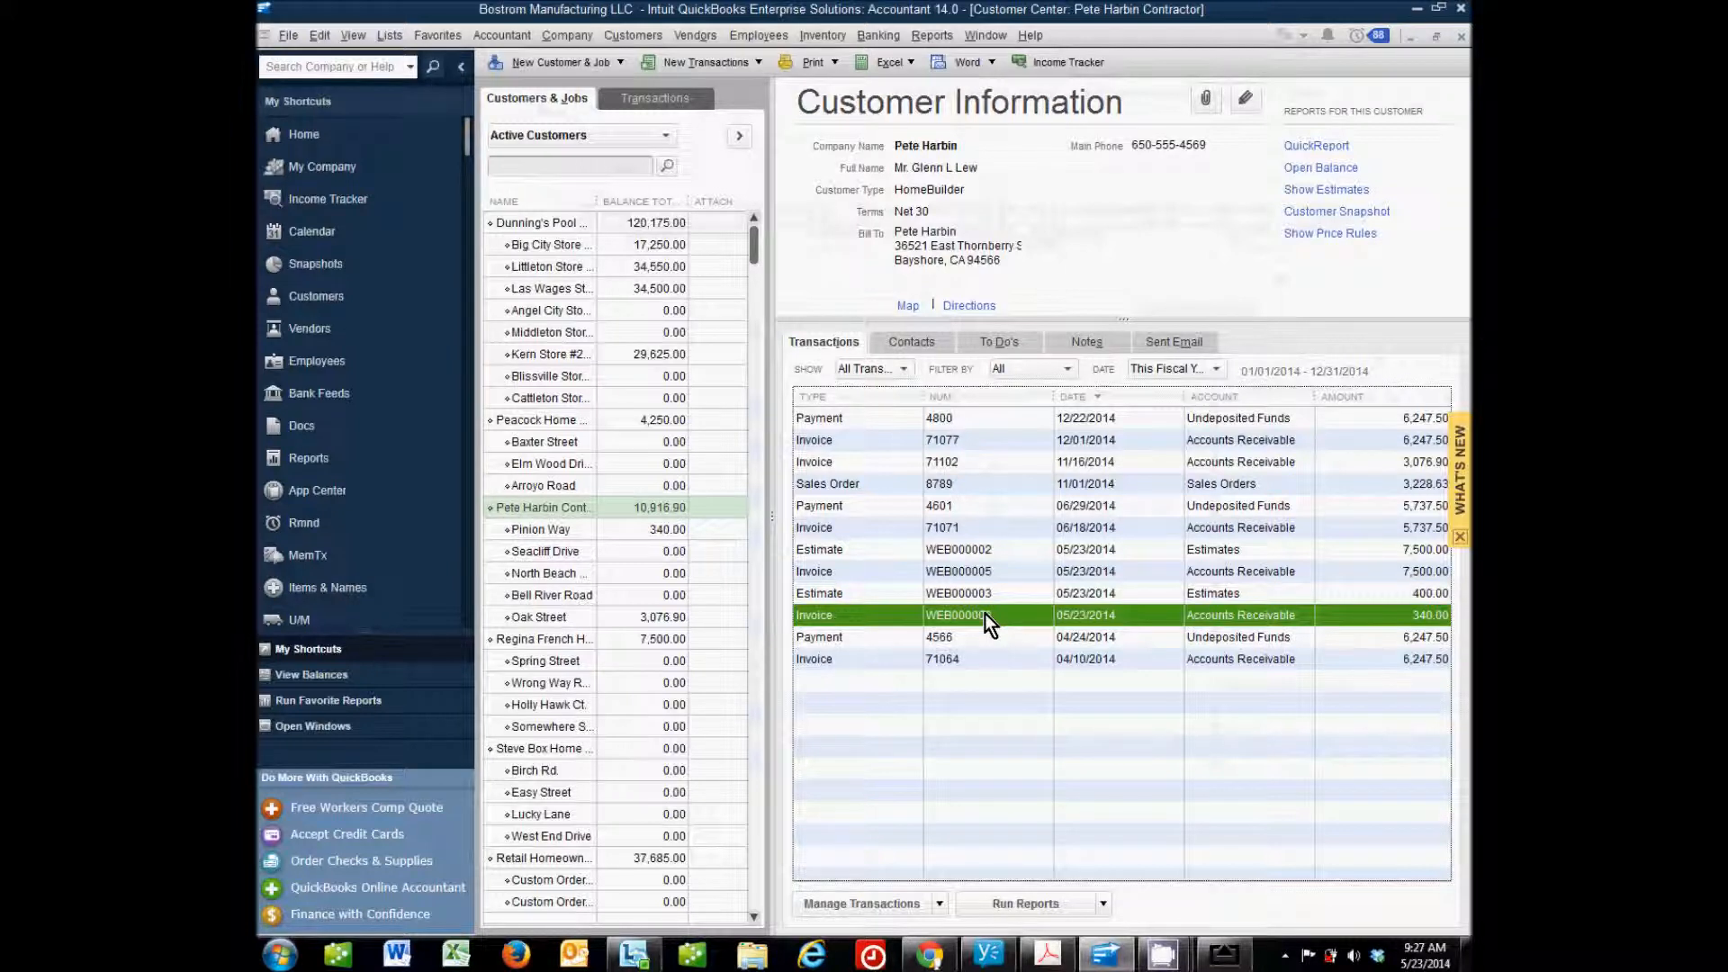
mouse_move(1129, 902)
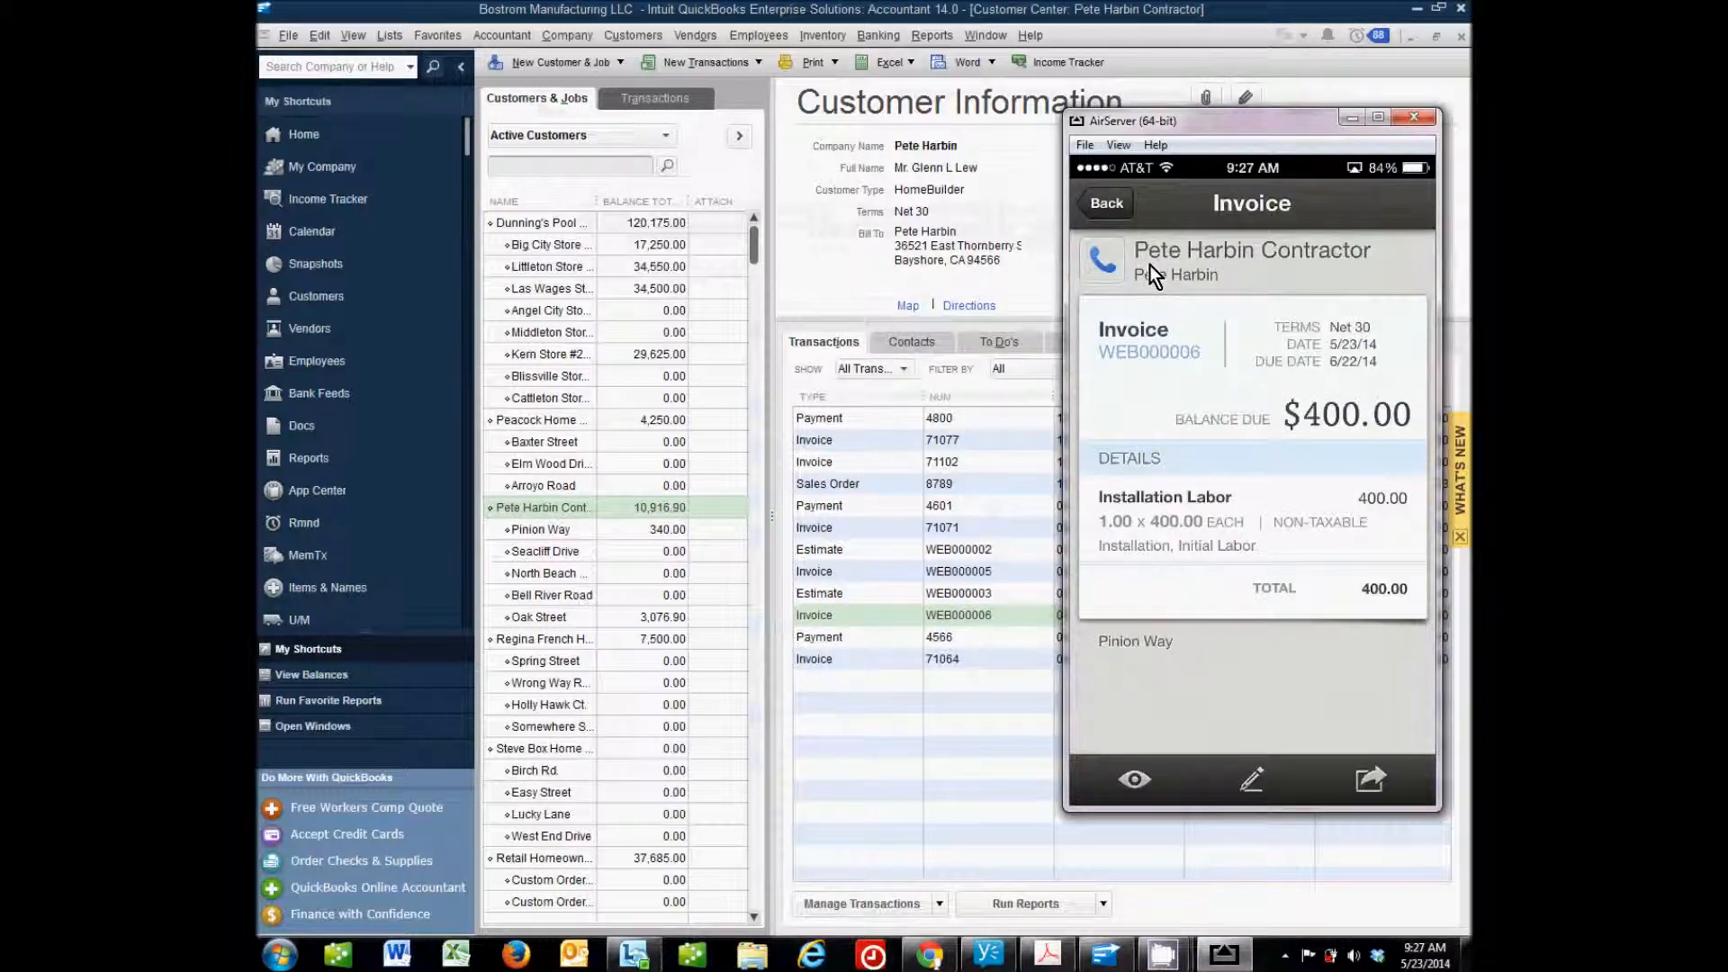
Go back to the phone's Invoices list and open the app's side menu.
click(1103, 203)
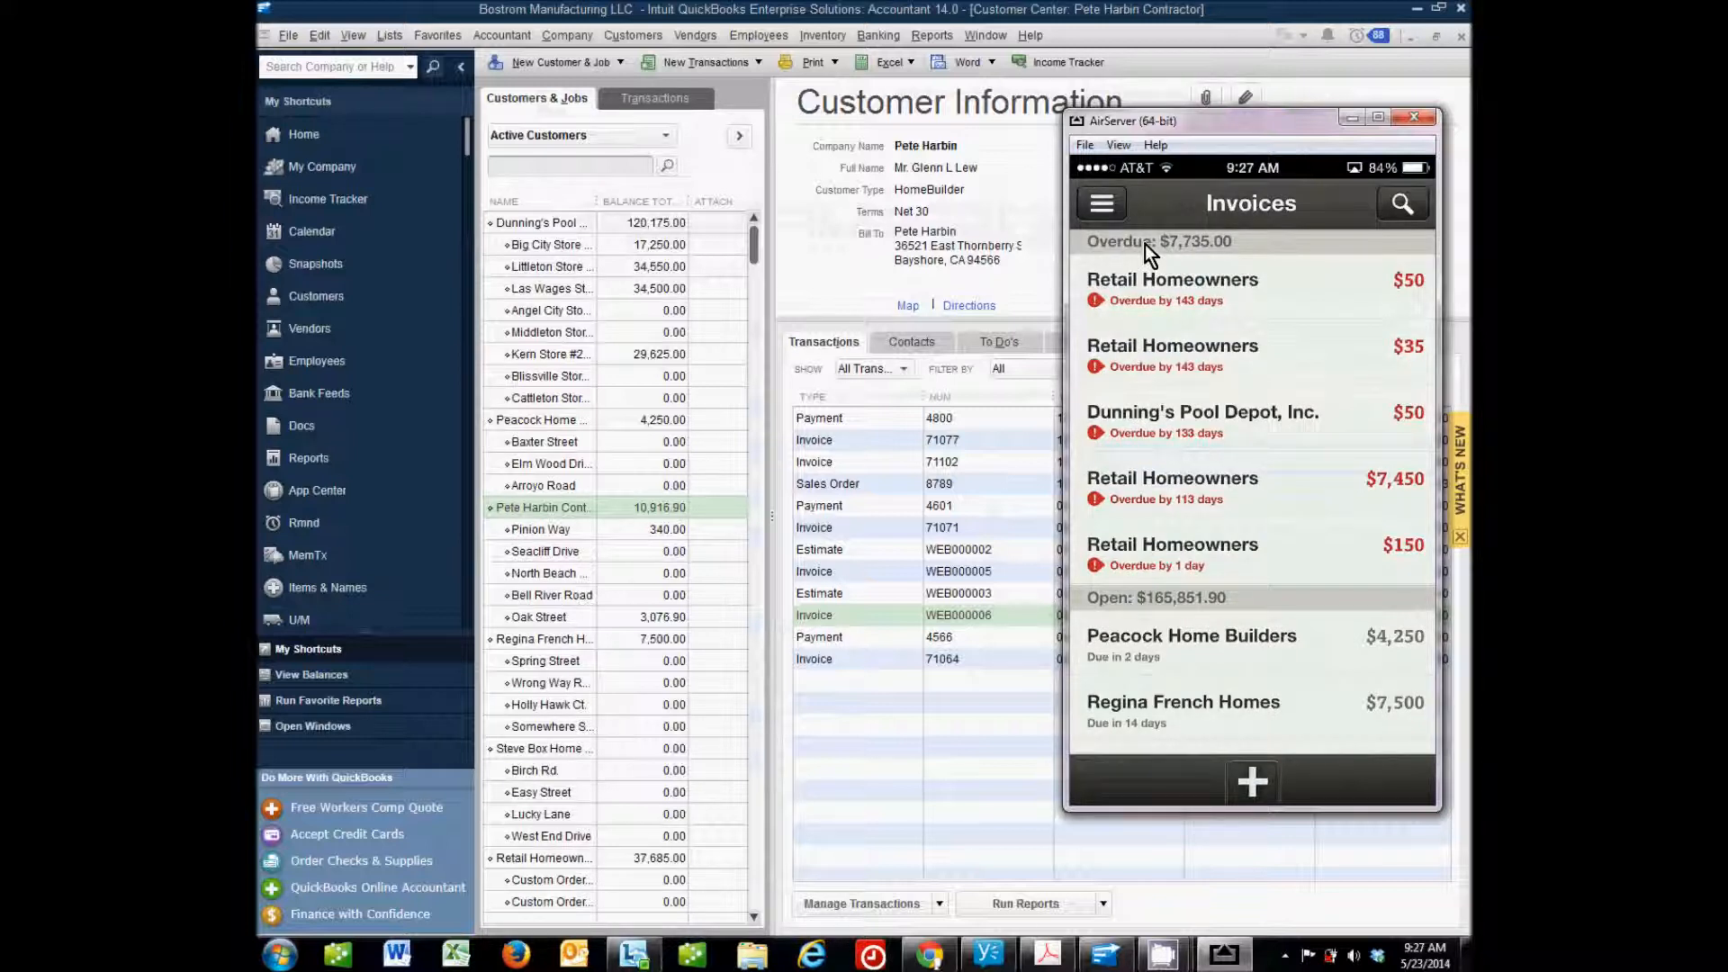
click(1100, 203)
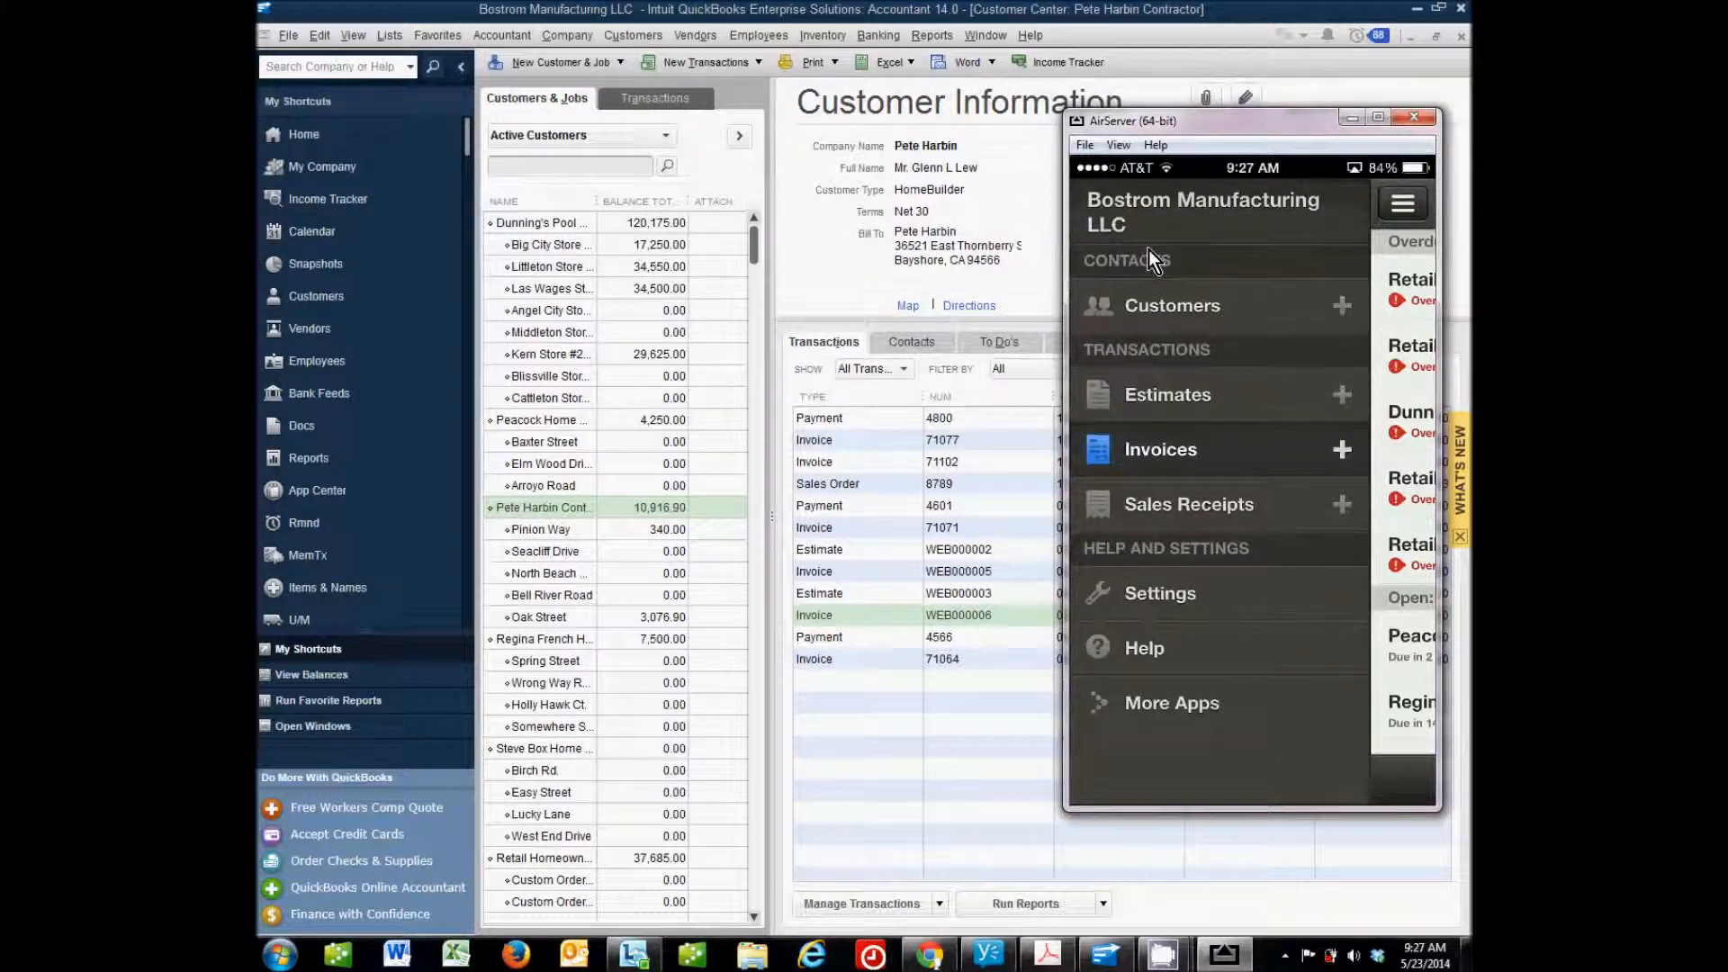
mouse_move(1160, 311)
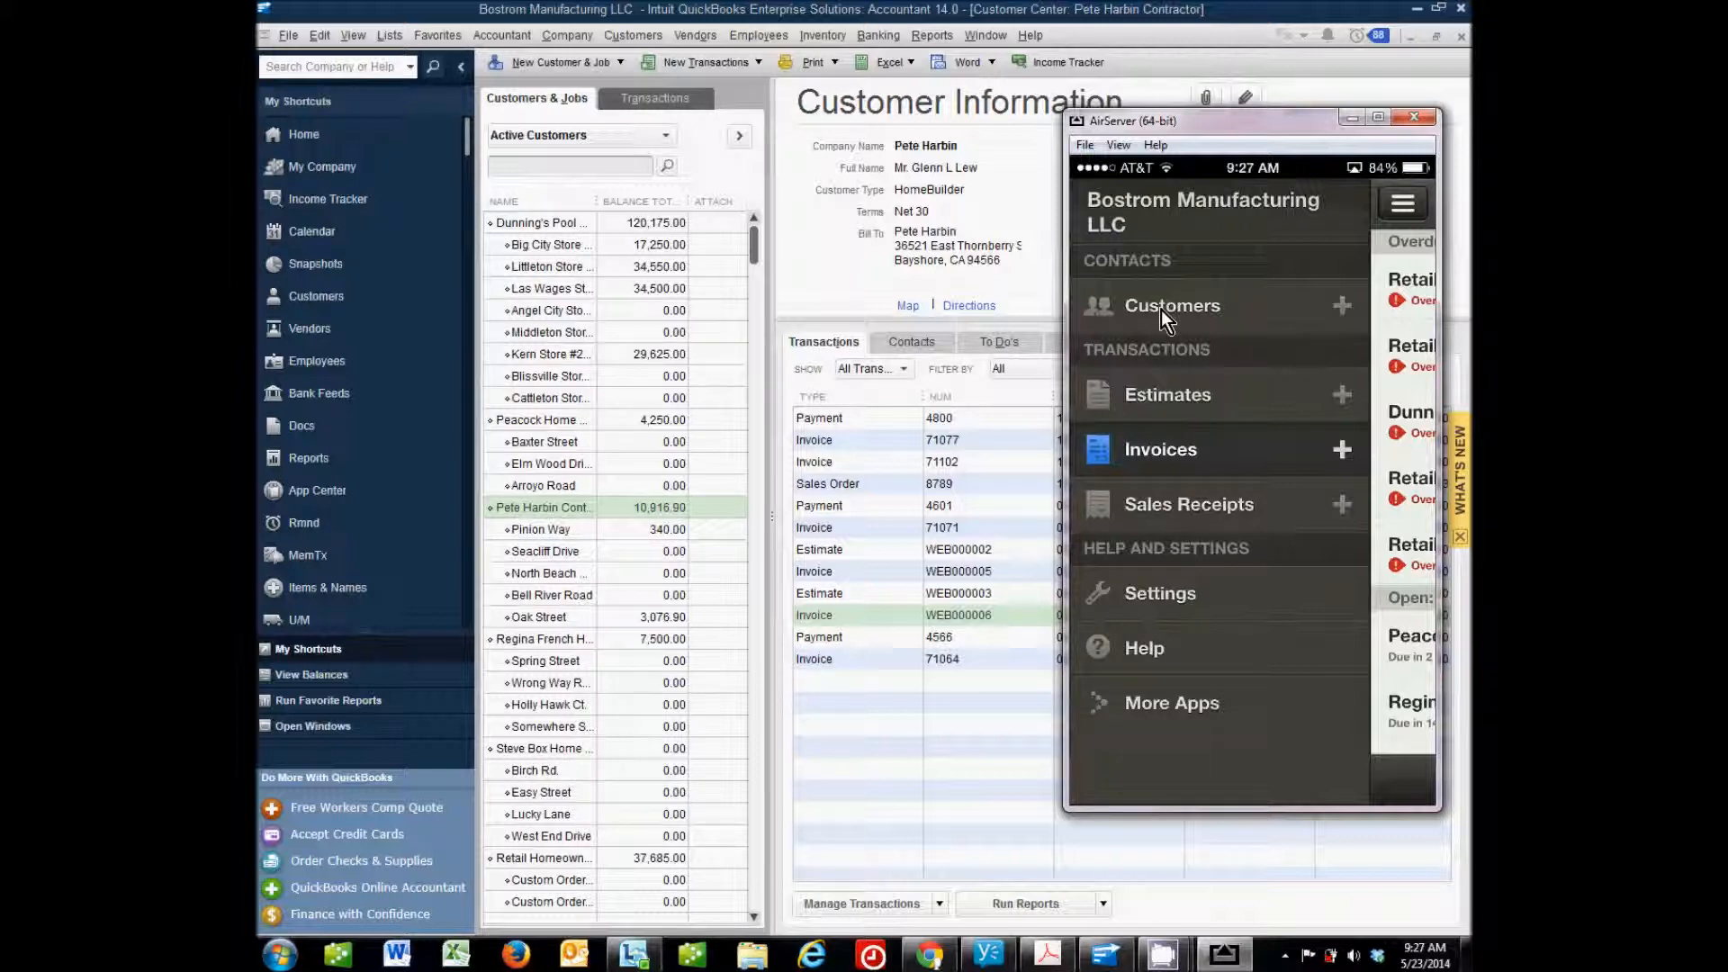
mouse_move(1160, 128)
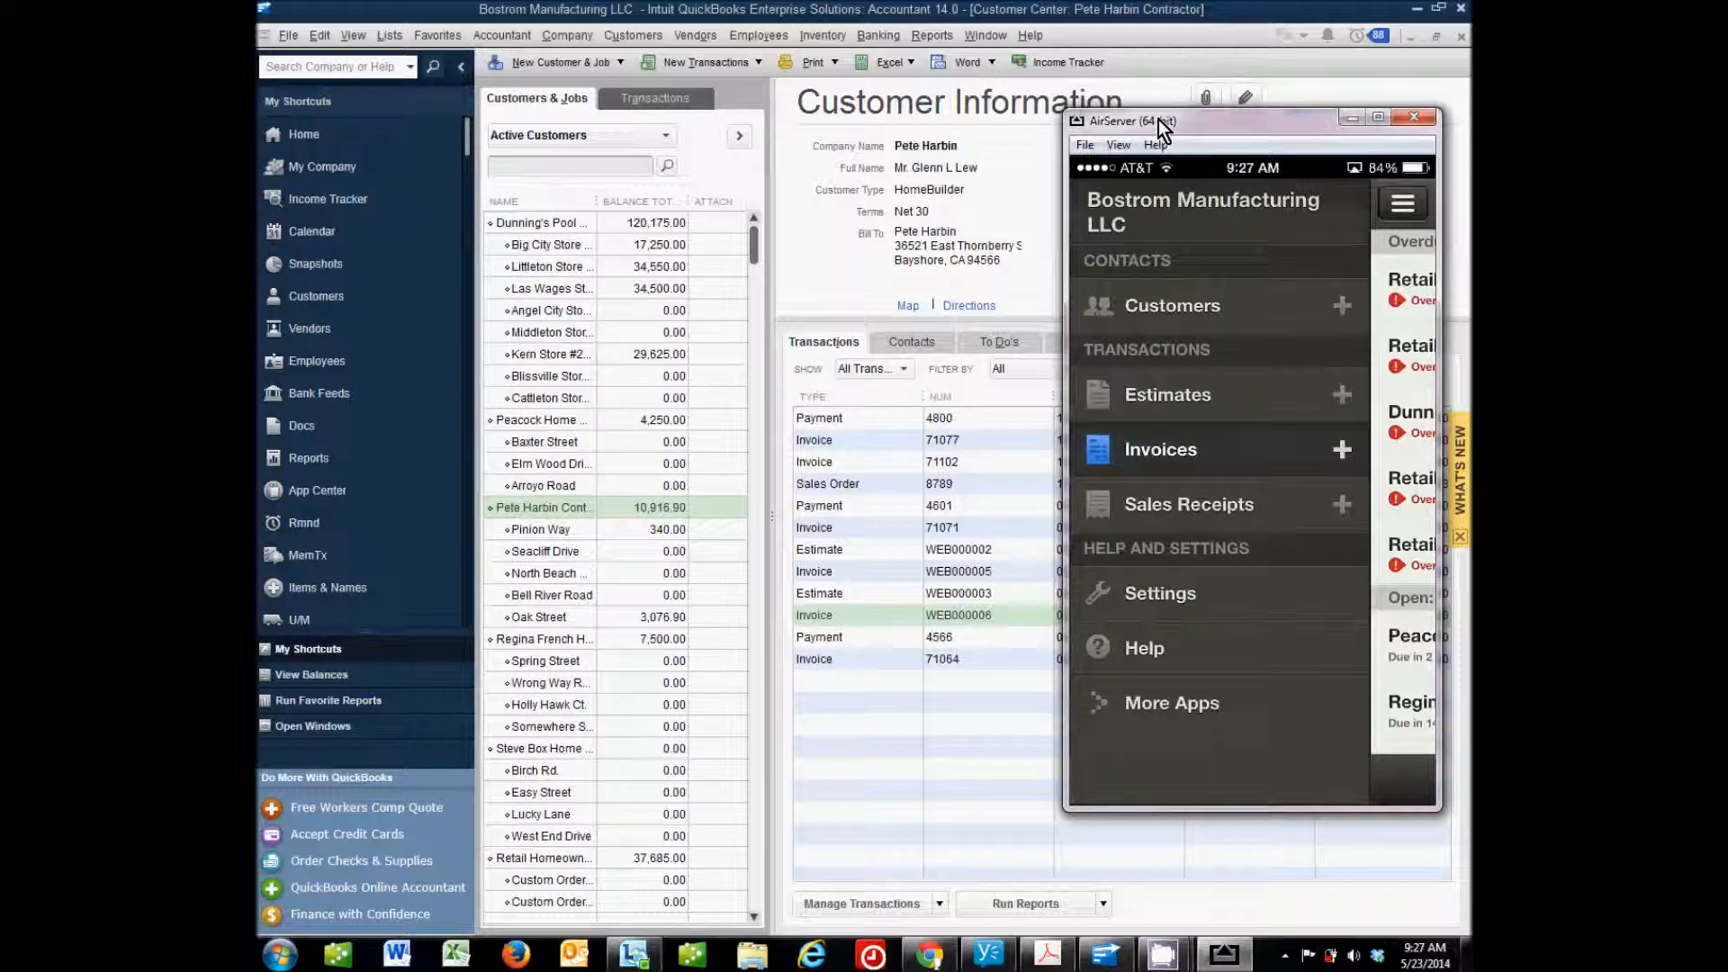